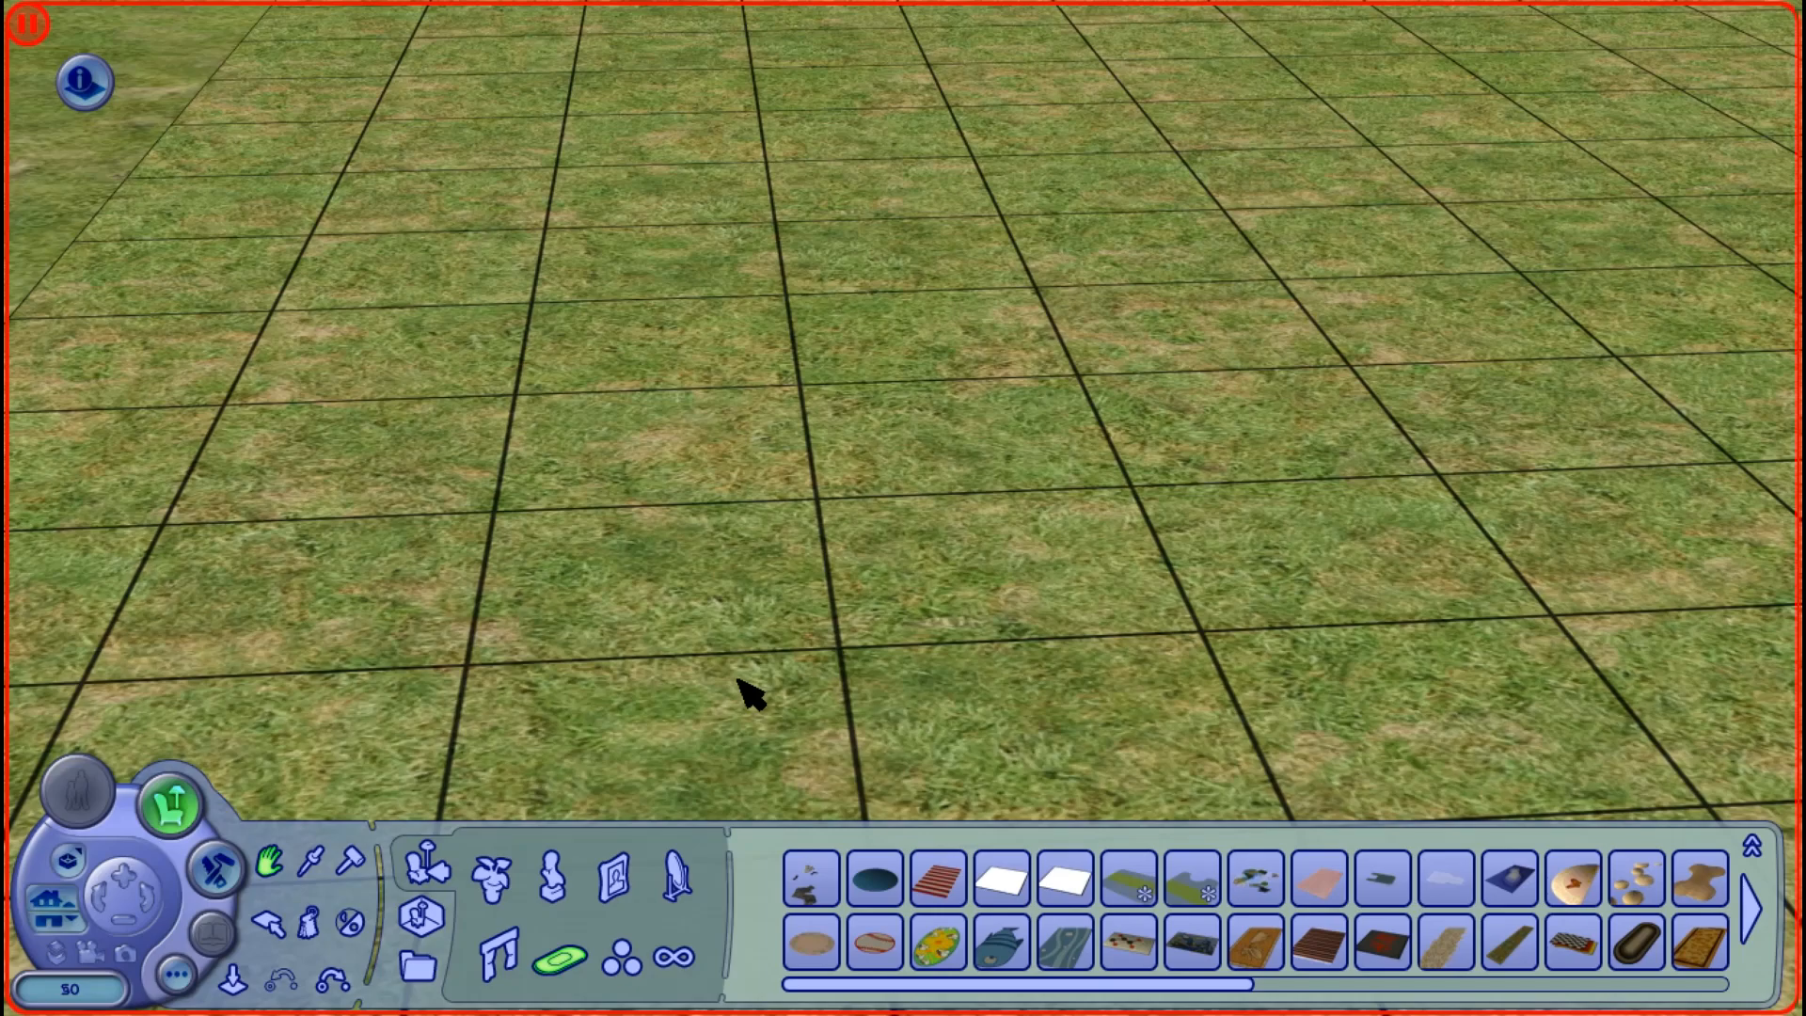
{"action": "mouse_move", "coordinate": [802, 639]}
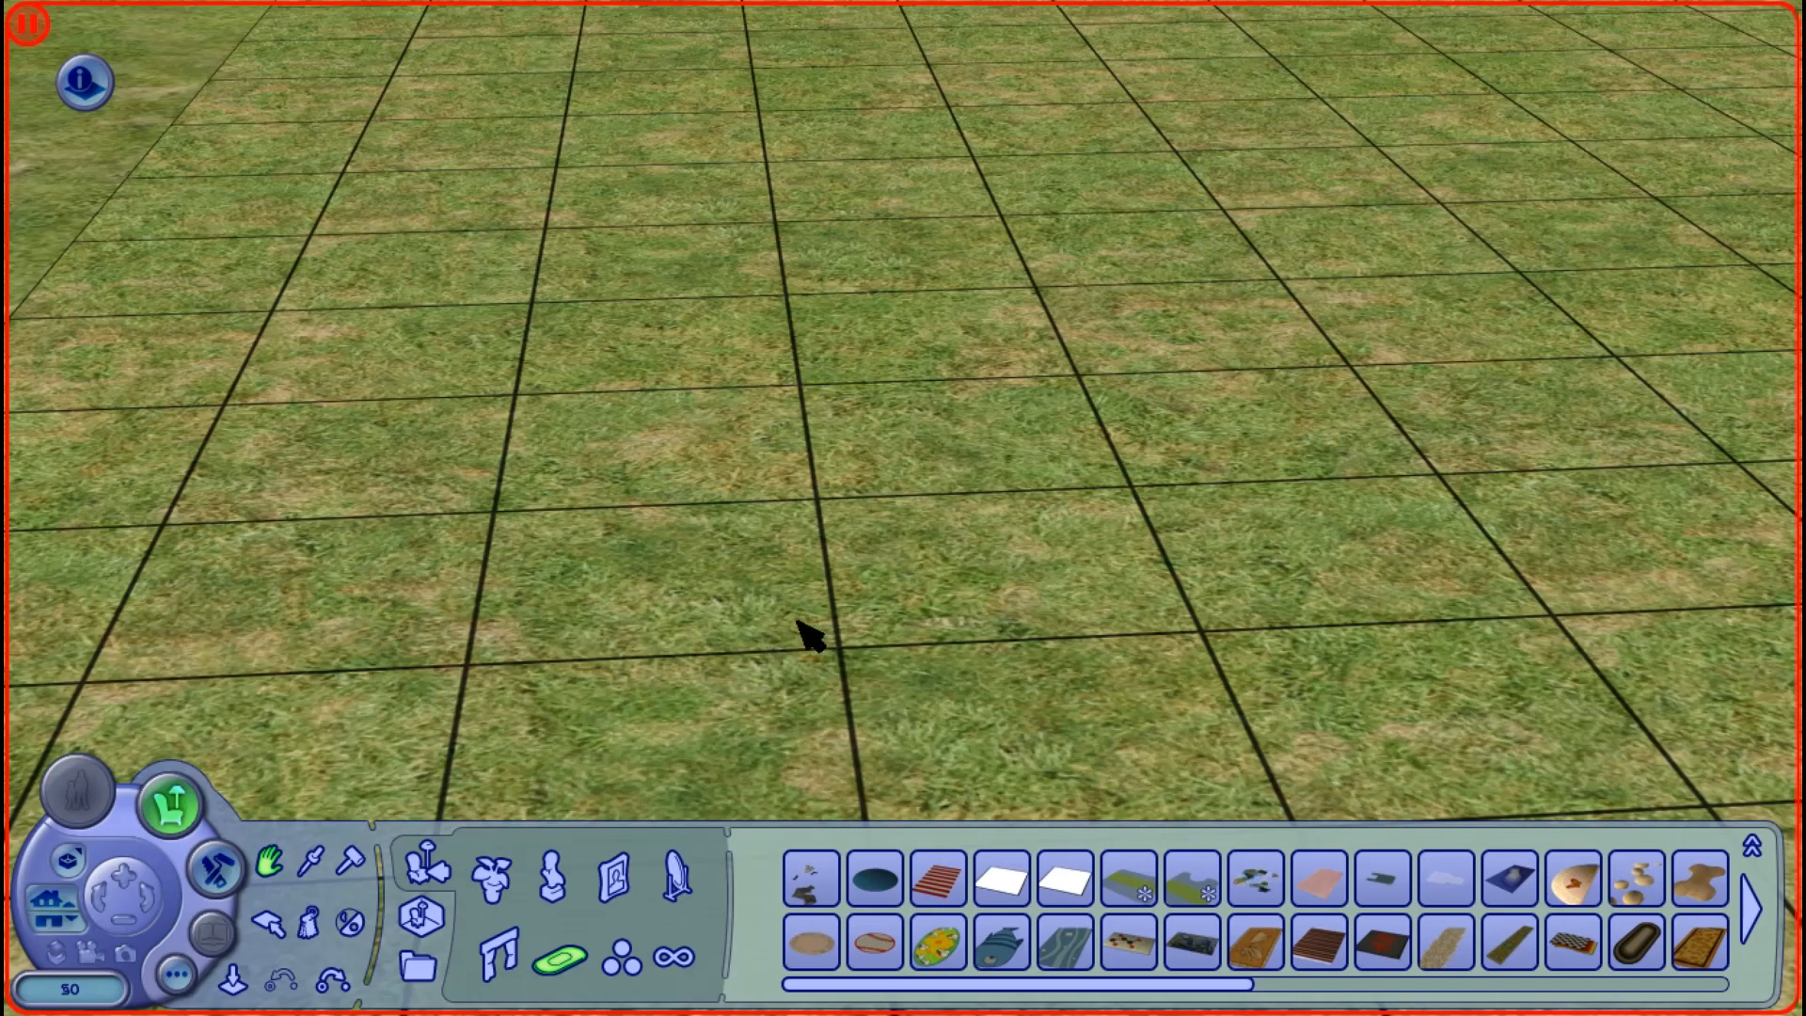
{"action": "mouse_move", "coordinate": [1172, 820]}
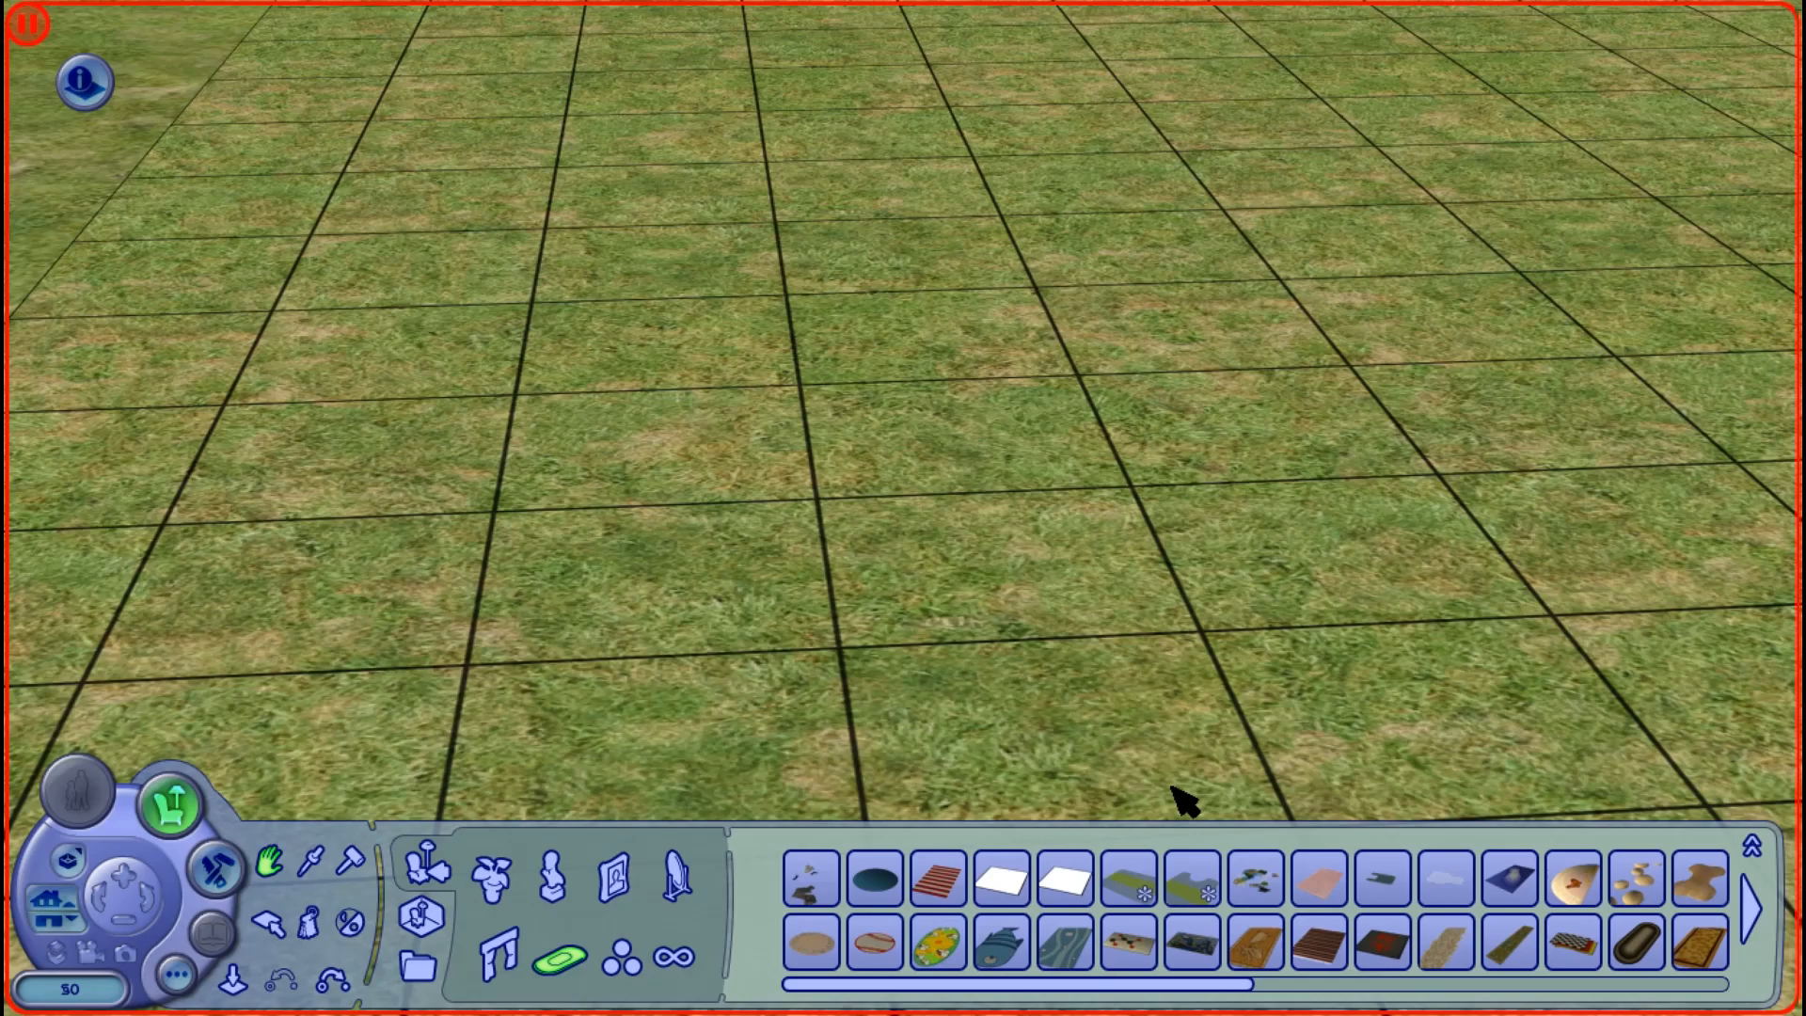
{"action": "mouse_move", "coordinate": [1322, 867]}
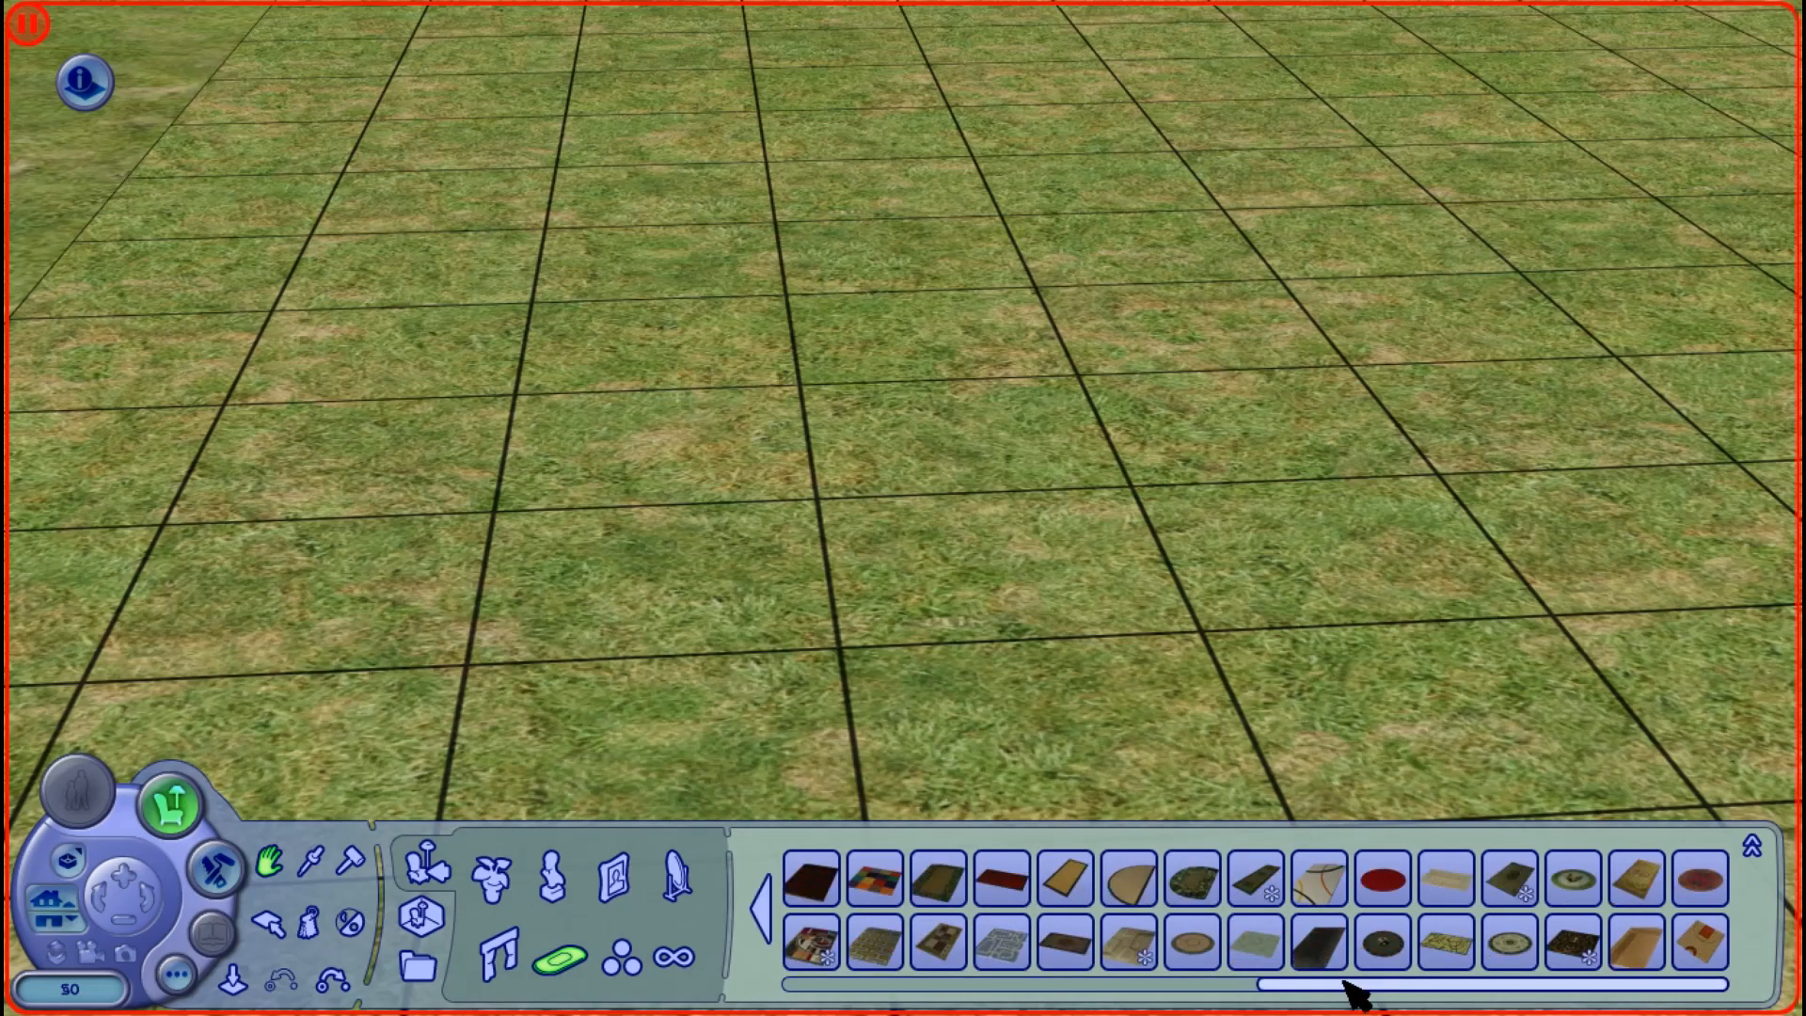
Step: Pick a colour variant of the Decorama Rug and place it on the grass lot
{"action": "left_click", "coordinate": [812, 943]}
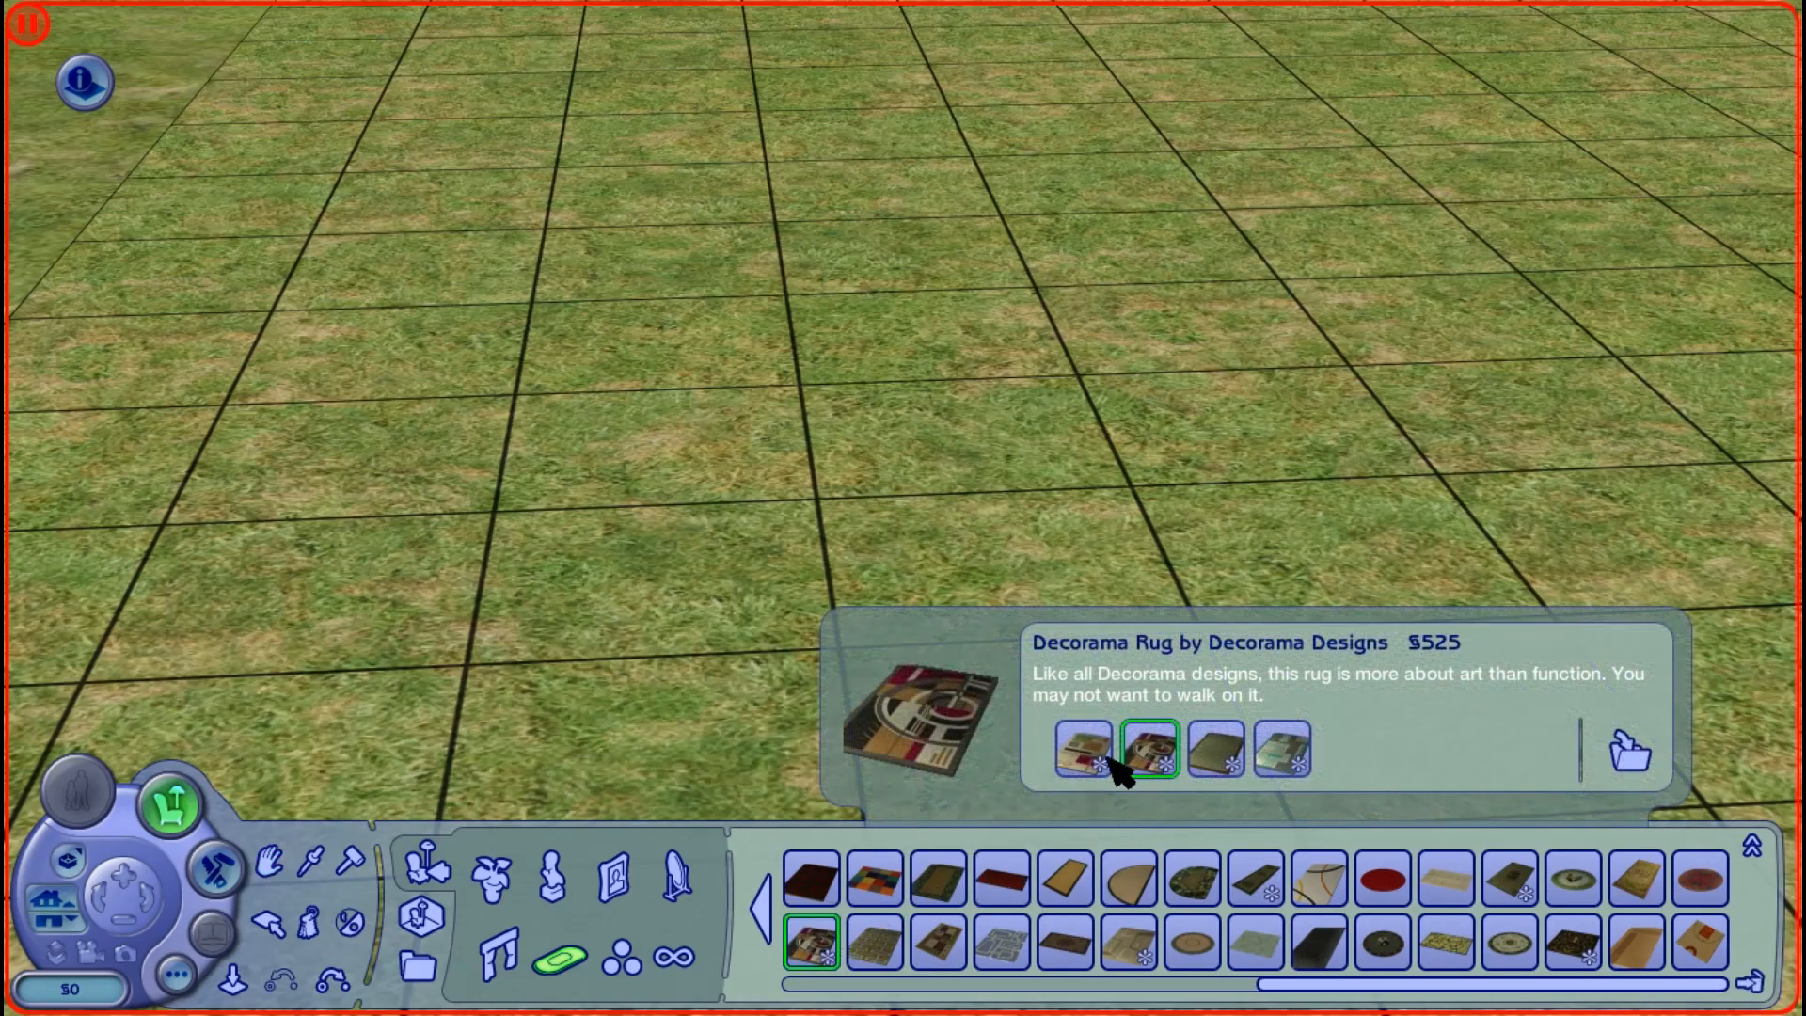
{"action": "left_click", "coordinate": [1072, 767]}
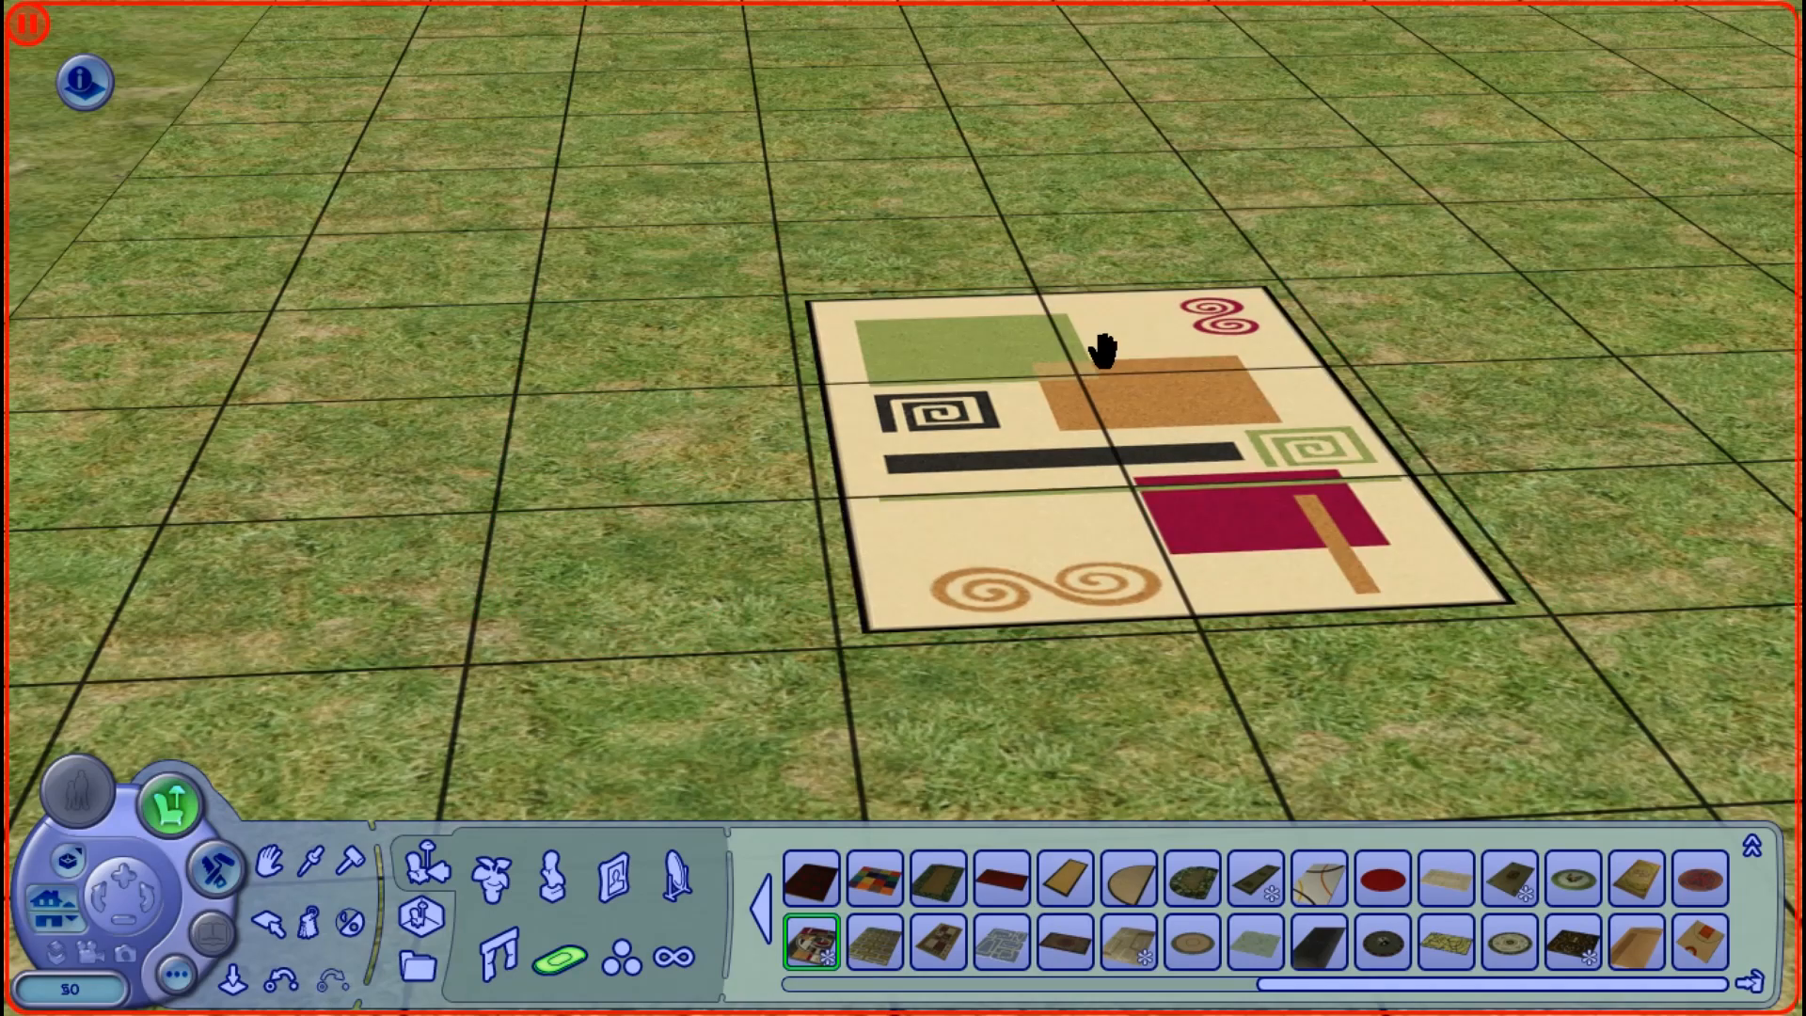
{"action": "left_click", "coordinate": [1099, 357]}
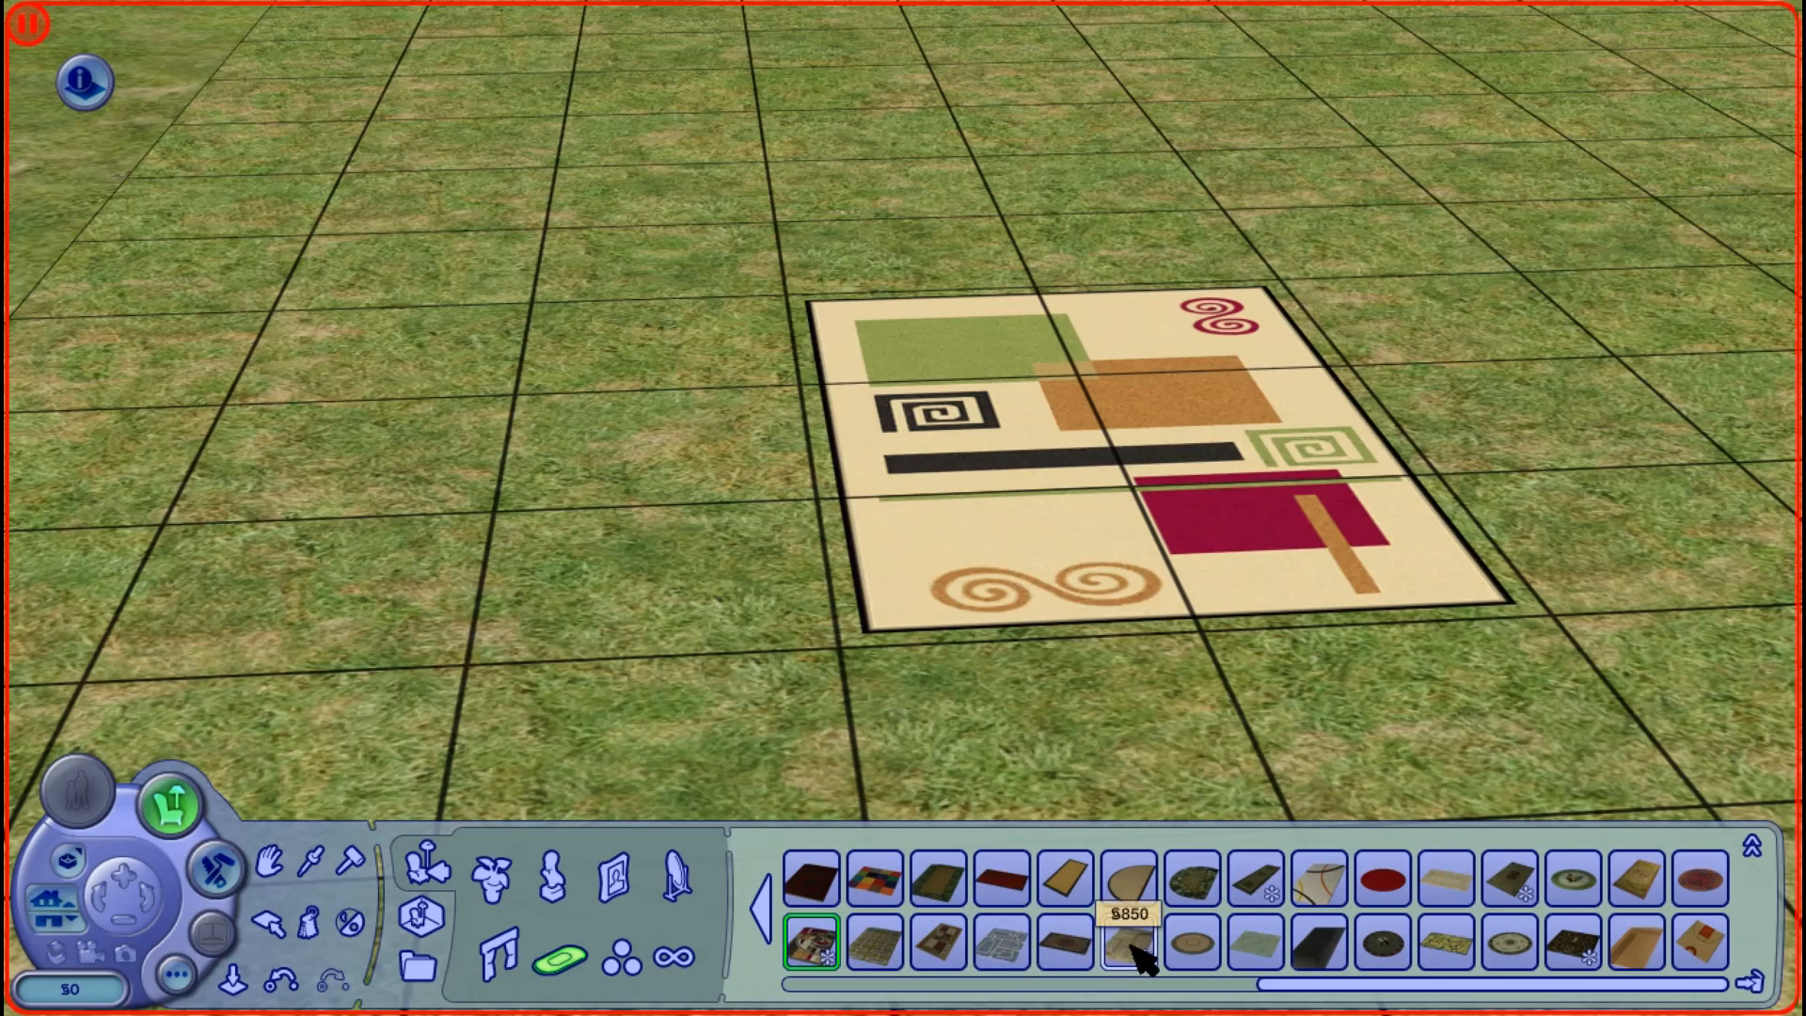
{"action": "left_click", "coordinate": [1121, 953]}
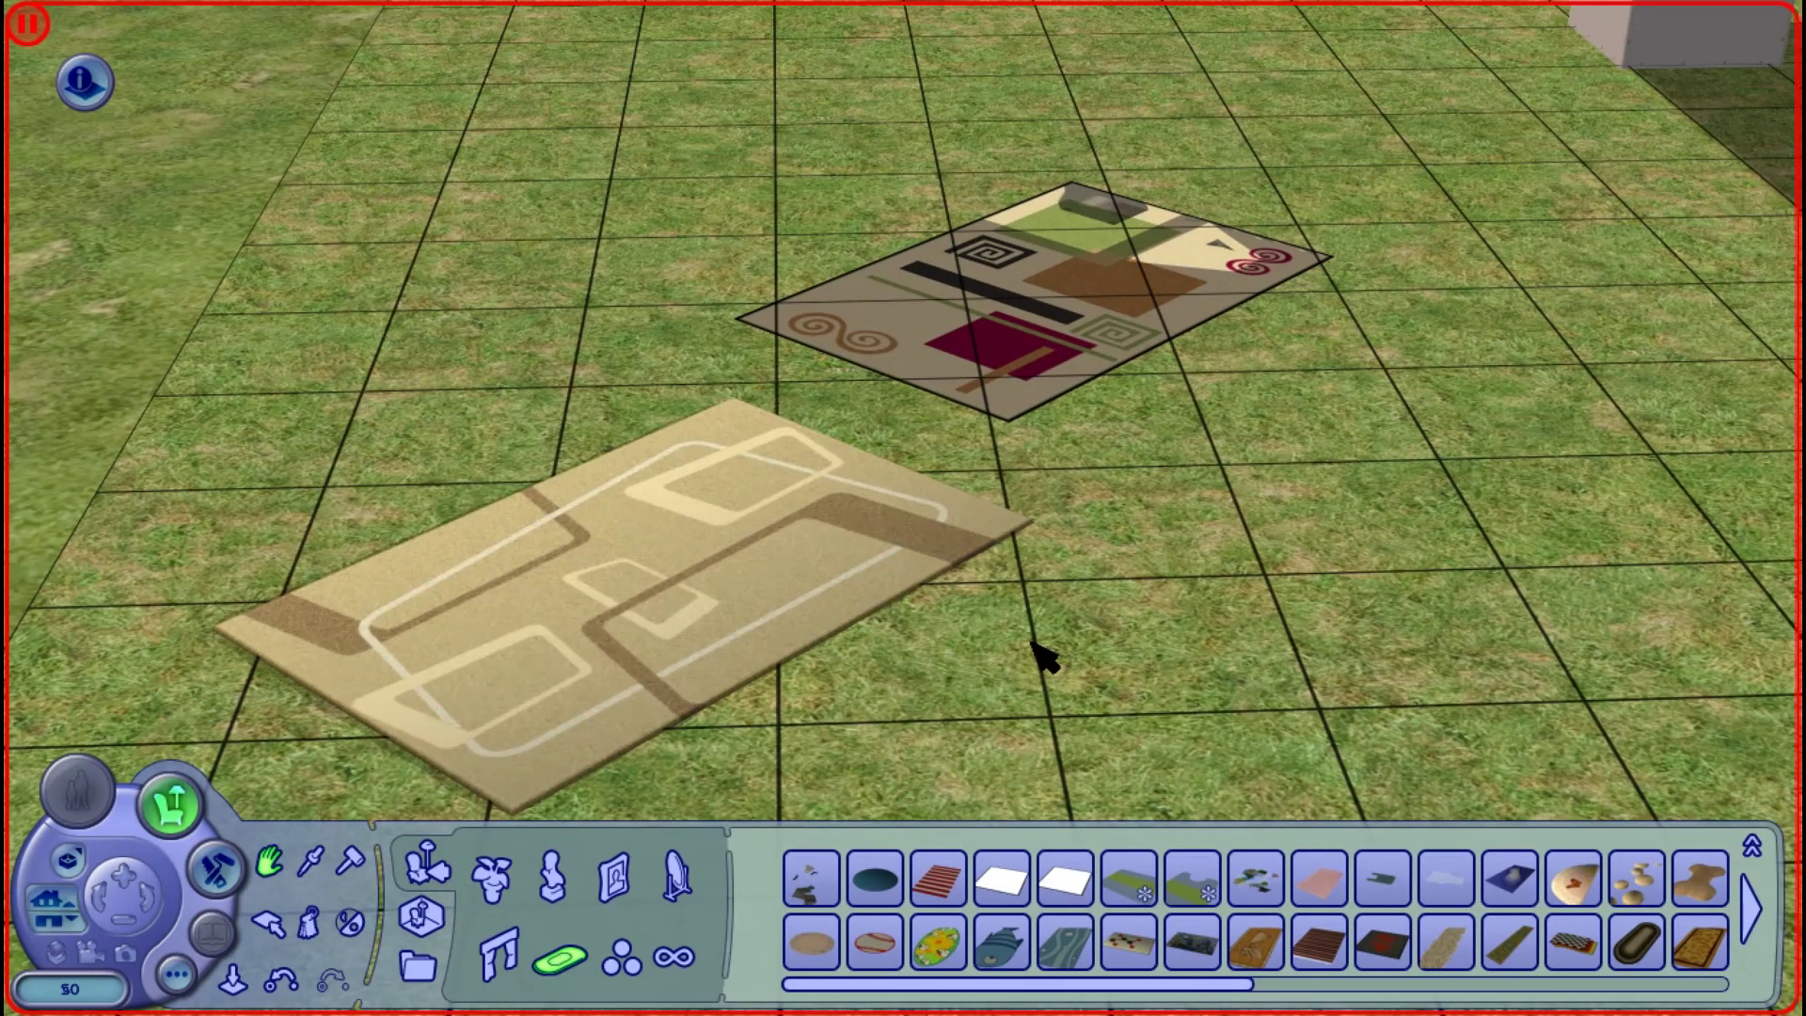
{"action": "mouse_move", "coordinate": [621, 611]}
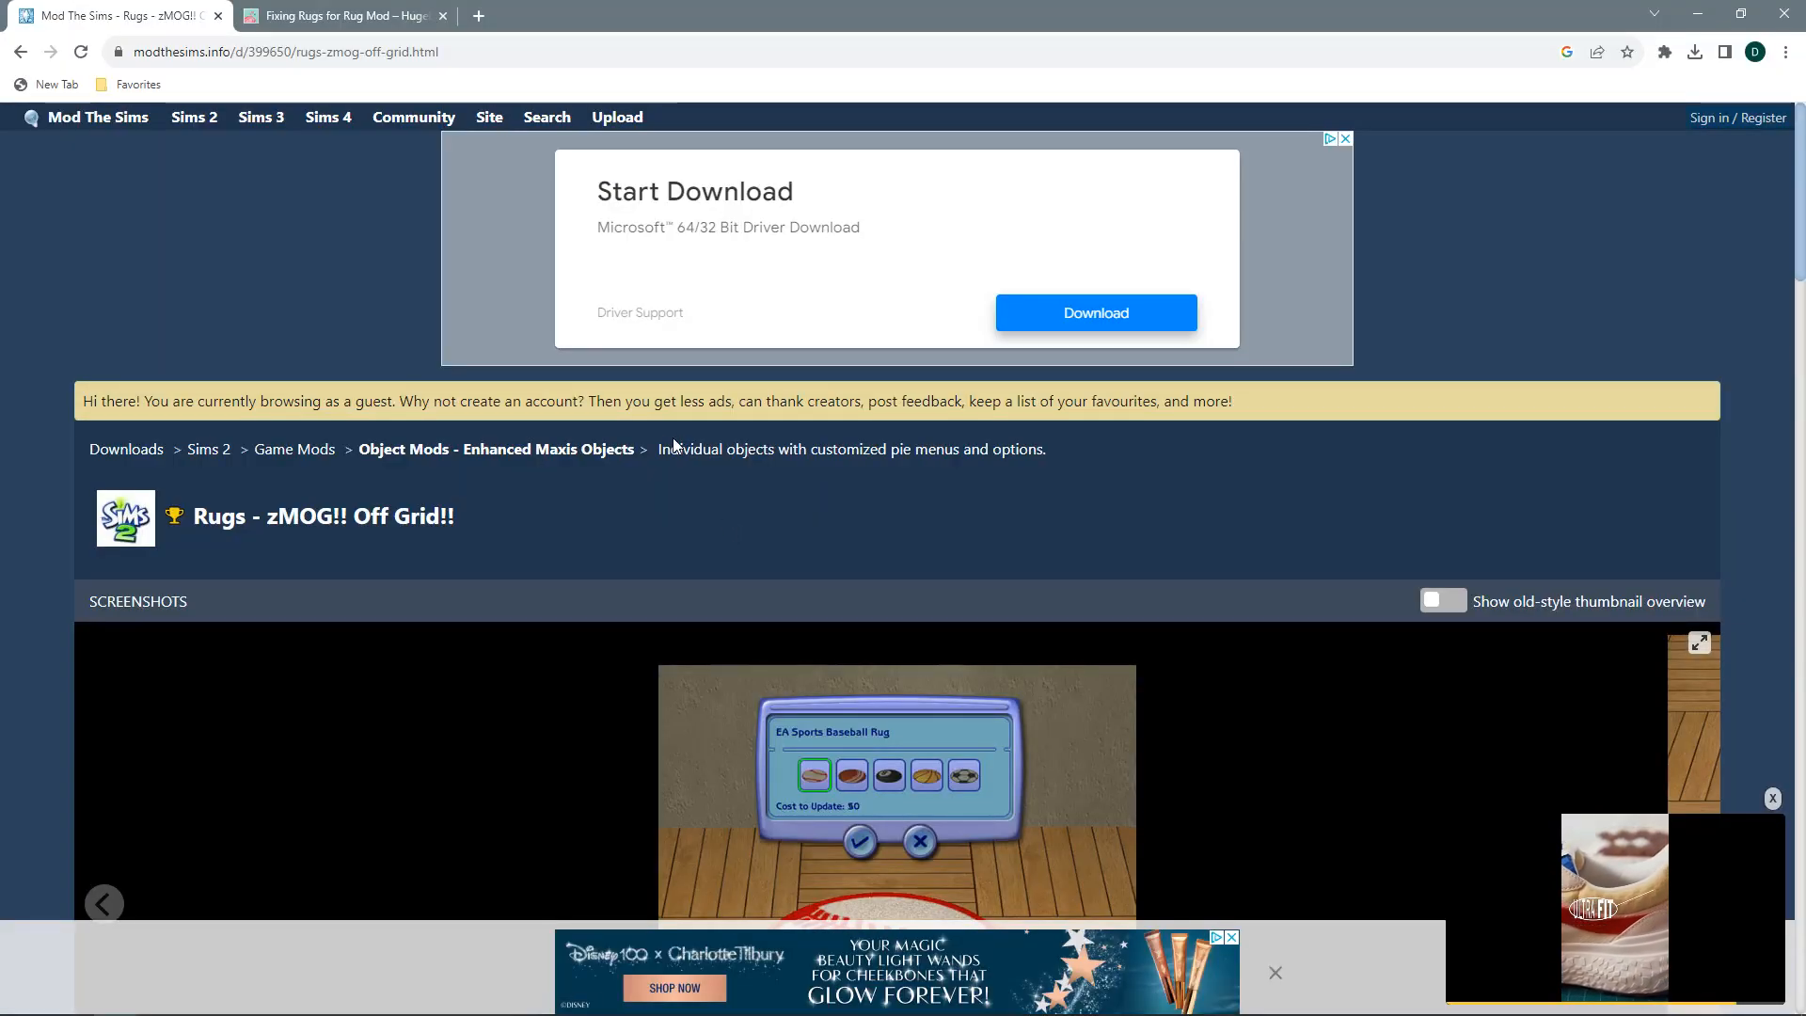
Step: Scroll the Rugs - zMOG!! Off Grid!! page down to its off-grid placement description
{"action": "scroll", "scroll_direction": "down", "scroll_amount": 3}
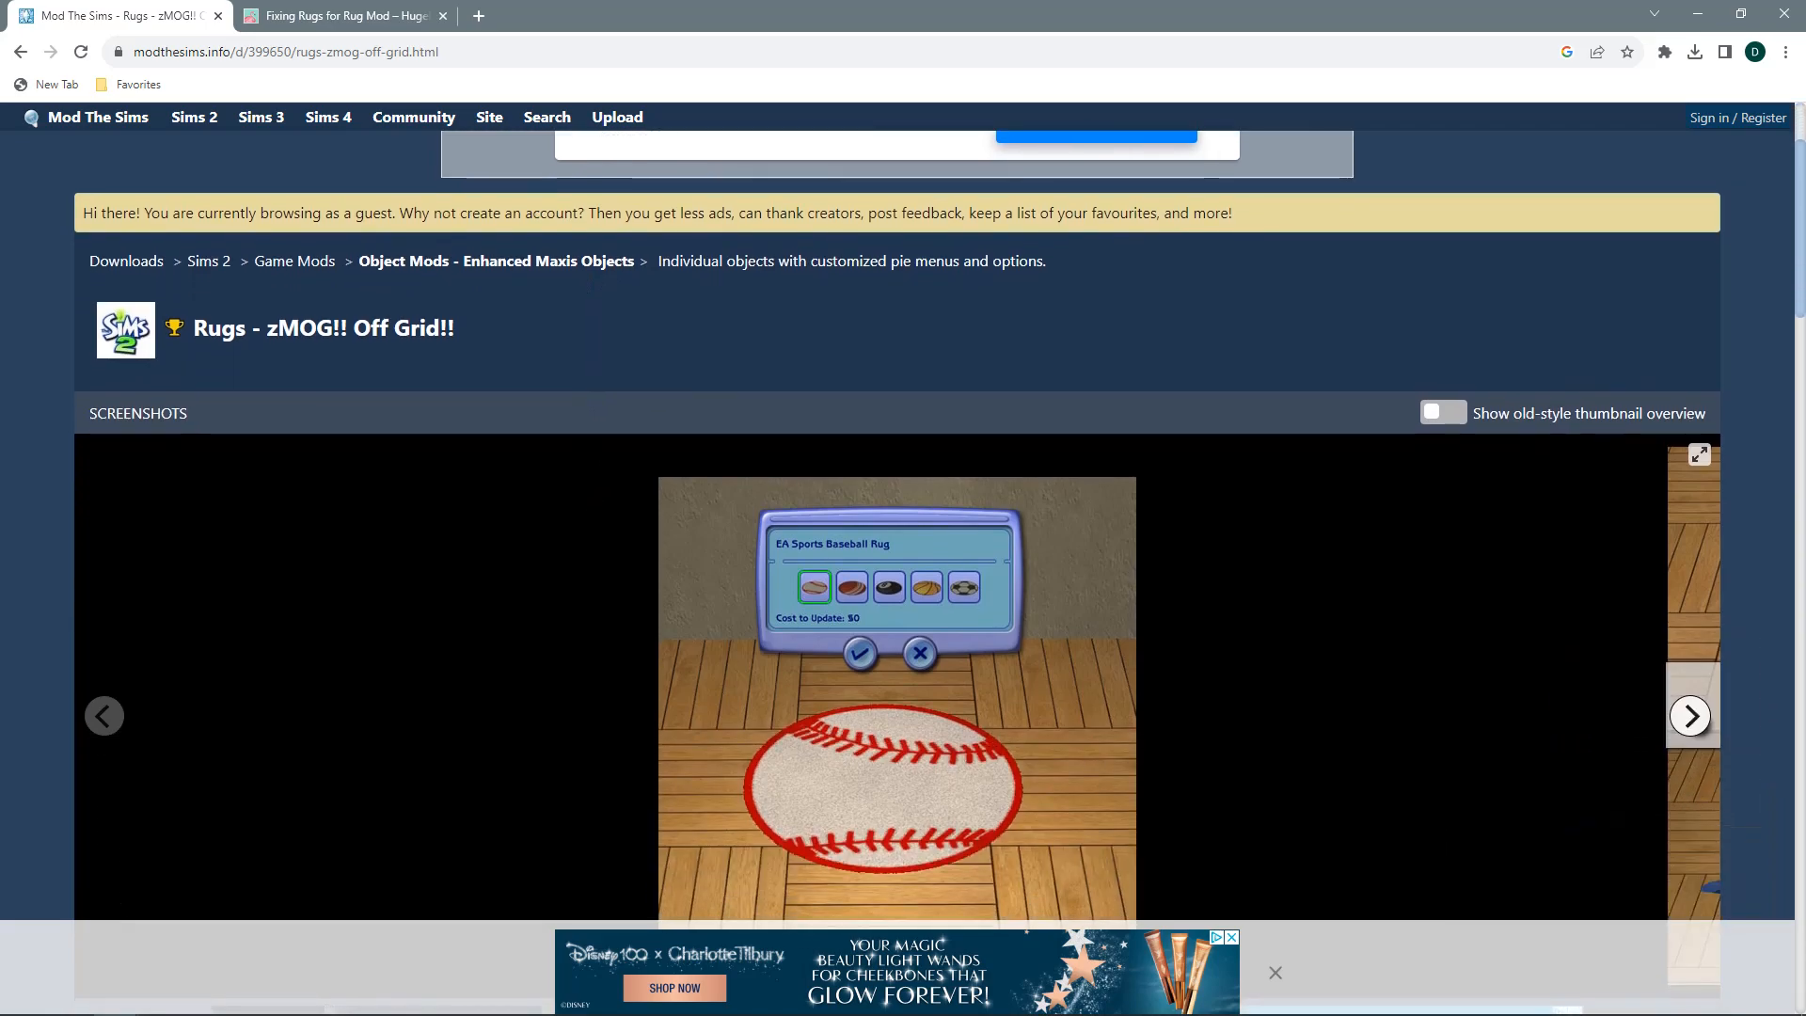
{"action": "mouse_move", "coordinate": [627, 423]}
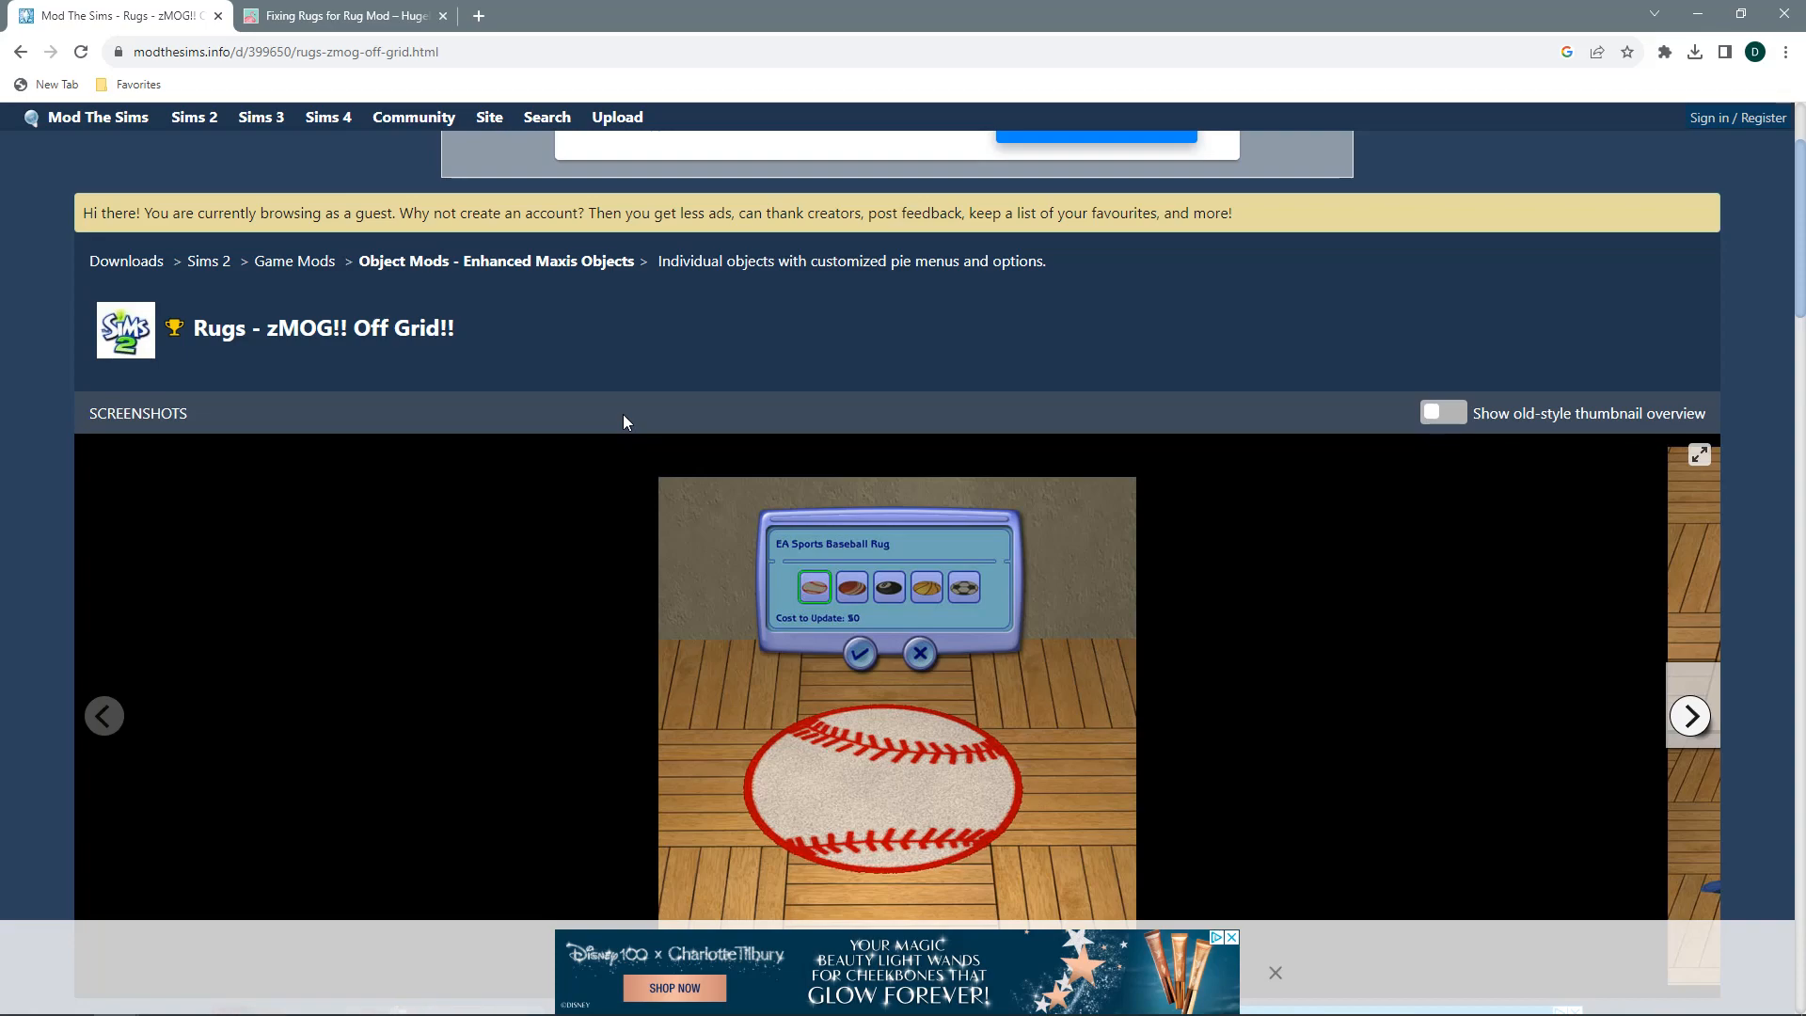
{"action": "scroll", "scroll_direction": "down", "scroll_amount": 3}
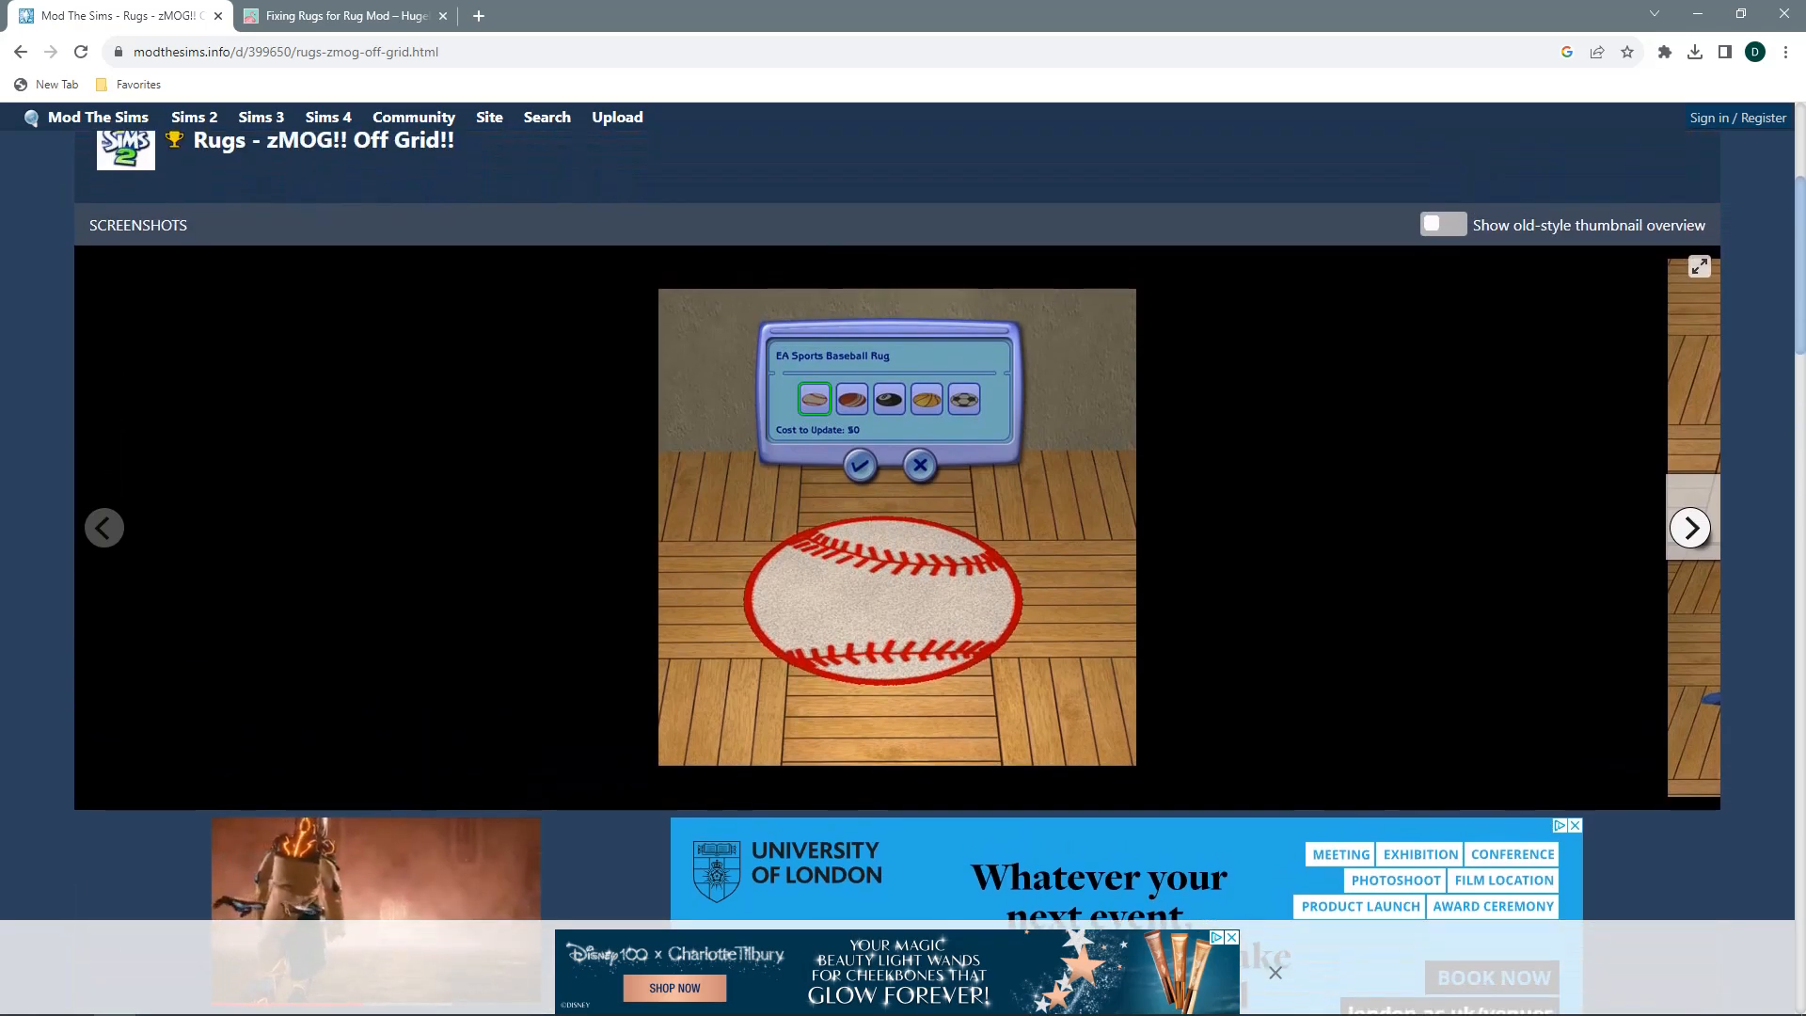
{"action": "scroll", "scroll_direction": "down", "scroll_amount": 3}
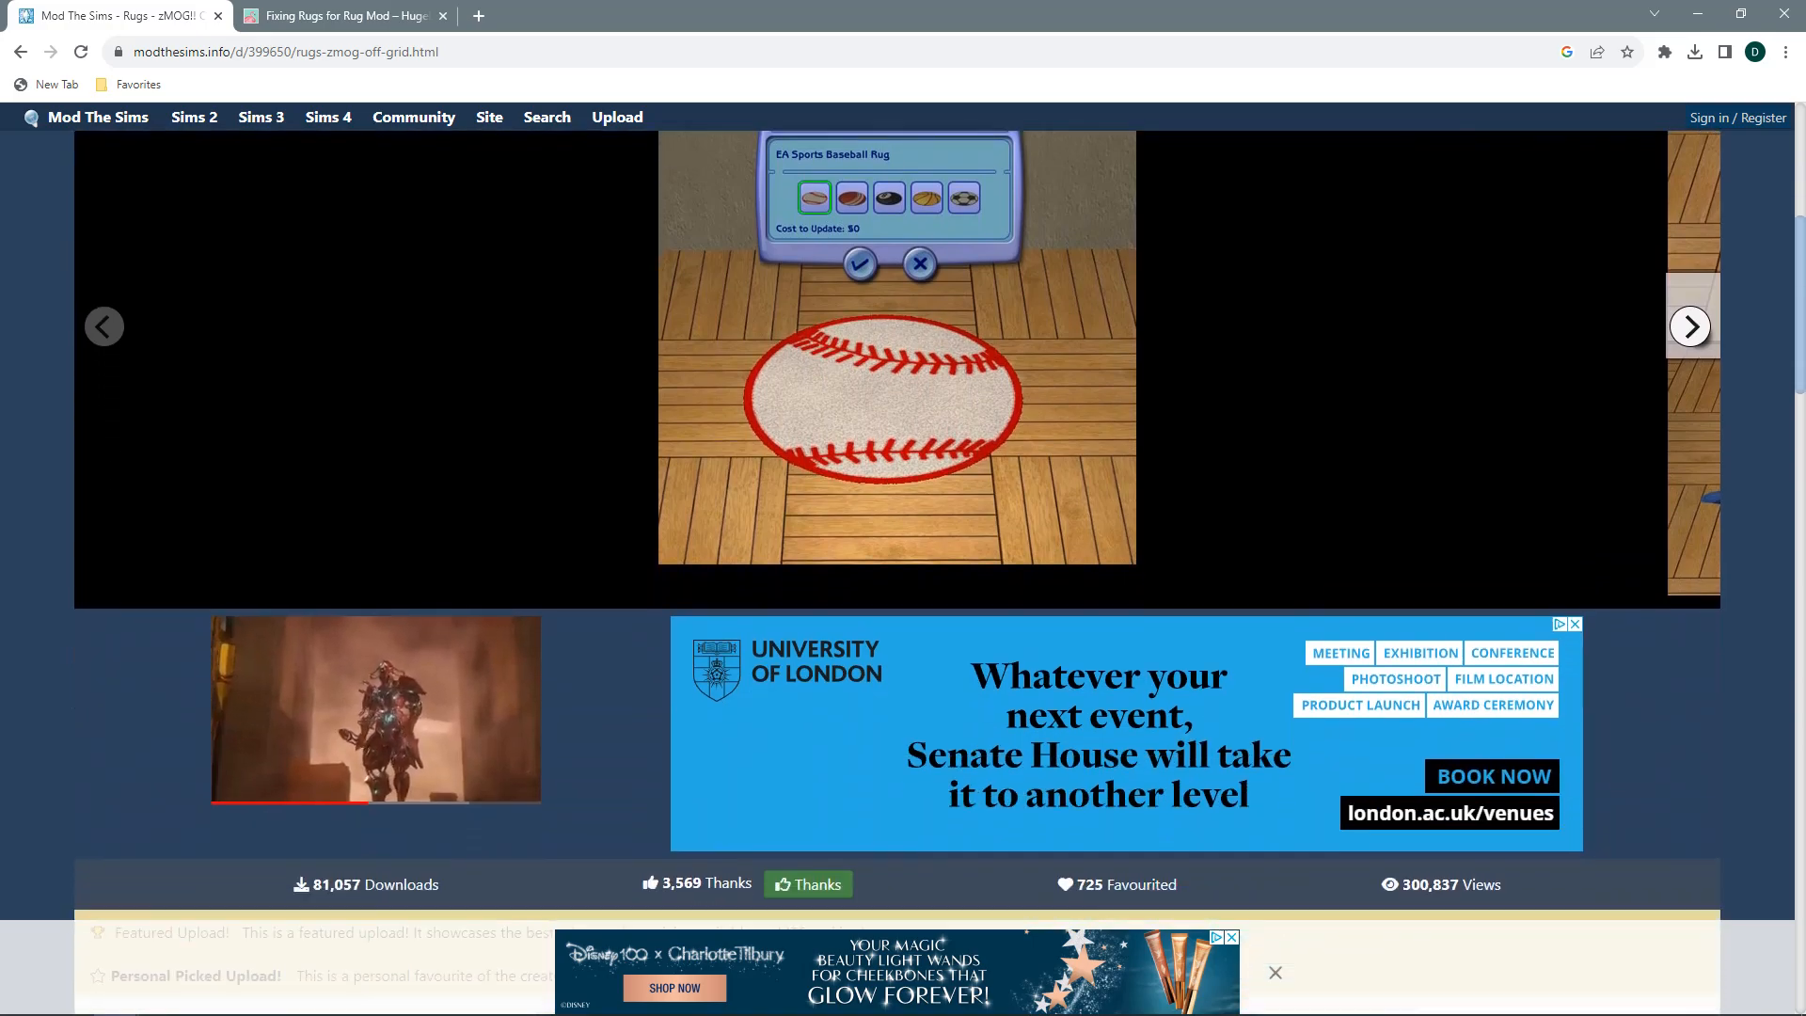
{"action": "scroll", "scroll_direction": "down", "scroll_amount": 3}
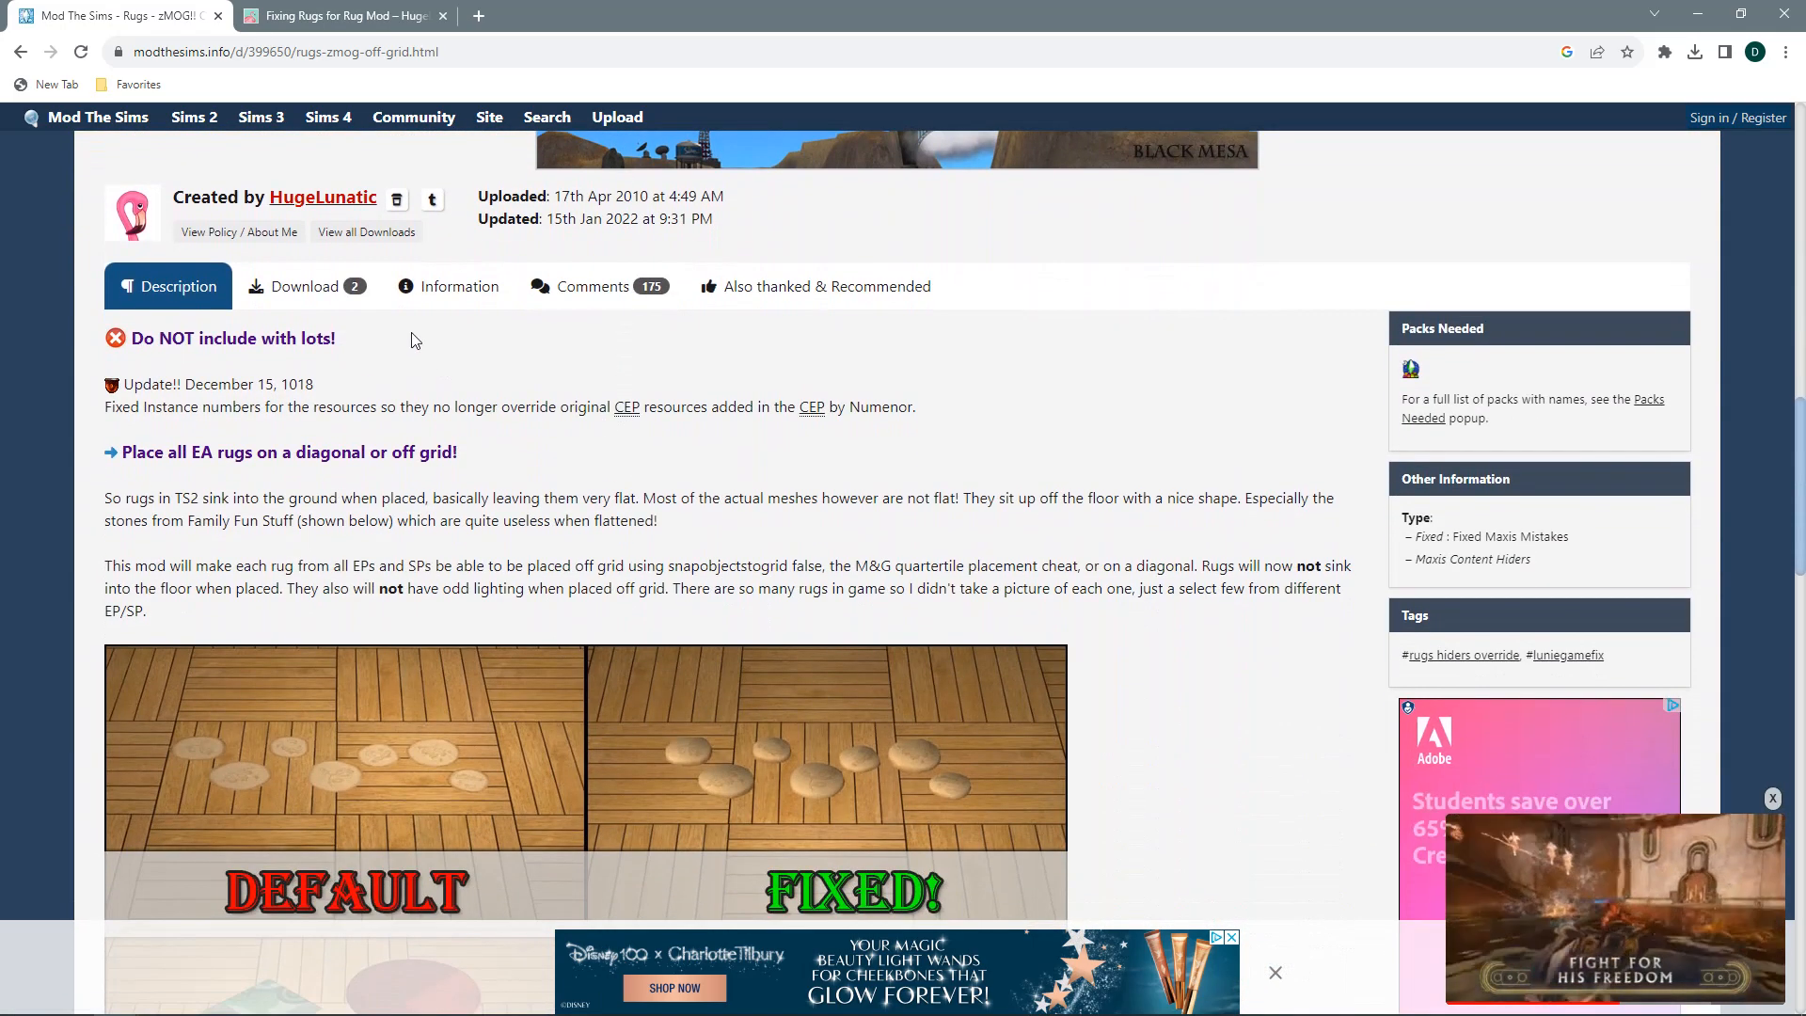
Step: Show the mod's download files, HL_RugFix.rar and HL_RugFixALL.rar
{"action": "left_click", "coordinate": [301, 286]}
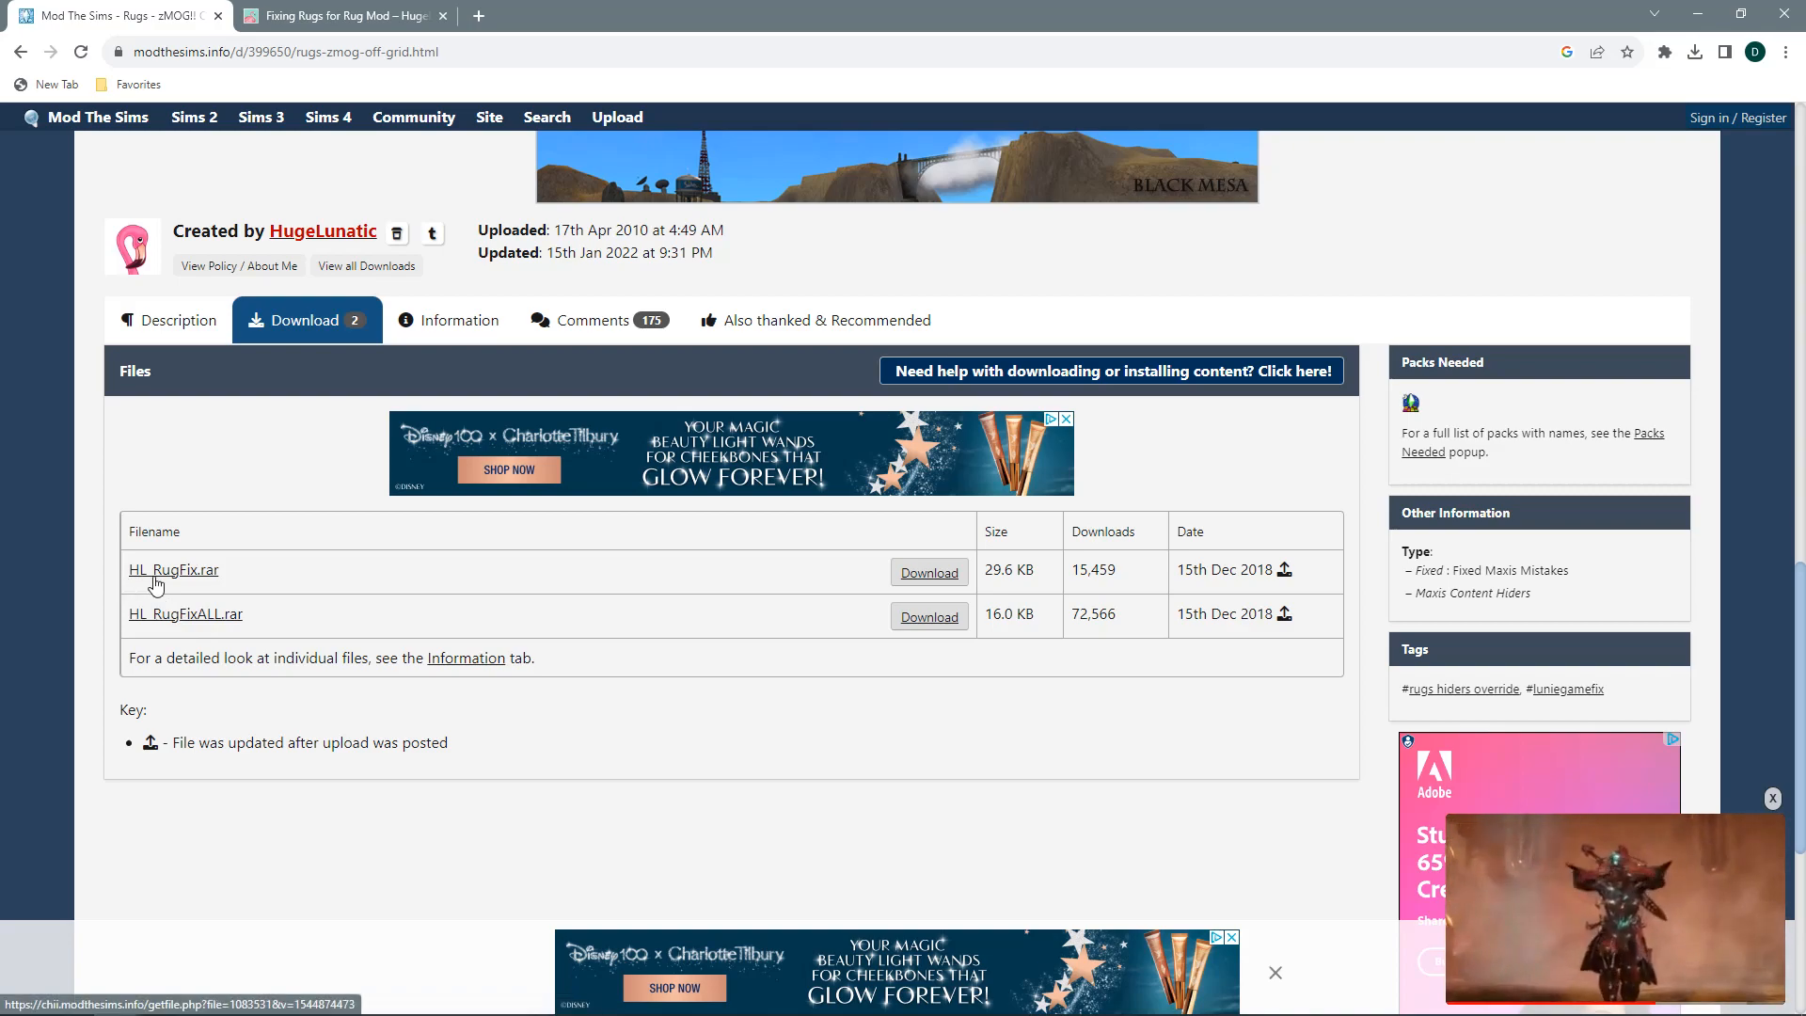
{"action": "mouse_move", "coordinate": [193, 577]}
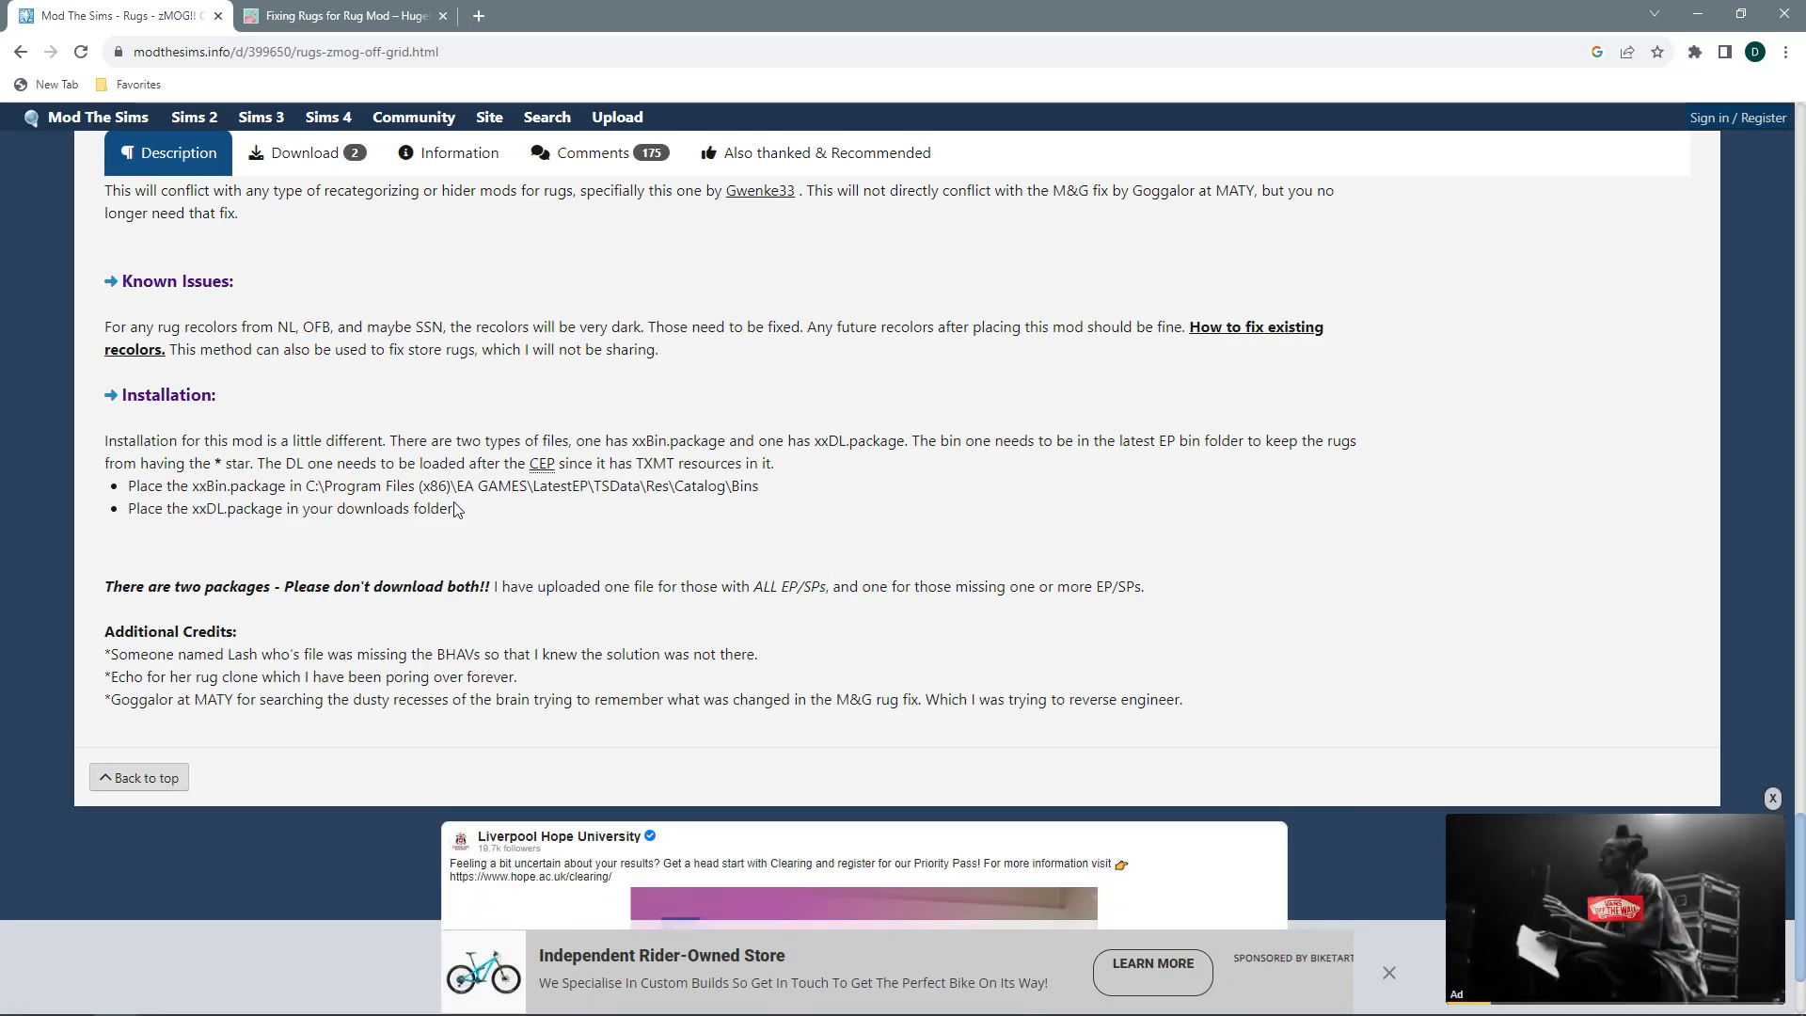
Step: Move the page to the Default versus Fixed rug comparison images
{"action": "left_click_drag", "start_coordinate": [133, 486], "coordinate": [452, 508]}
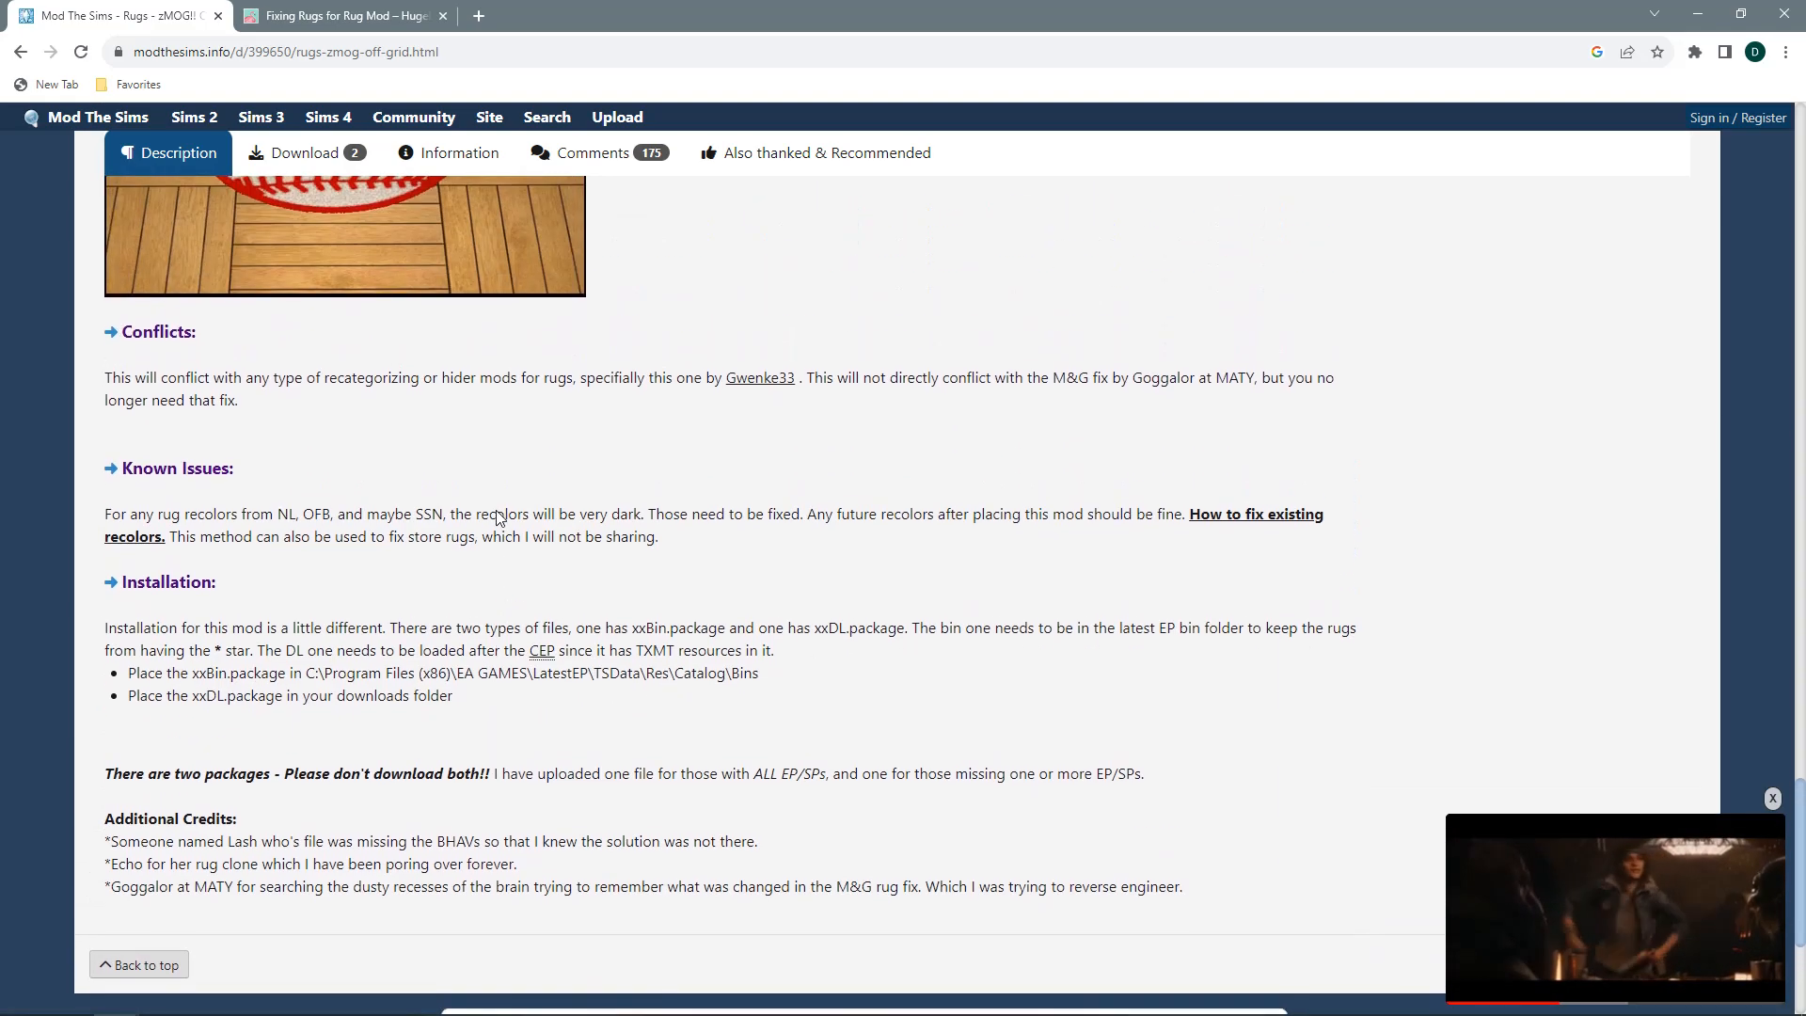
{"action": "scroll", "scroll_direction": "down", "scroll_amount": 3}
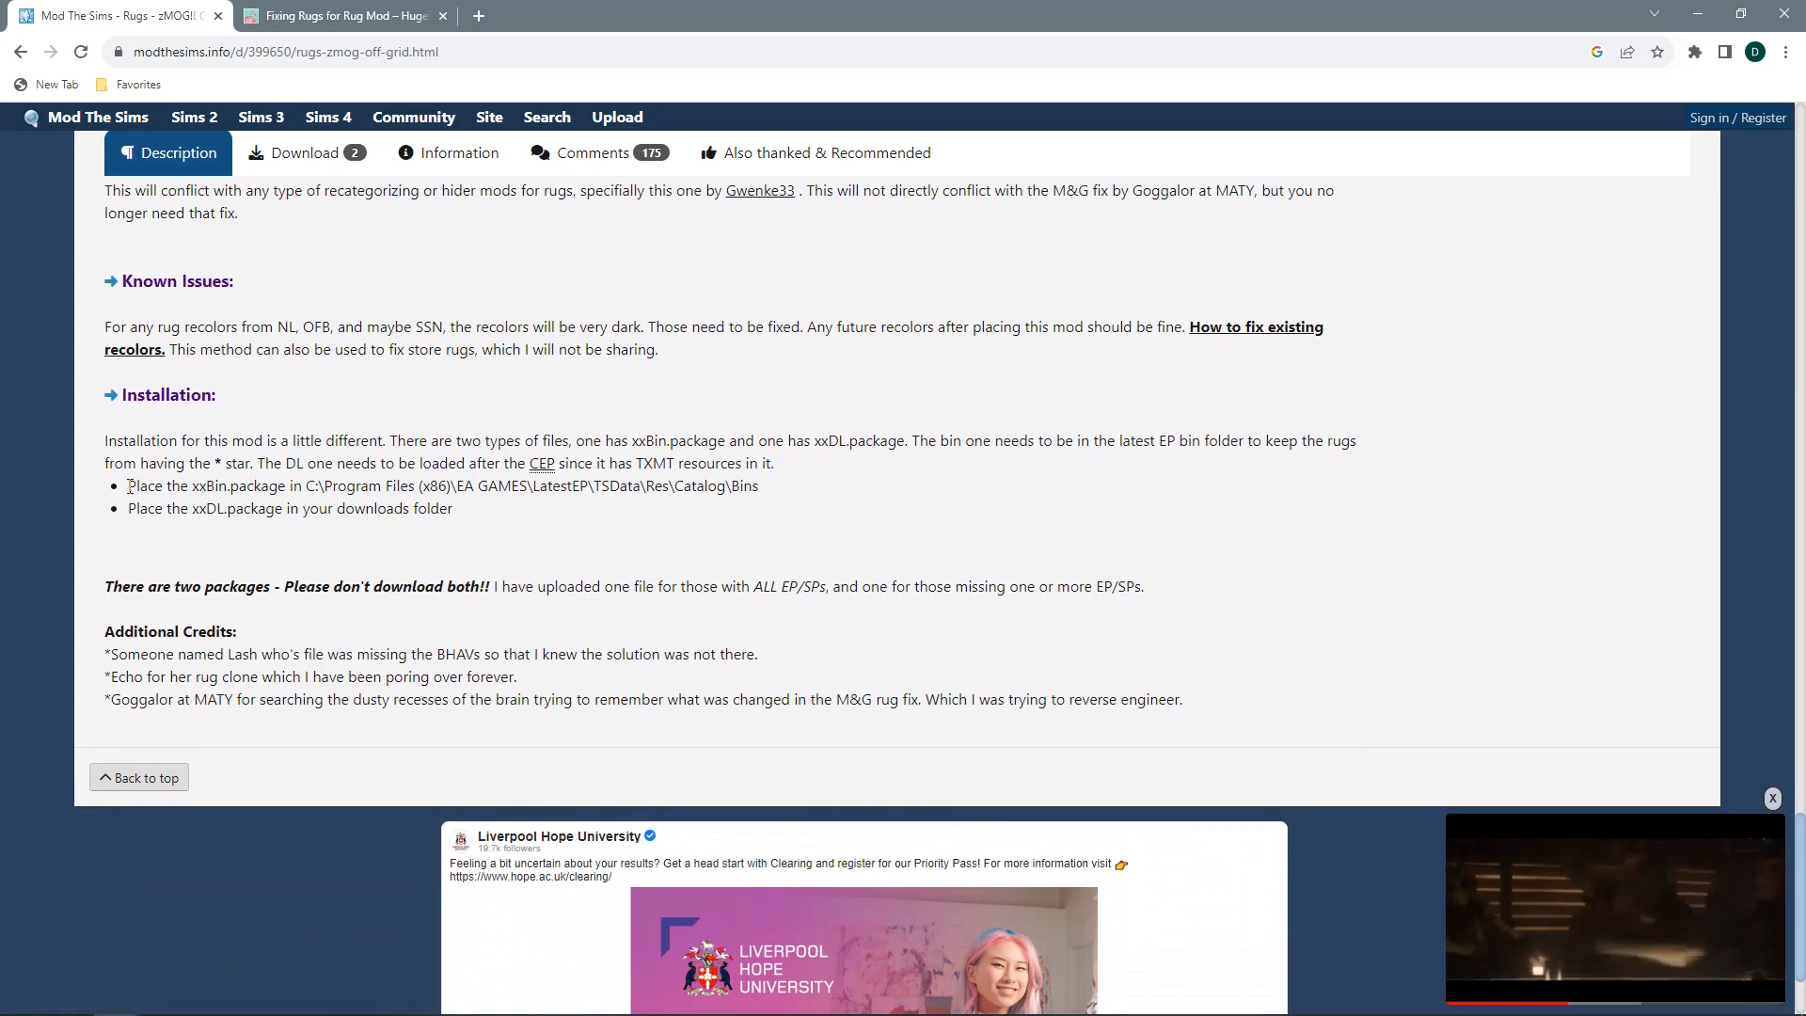
{"action": "left_click_drag", "start_coordinate": [128, 486], "coordinate": [246, 485]}
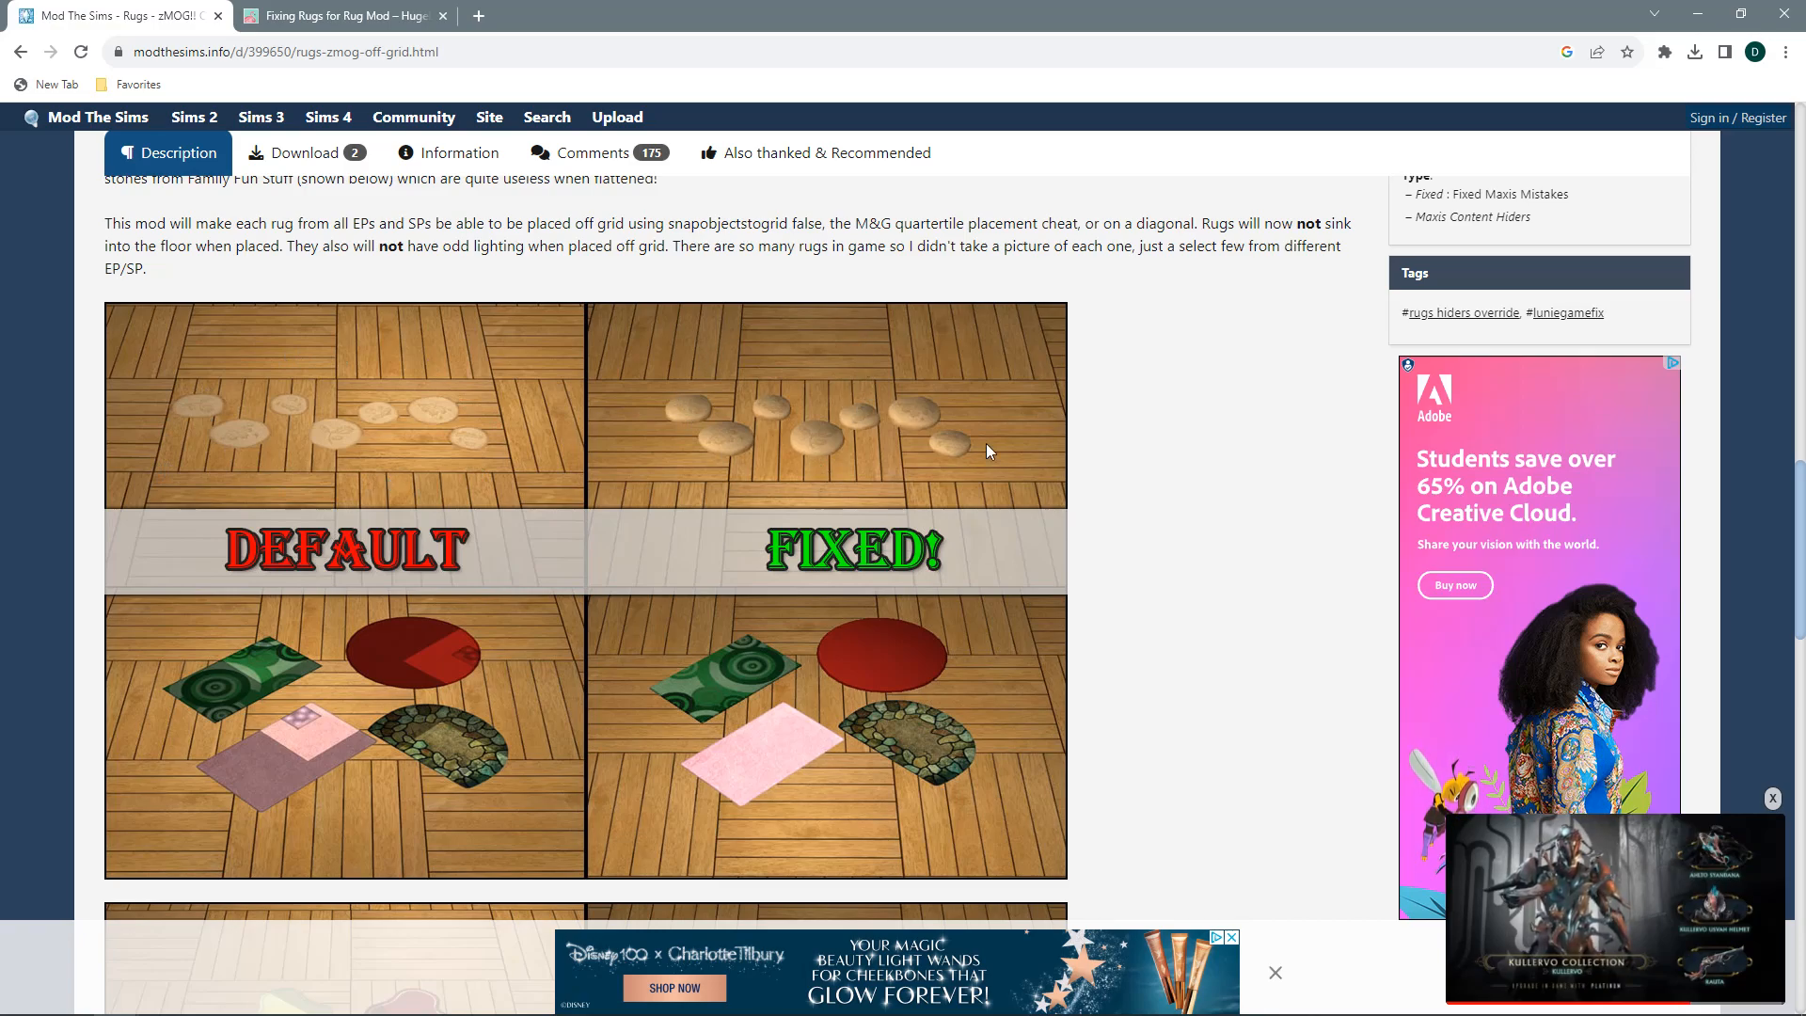
Step: Scroll through the comparison images, then back up to the page title and gallery
{"action": "scroll", "scroll_direction": "down", "scroll_amount": 3}
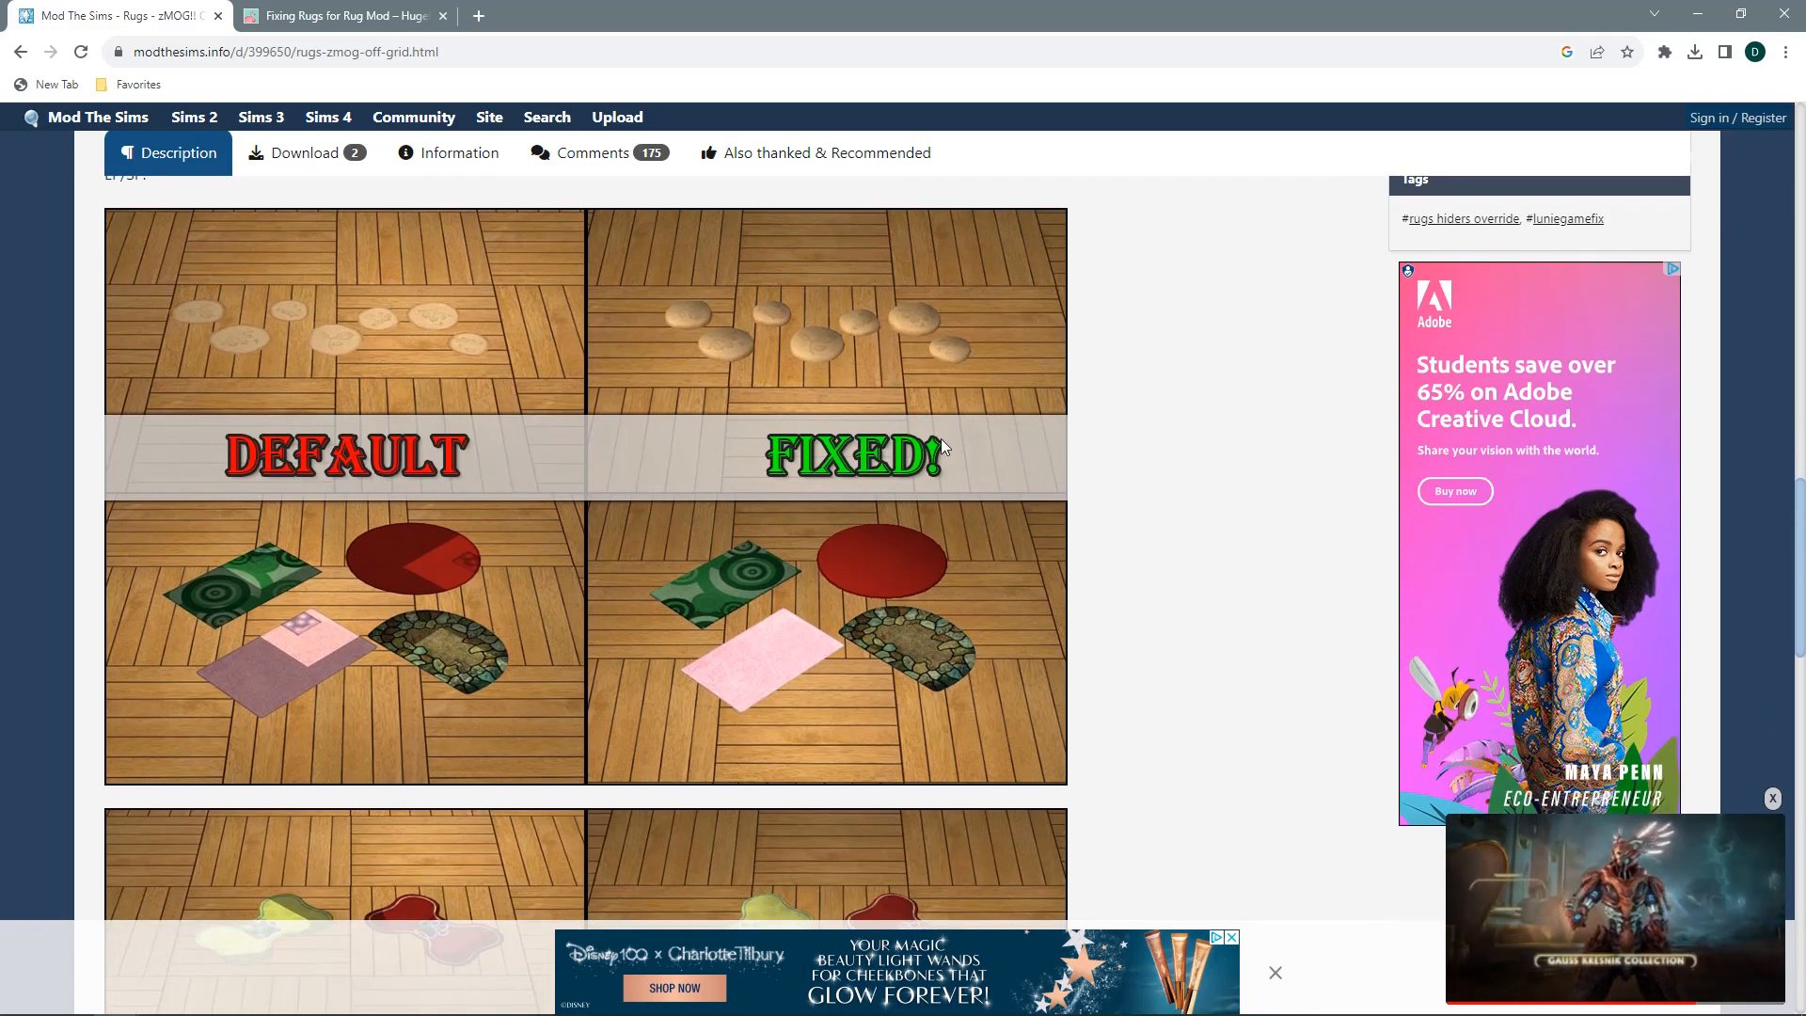
{"action": "scroll", "scroll_direction": "down", "scroll_amount": 3}
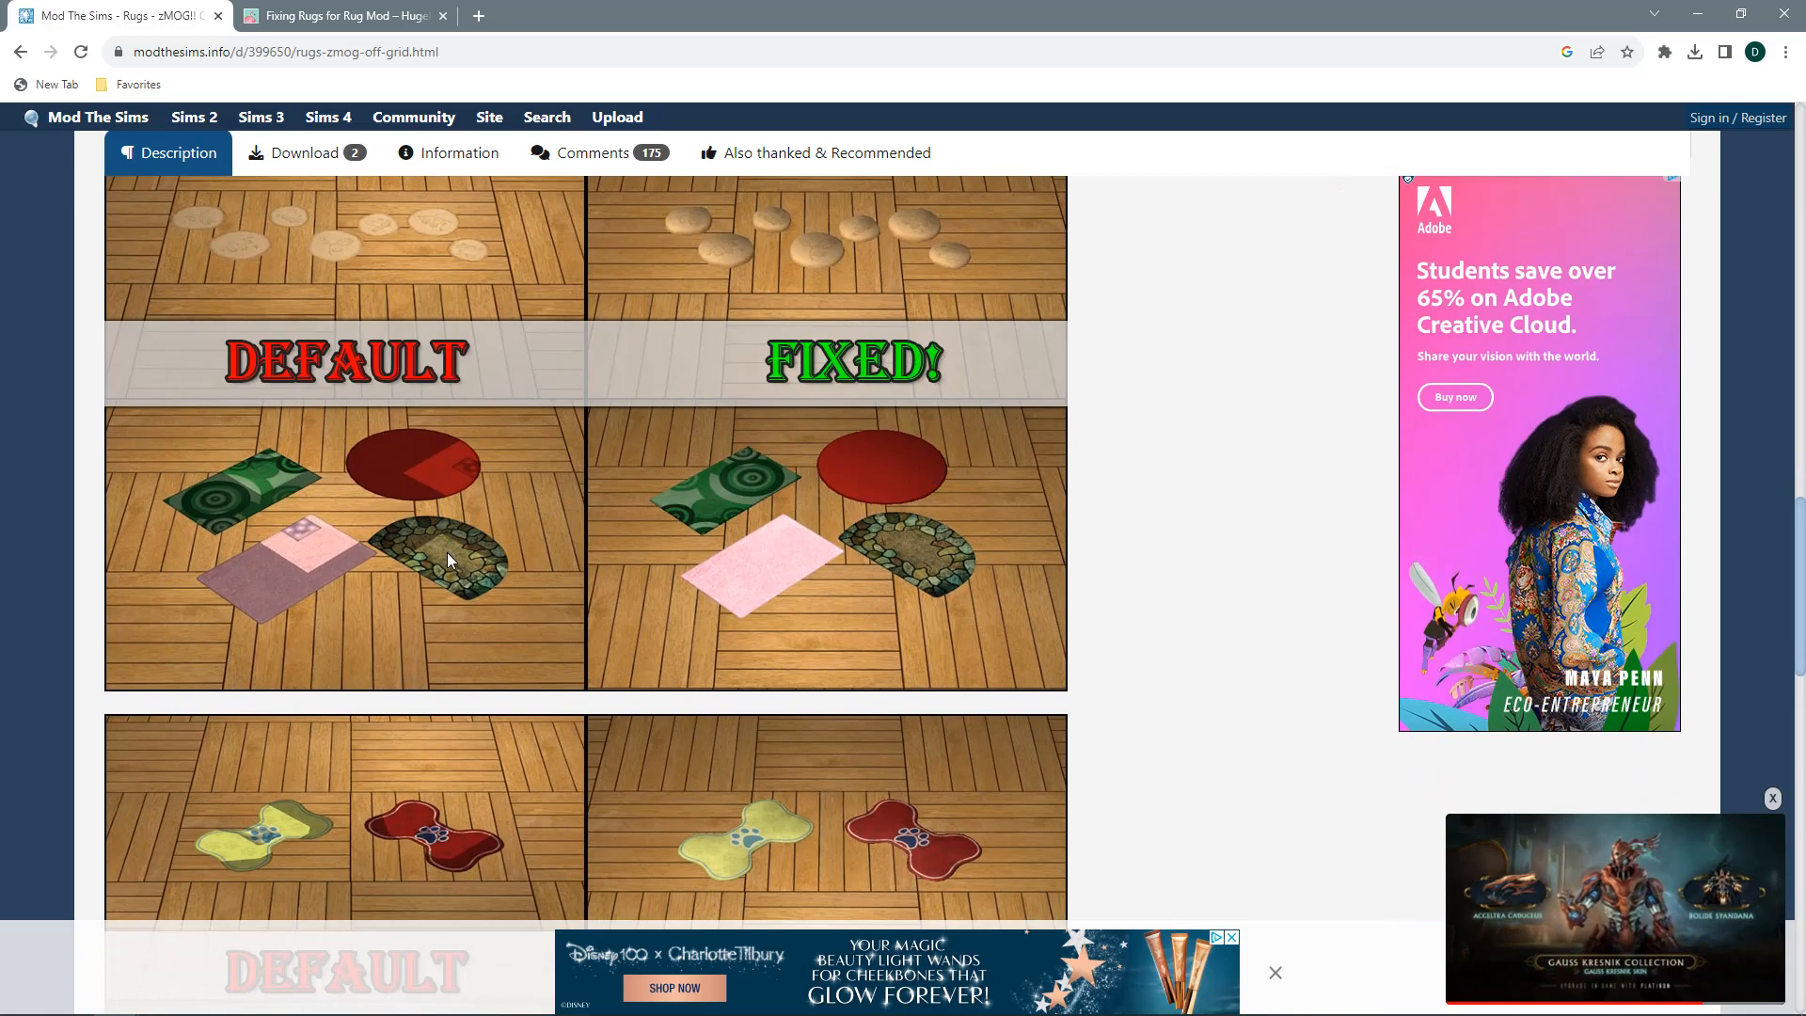
{"action": "scroll", "scroll_direction": "down", "scroll_amount": 3}
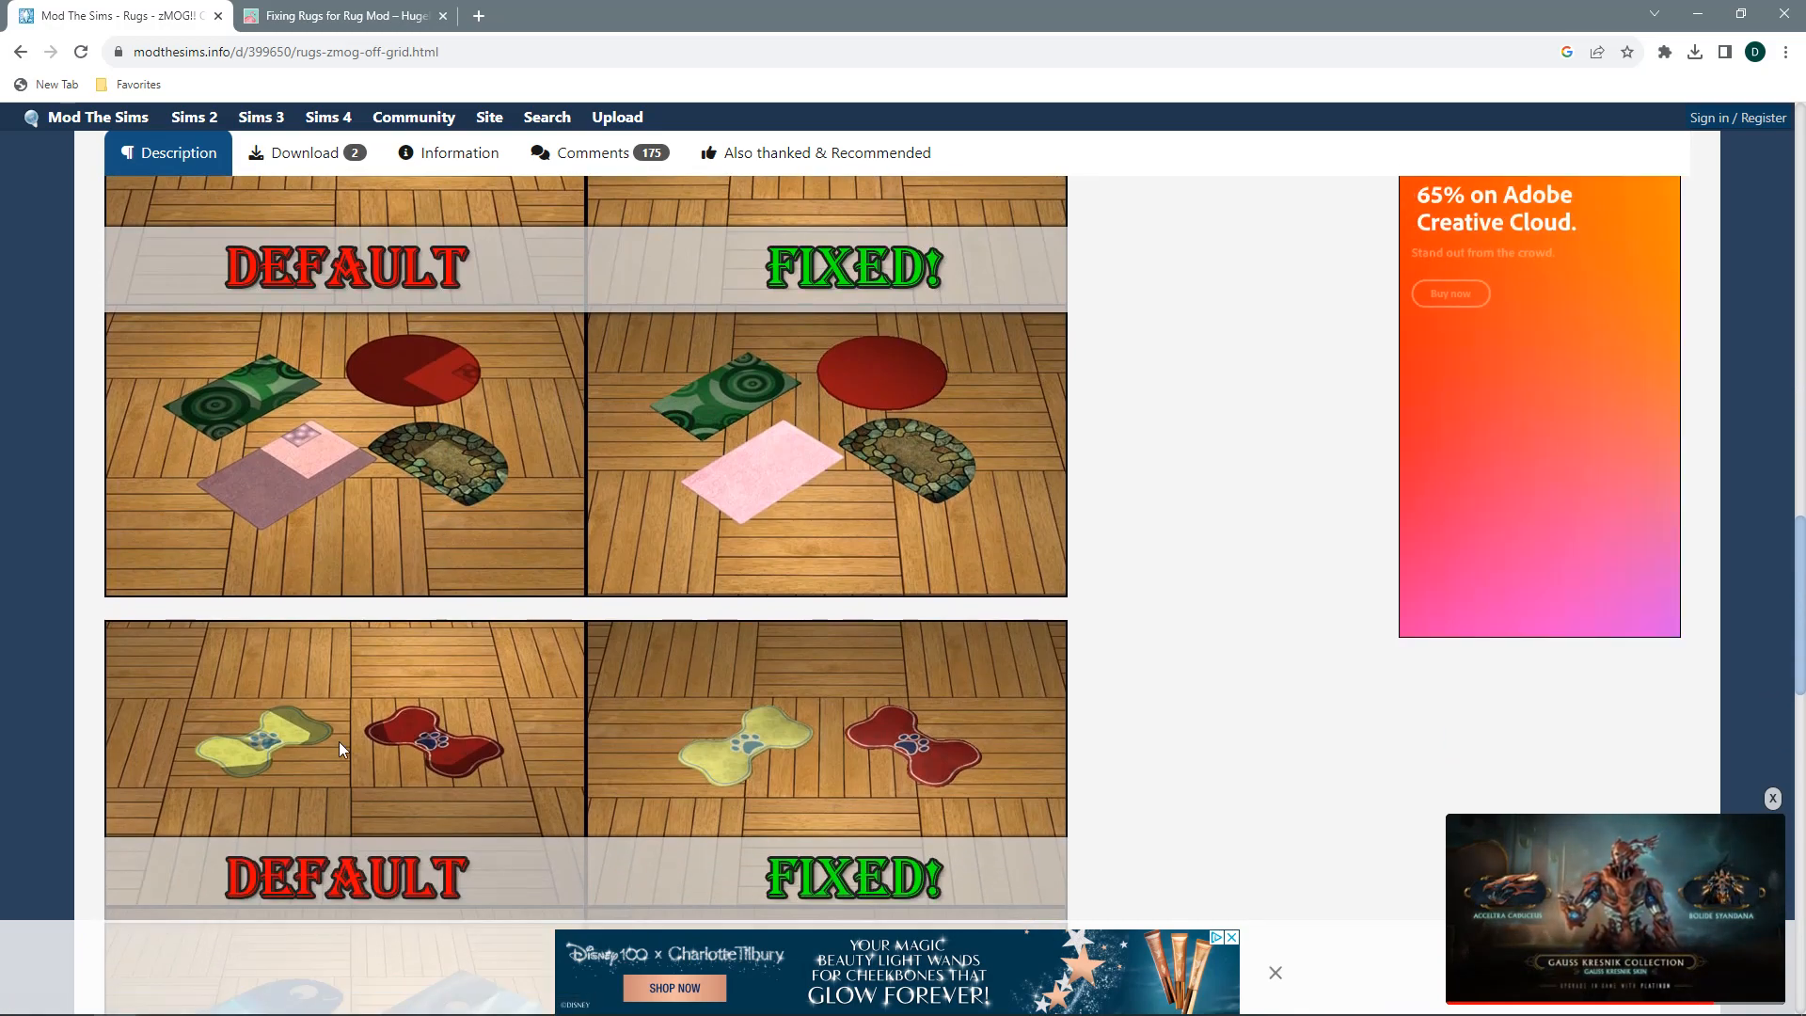
{"action": "scroll", "scroll_direction": "down", "scroll_amount": 3}
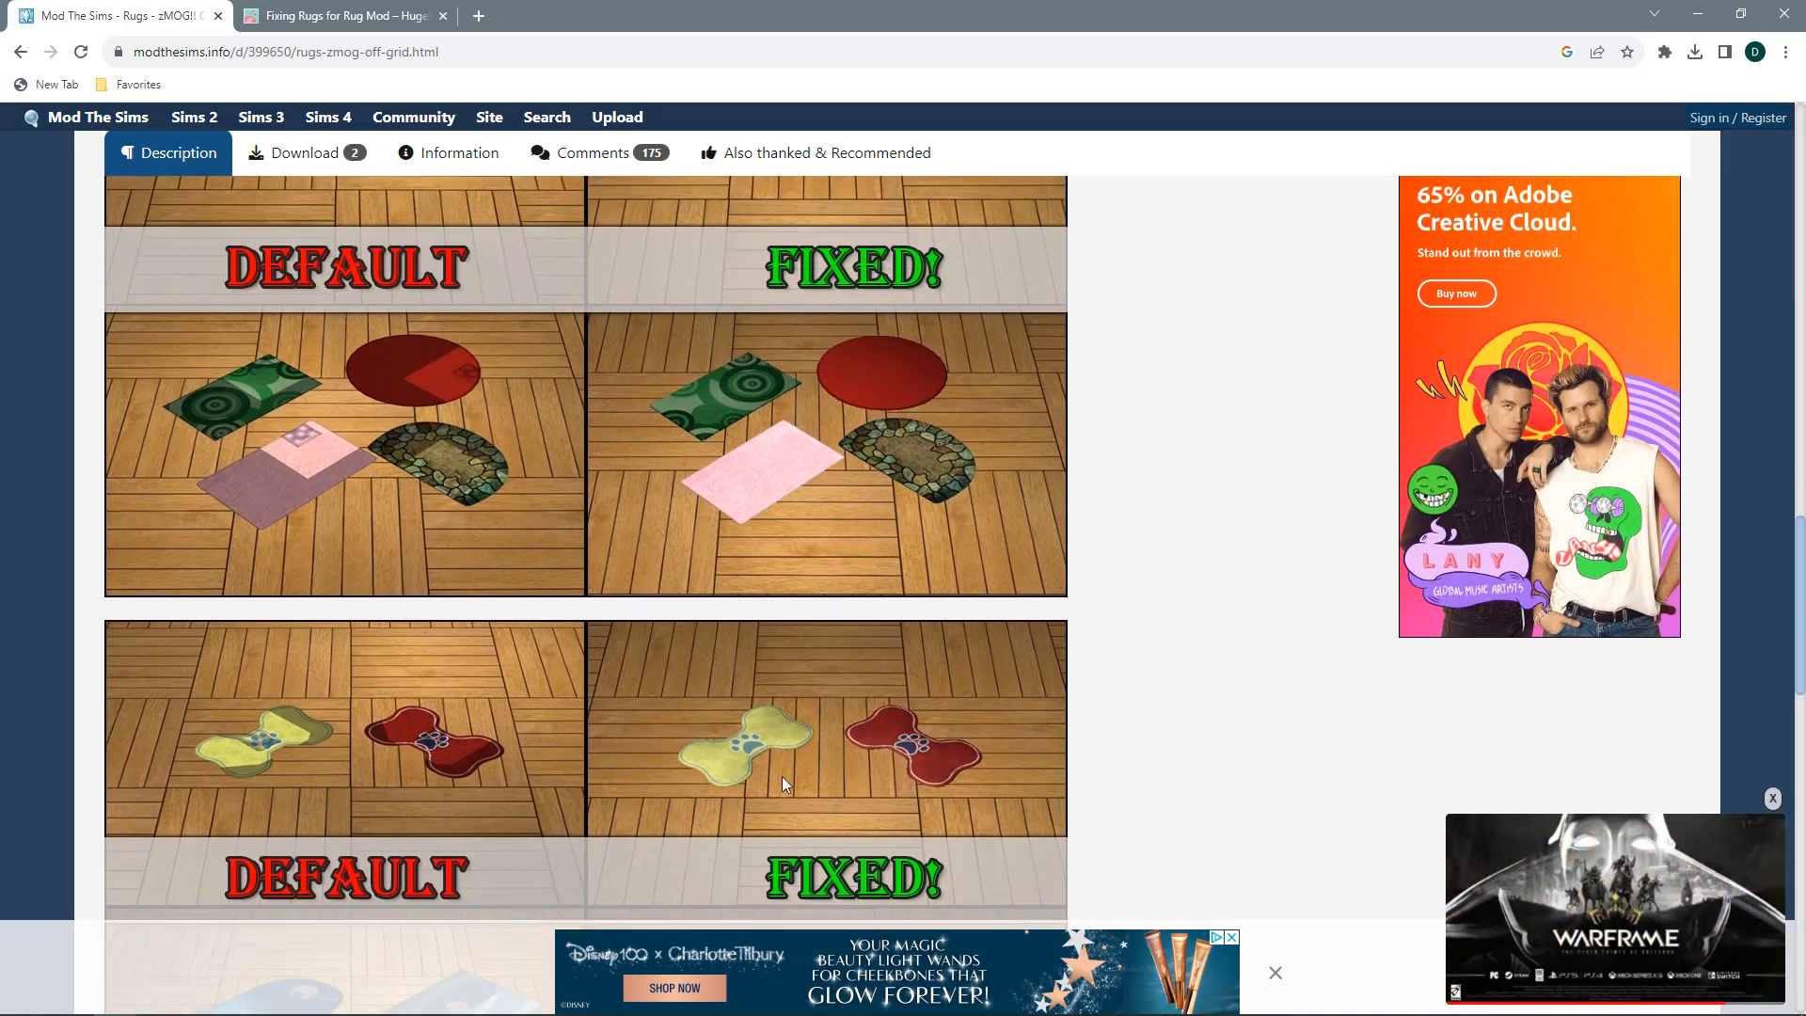
{"action": "mouse_move", "coordinate": [734, 730]}
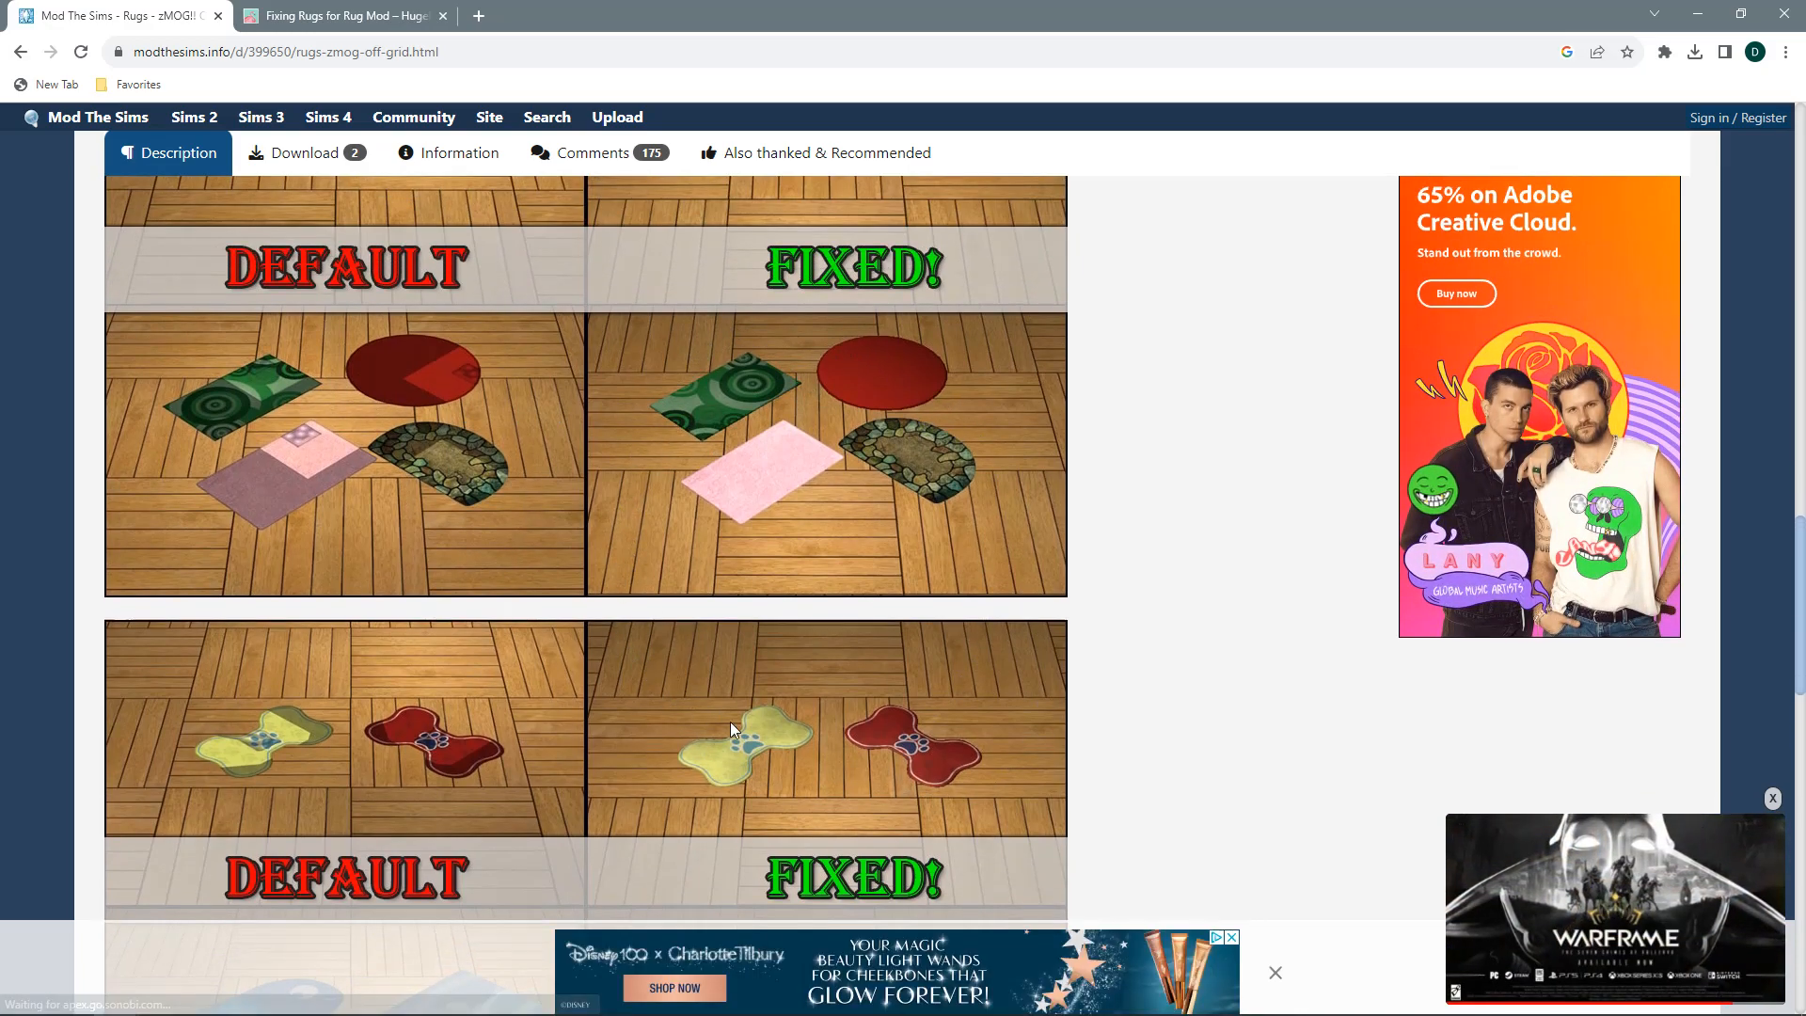
{"action": "scroll", "scroll_direction": "down", "scroll_amount": 3}
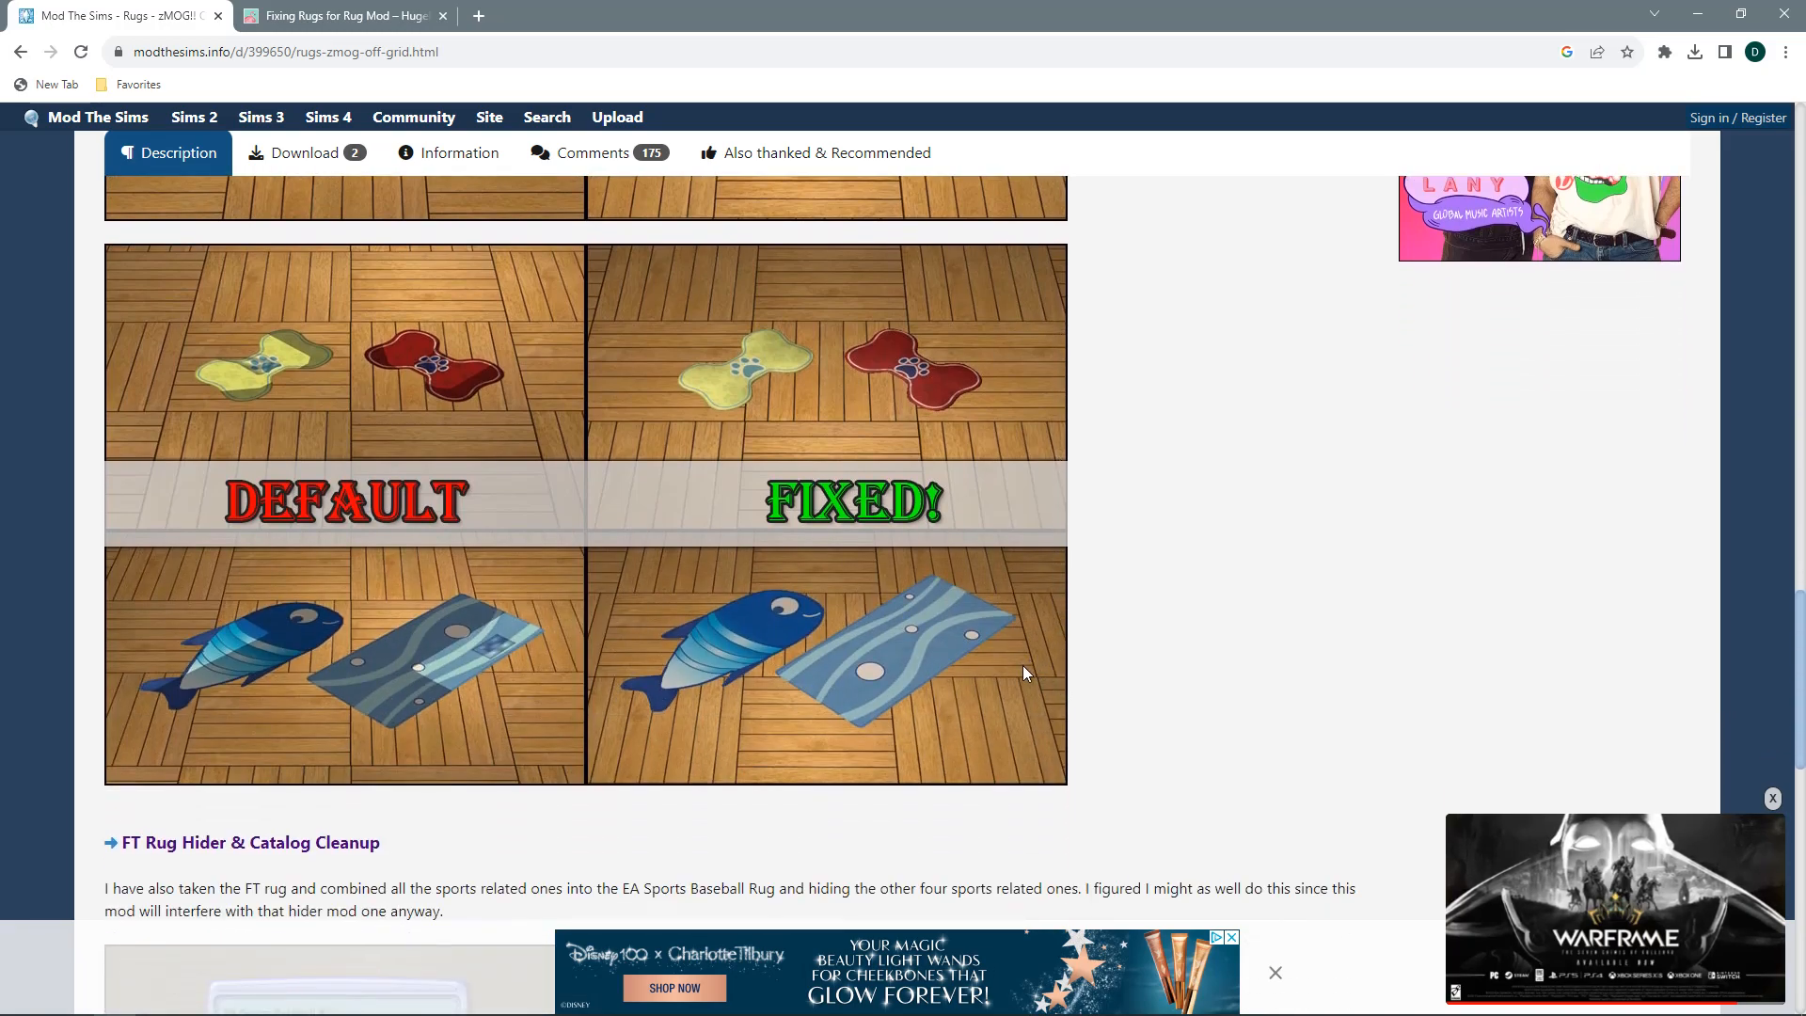
{"action": "scroll", "scroll_direction": "up", "scroll_amount": 3}
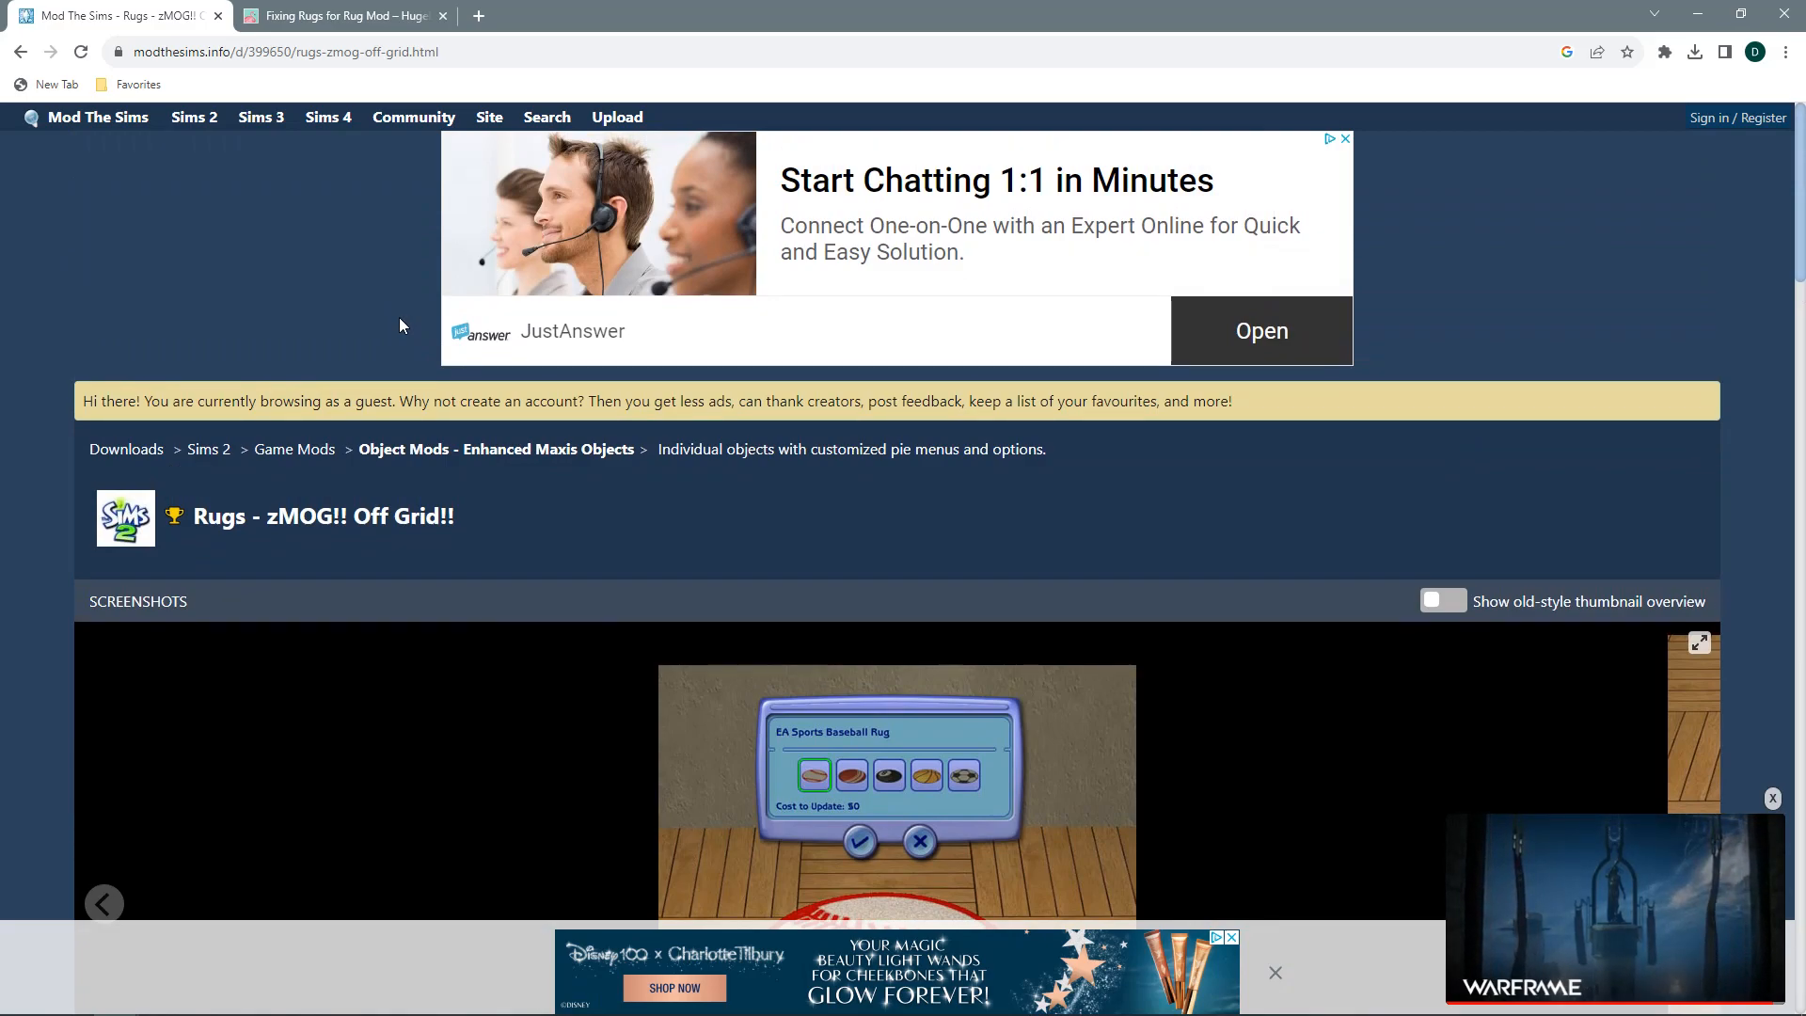
{"action": "mouse_move", "coordinate": [438, 328]}
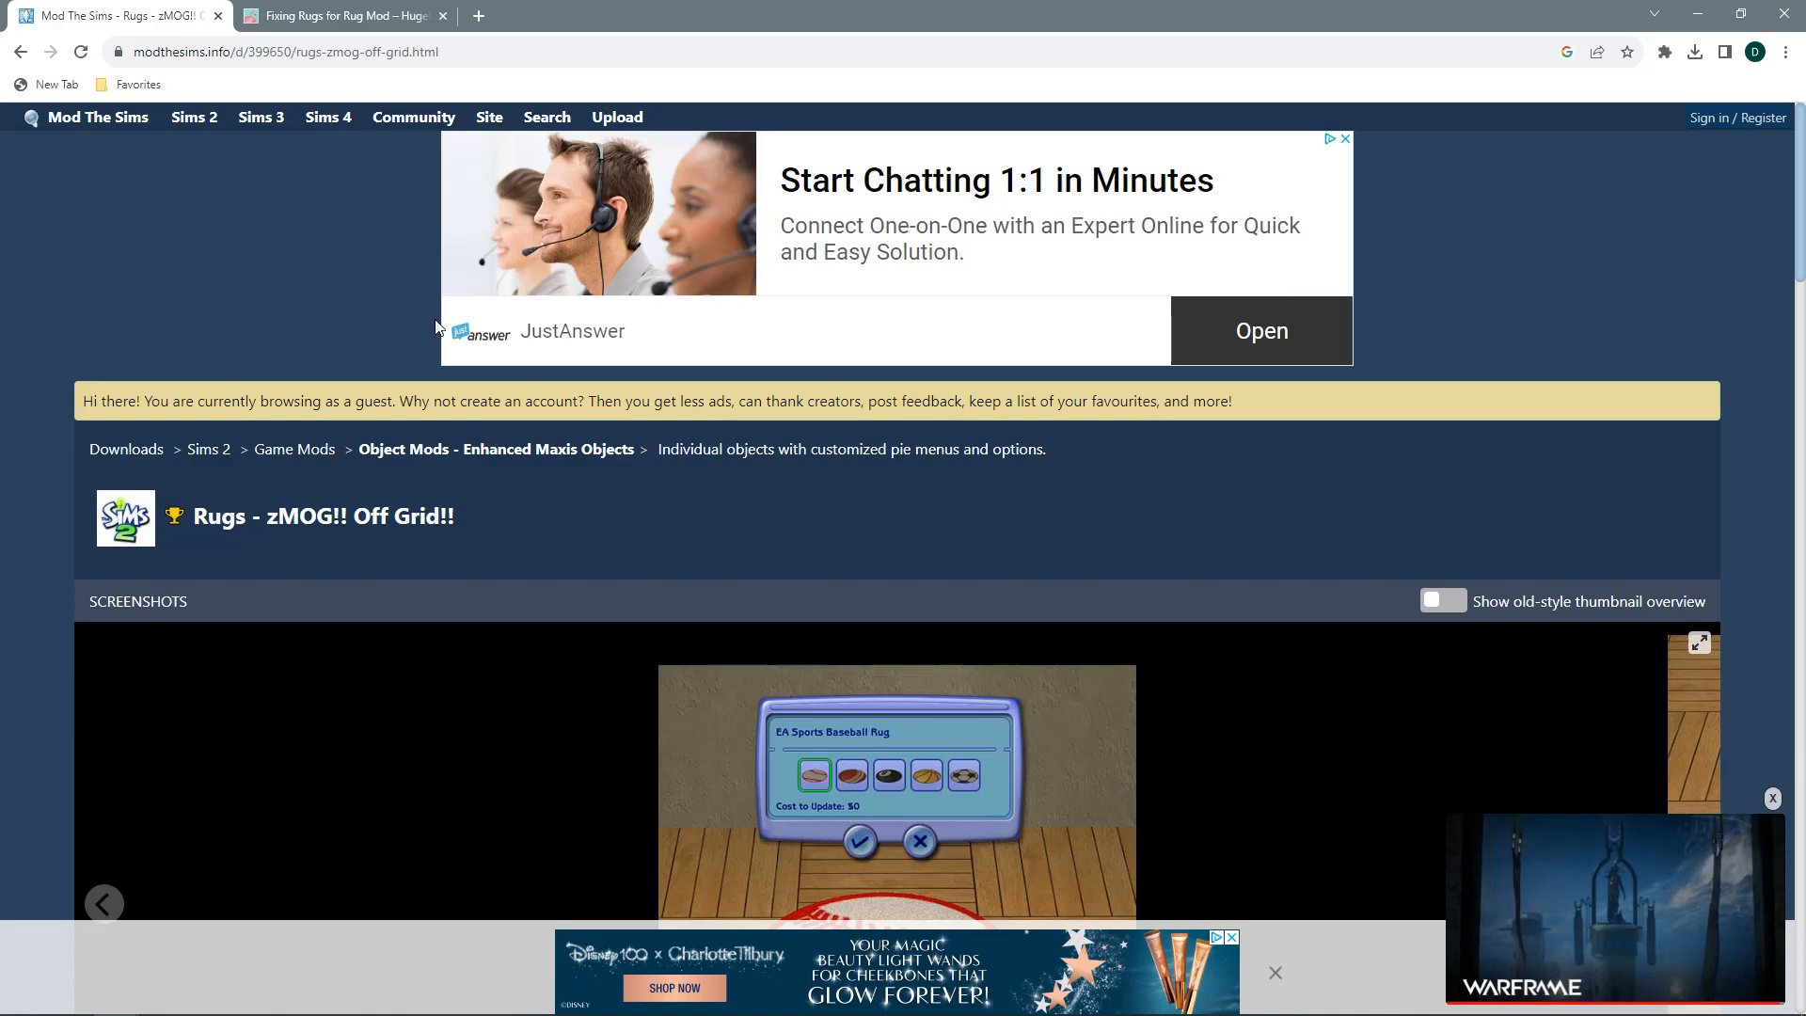
{"action": "mouse_move", "coordinate": [439, 342]}
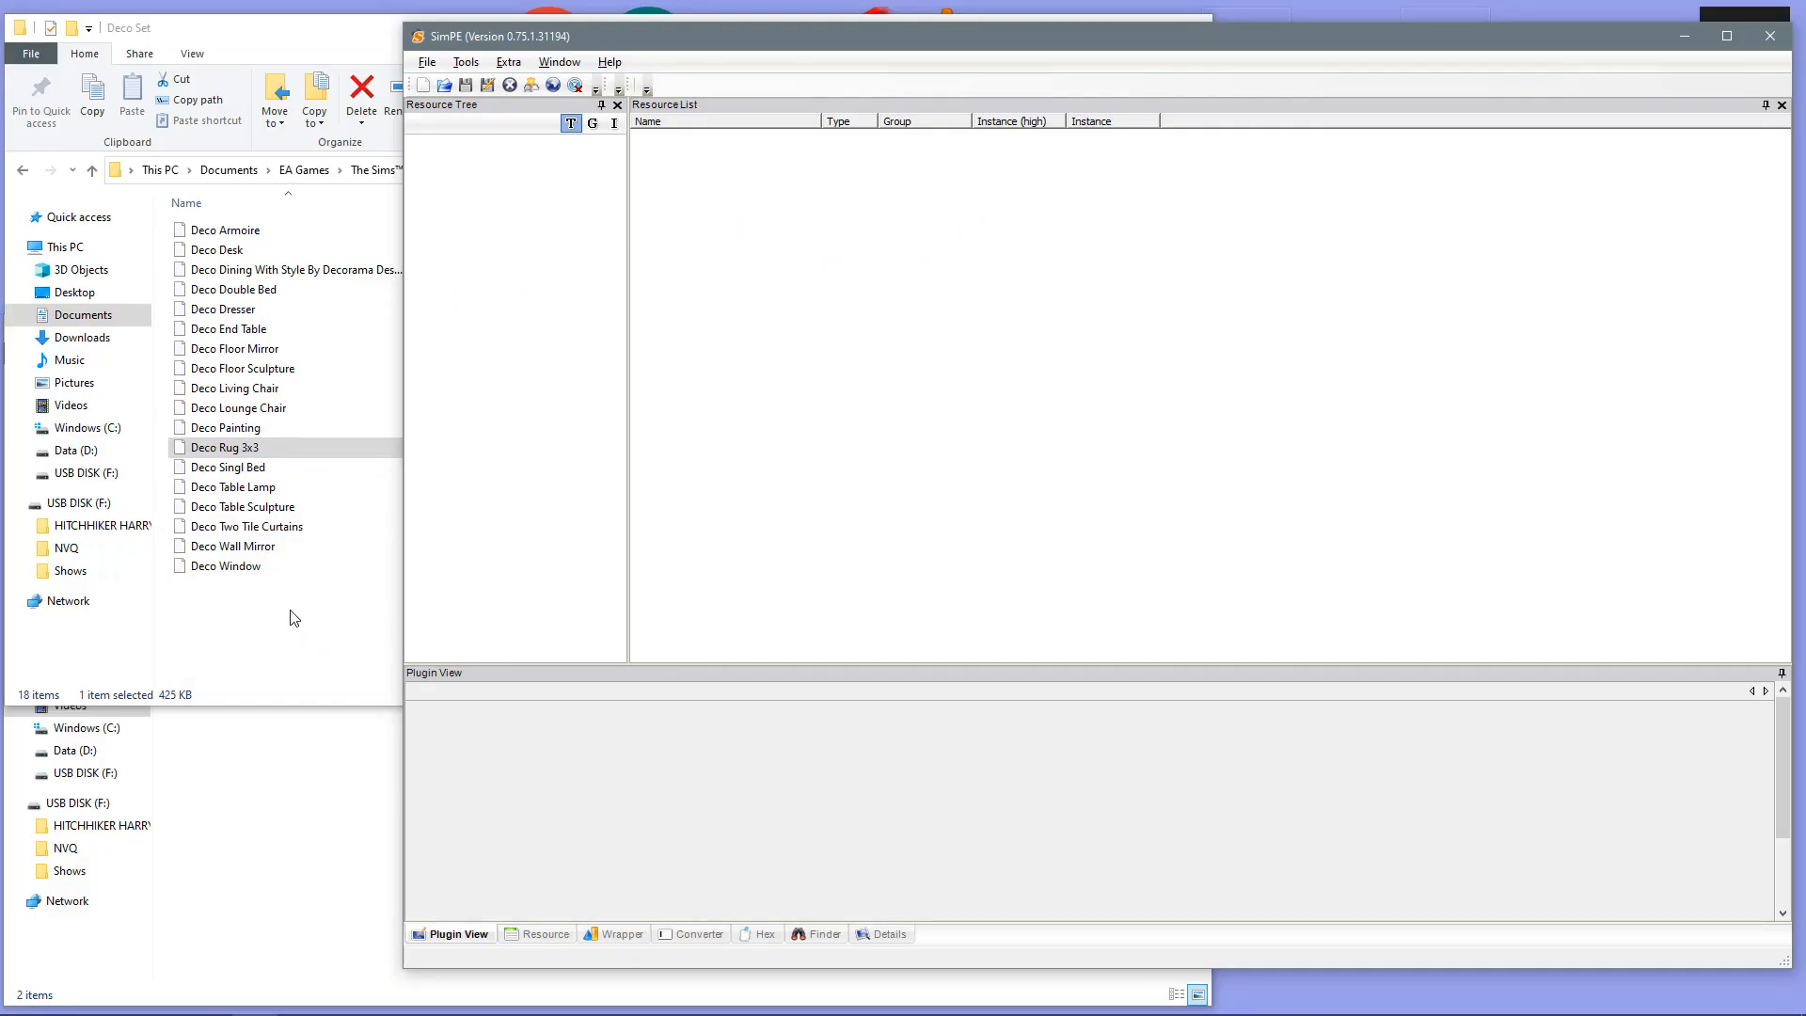
{"action": "mouse_move", "coordinate": [750, 172]}
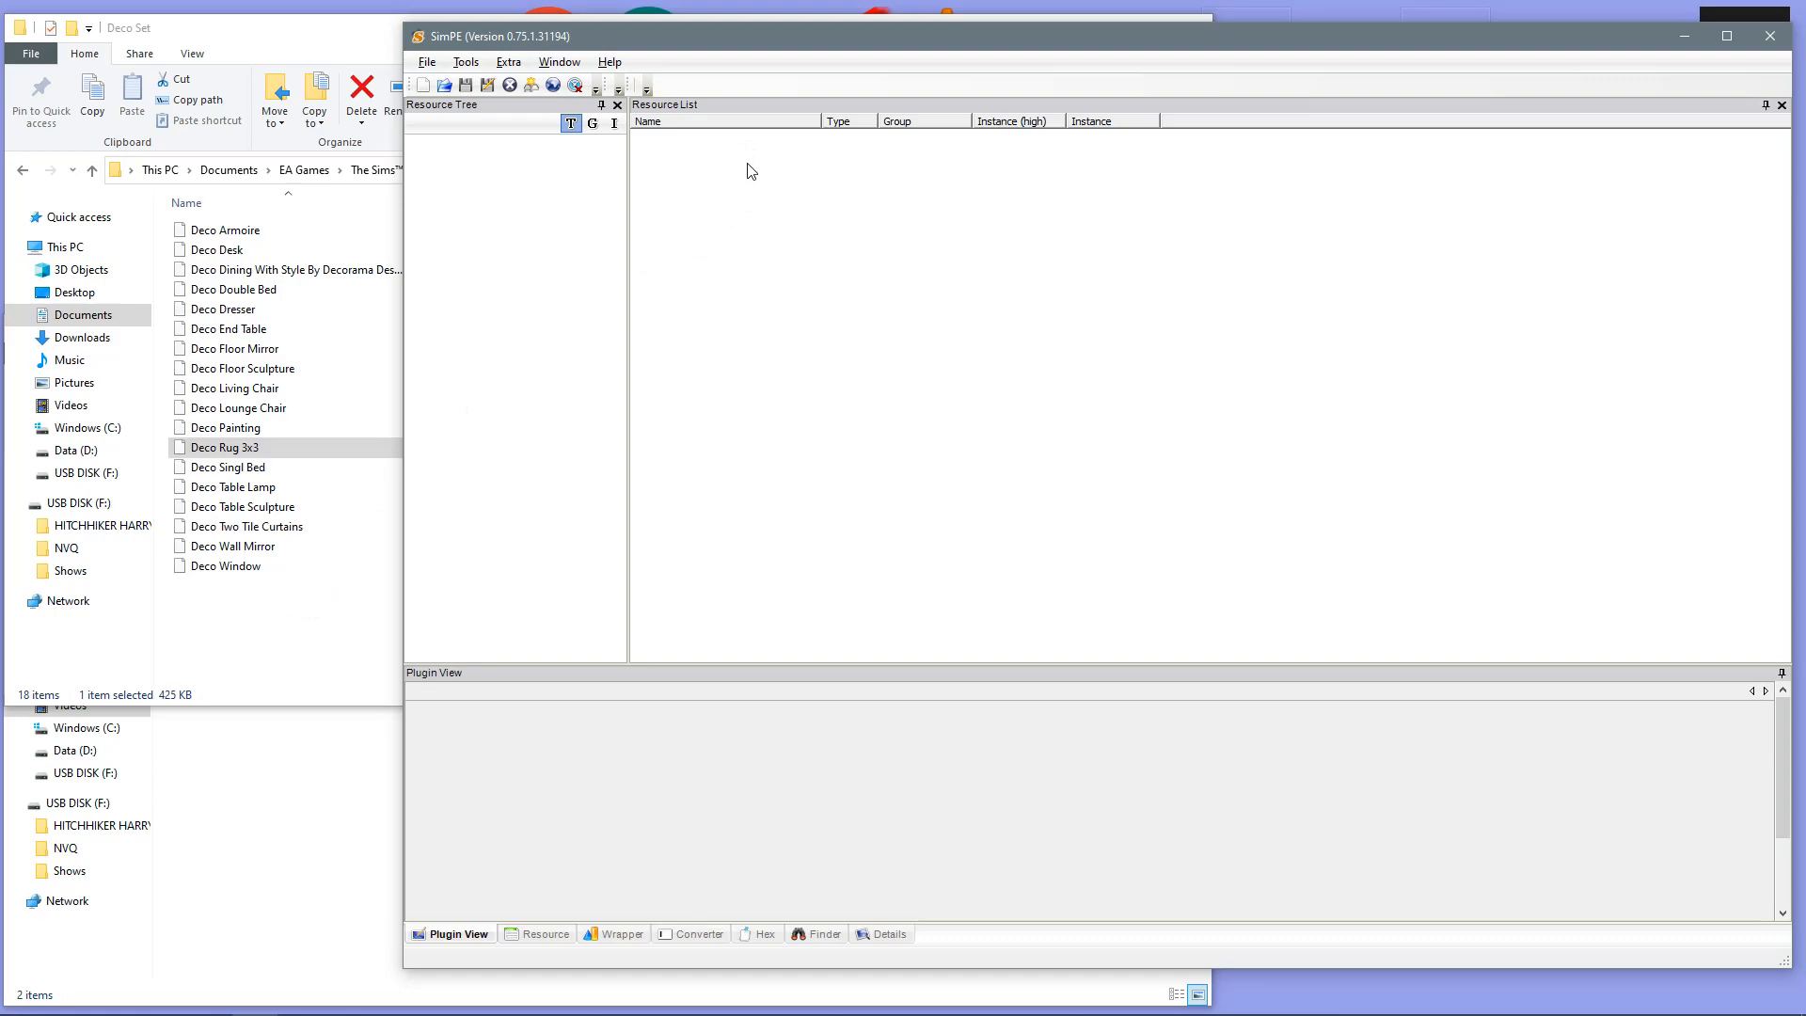
{"action": "mouse_move", "coordinate": [218, 160]}
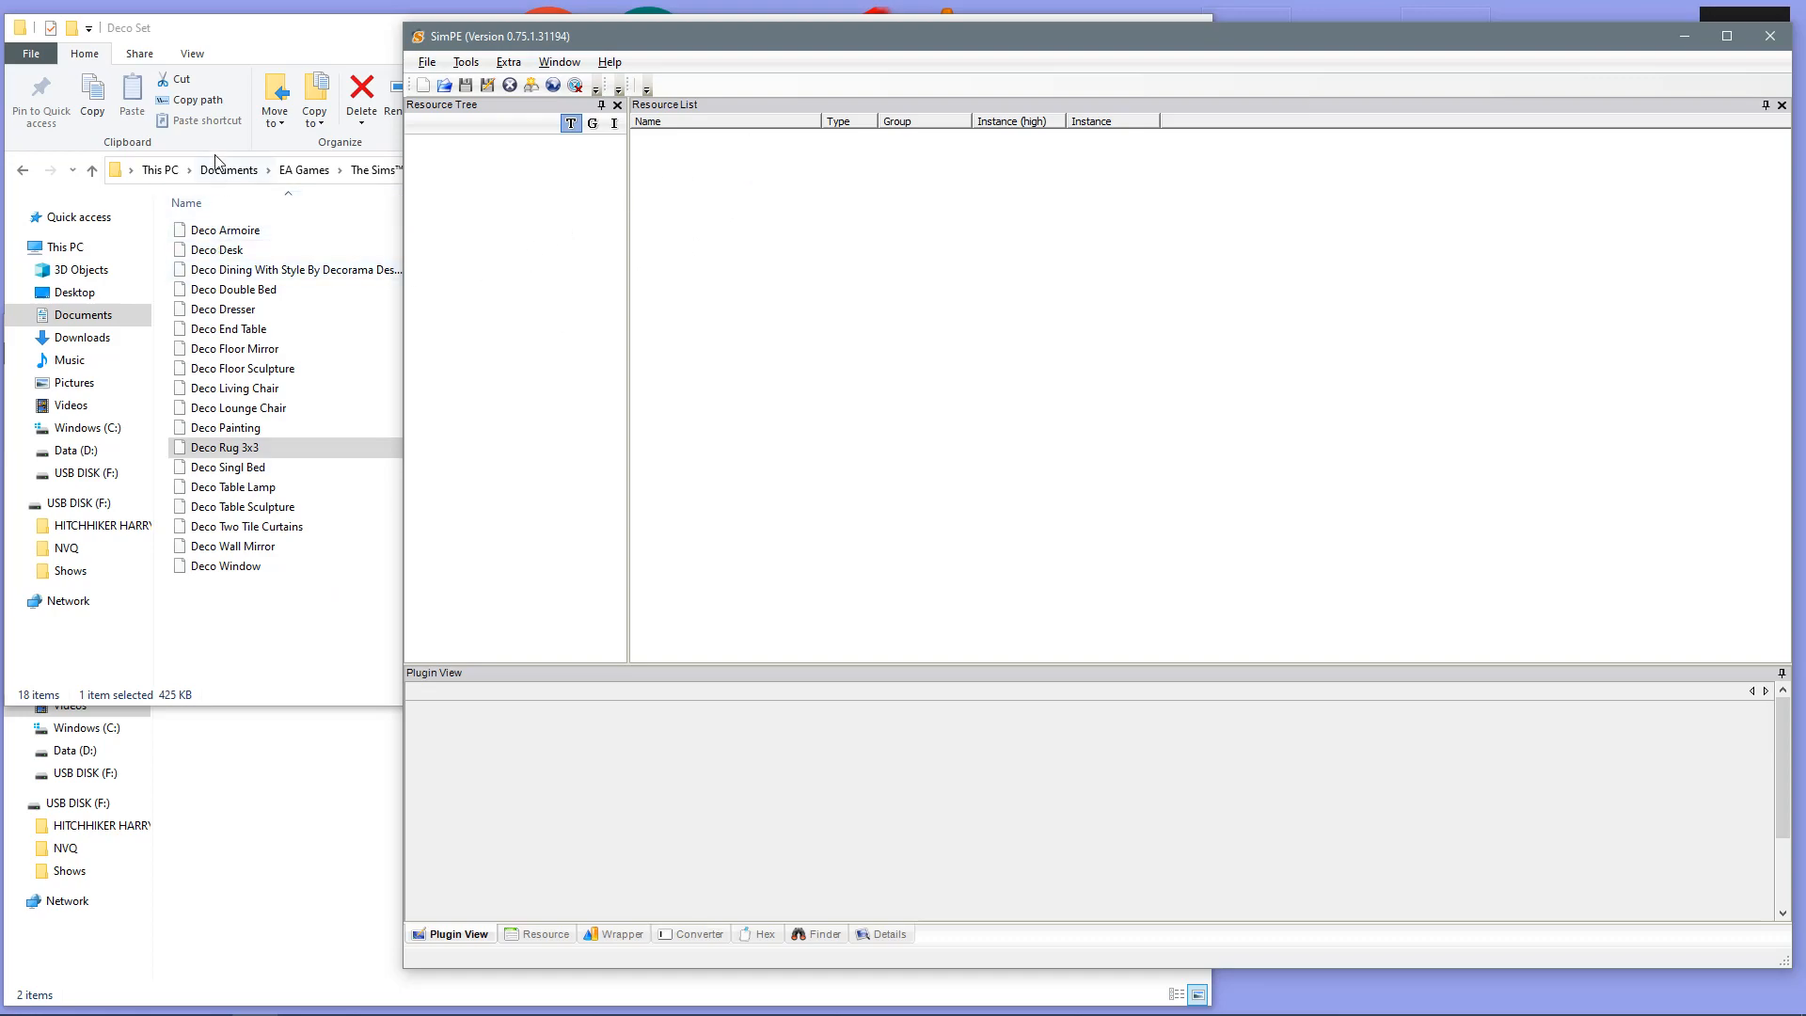
{"action": "mouse_move", "coordinate": [212, 532]}
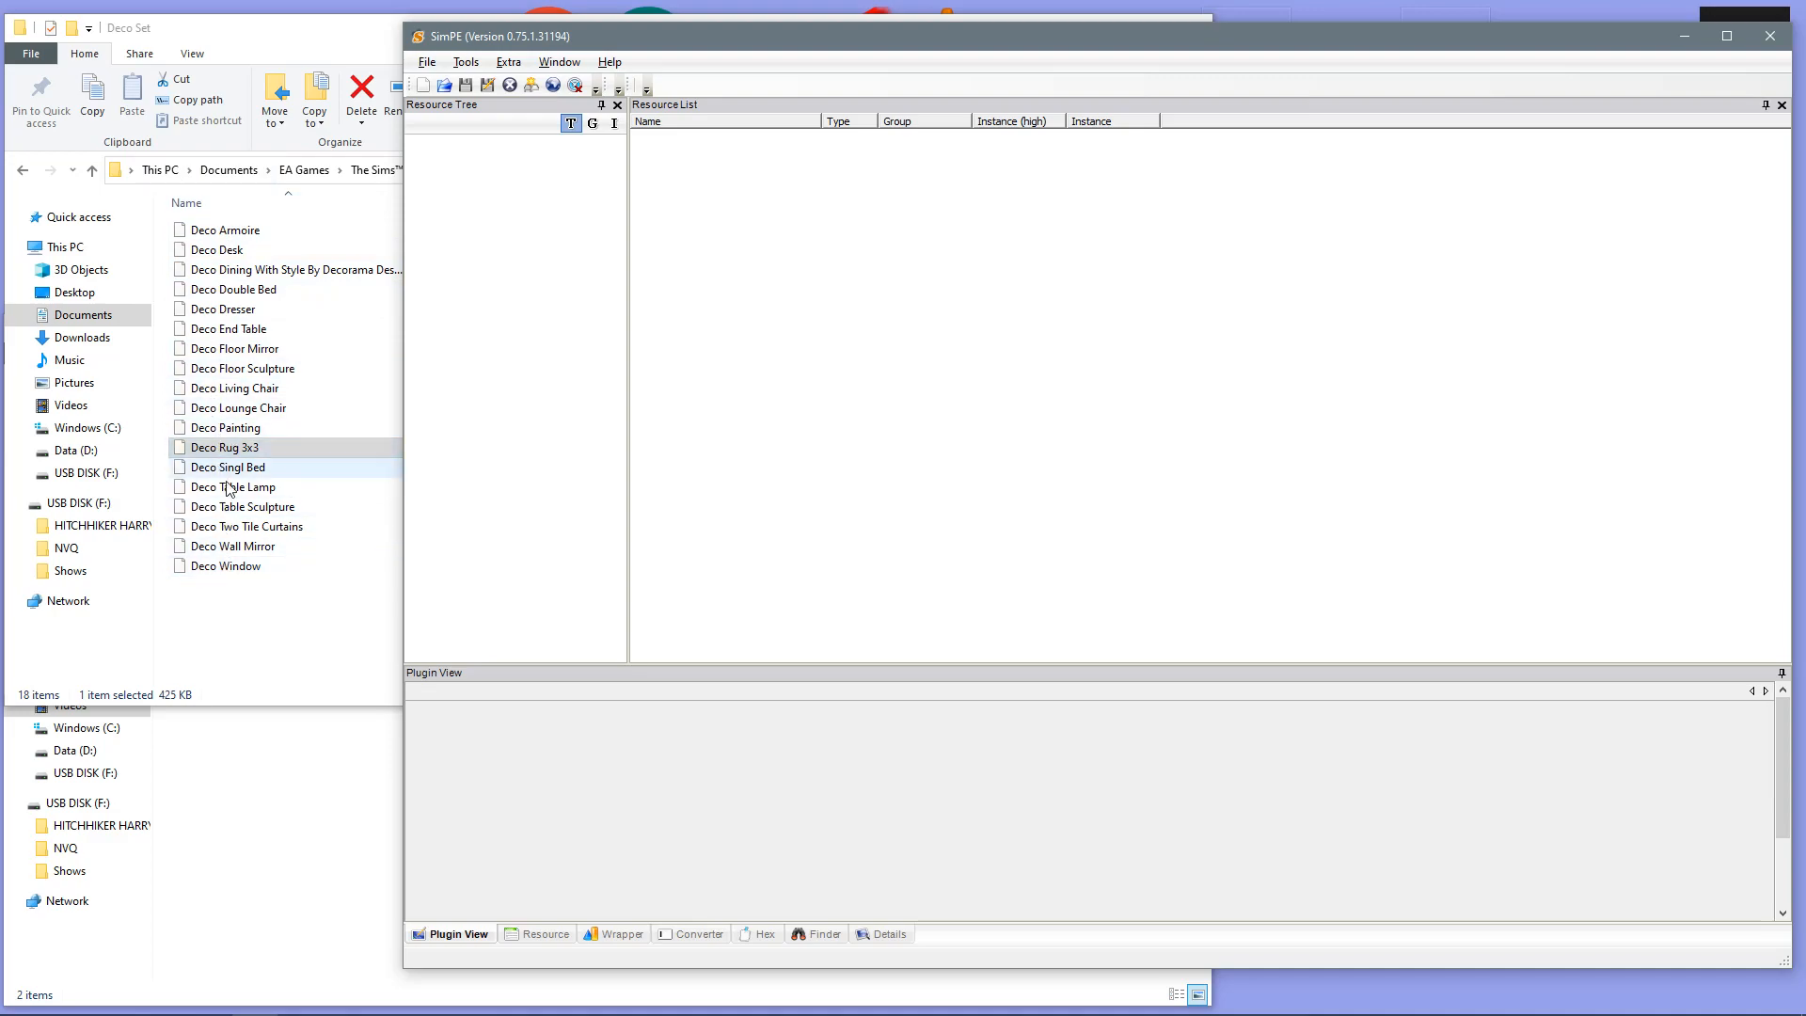
Step: Open Deco Rug 3x3.package from the Deco Set folder
{"action": "left_click", "coordinate": [224, 447]}
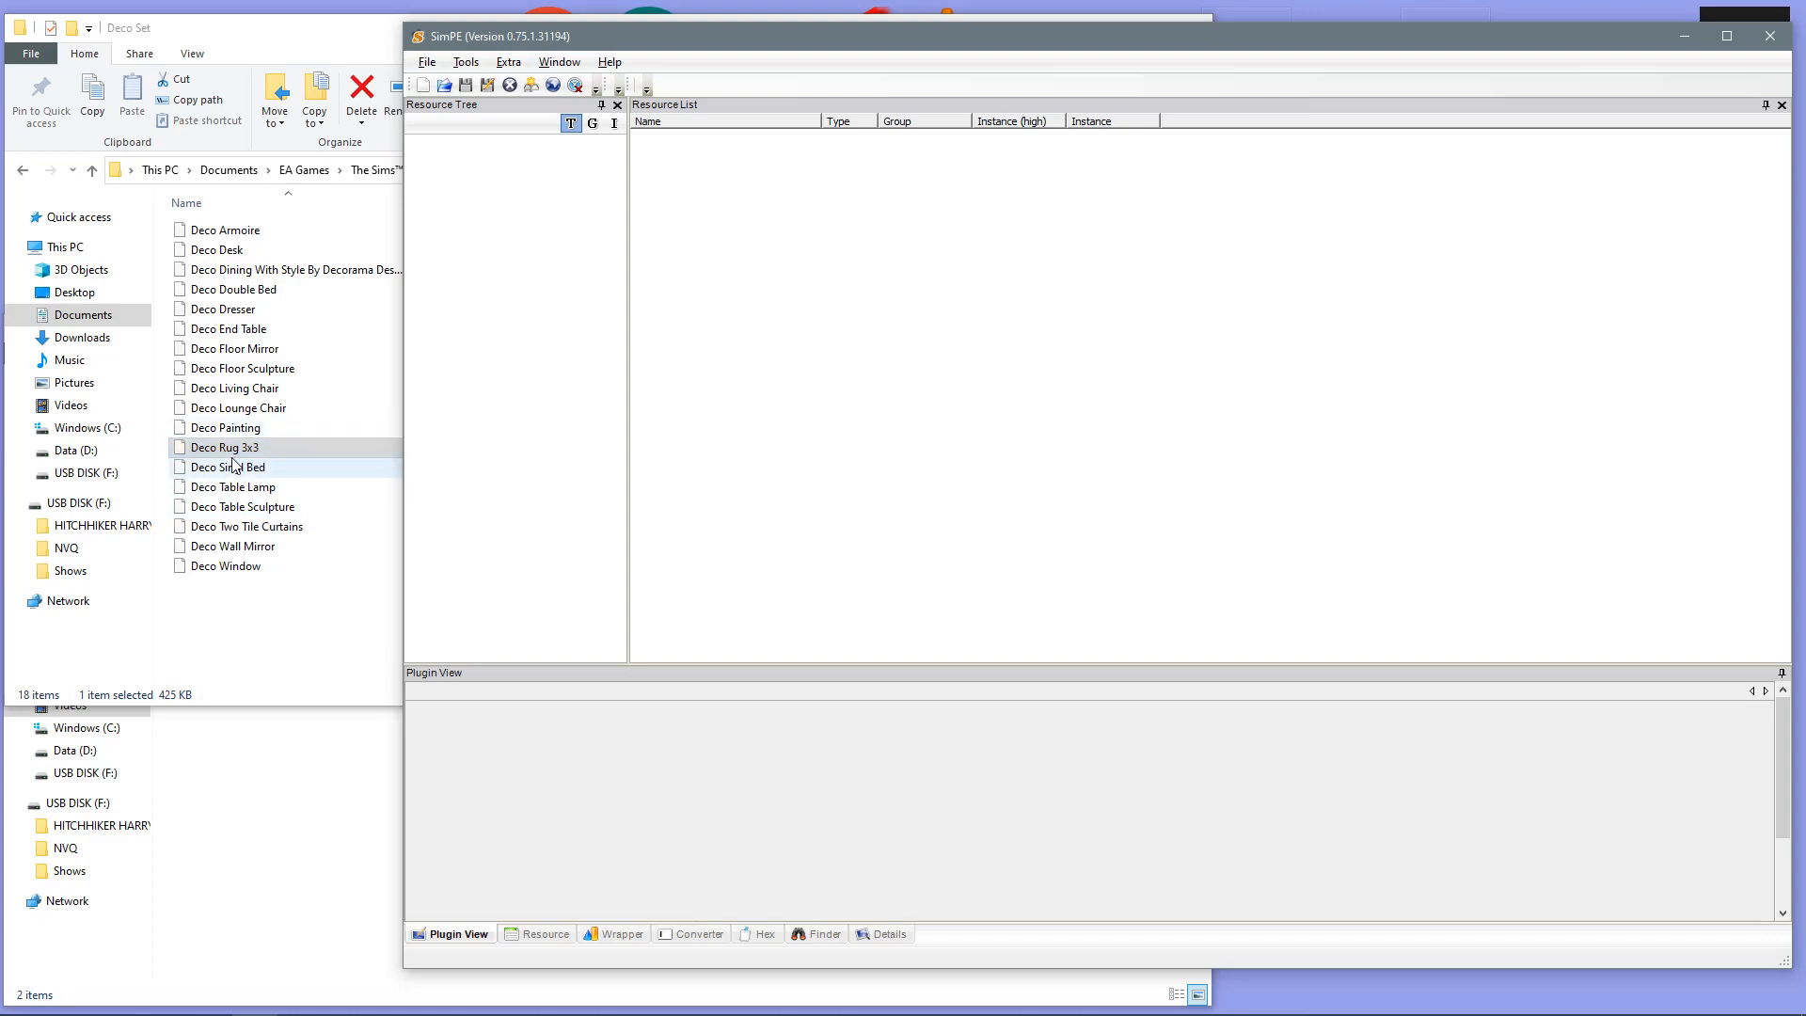
{"action": "left_click", "coordinate": [224, 447]}
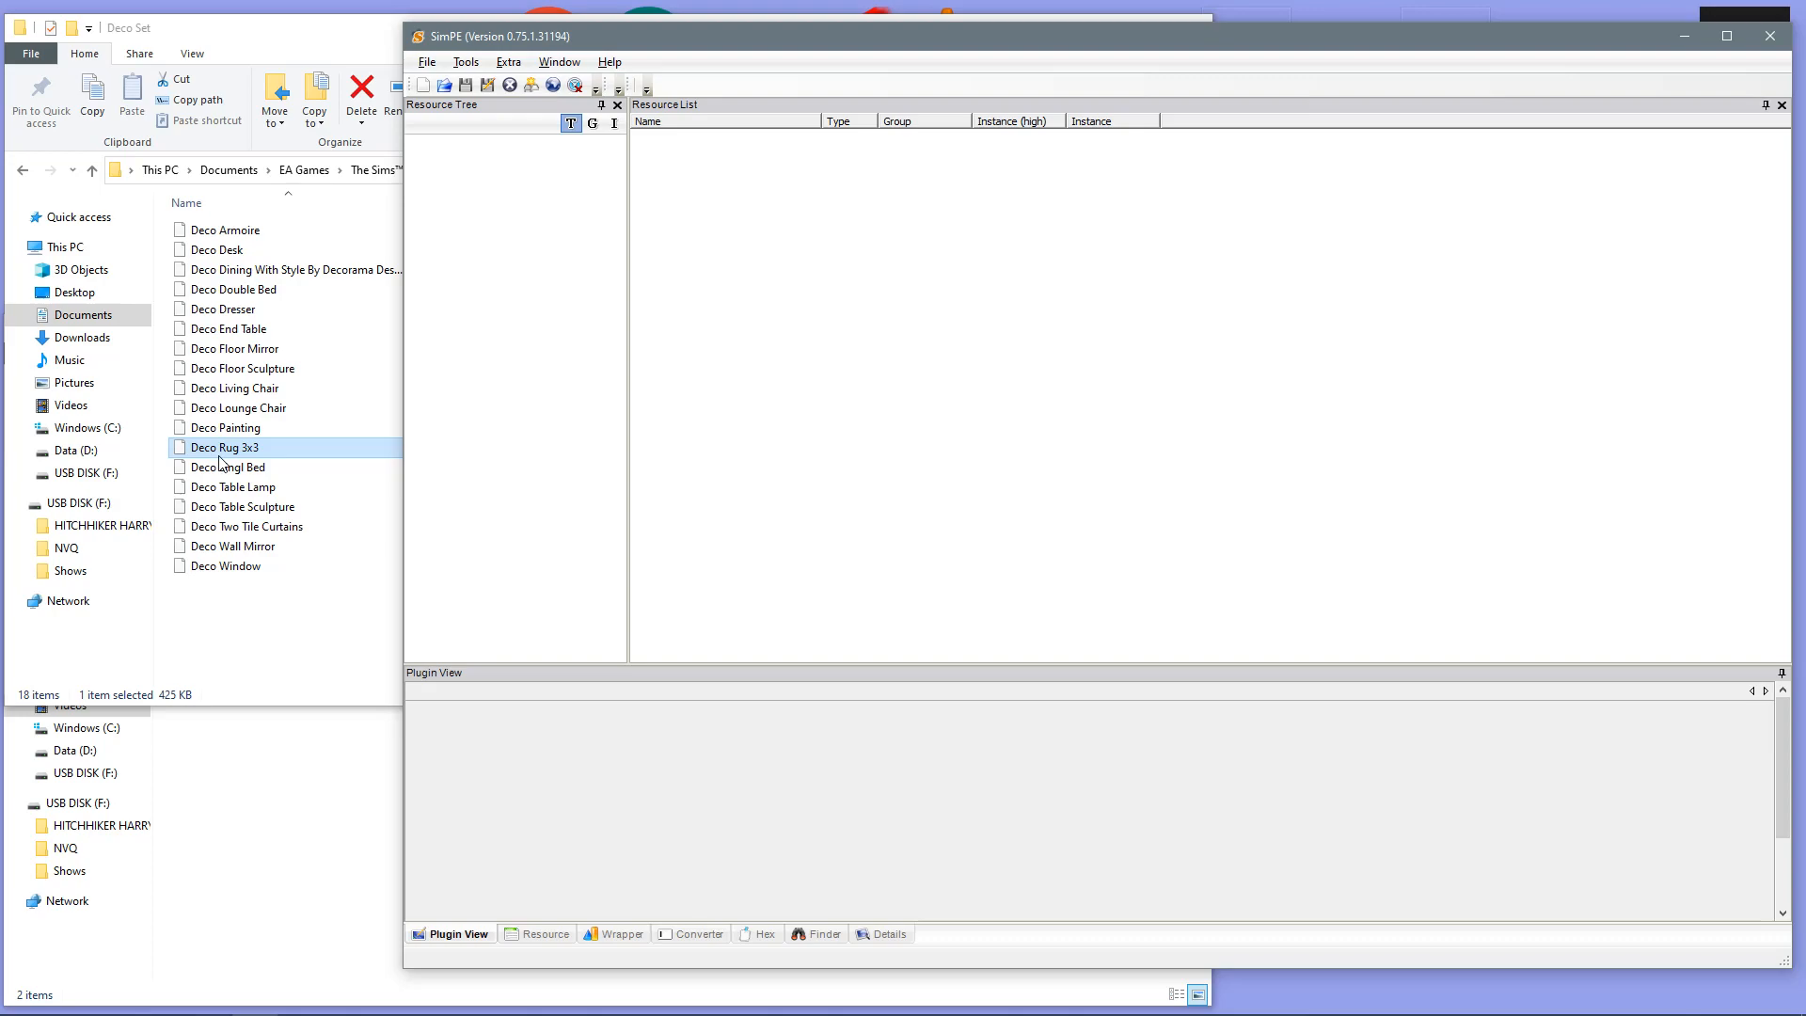
{"action": "mouse_move", "coordinate": [228, 461]}
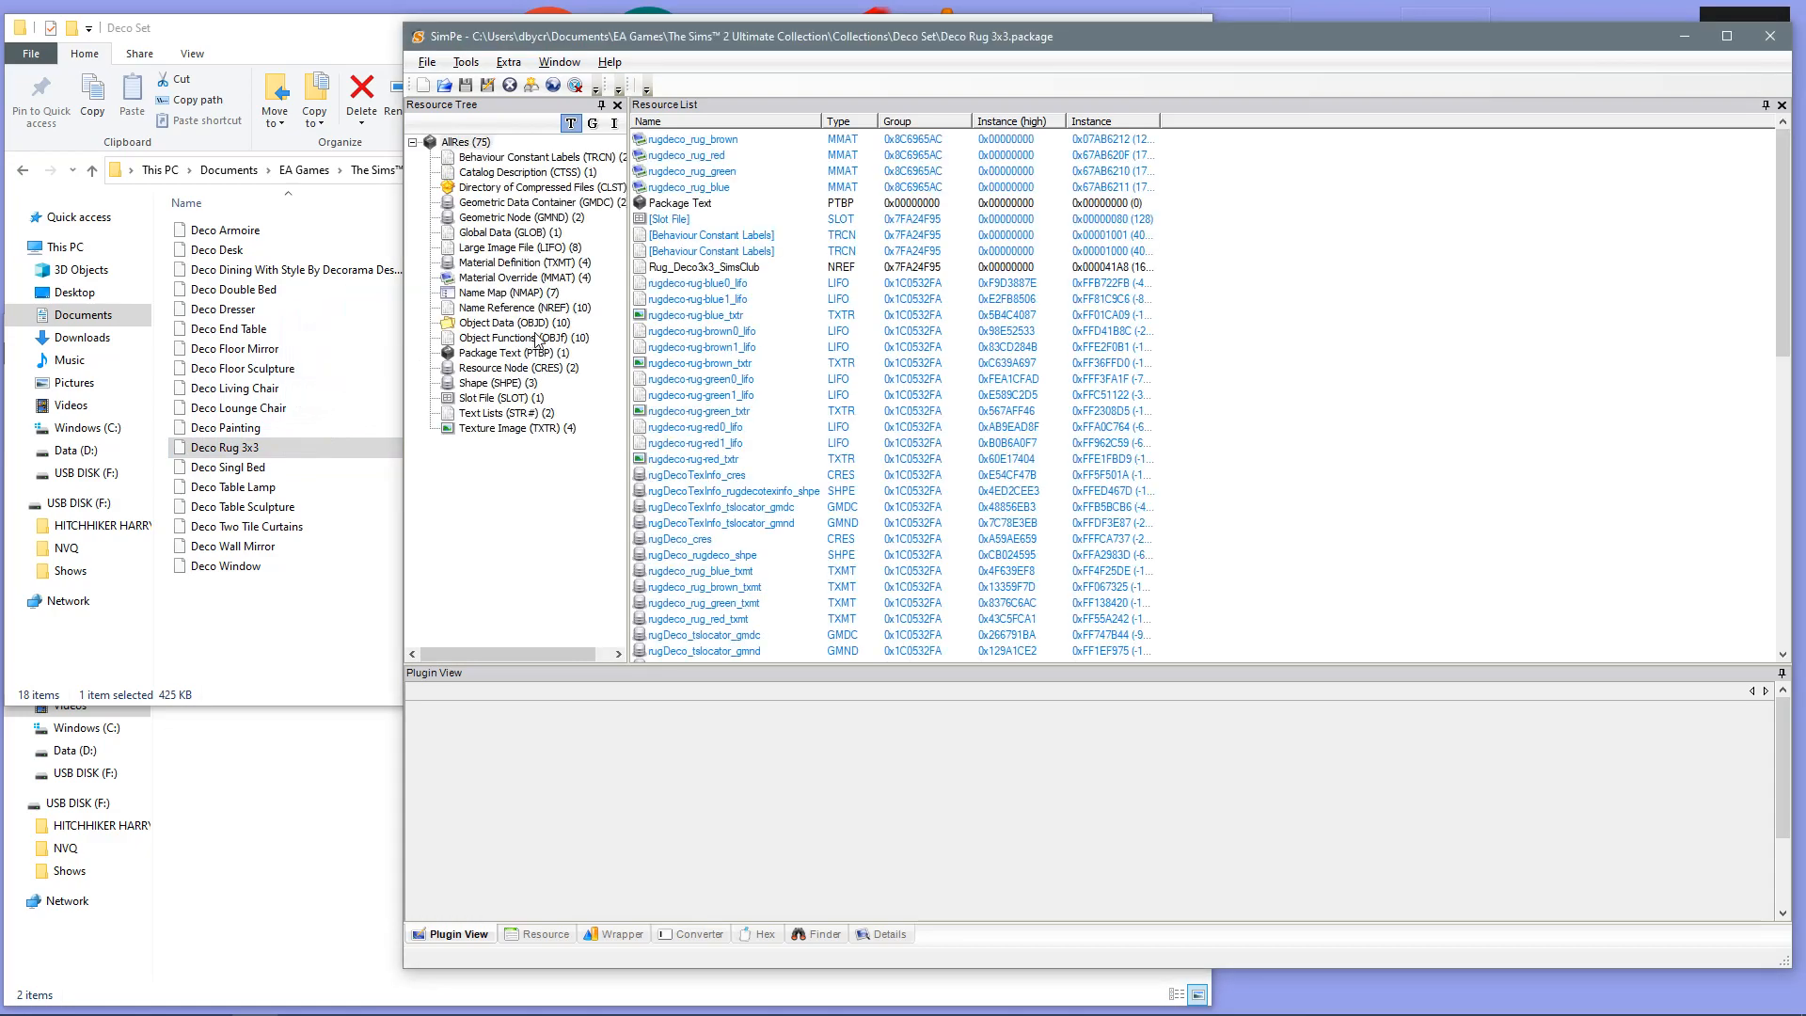
{"action": "mouse_move", "coordinate": [596, 372]}
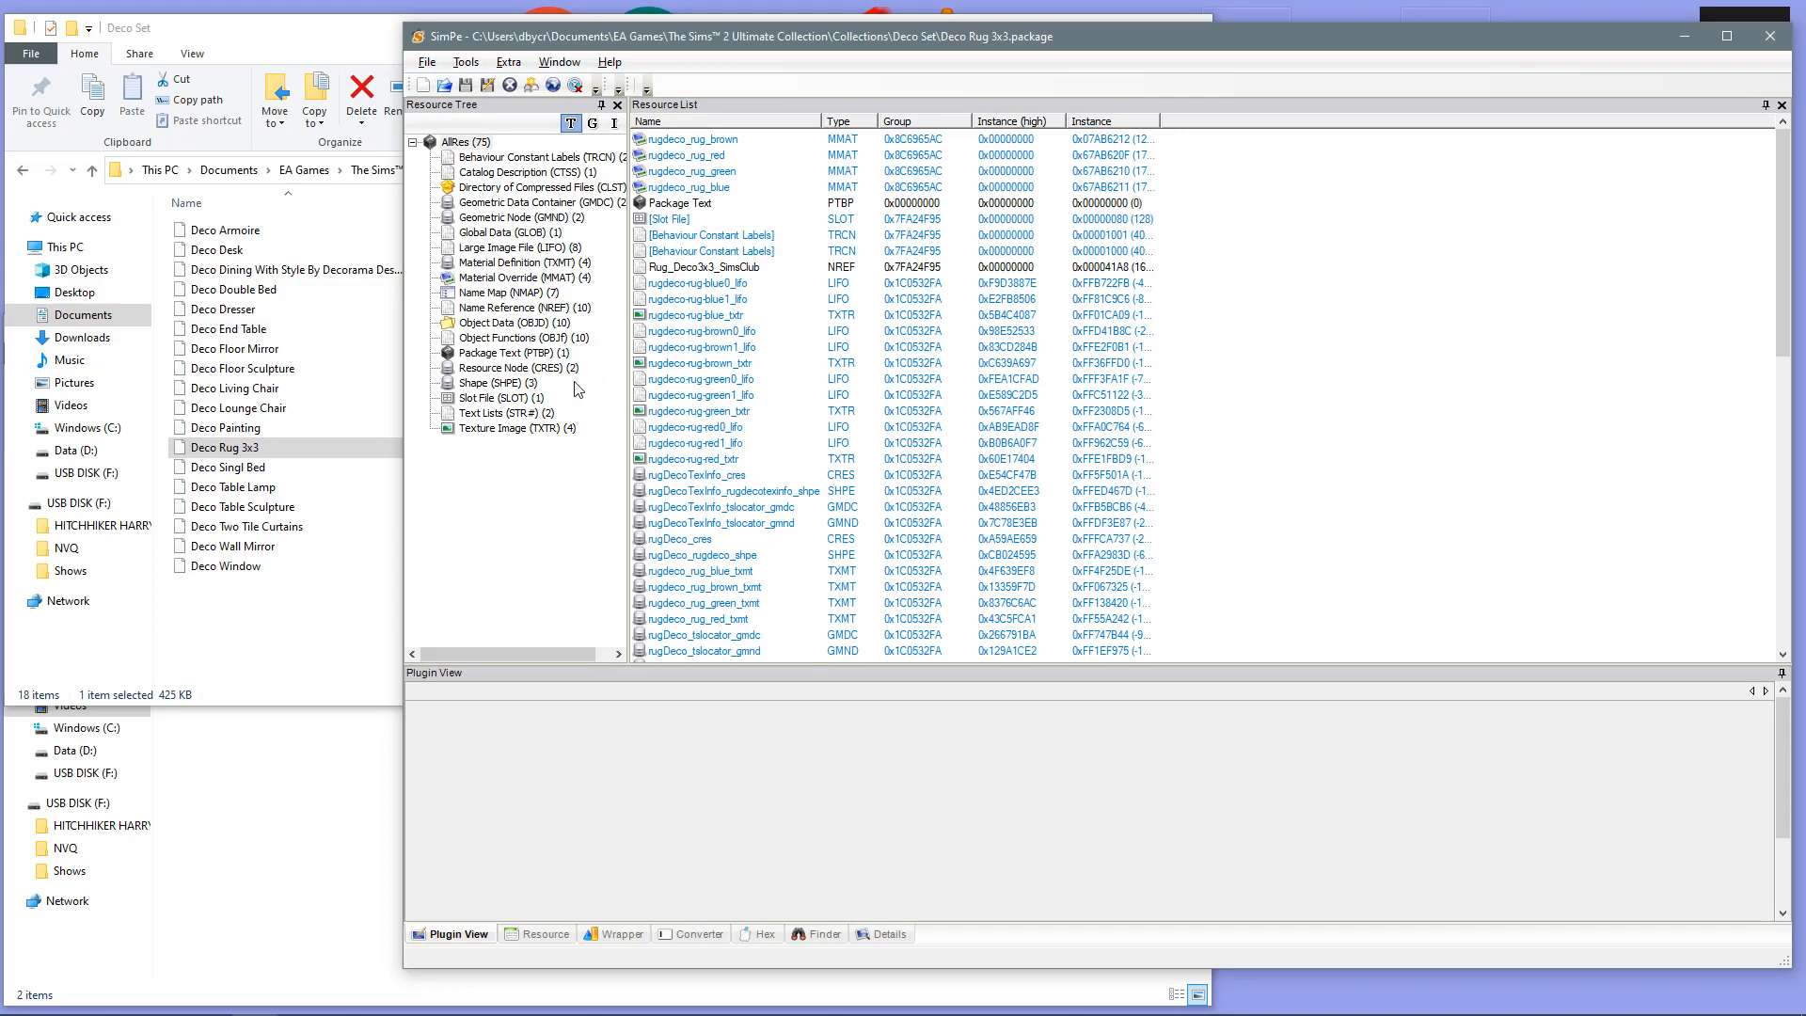
{"action": "mouse_move", "coordinate": [467, 332]}
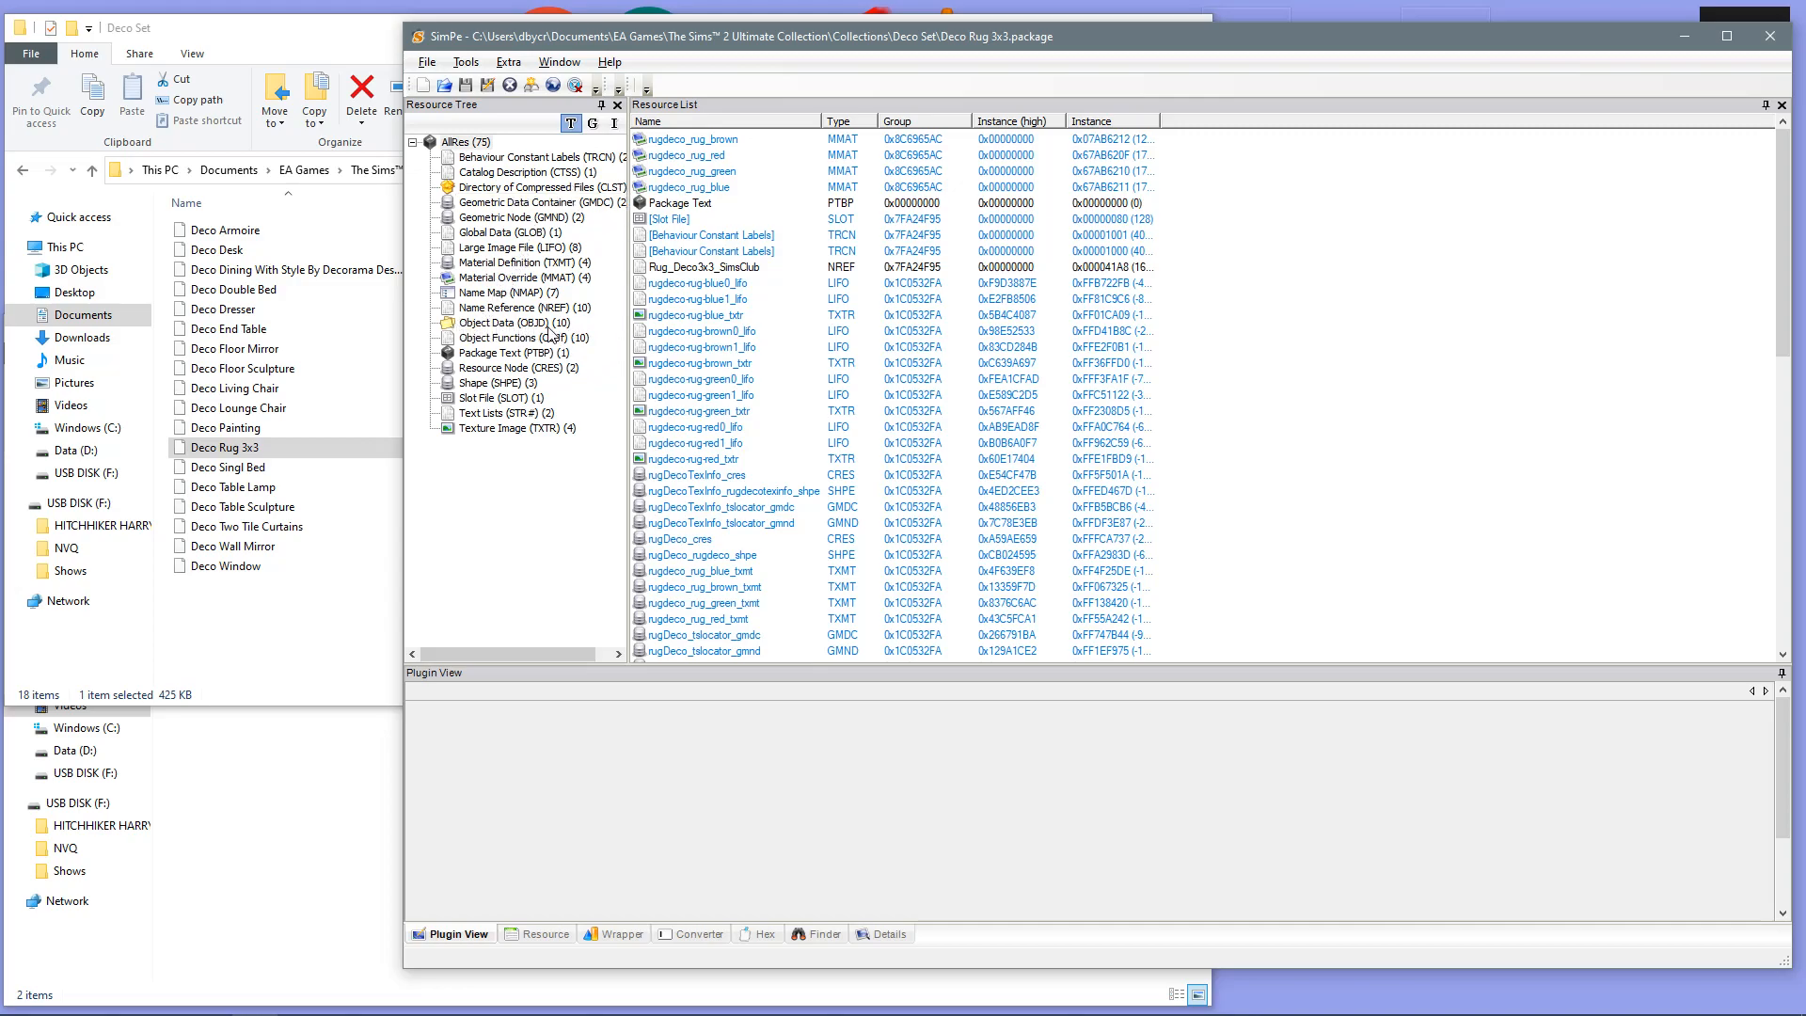
Step: Filter to Object Data, open Rug - Deco3x3 - 0, 0, and display values in decimal
{"action": "left_click", "coordinate": [506, 322]}
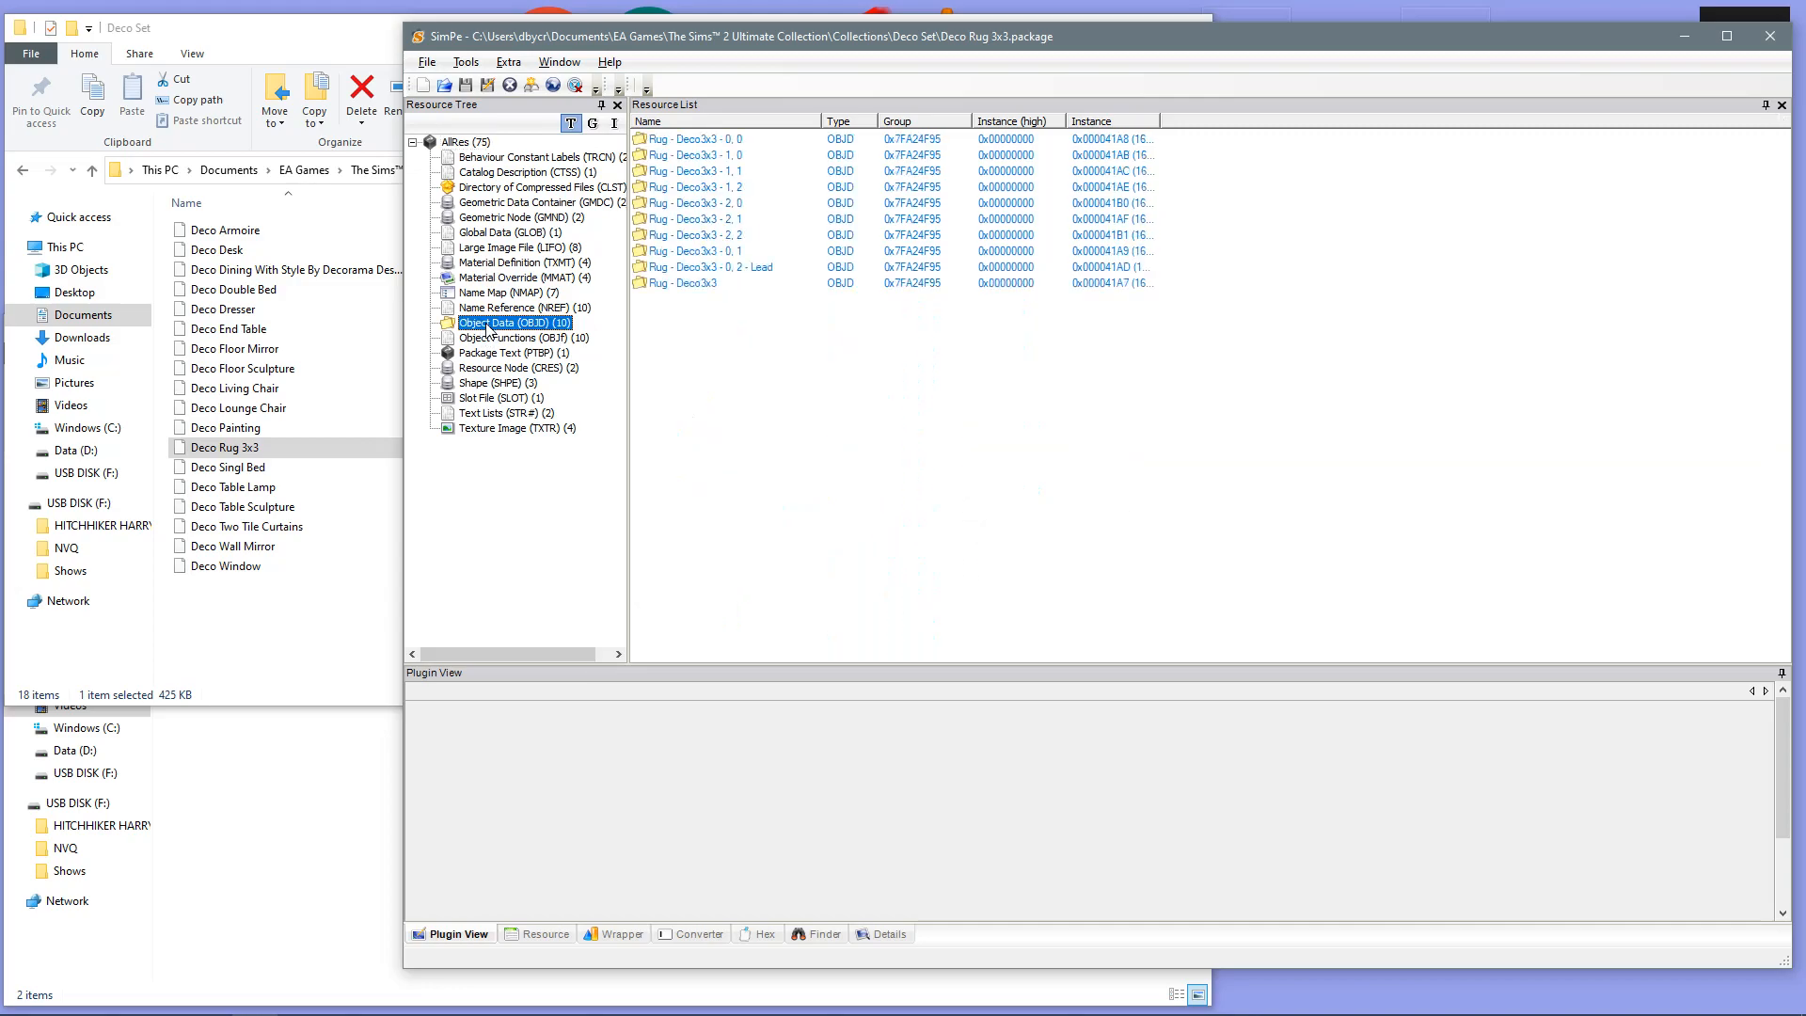
{"action": "mouse_move", "coordinate": [490, 332]}
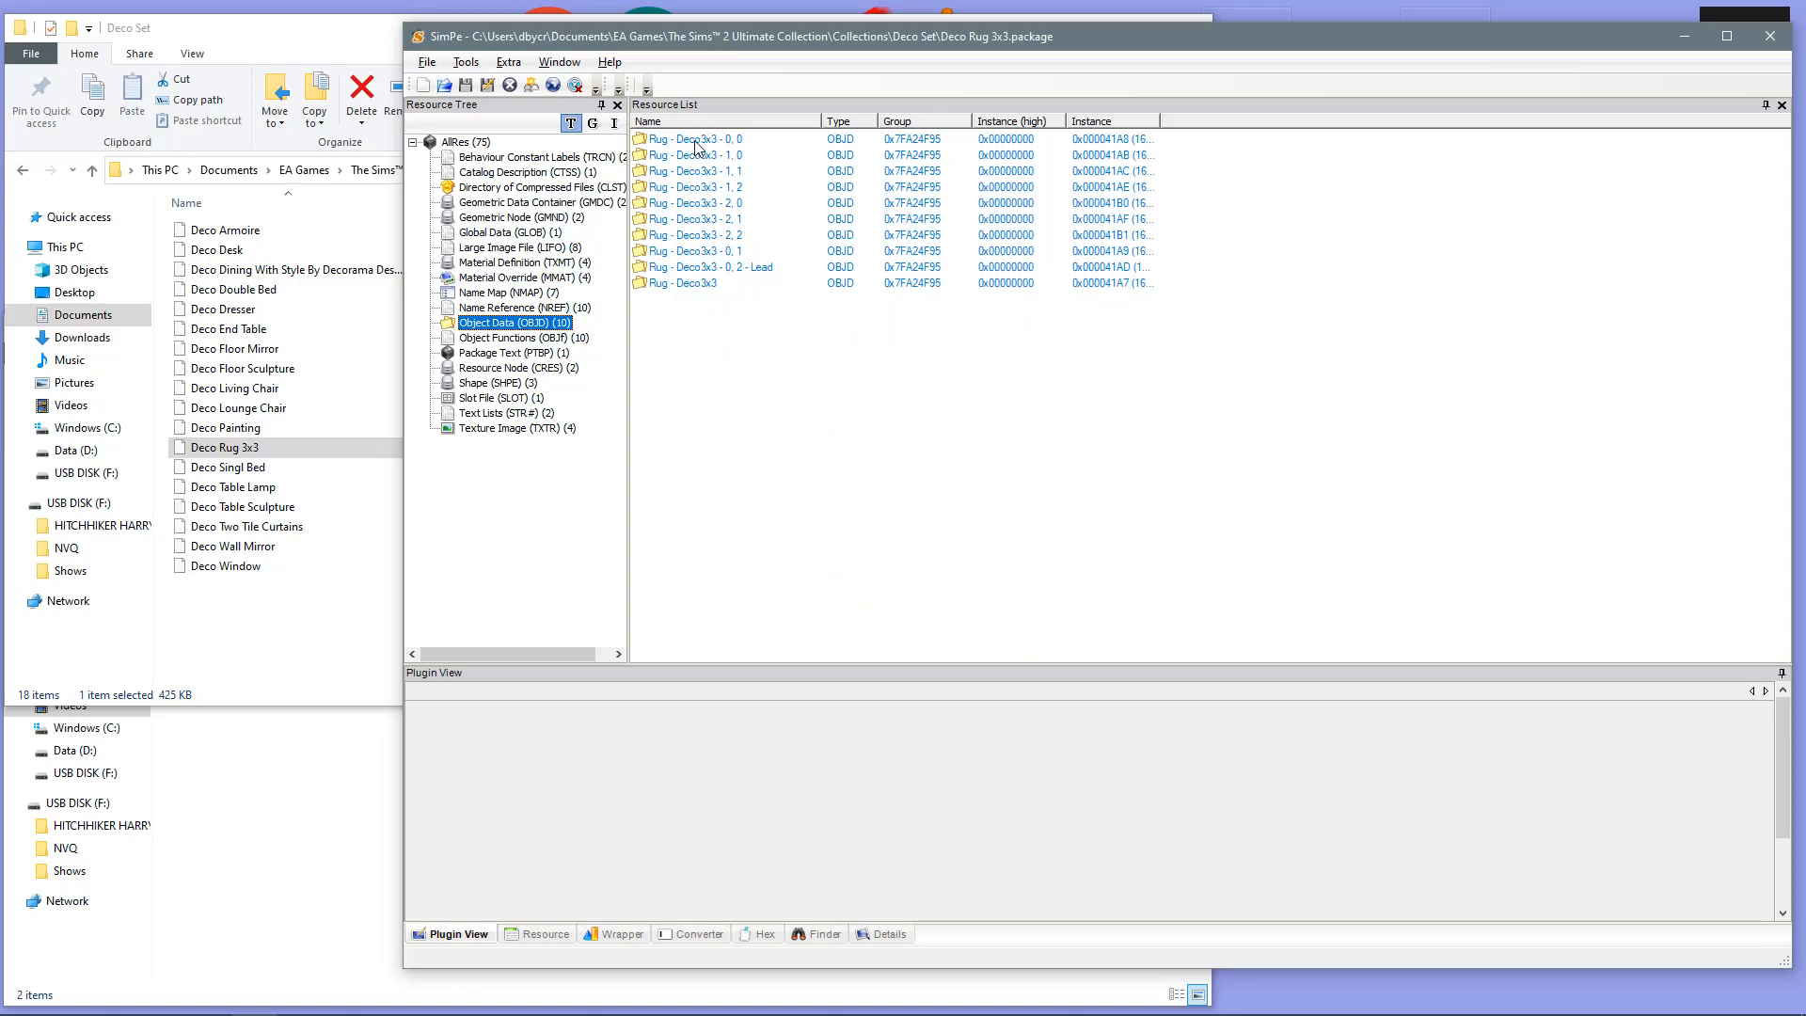
{"action": "left_click", "coordinate": [695, 138]}
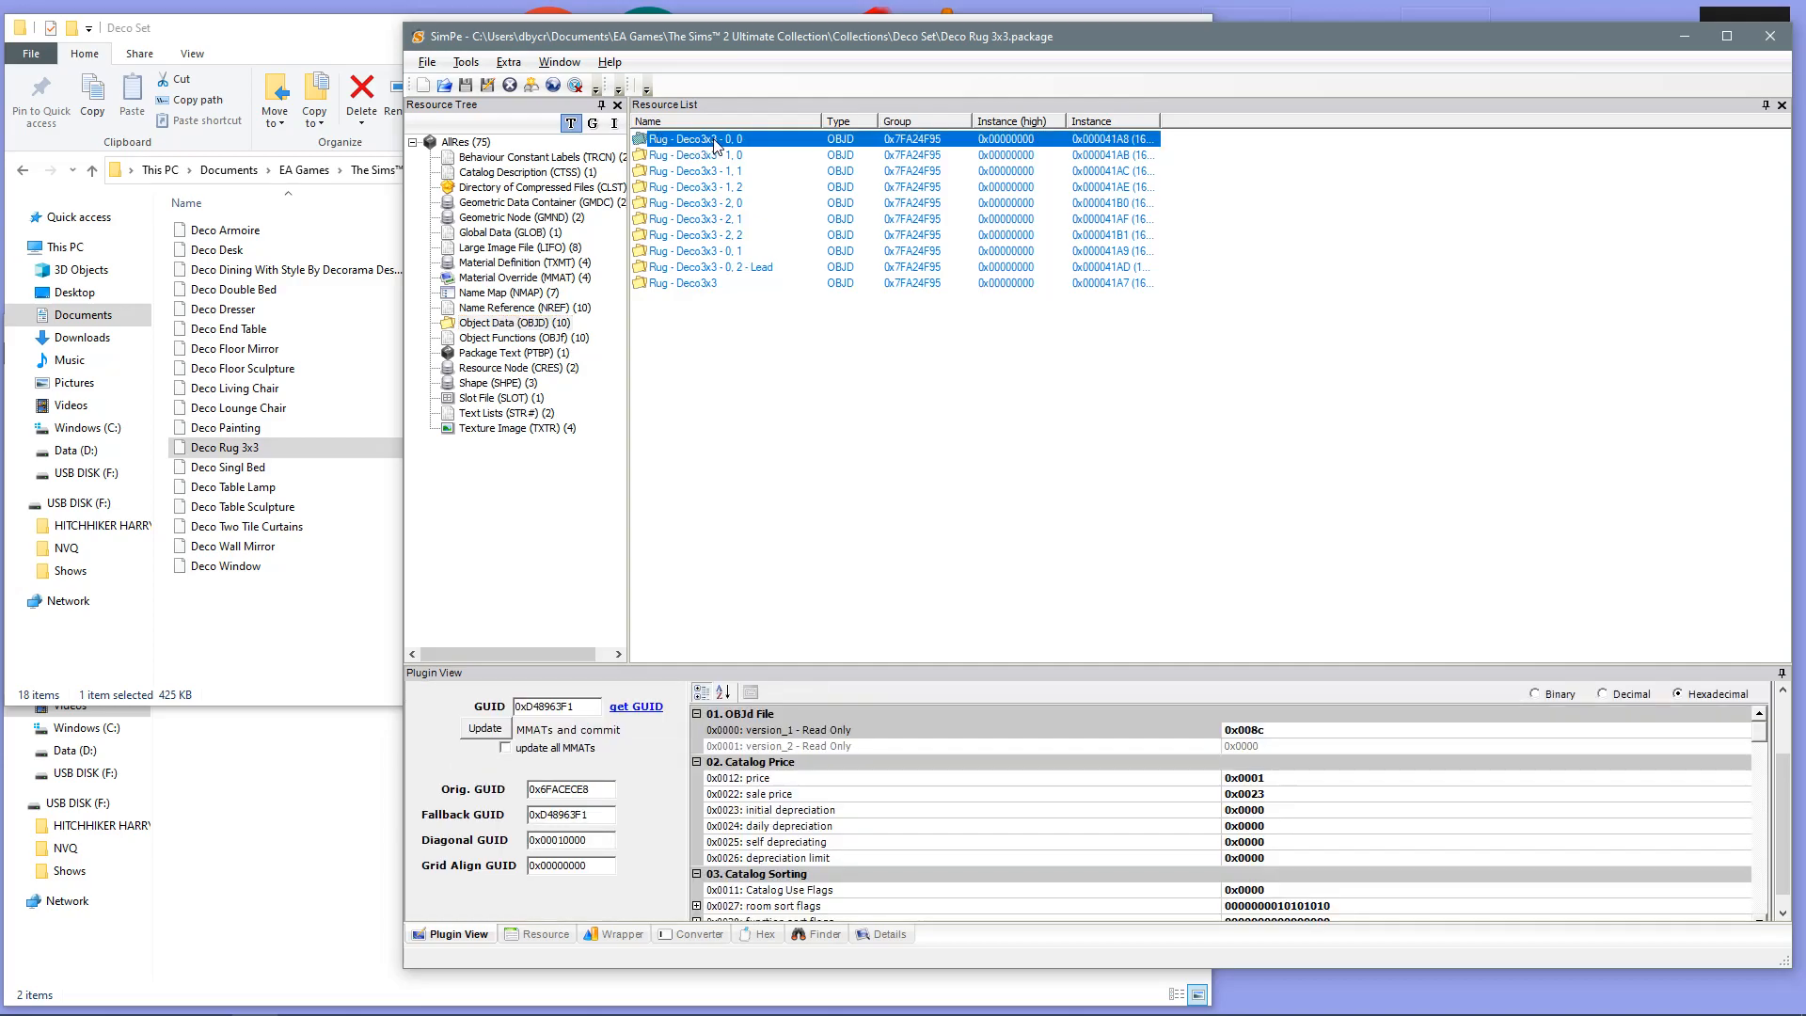
{"action": "mouse_move", "coordinate": [1218, 522]}
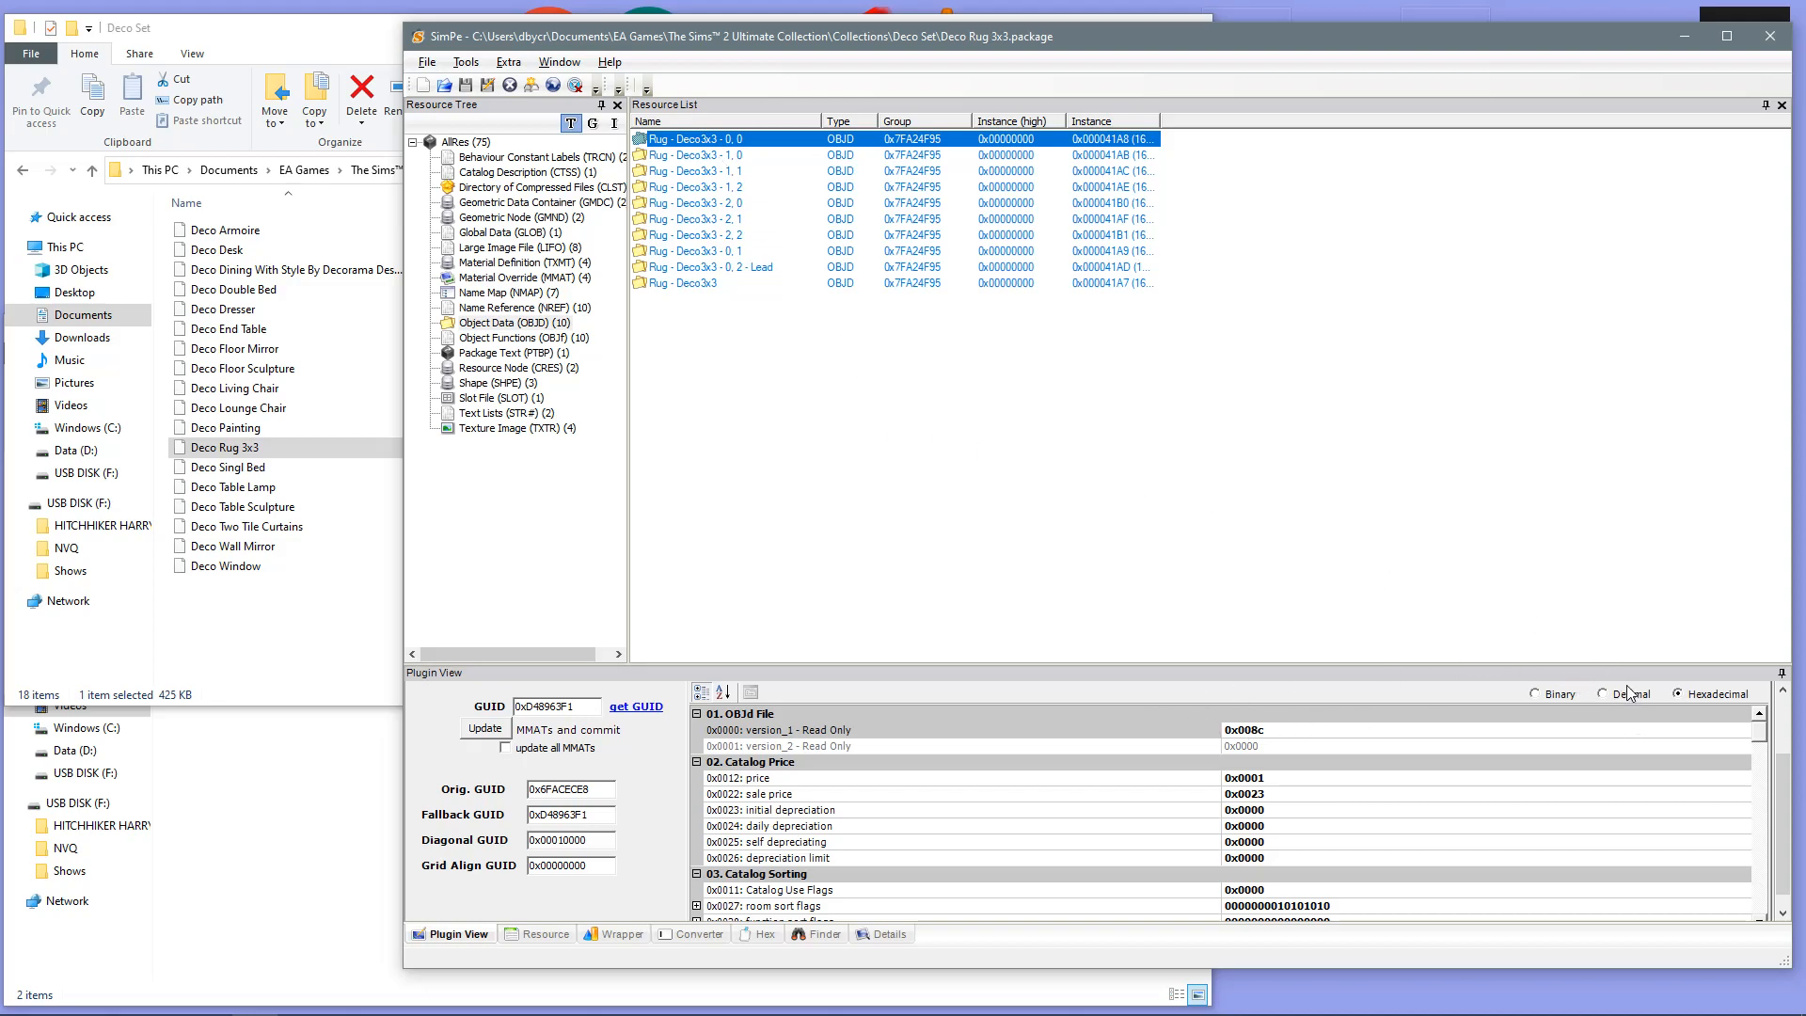
{"action": "mouse_move", "coordinate": [1603, 717]}
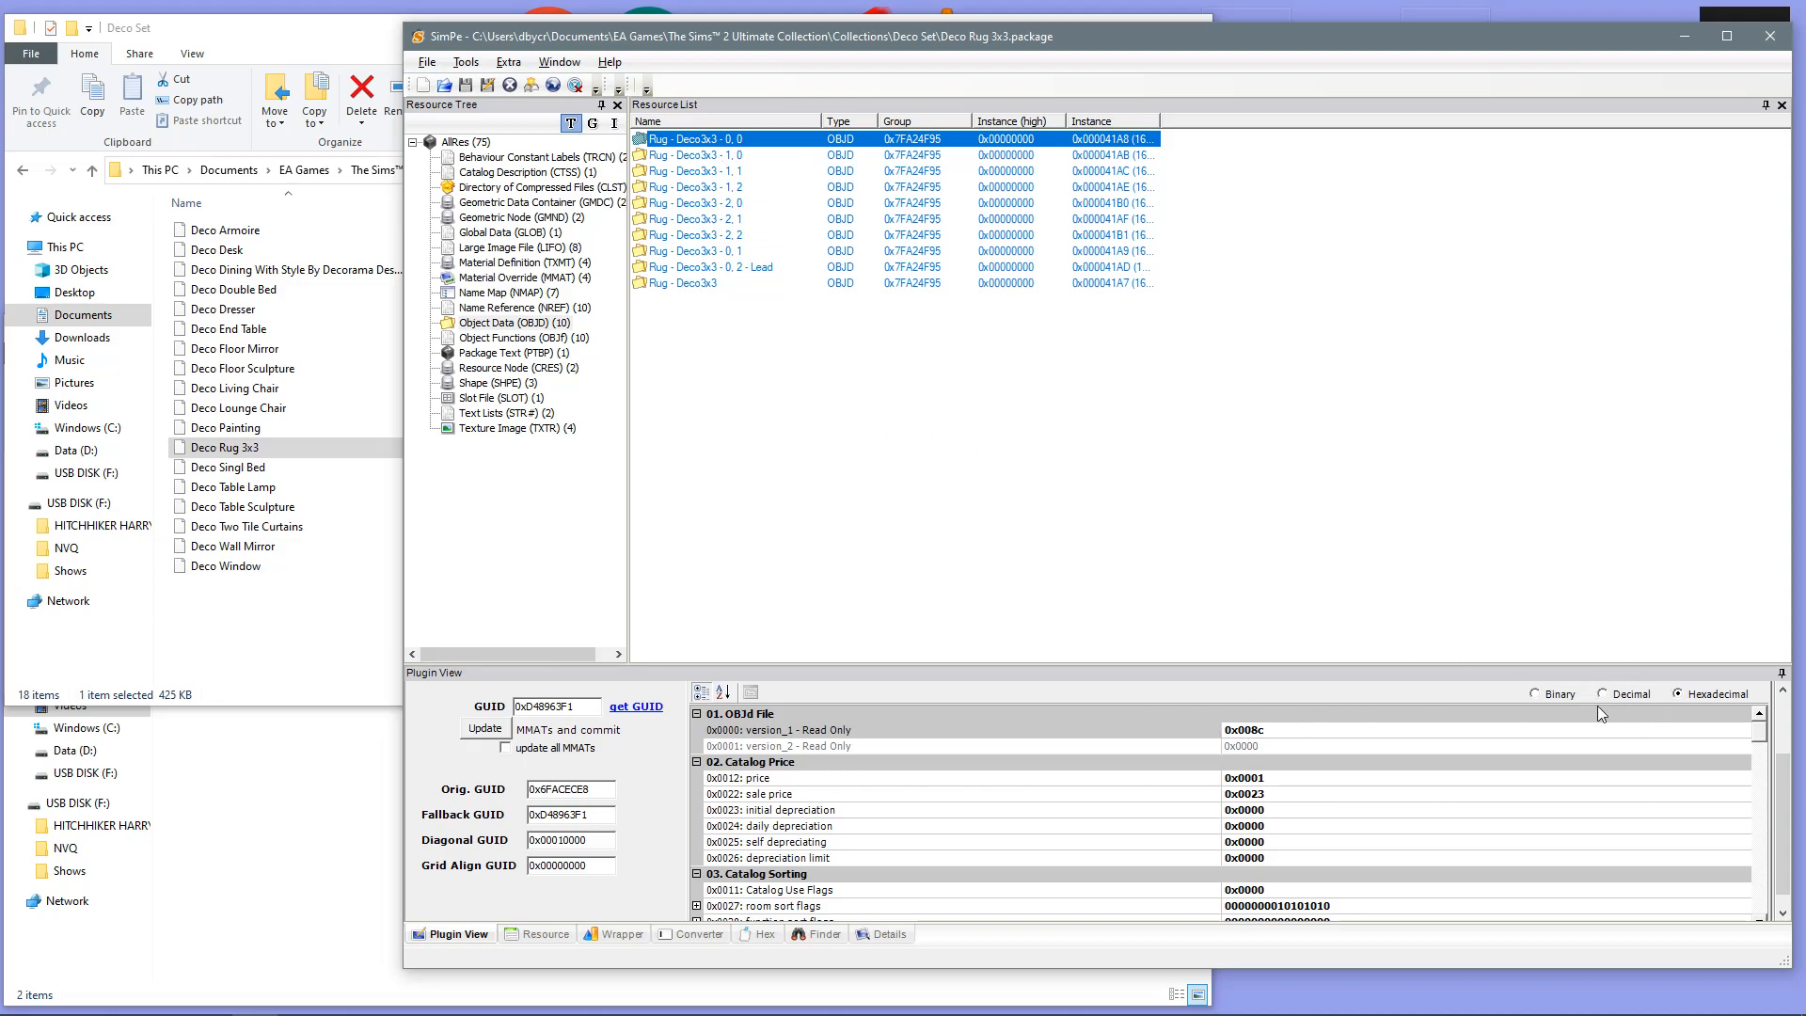
{"action": "left_click", "coordinate": [1600, 693]}
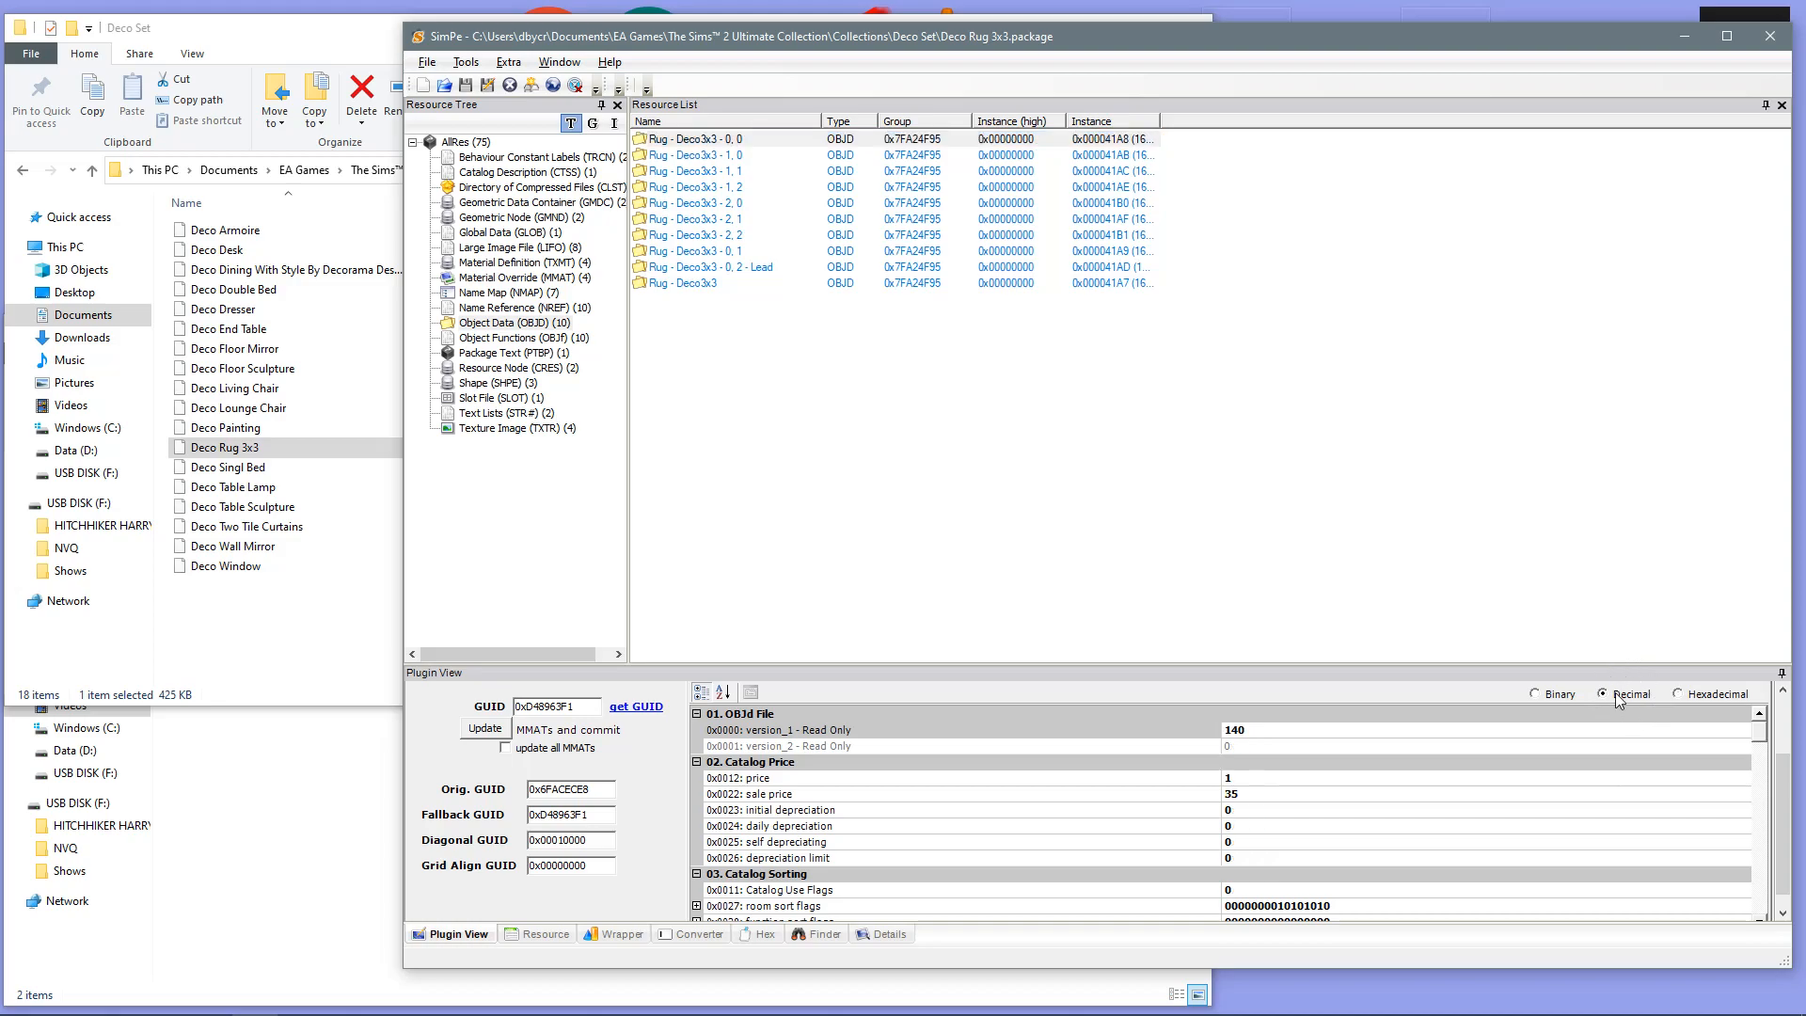
{"action": "mouse_move", "coordinate": [1440, 680]}
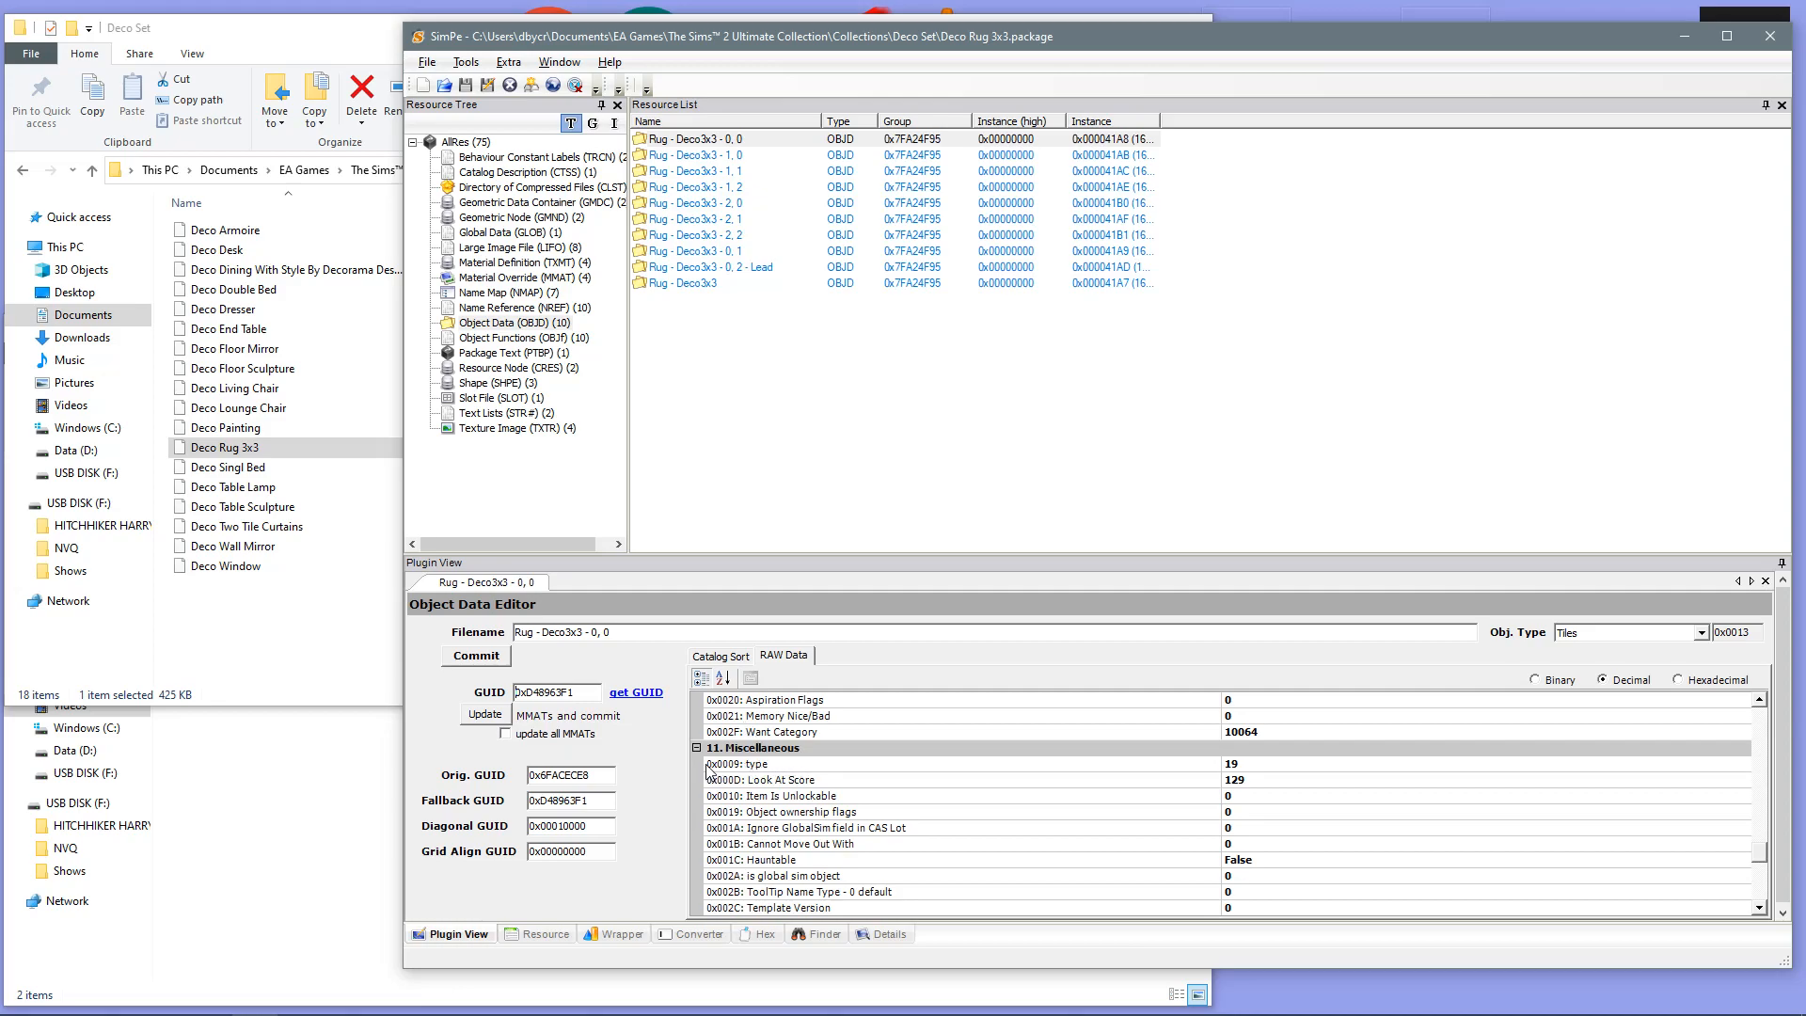
{"action": "mouse_move", "coordinate": [723, 774]}
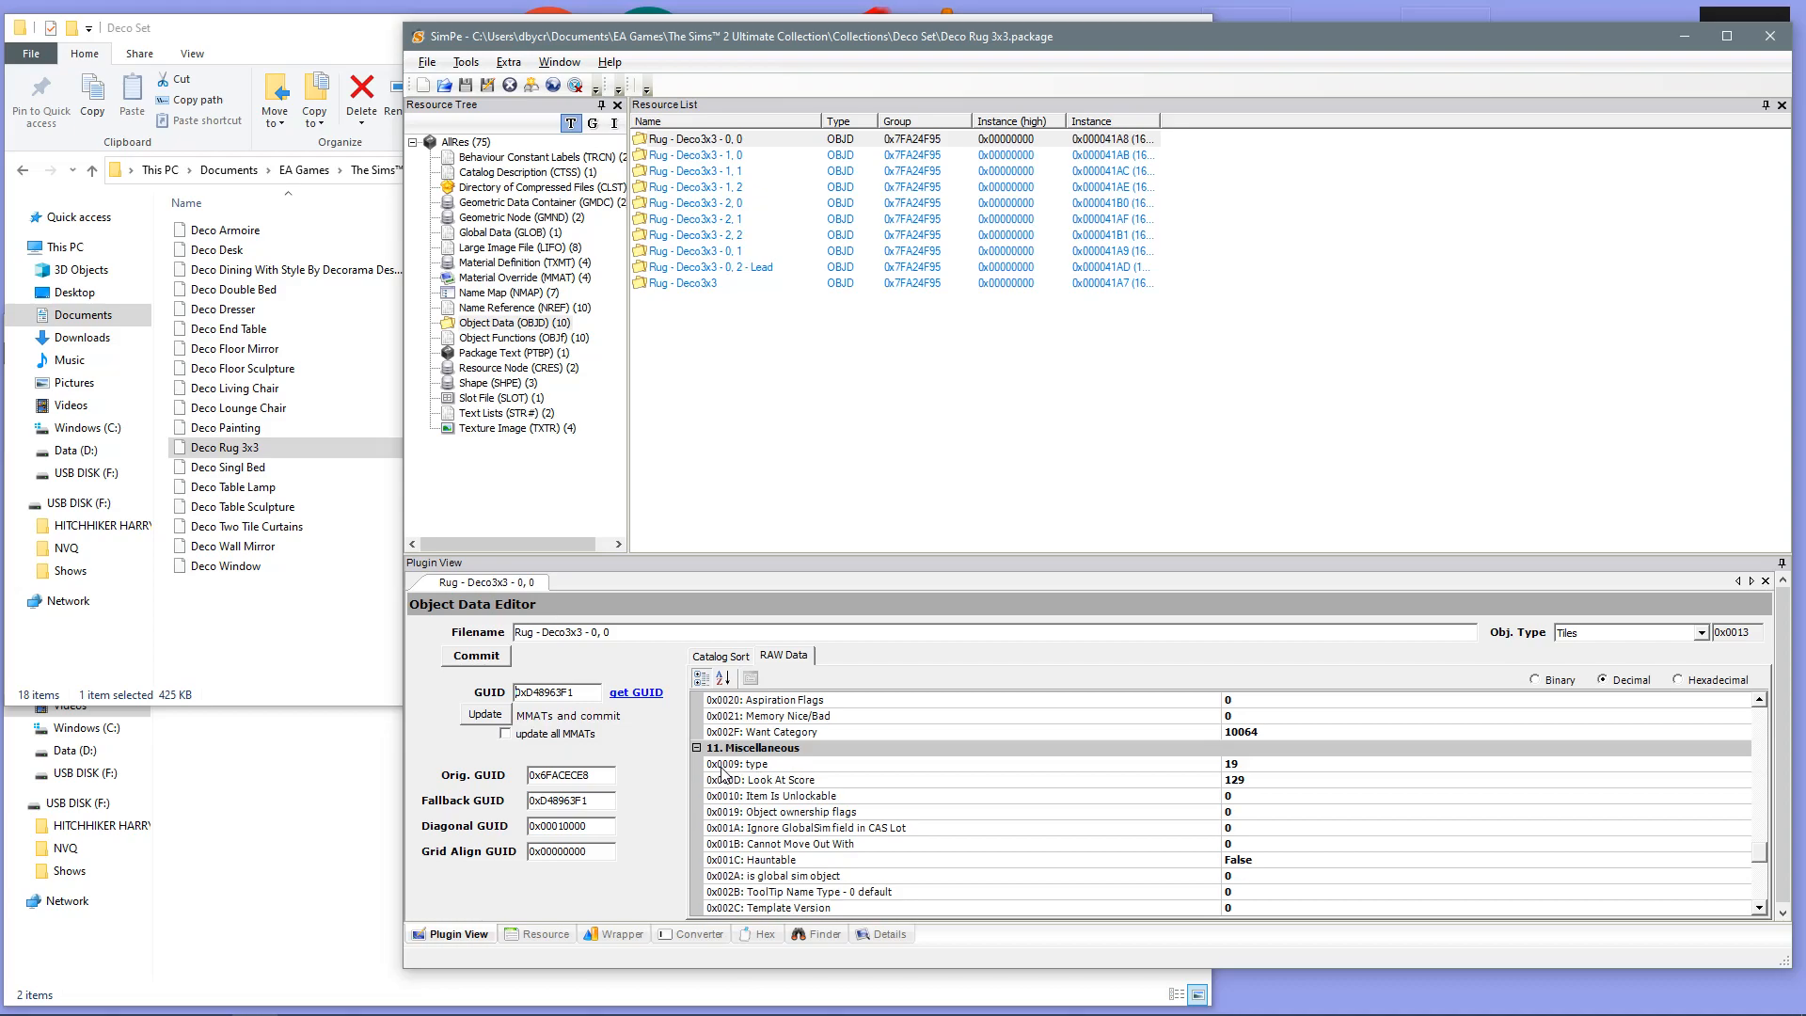
{"action": "mouse_move", "coordinate": [742, 776]}
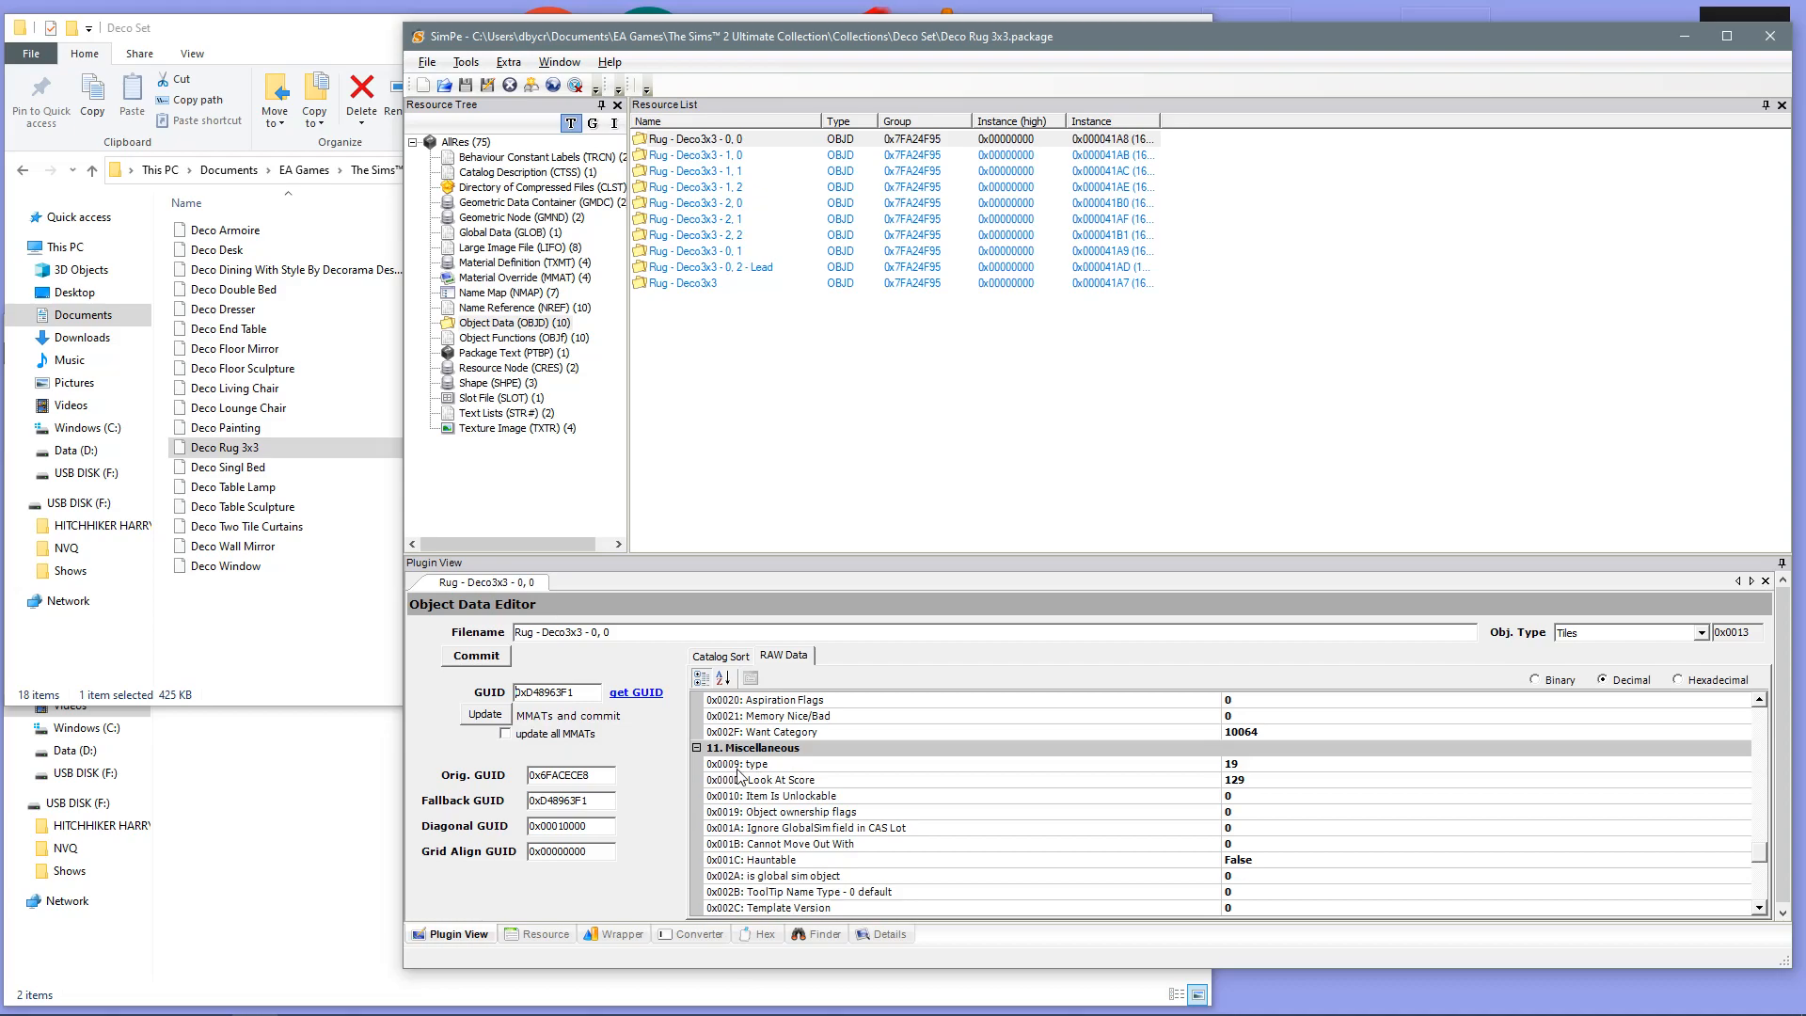
{"action": "mouse_move", "coordinate": [757, 780]}
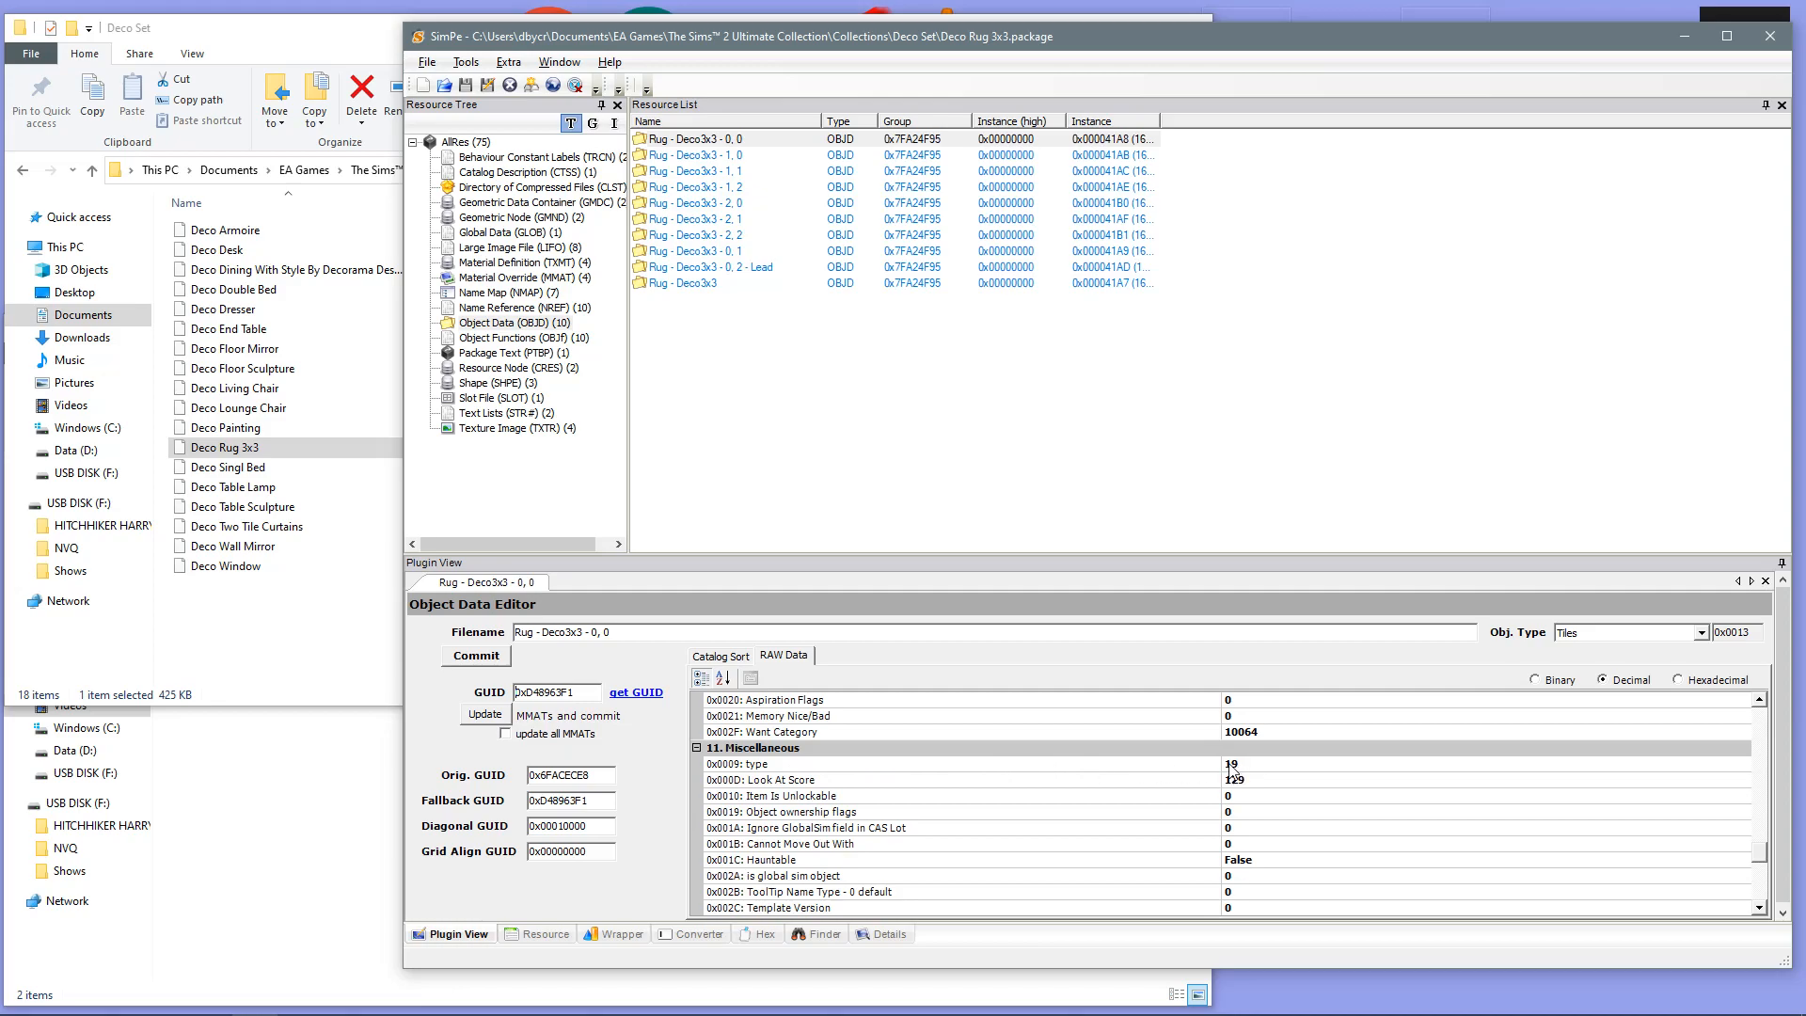
Step: Change the 0, 0 entry's type from 19 to 4 and commit it
{"action": "left_click", "coordinate": [786, 763]}
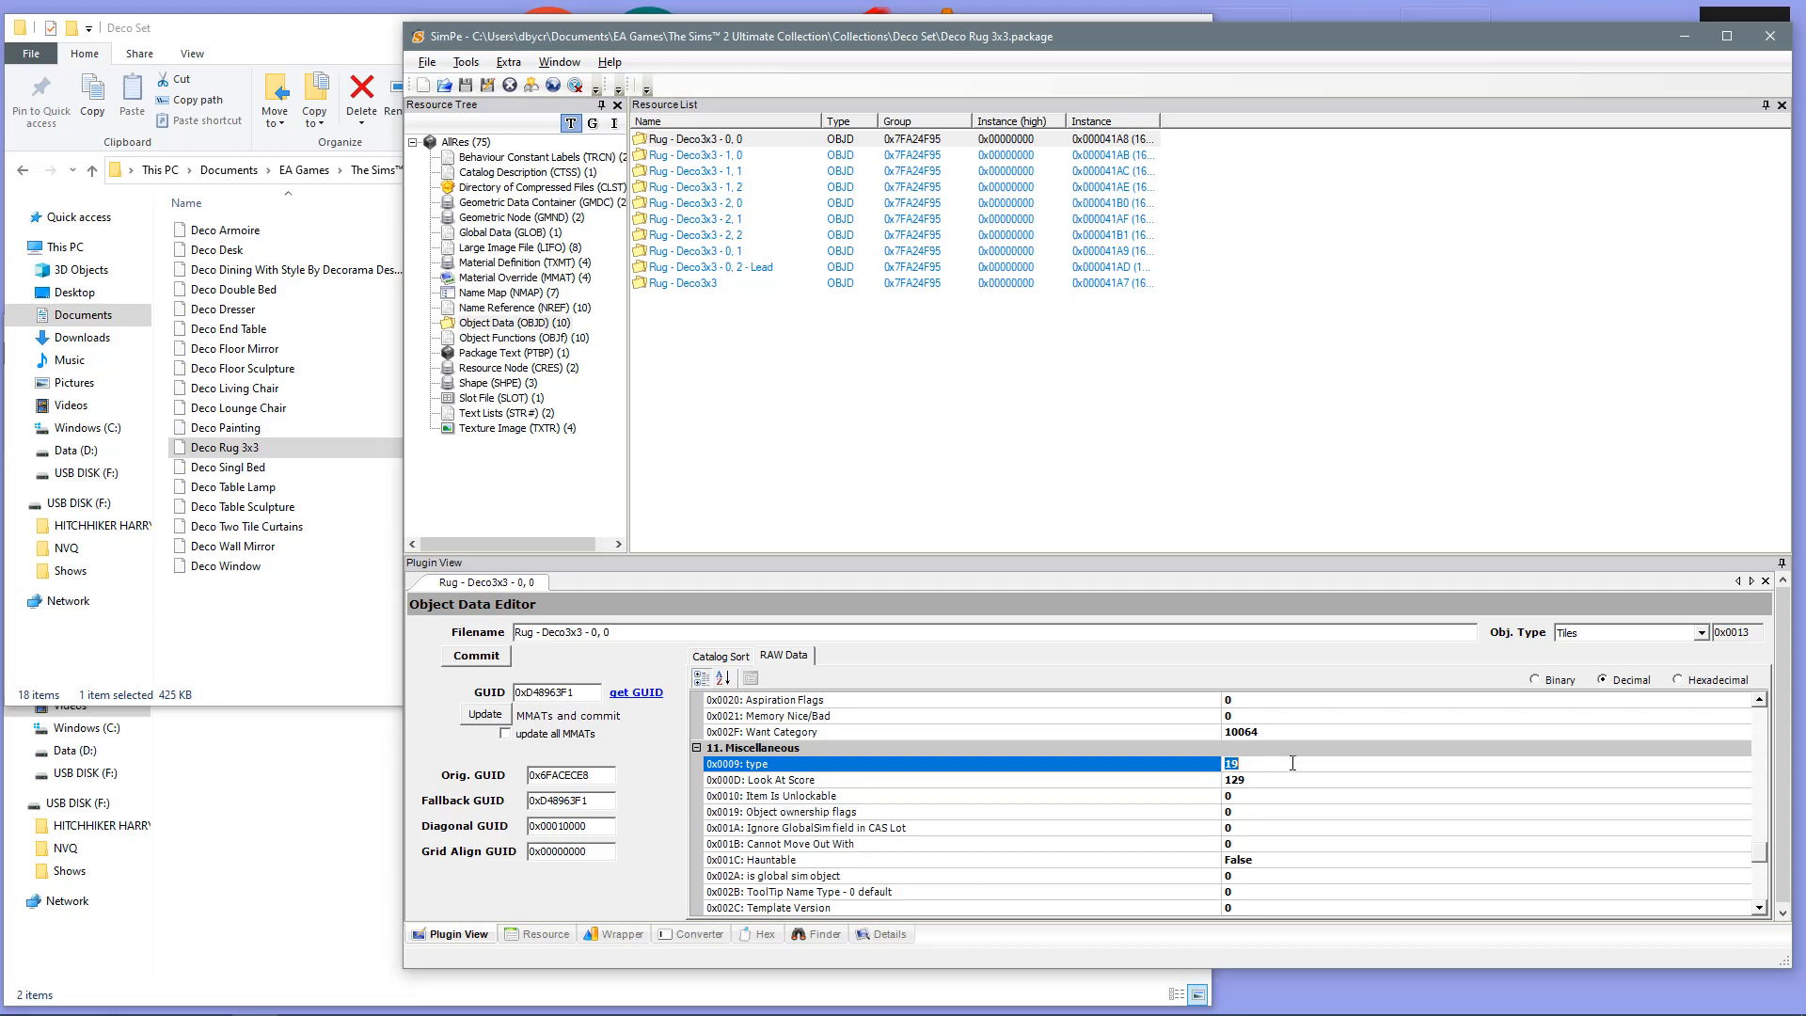
{"action": "type", "text": "4"}
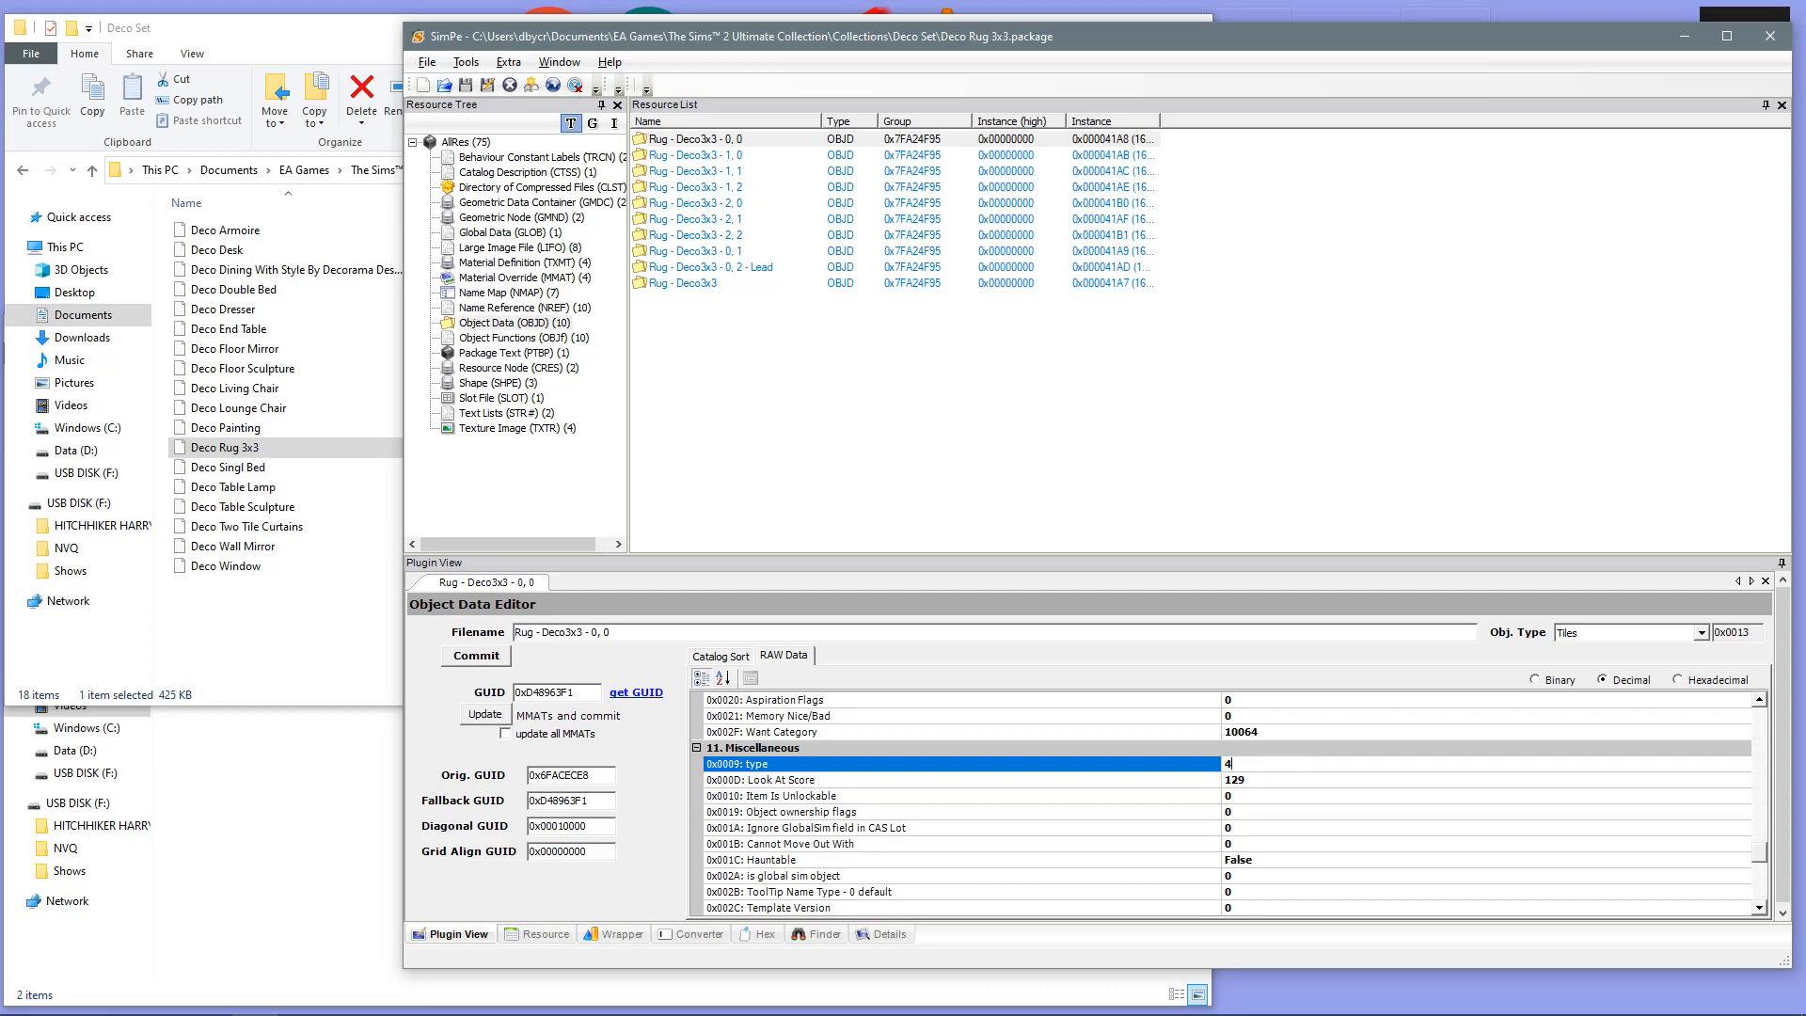
{"action": "mouse_move", "coordinate": [995, 774]}
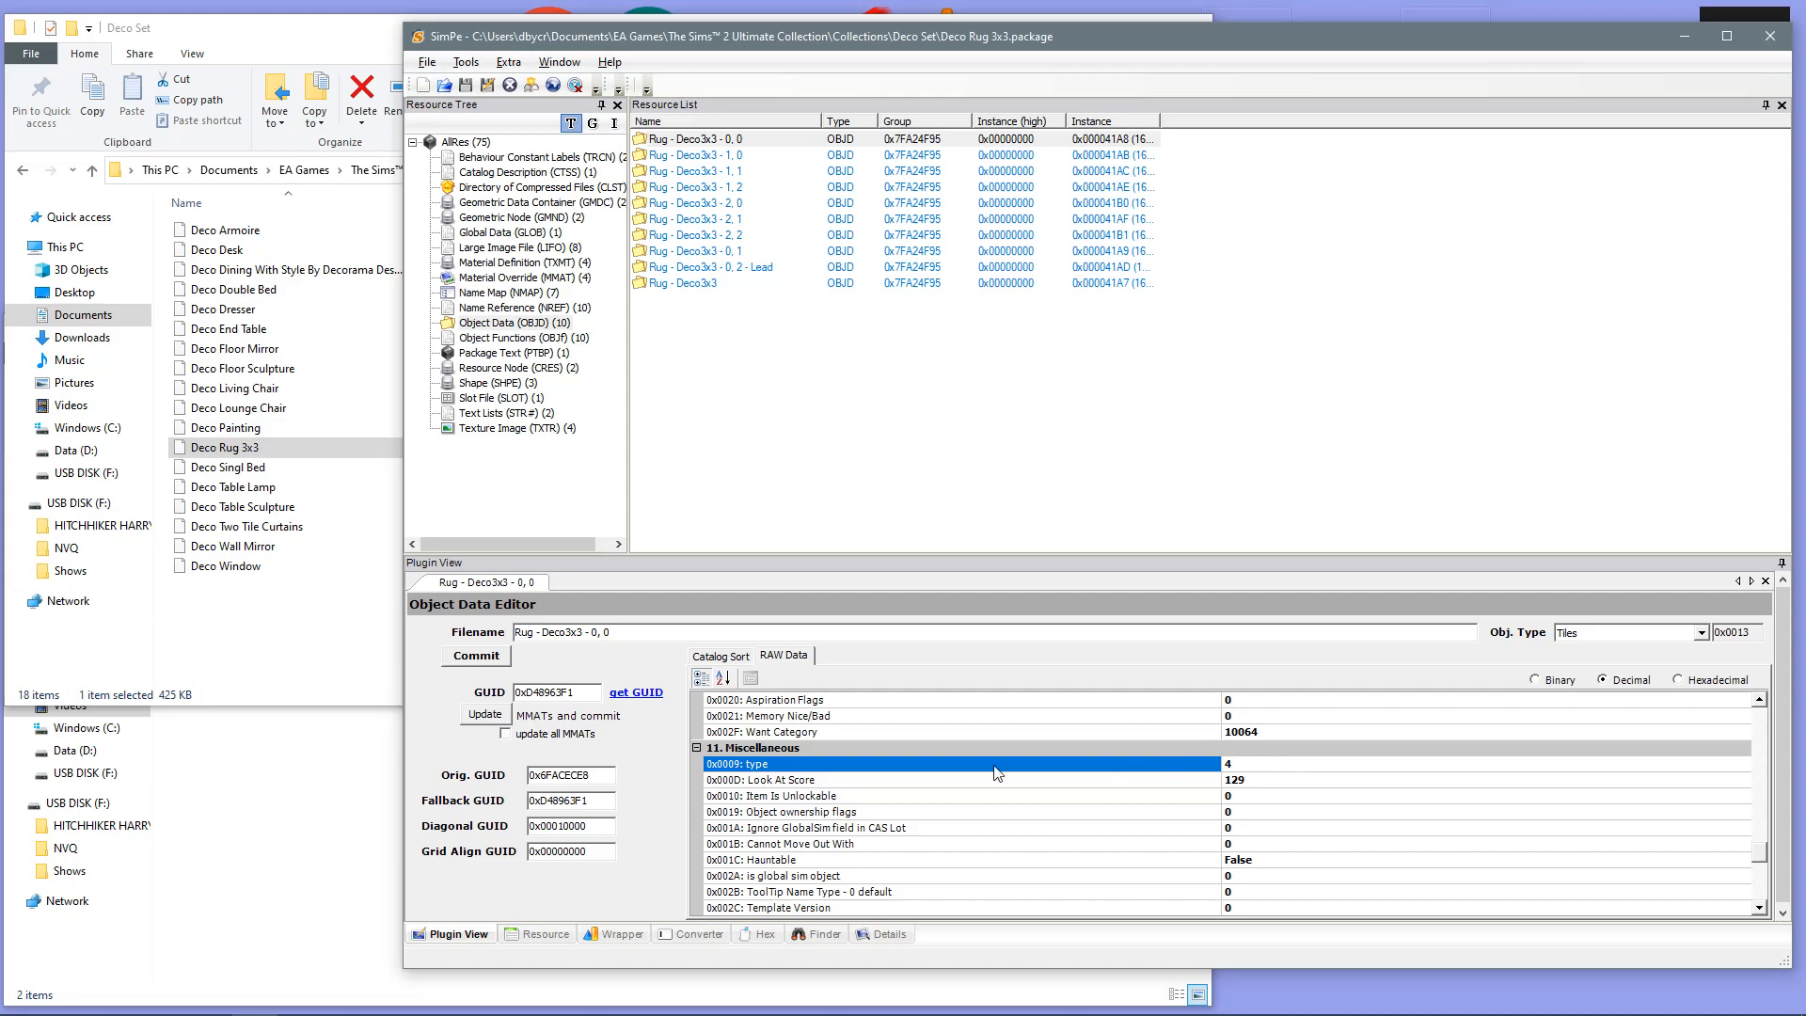
{"action": "left_click", "coordinate": [475, 656]}
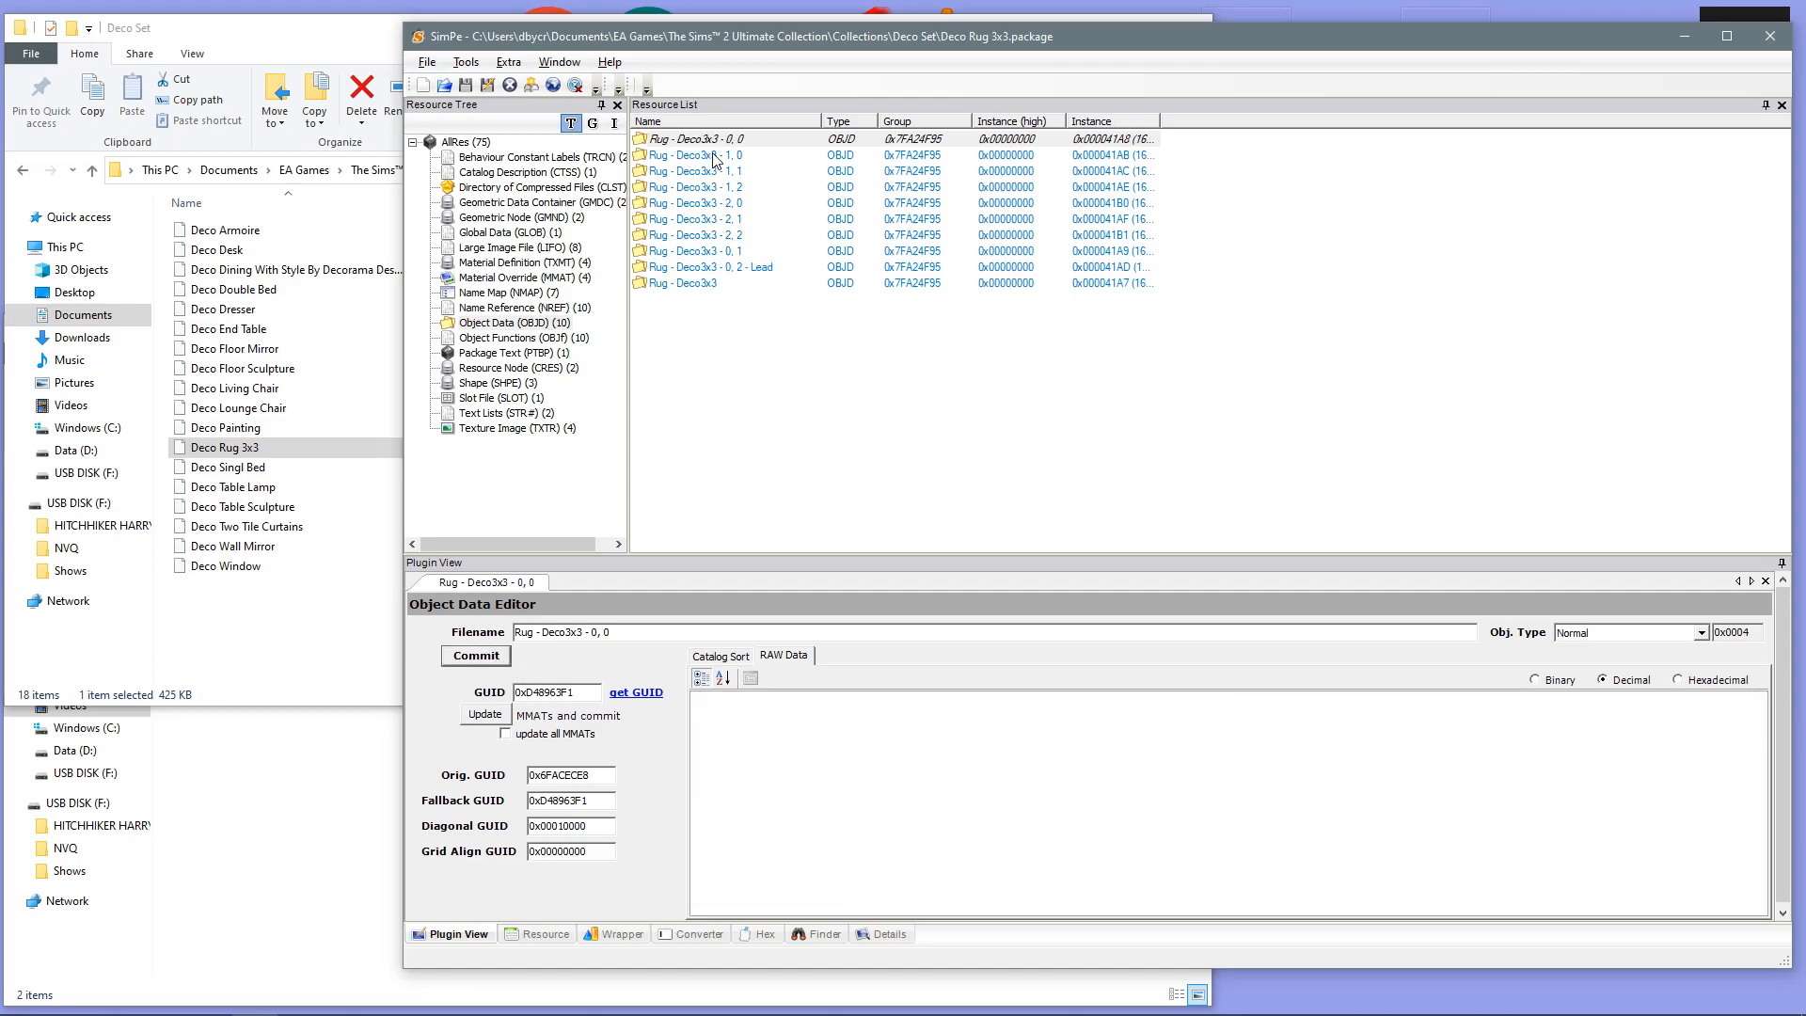
Step: Set type 4 on the Rug - Deco3x3 1, 0, 1, 1 and 1, 2 object data entries
{"action": "left_click", "coordinate": [694, 155]}
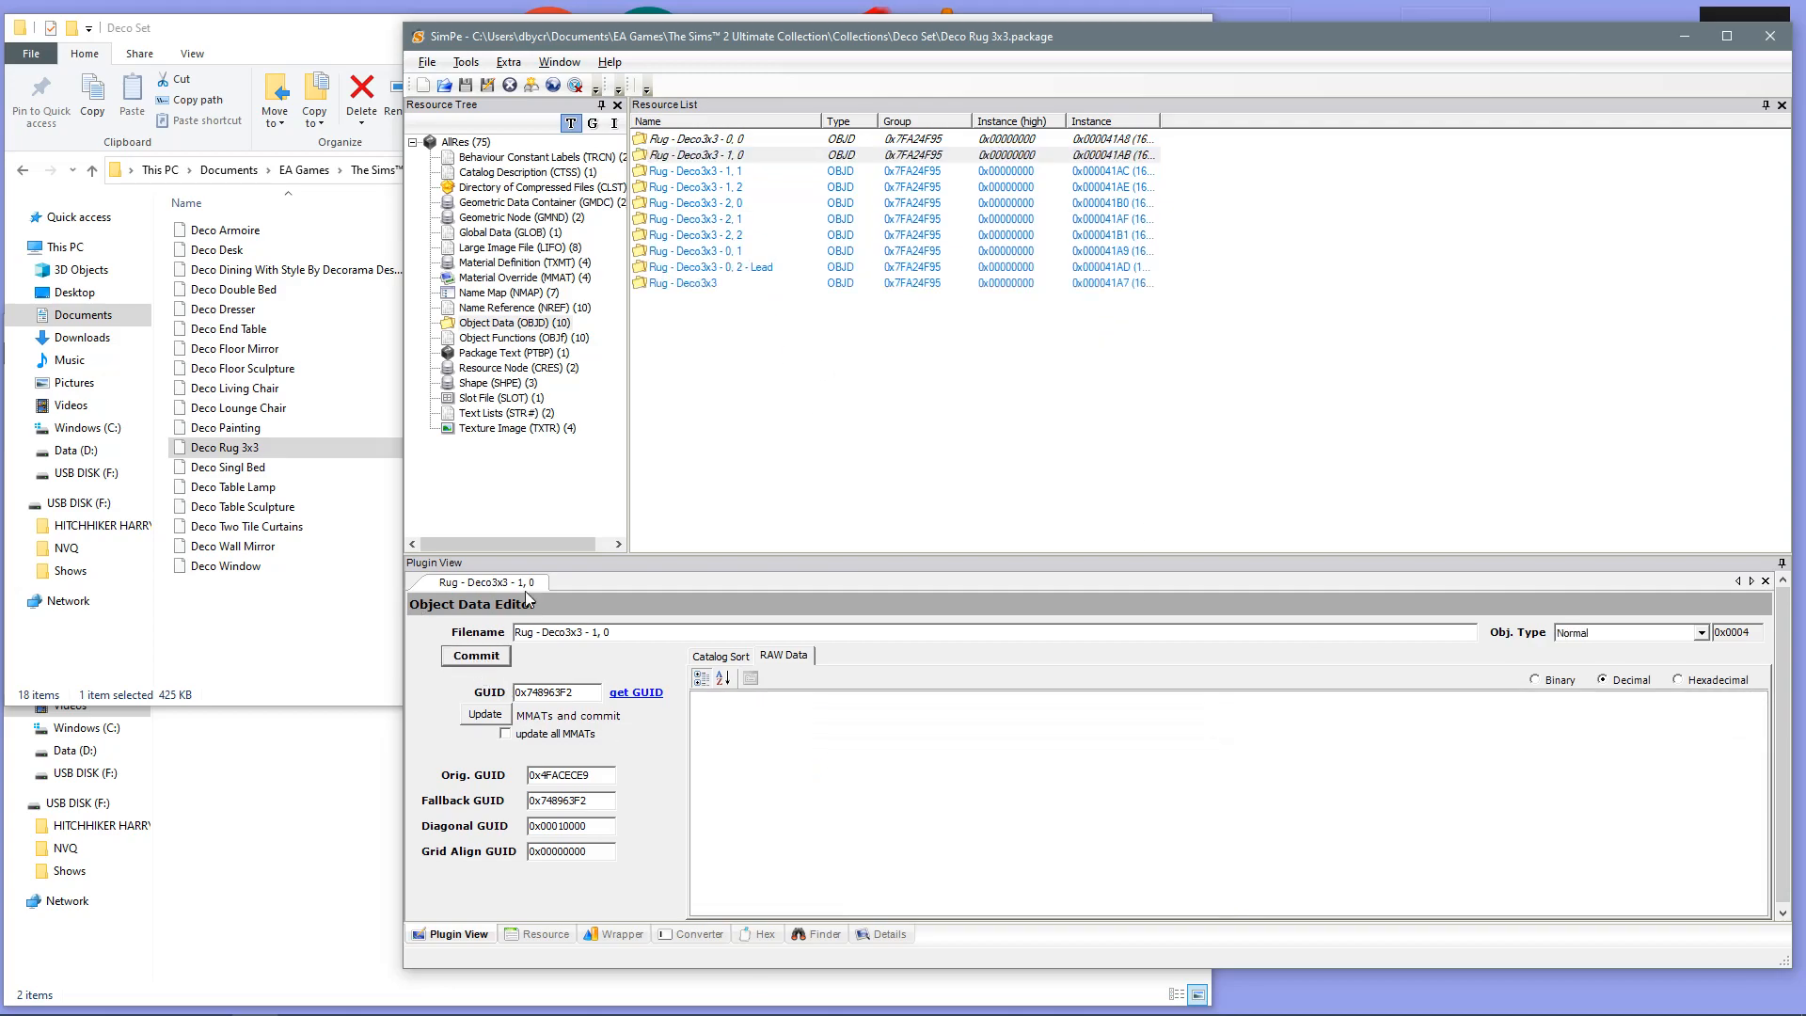
{"action": "left_click", "coordinate": [695, 171]}
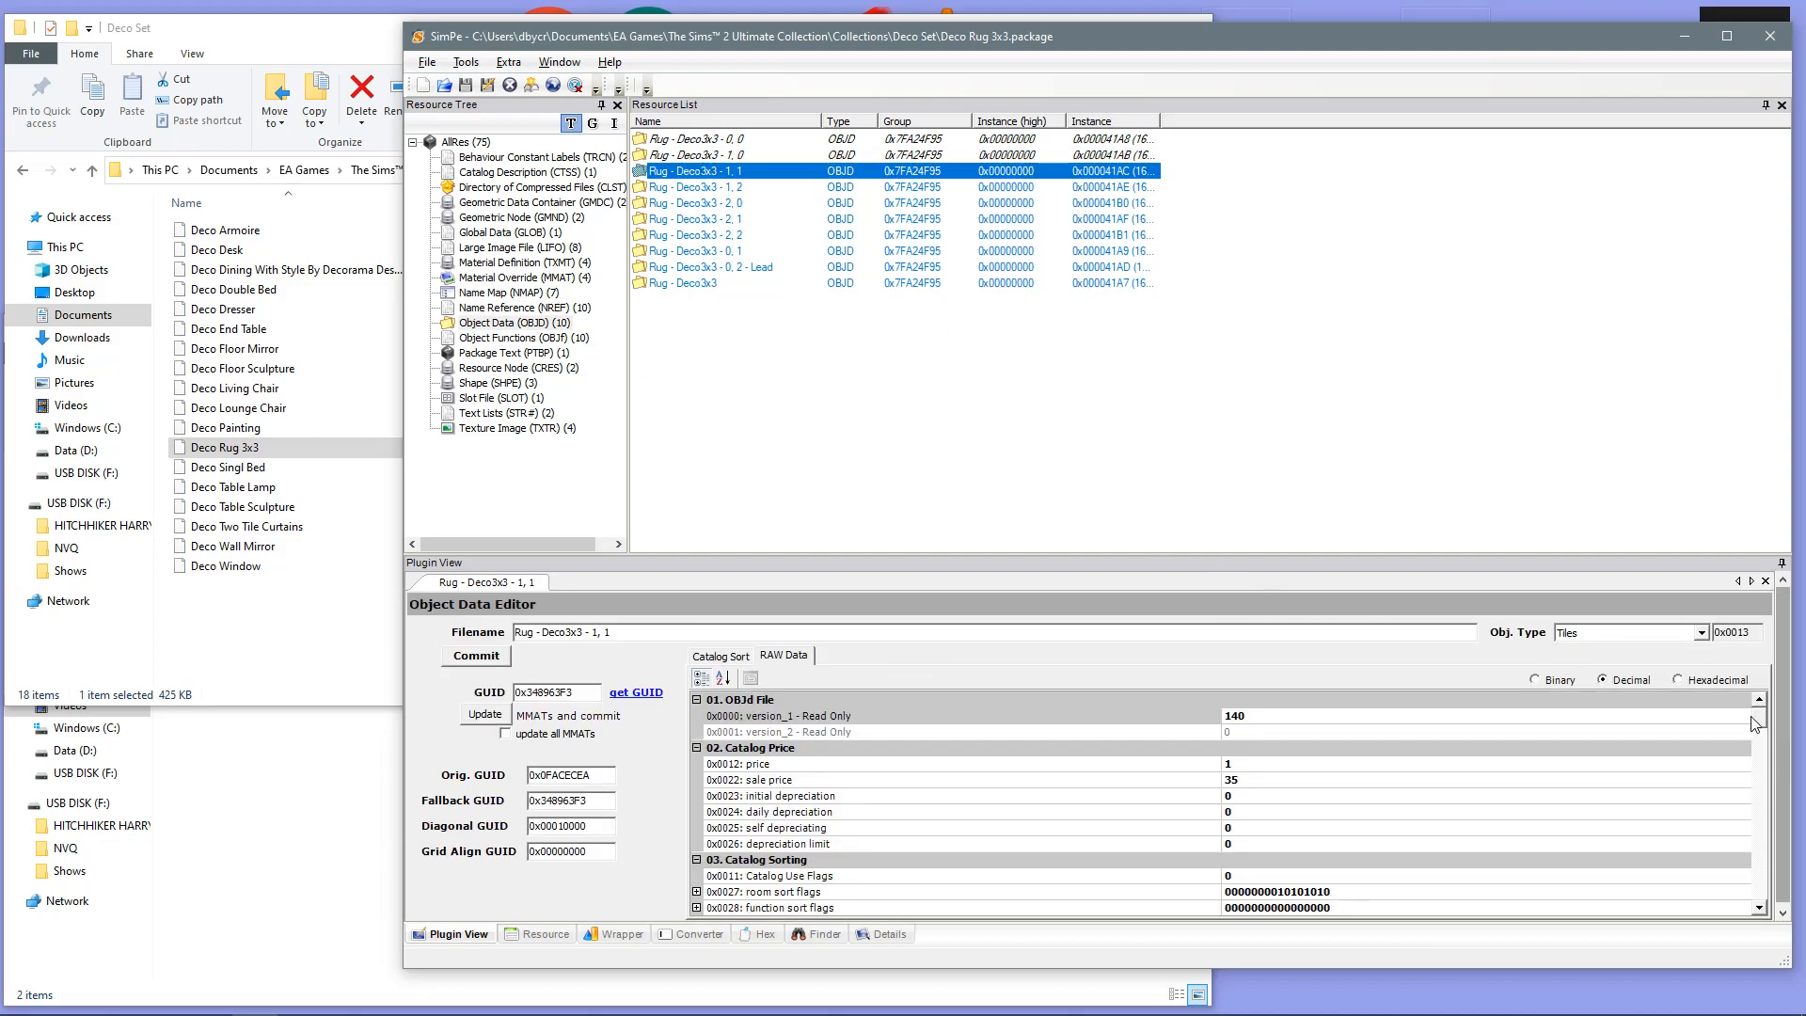
{"action": "scroll", "scroll_direction": "down", "scroll_amount": 3}
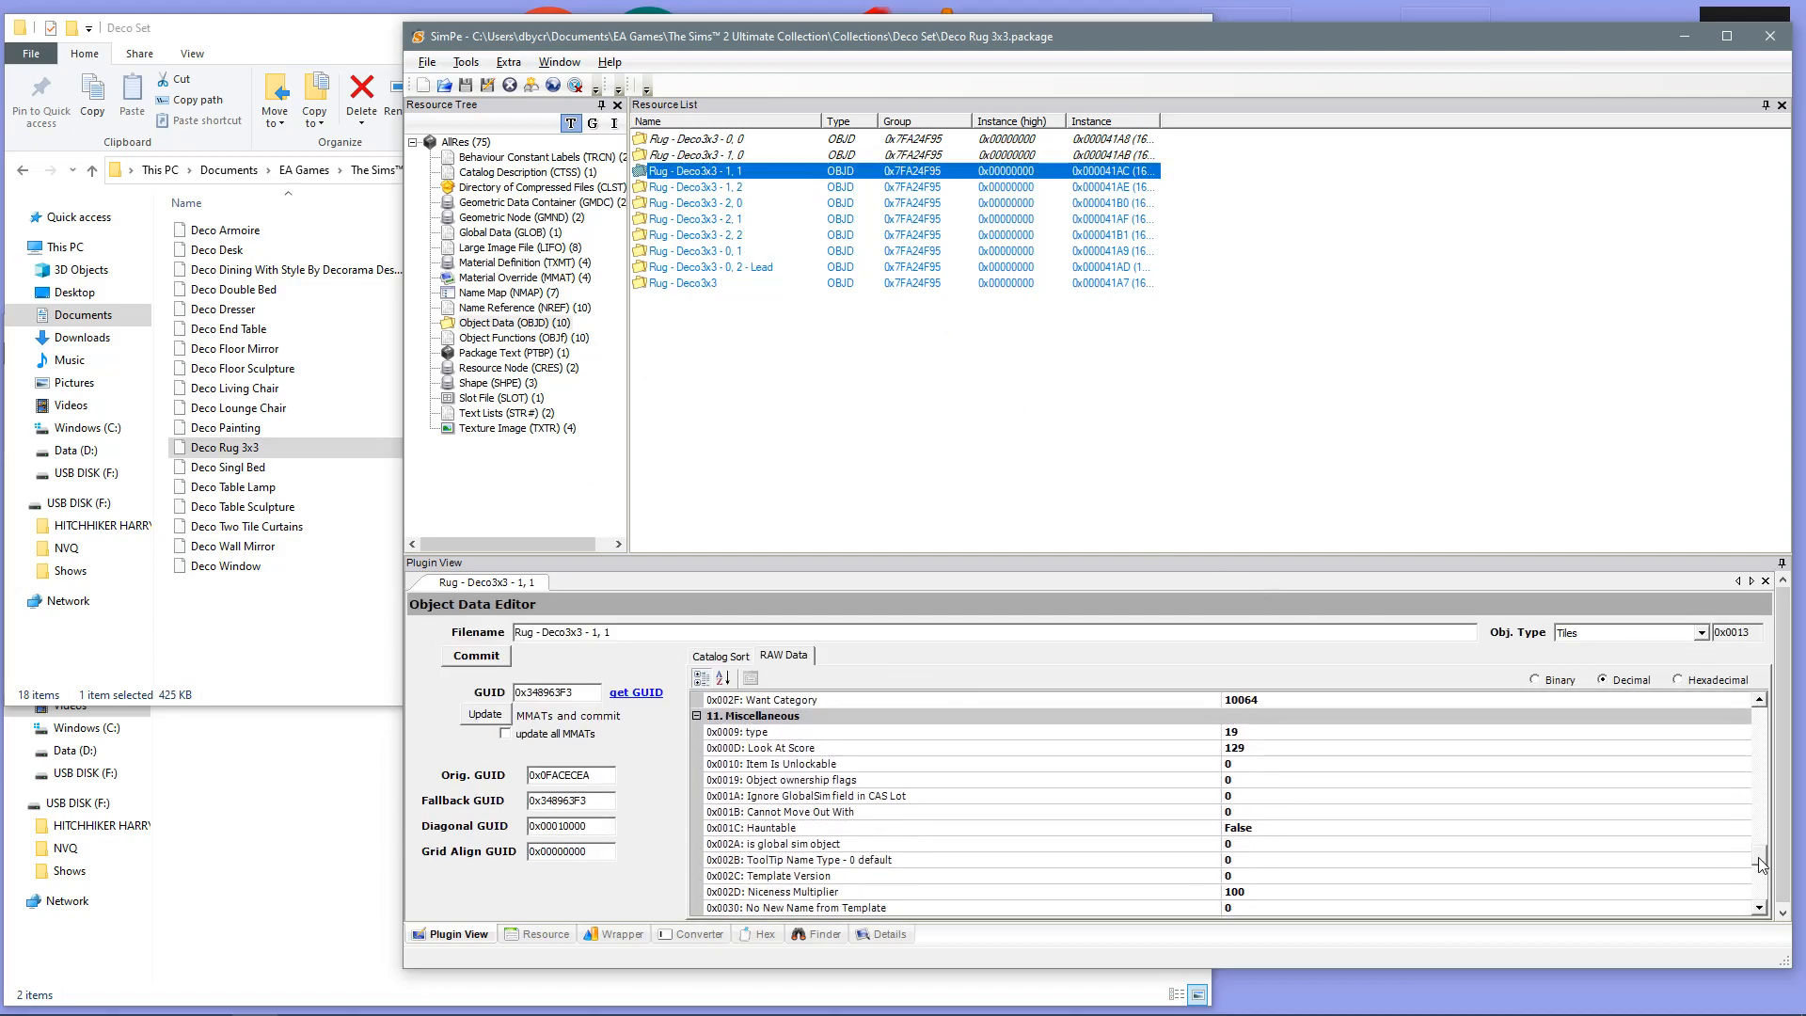
{"action": "left_click", "coordinate": [747, 732]}
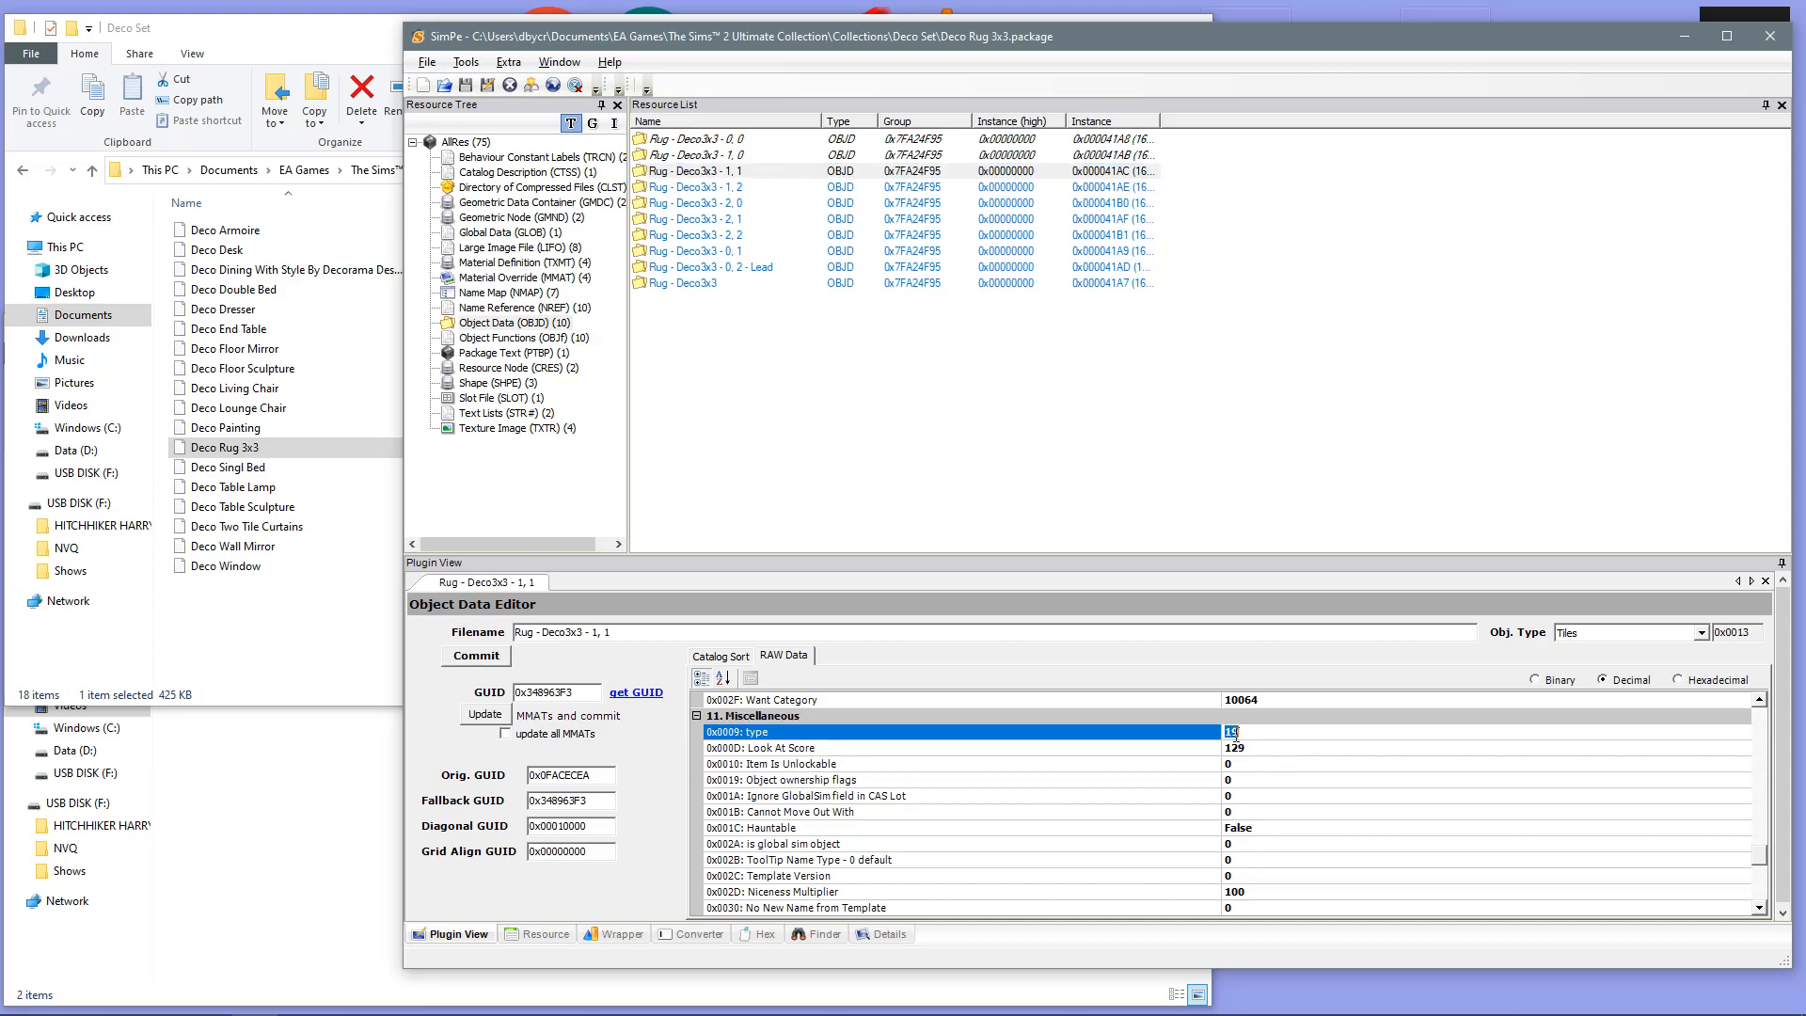
{"action": "left_click", "coordinate": [475, 655]}
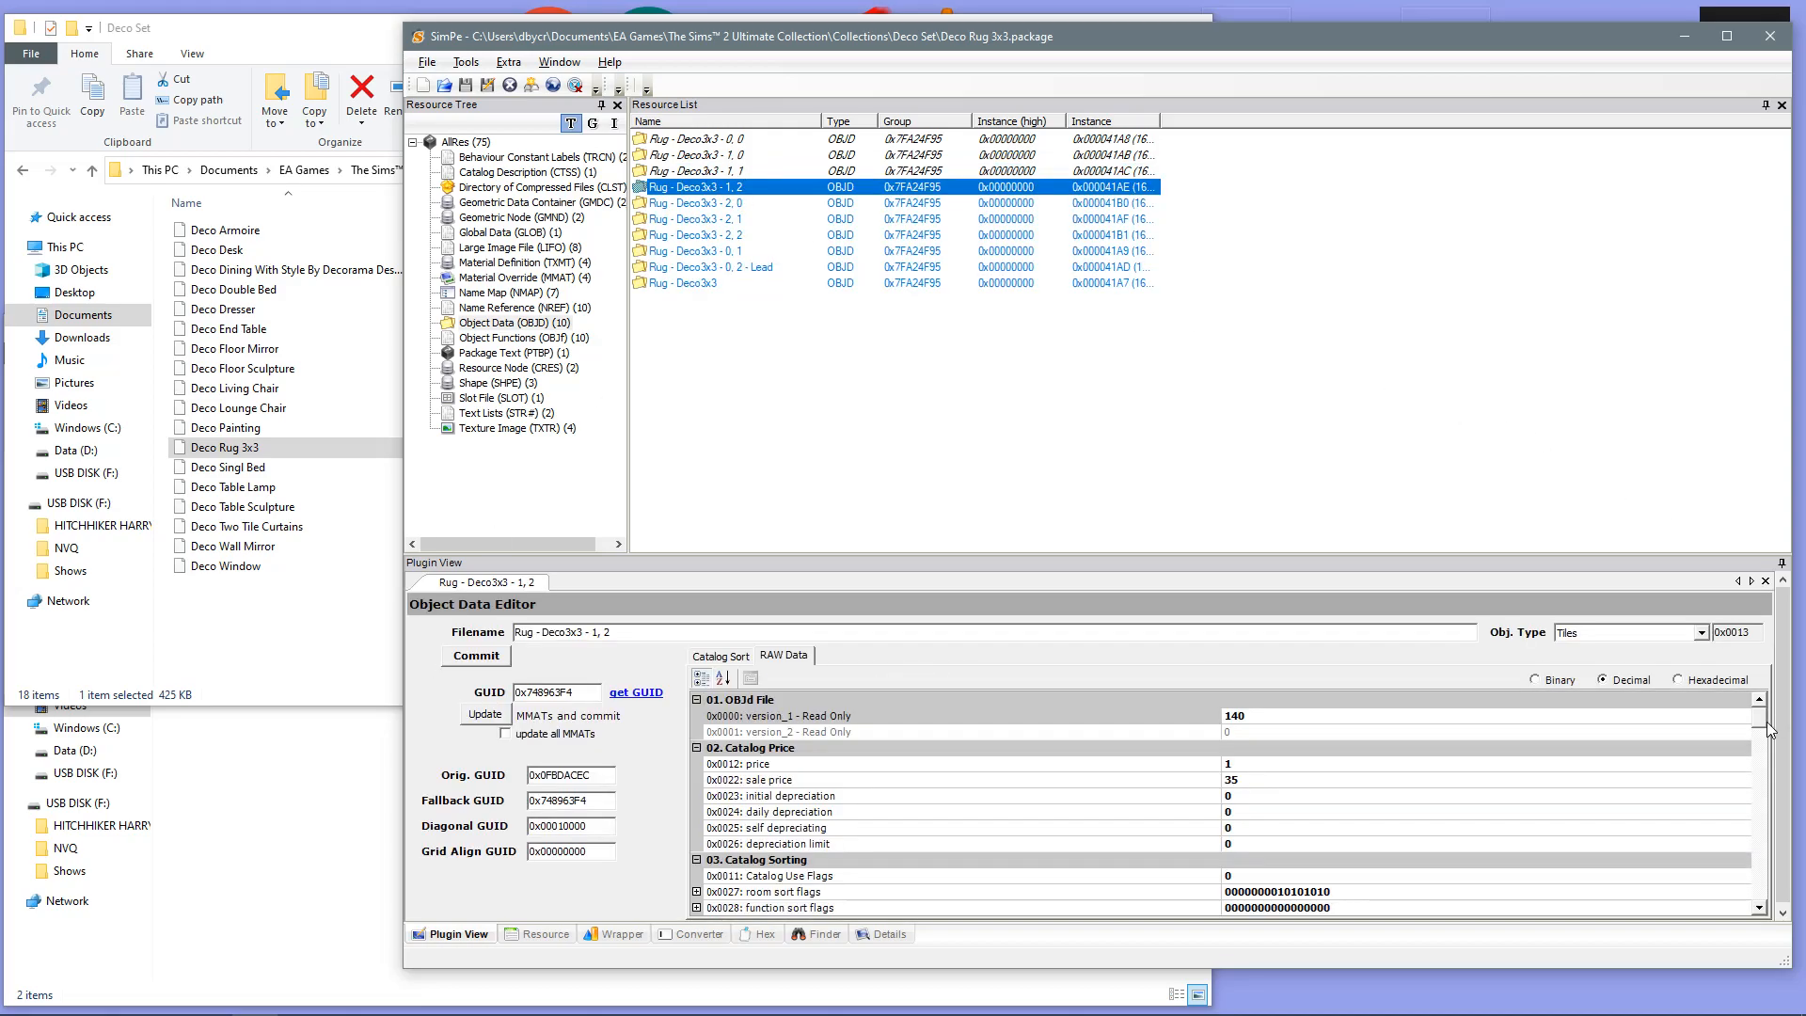
{"action": "scroll", "scroll_direction": "down", "scroll_amount": 3}
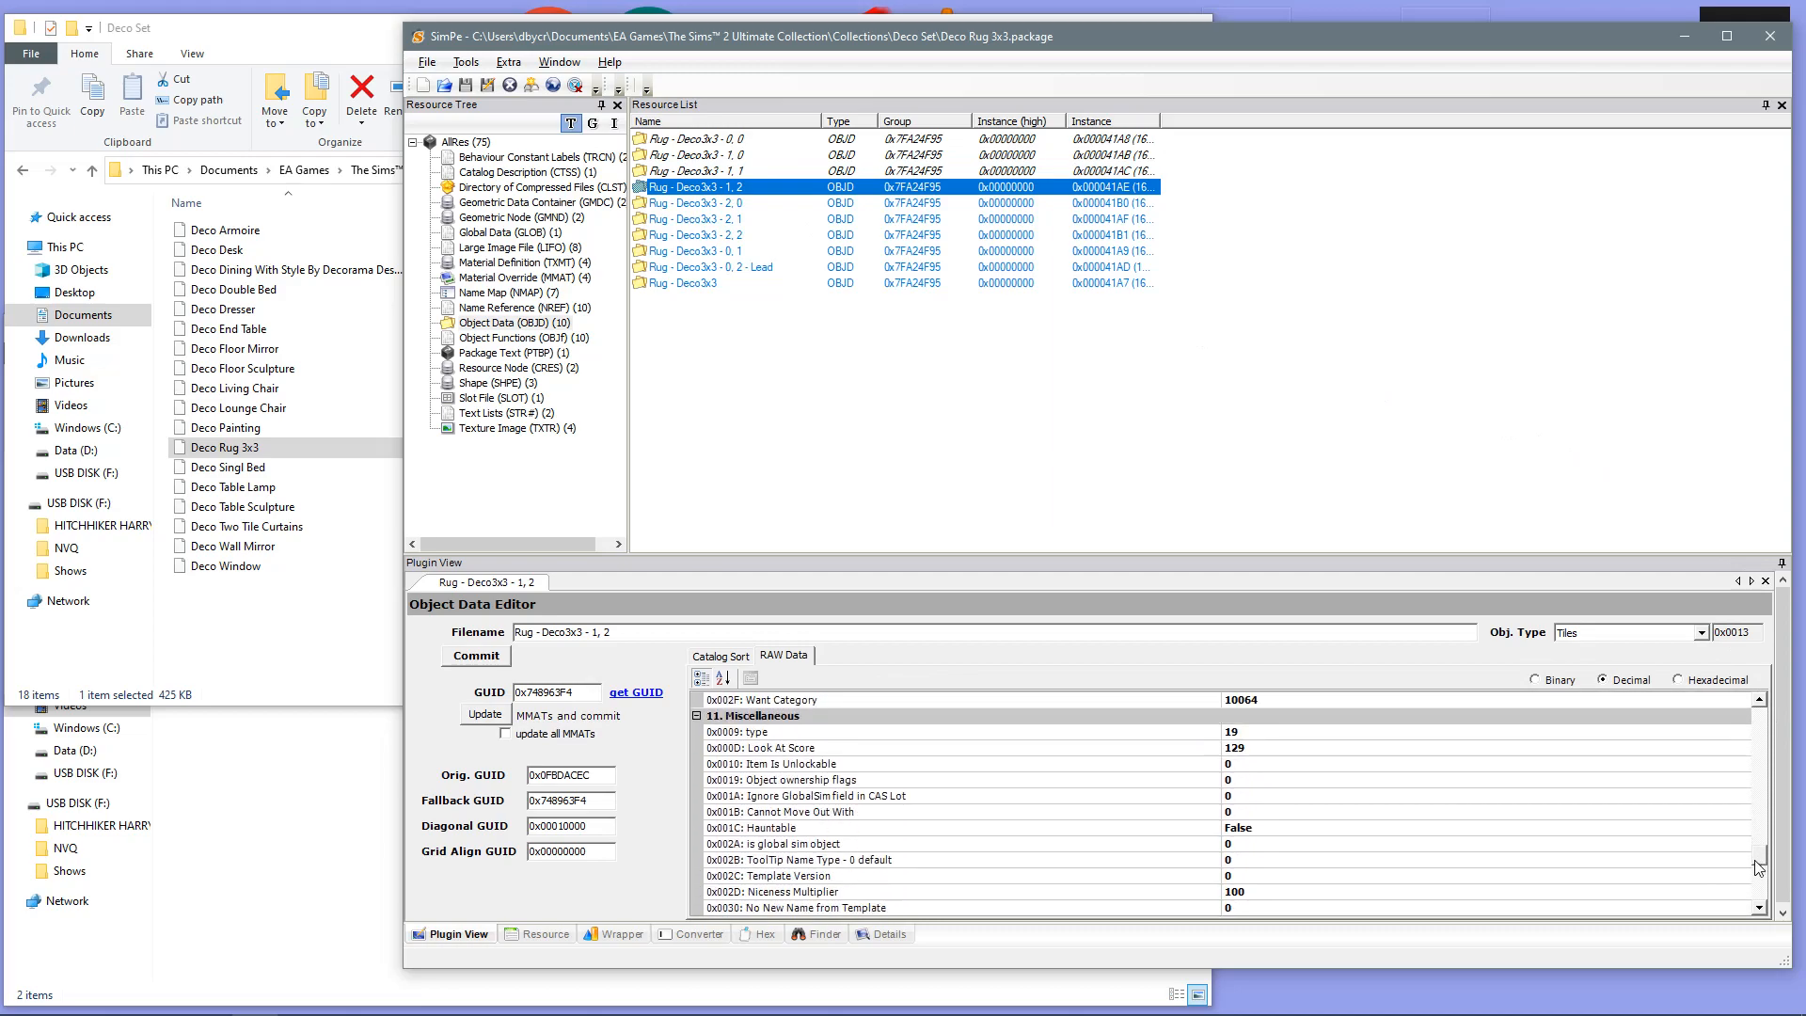
{"action": "left_click", "coordinate": [736, 731]}
{"action": "type", "text": "4"}
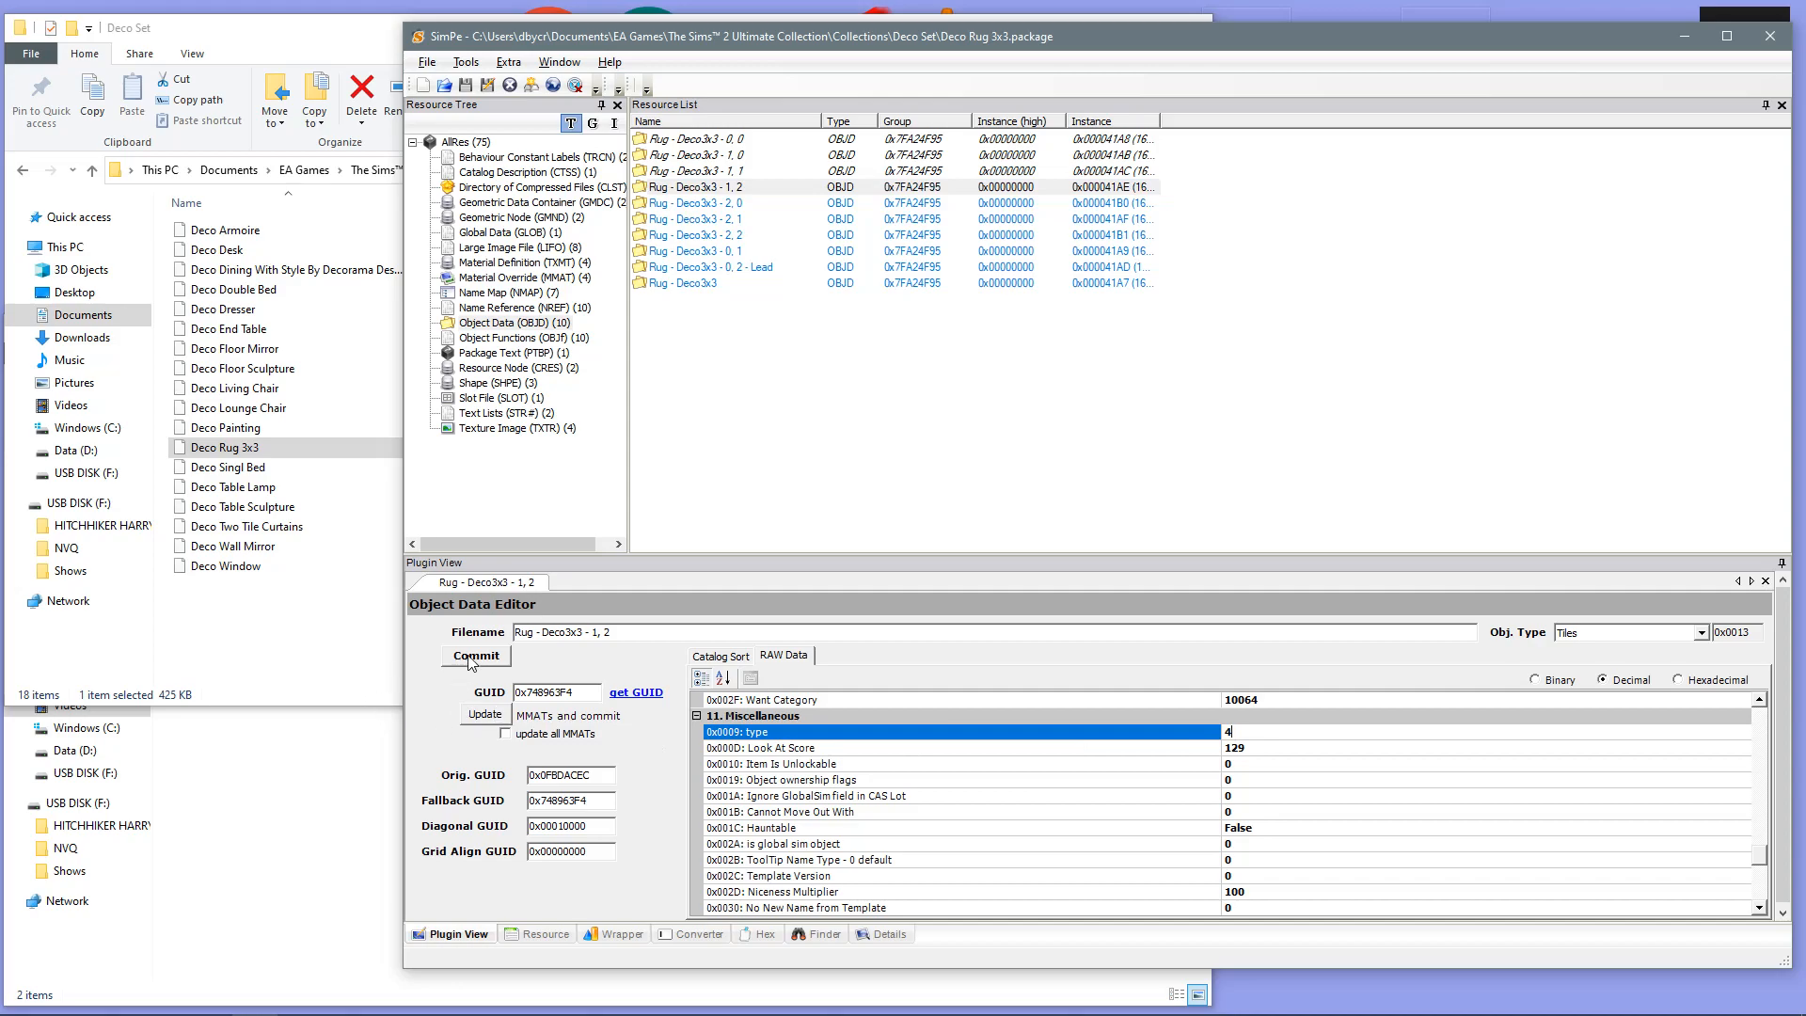
{"action": "left_click", "coordinate": [693, 202]}
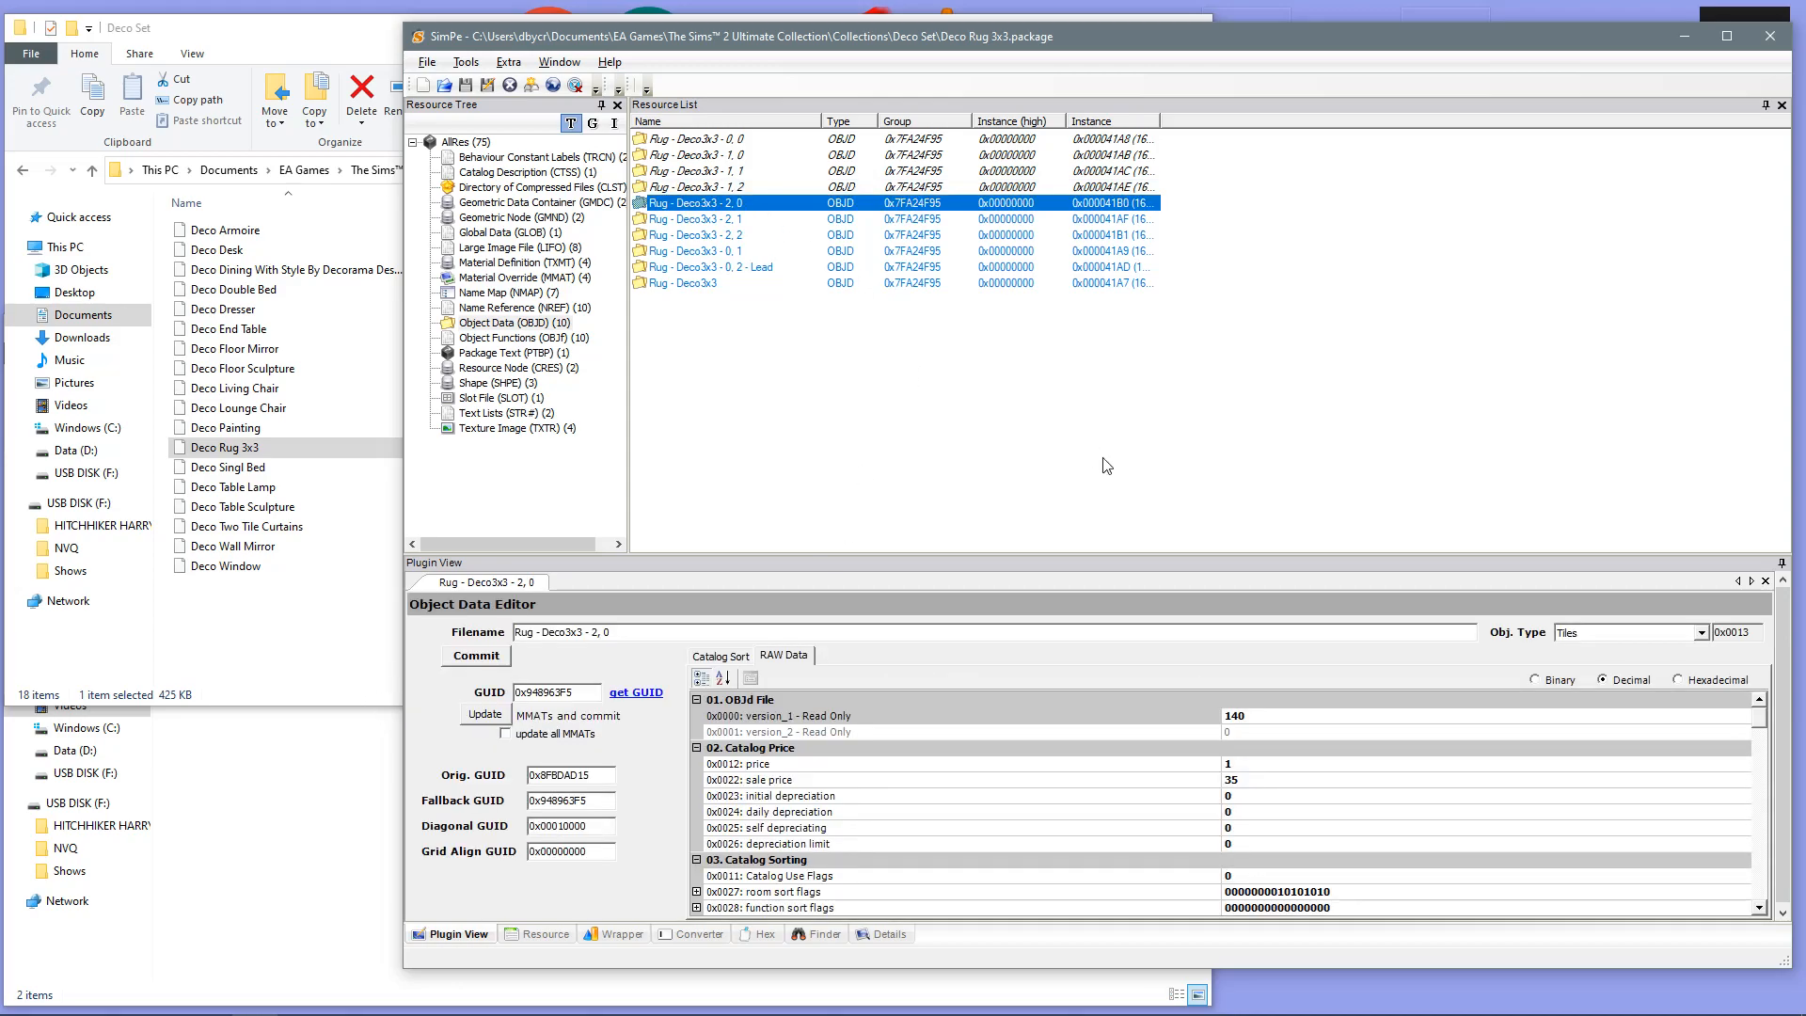
Step: Update entries 2, 0 through 0, 2 - Lead, setting the Lead entry's type to Normal (0x0004)
{"action": "scroll", "scroll_direction": "down", "scroll_amount": 3}
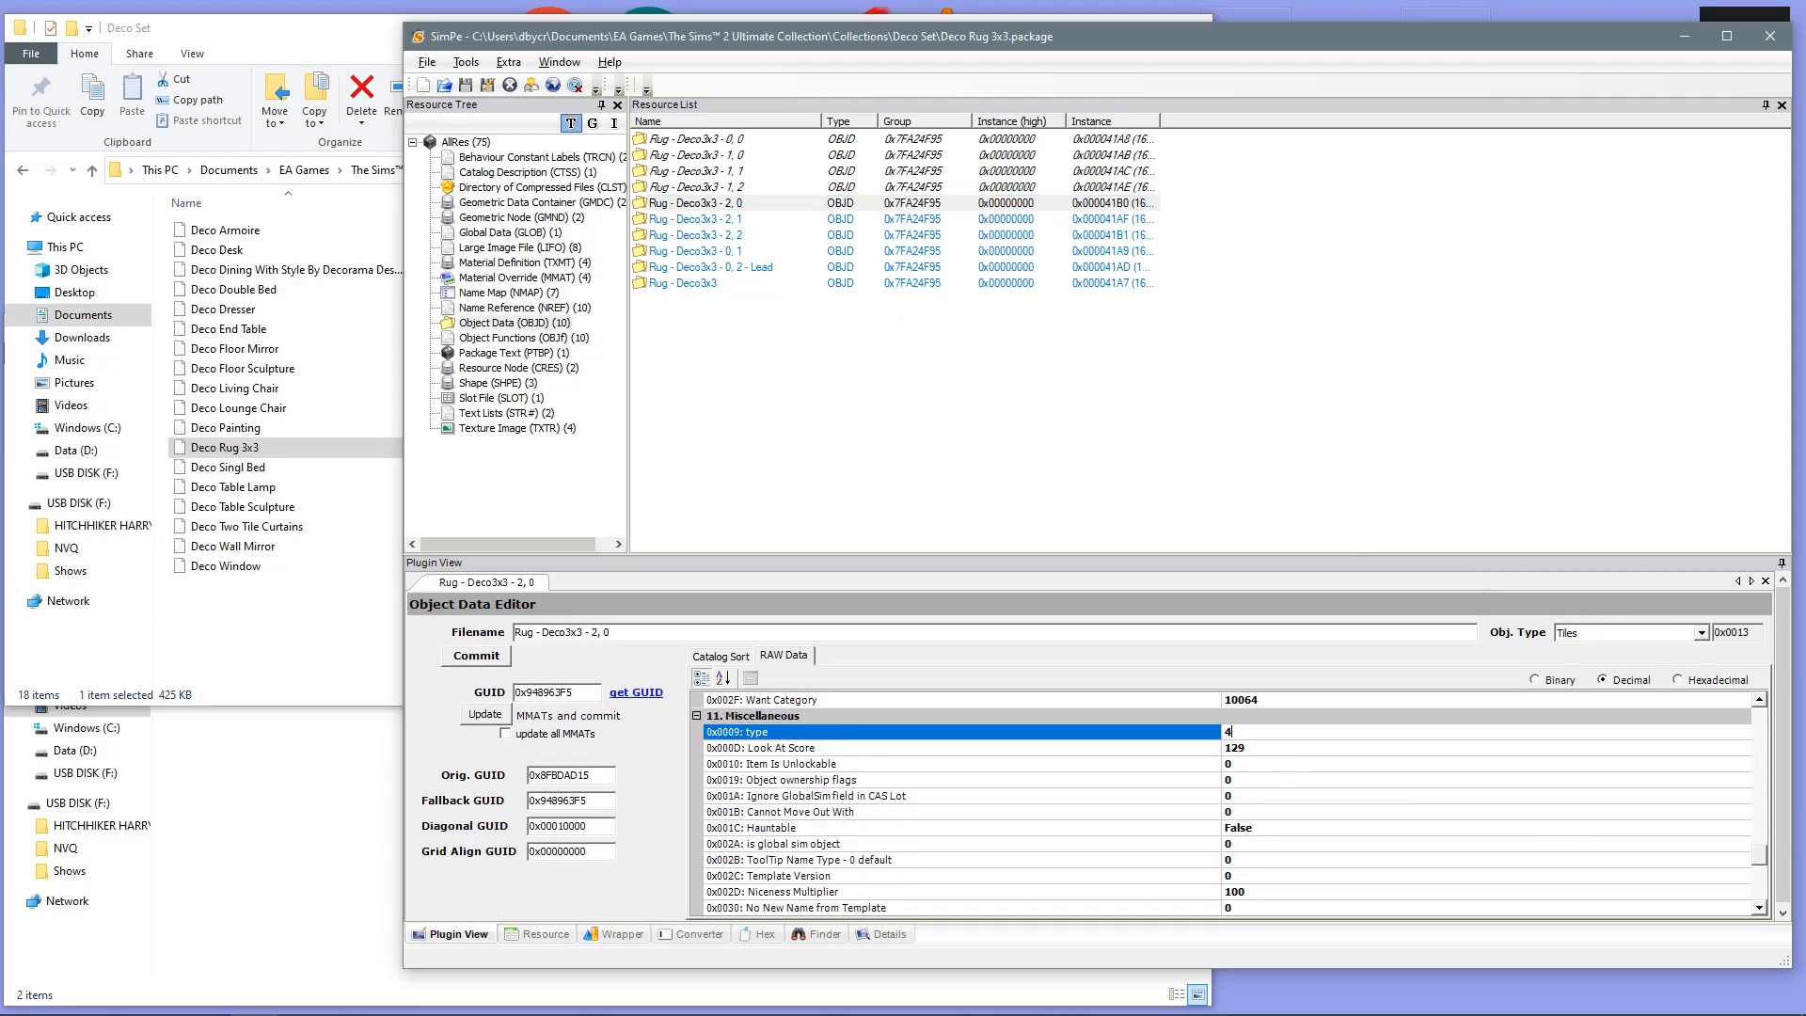
{"action": "left_click", "coordinate": [695, 202]}
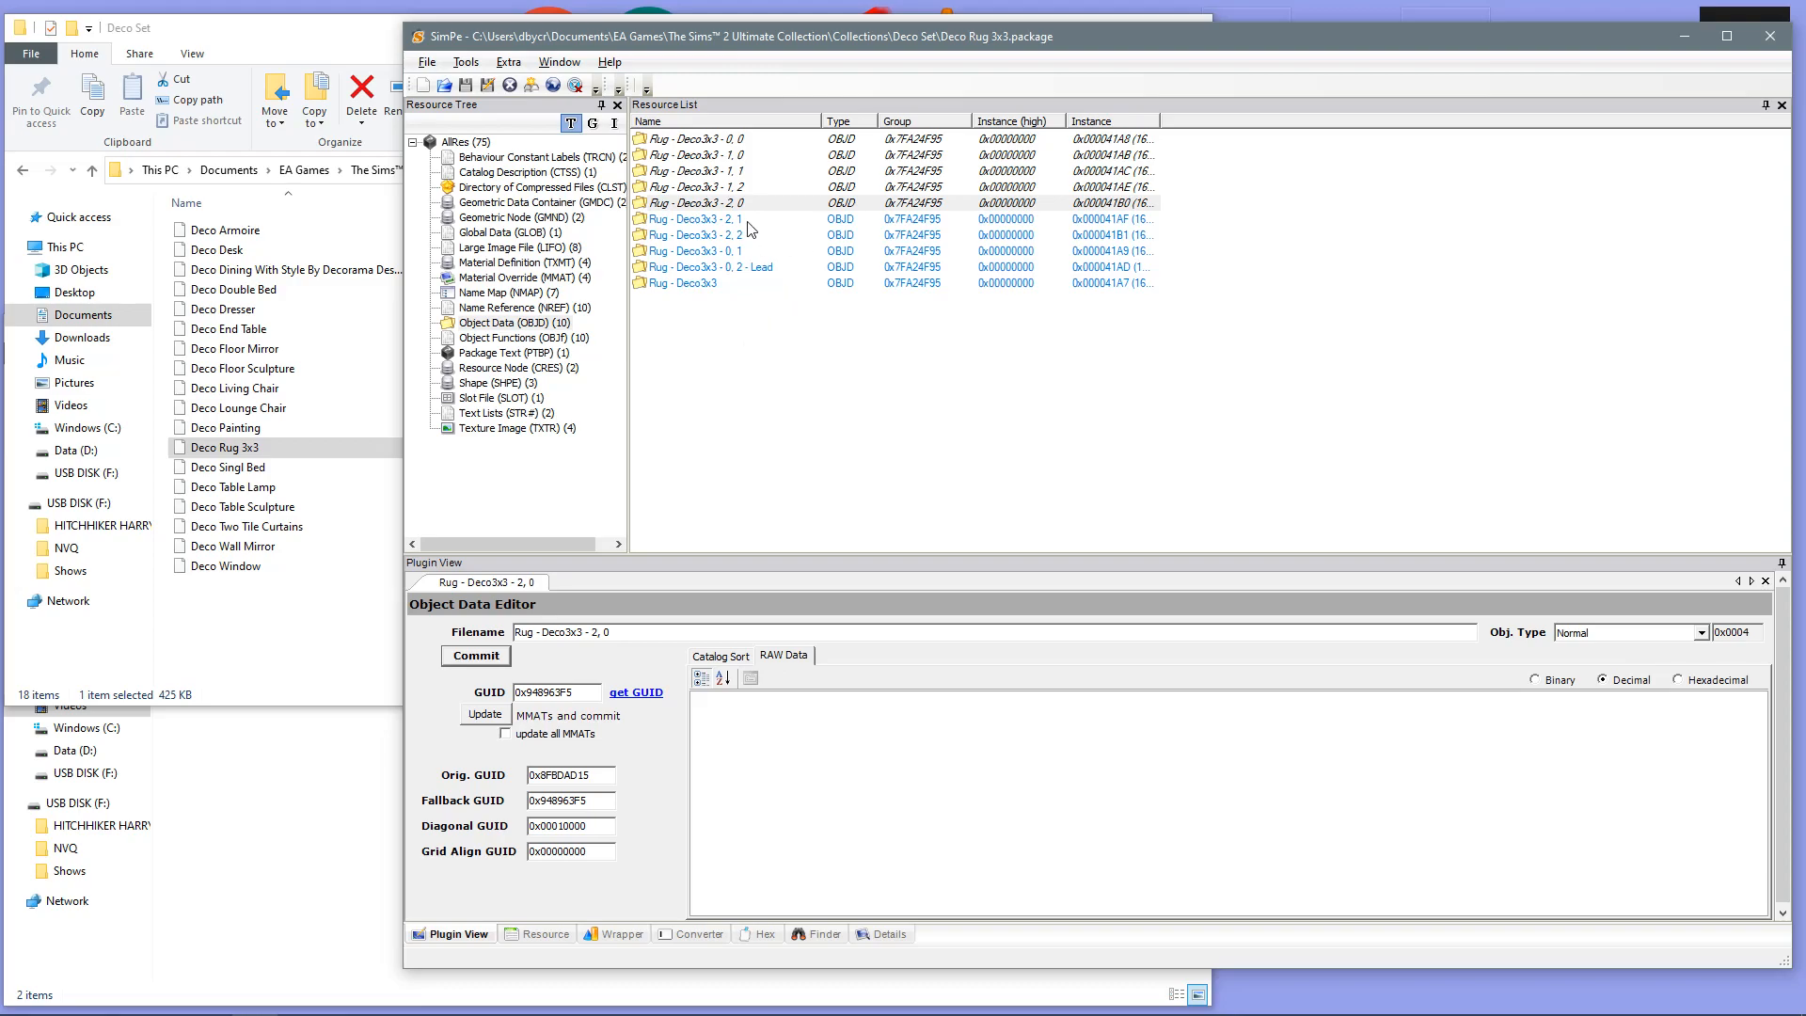
{"action": "left_click", "coordinate": [695, 218]}
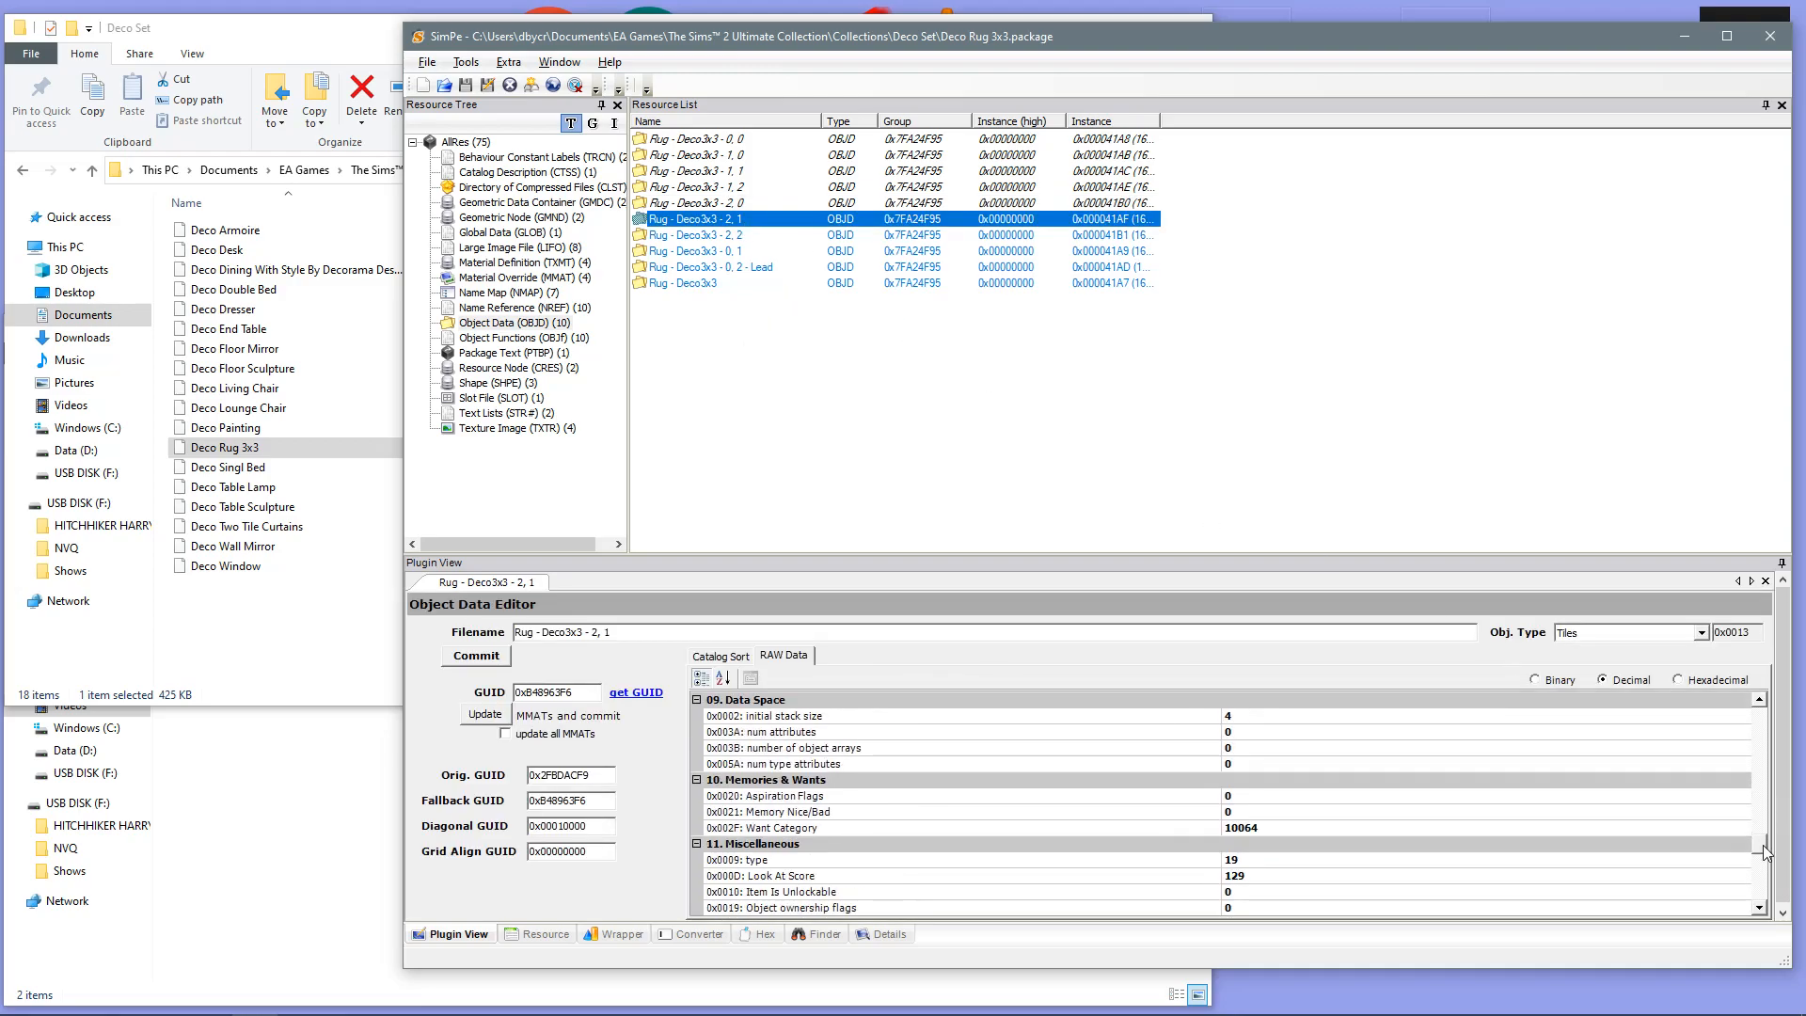
{"action": "left_click", "coordinate": [698, 234]}
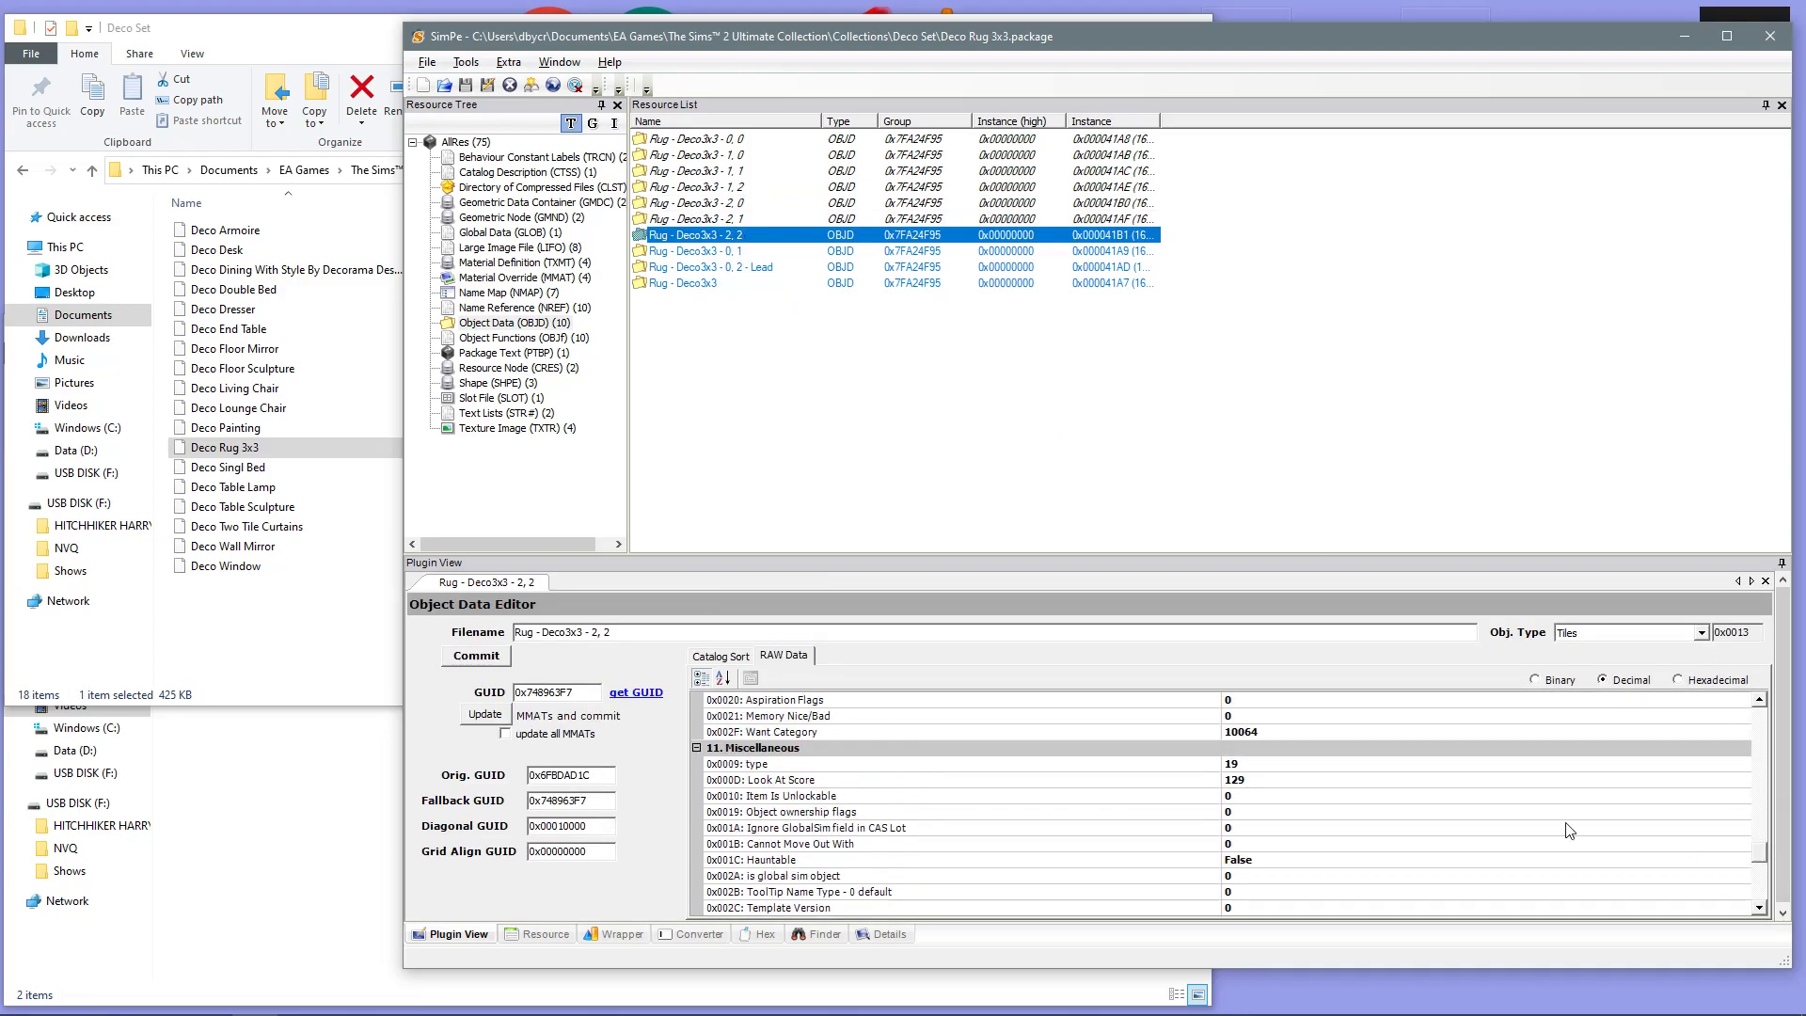
{"action": "left_click", "coordinate": [697, 250]}
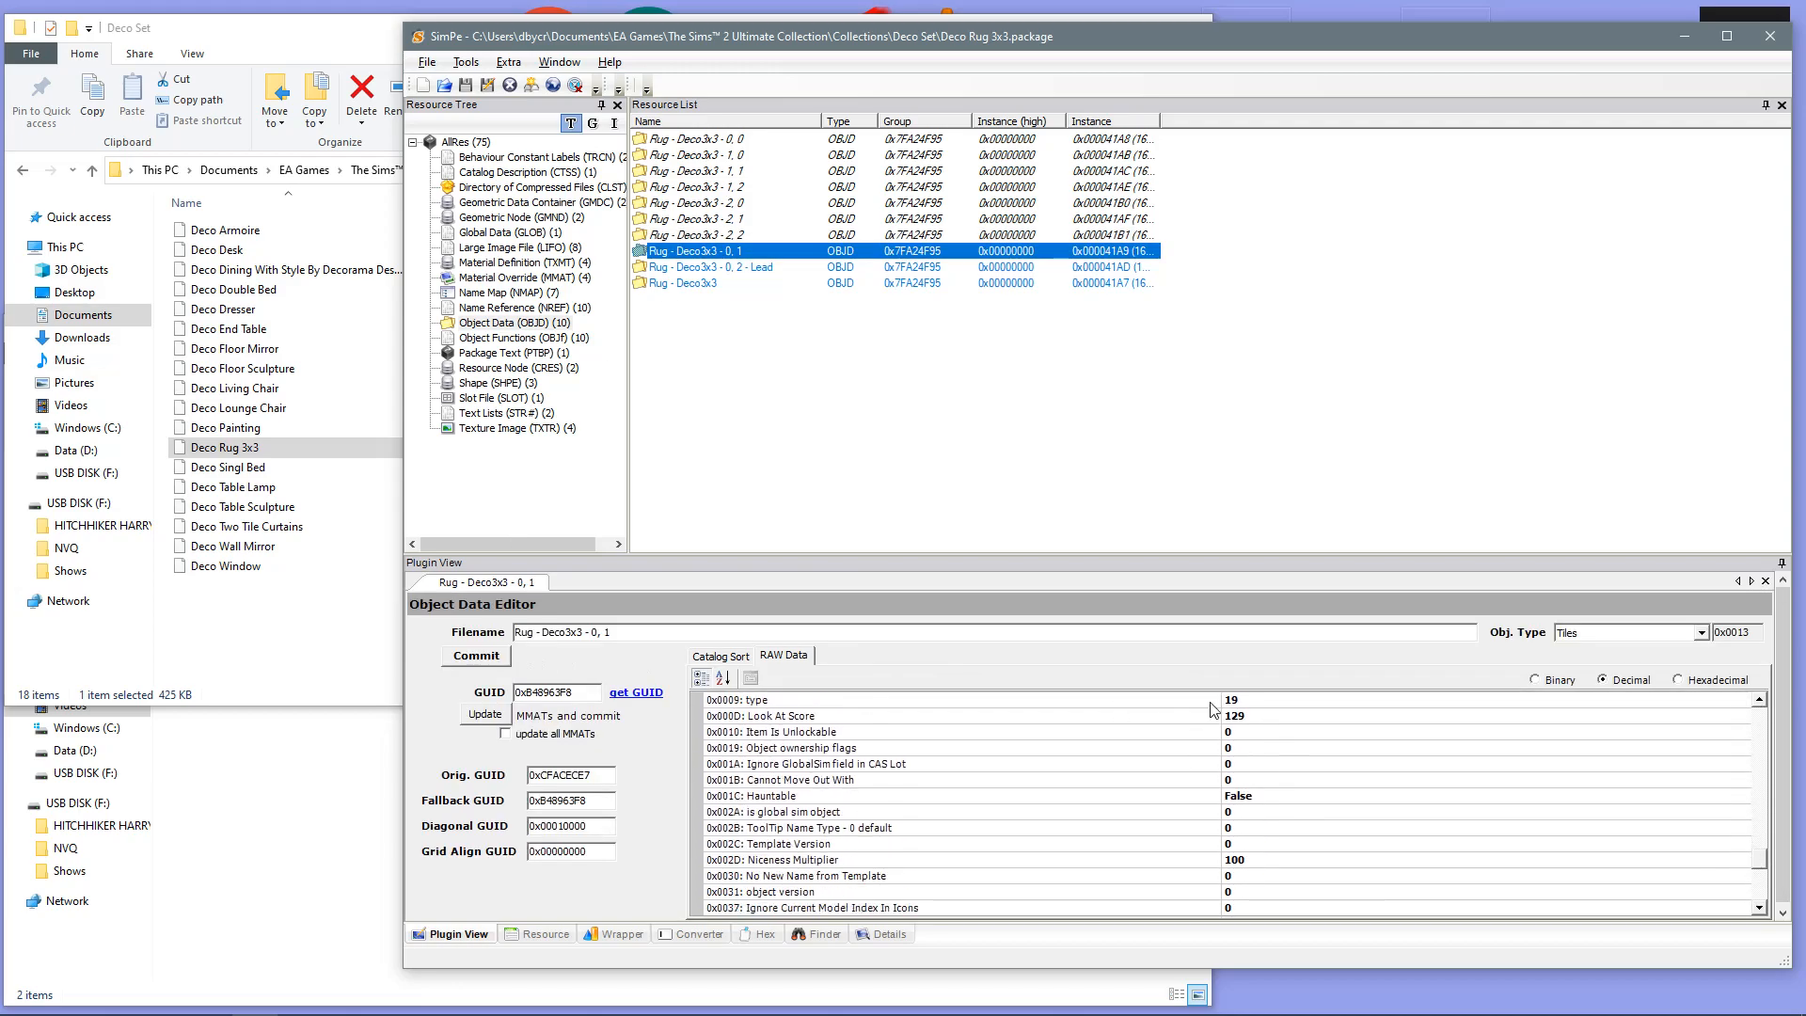
{"action": "left_click", "coordinate": [709, 266]}
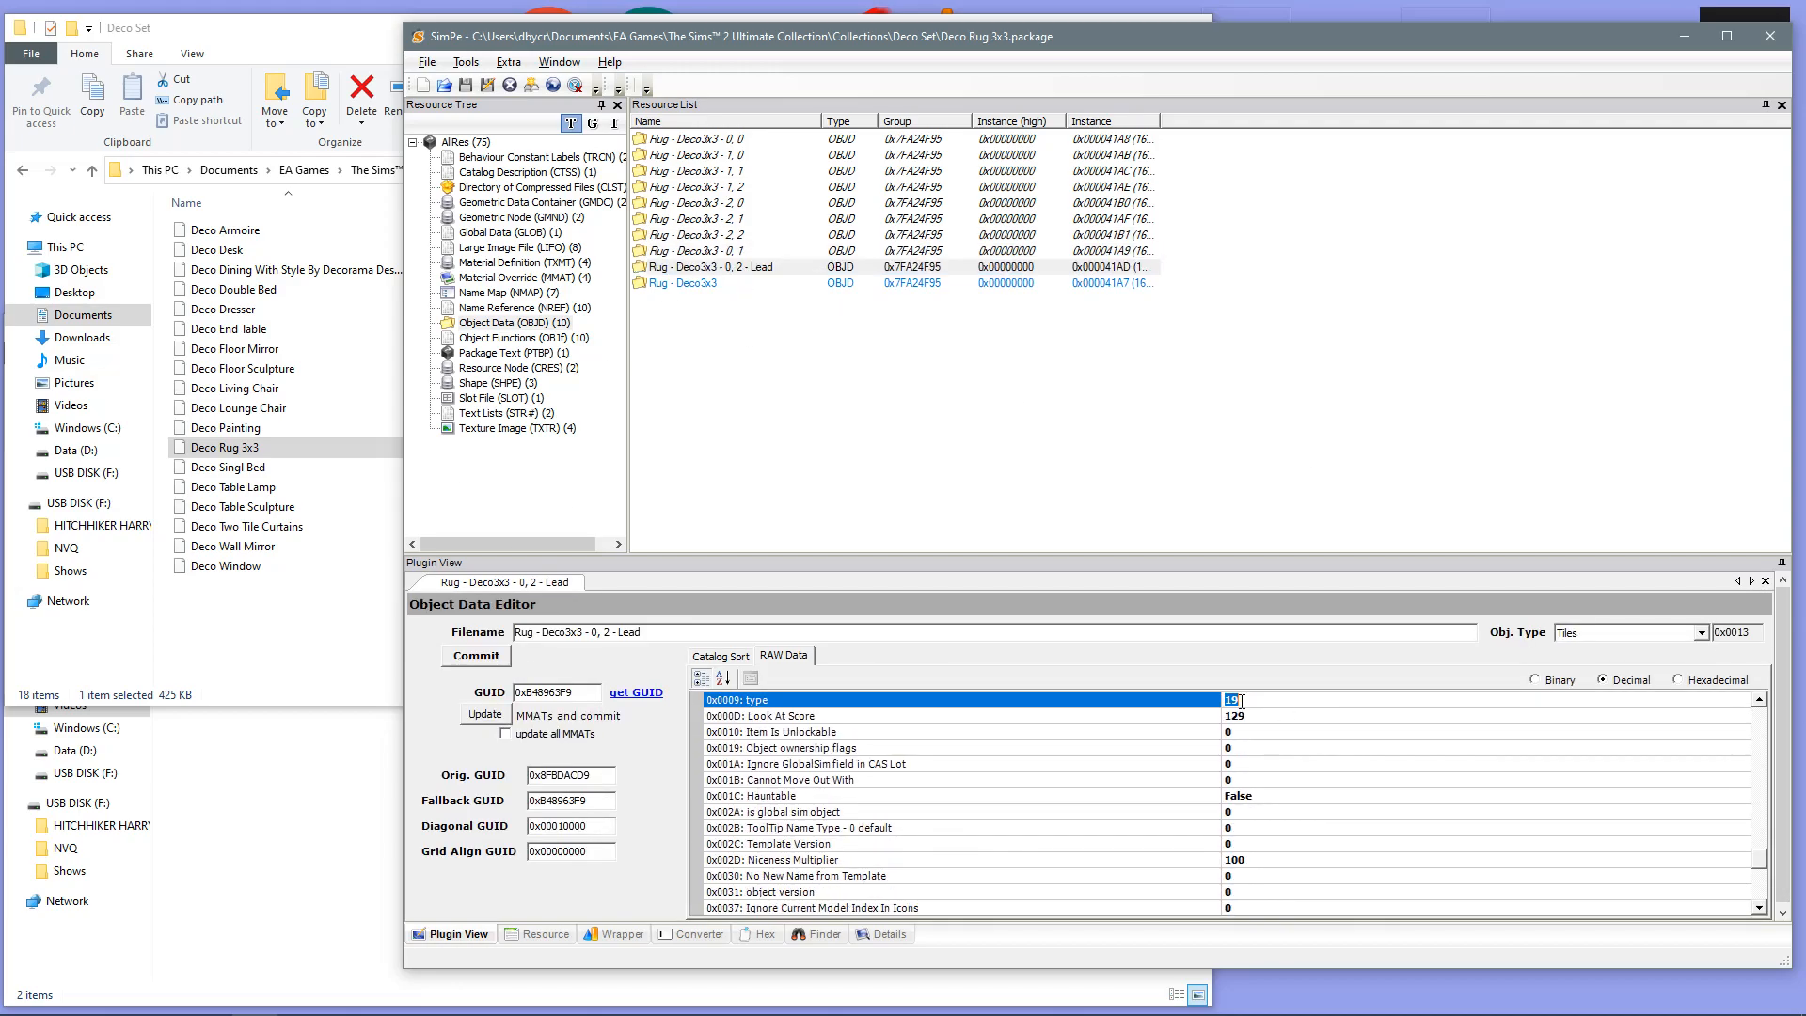
{"action": "left_click", "coordinate": [682, 283]}
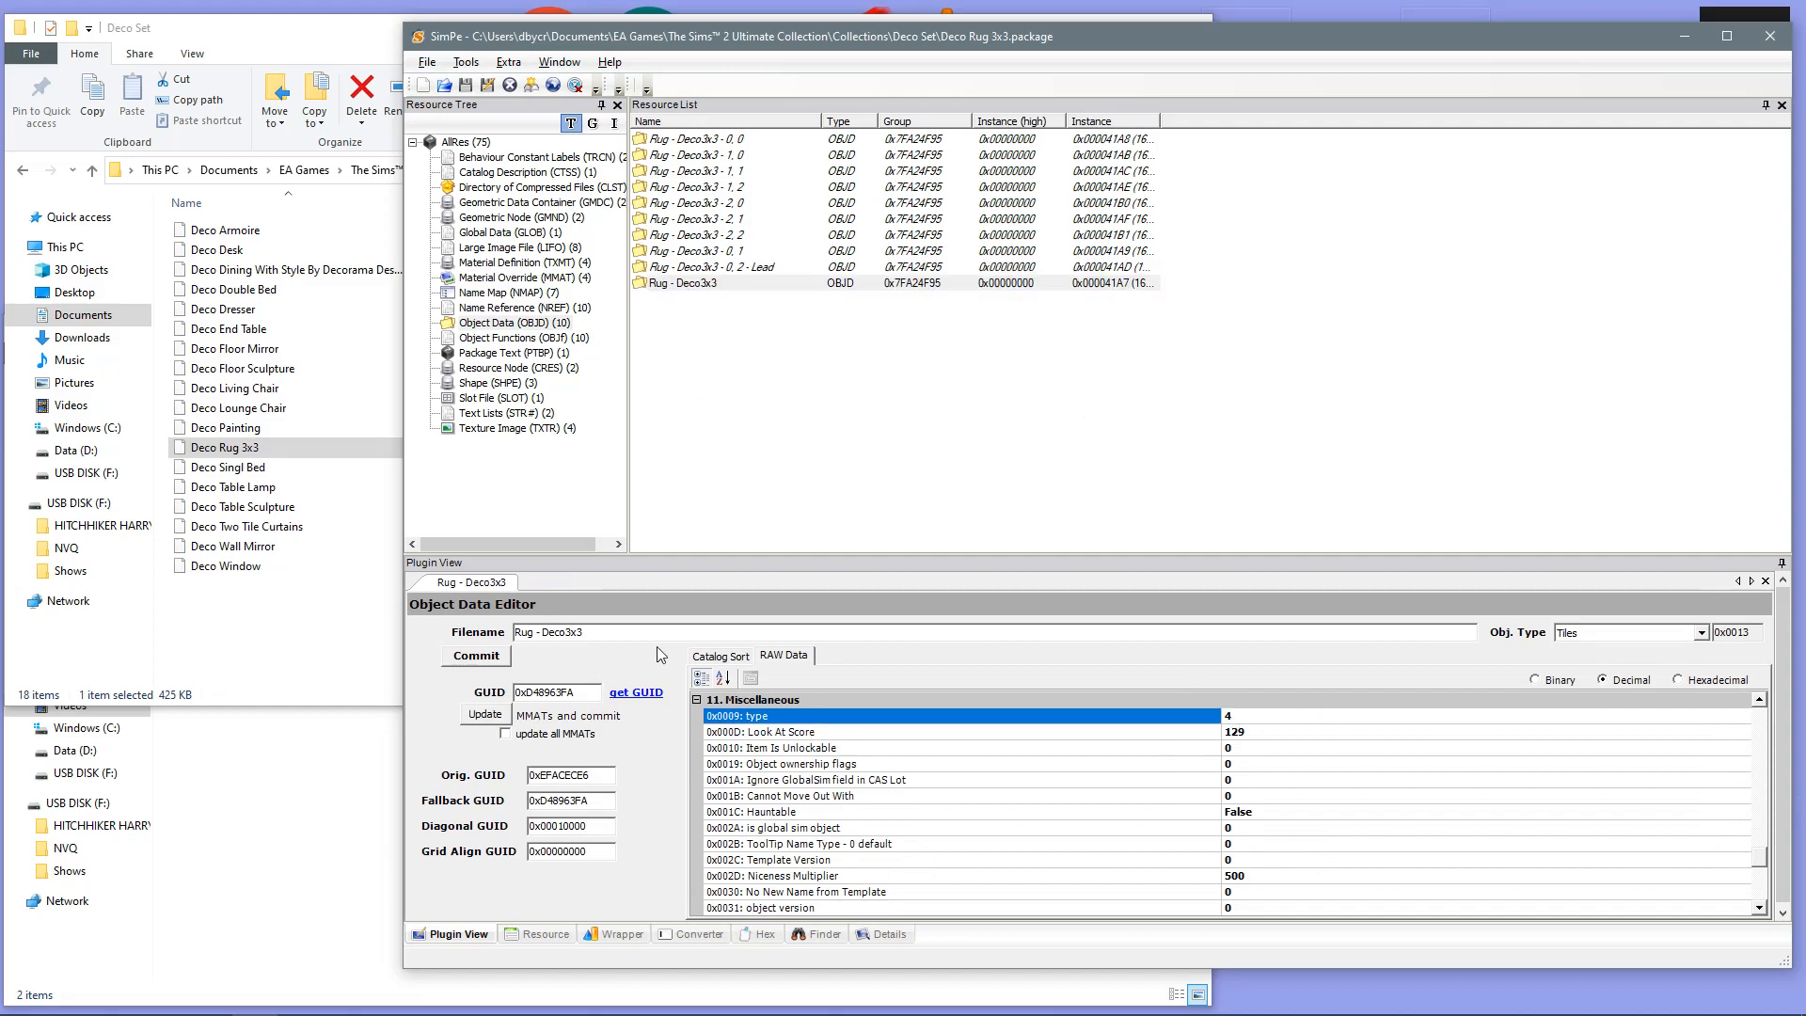
{"action": "left_click", "coordinate": [686, 282]}
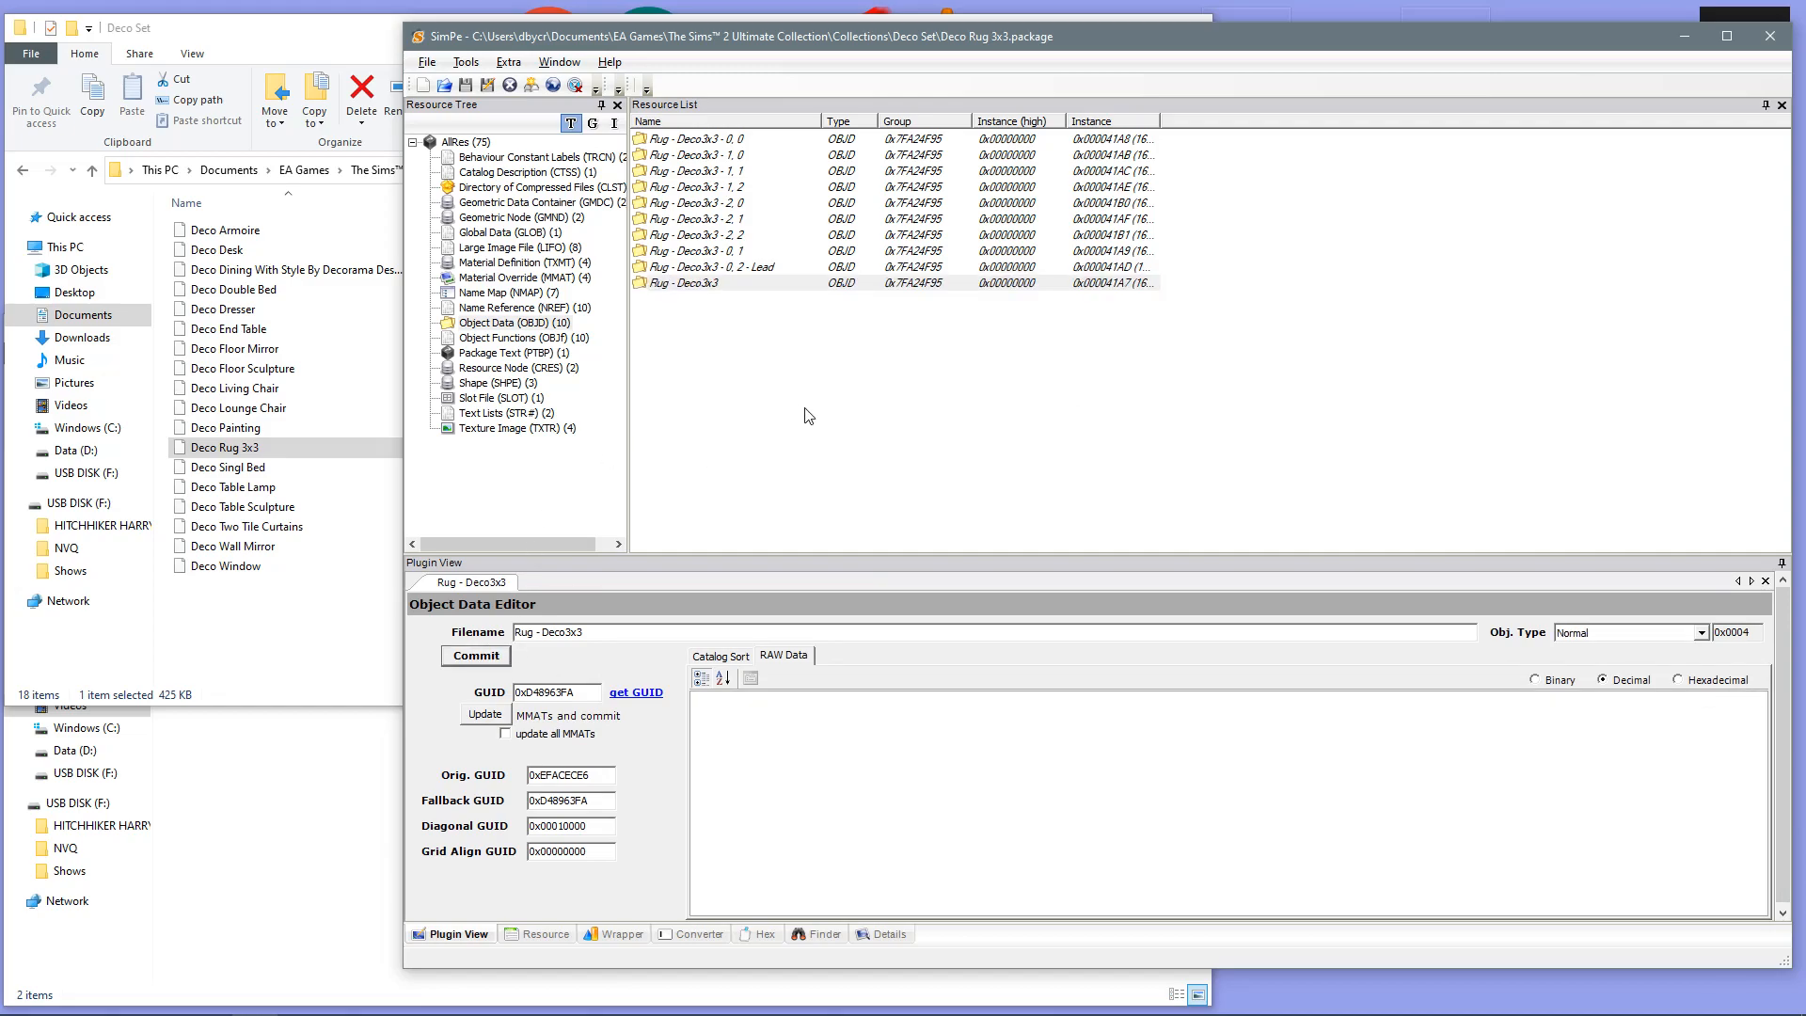
{"action": "mouse_move", "coordinate": [796, 345]}
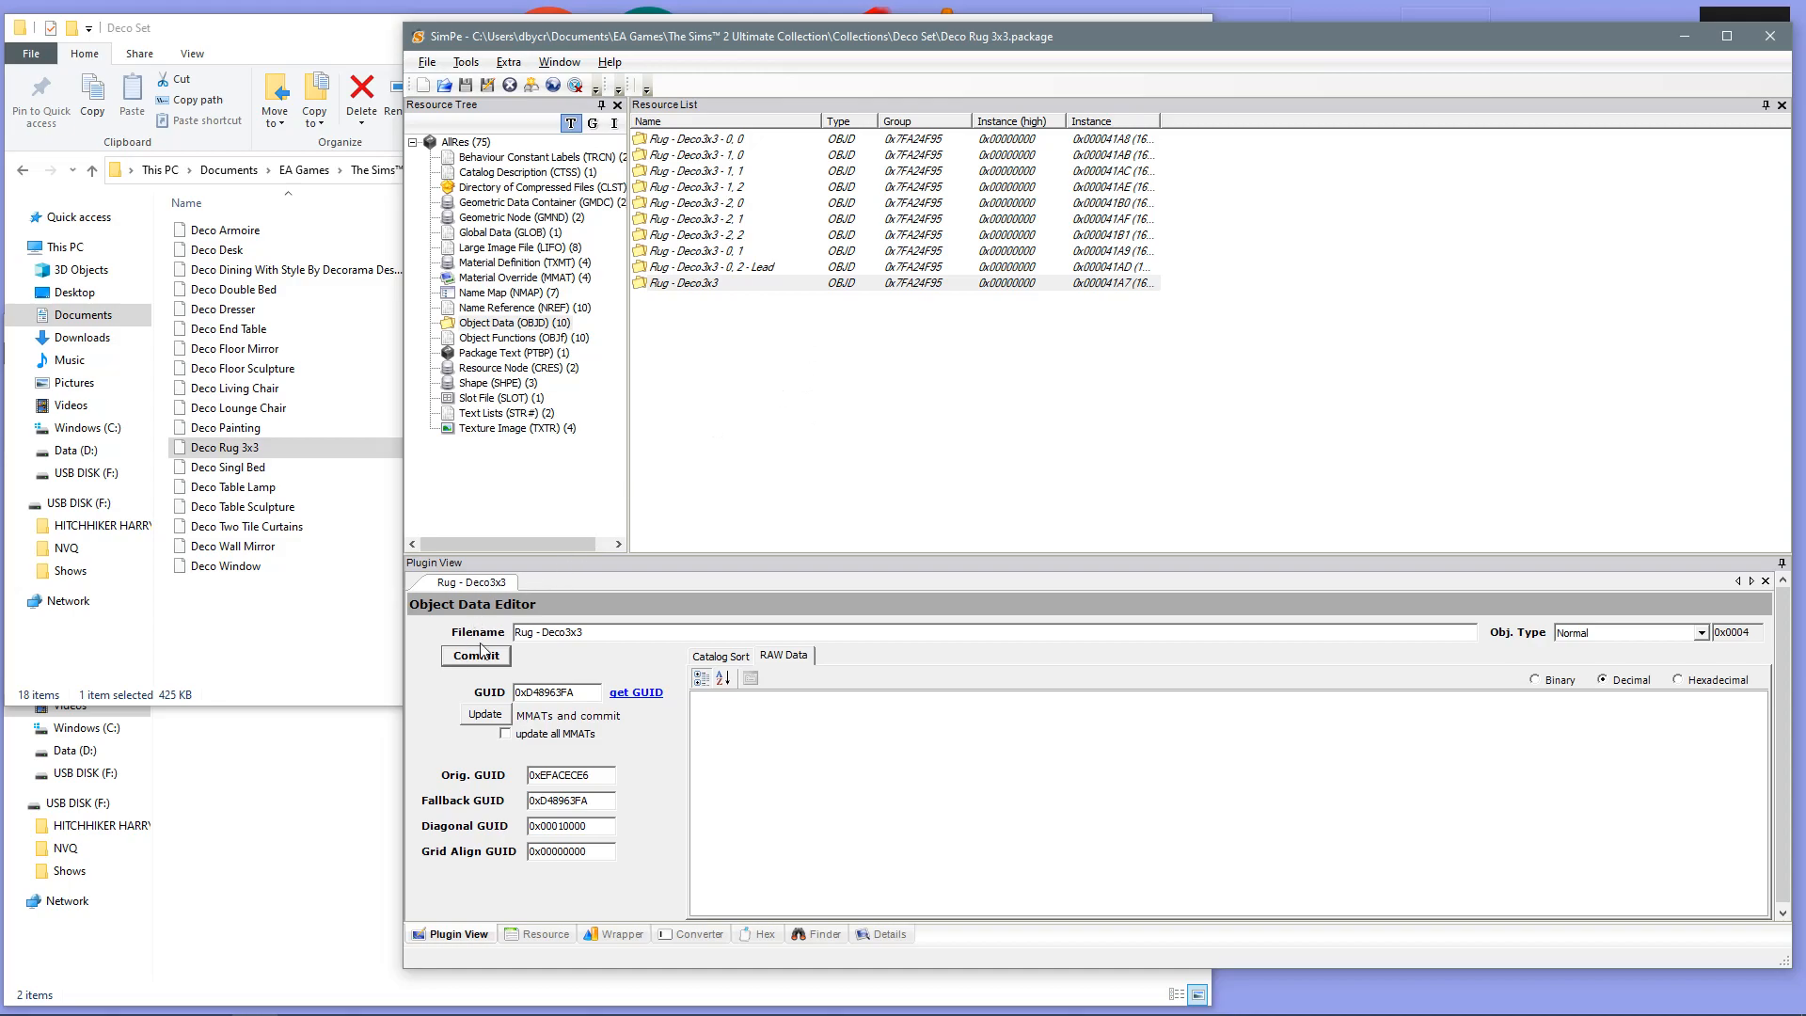
{"action": "mouse_move", "coordinate": [461, 89]}
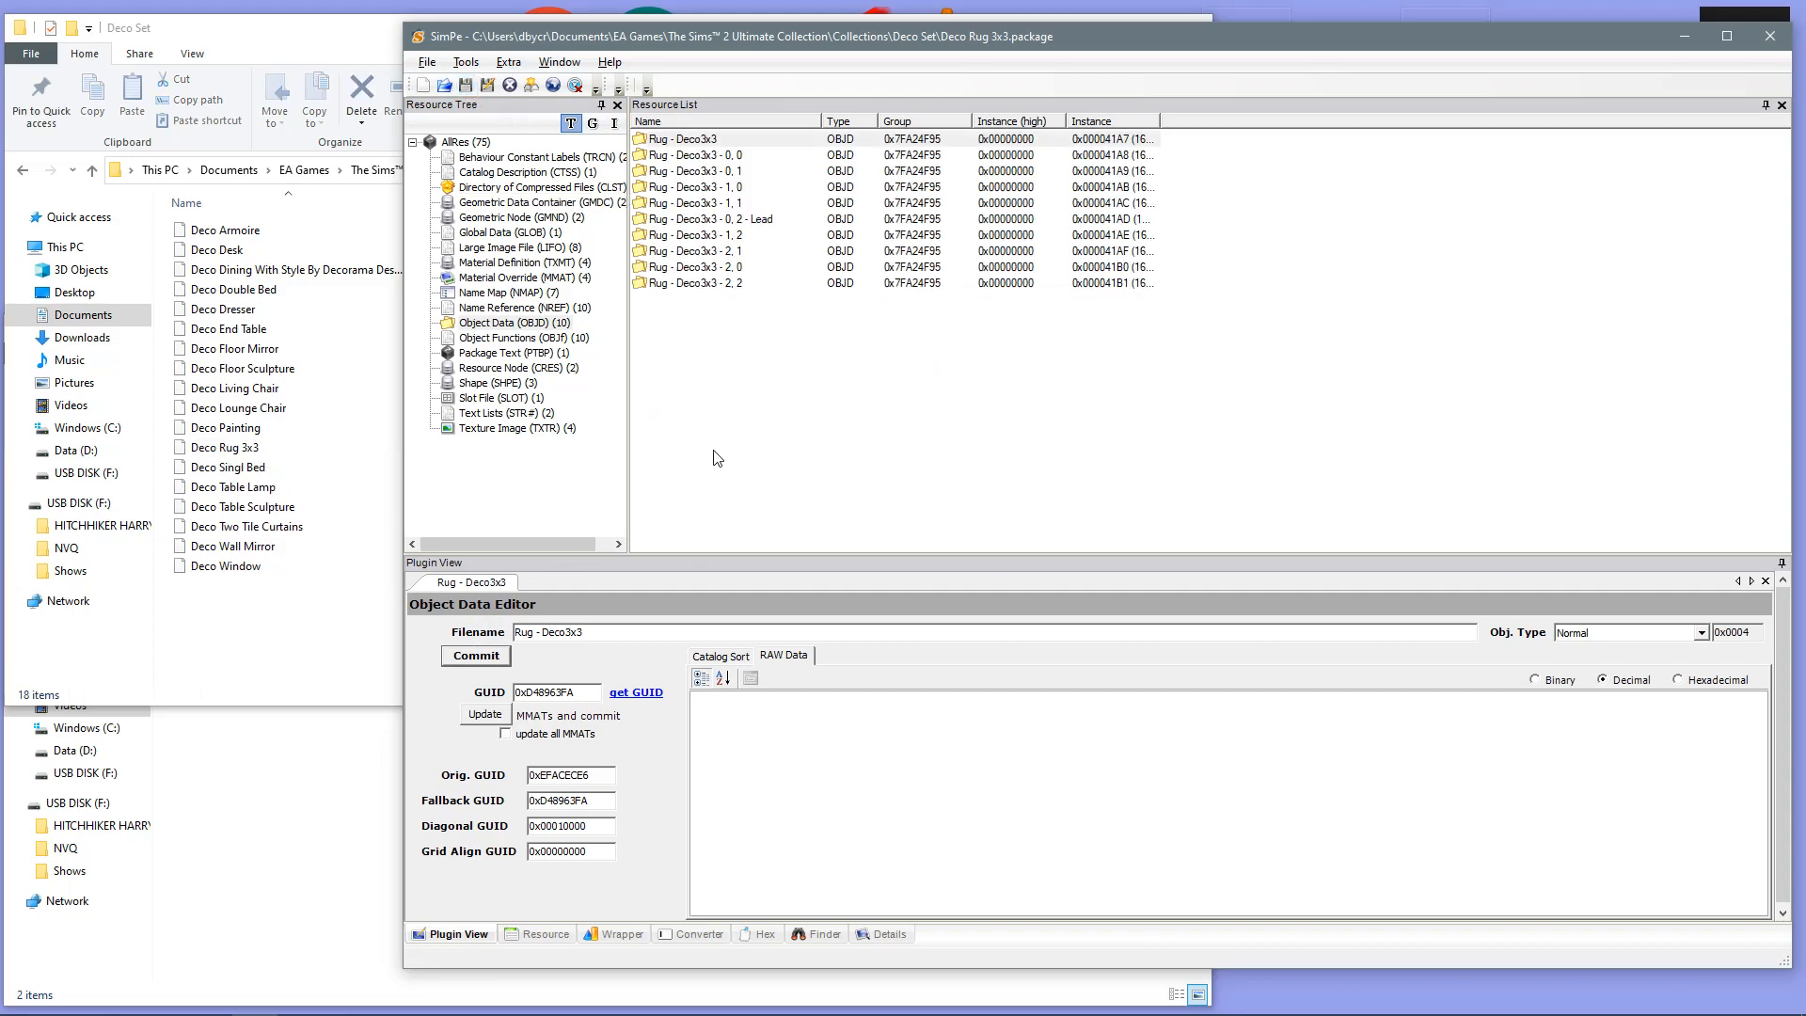
{"action": "mouse_move", "coordinate": [711, 455]}
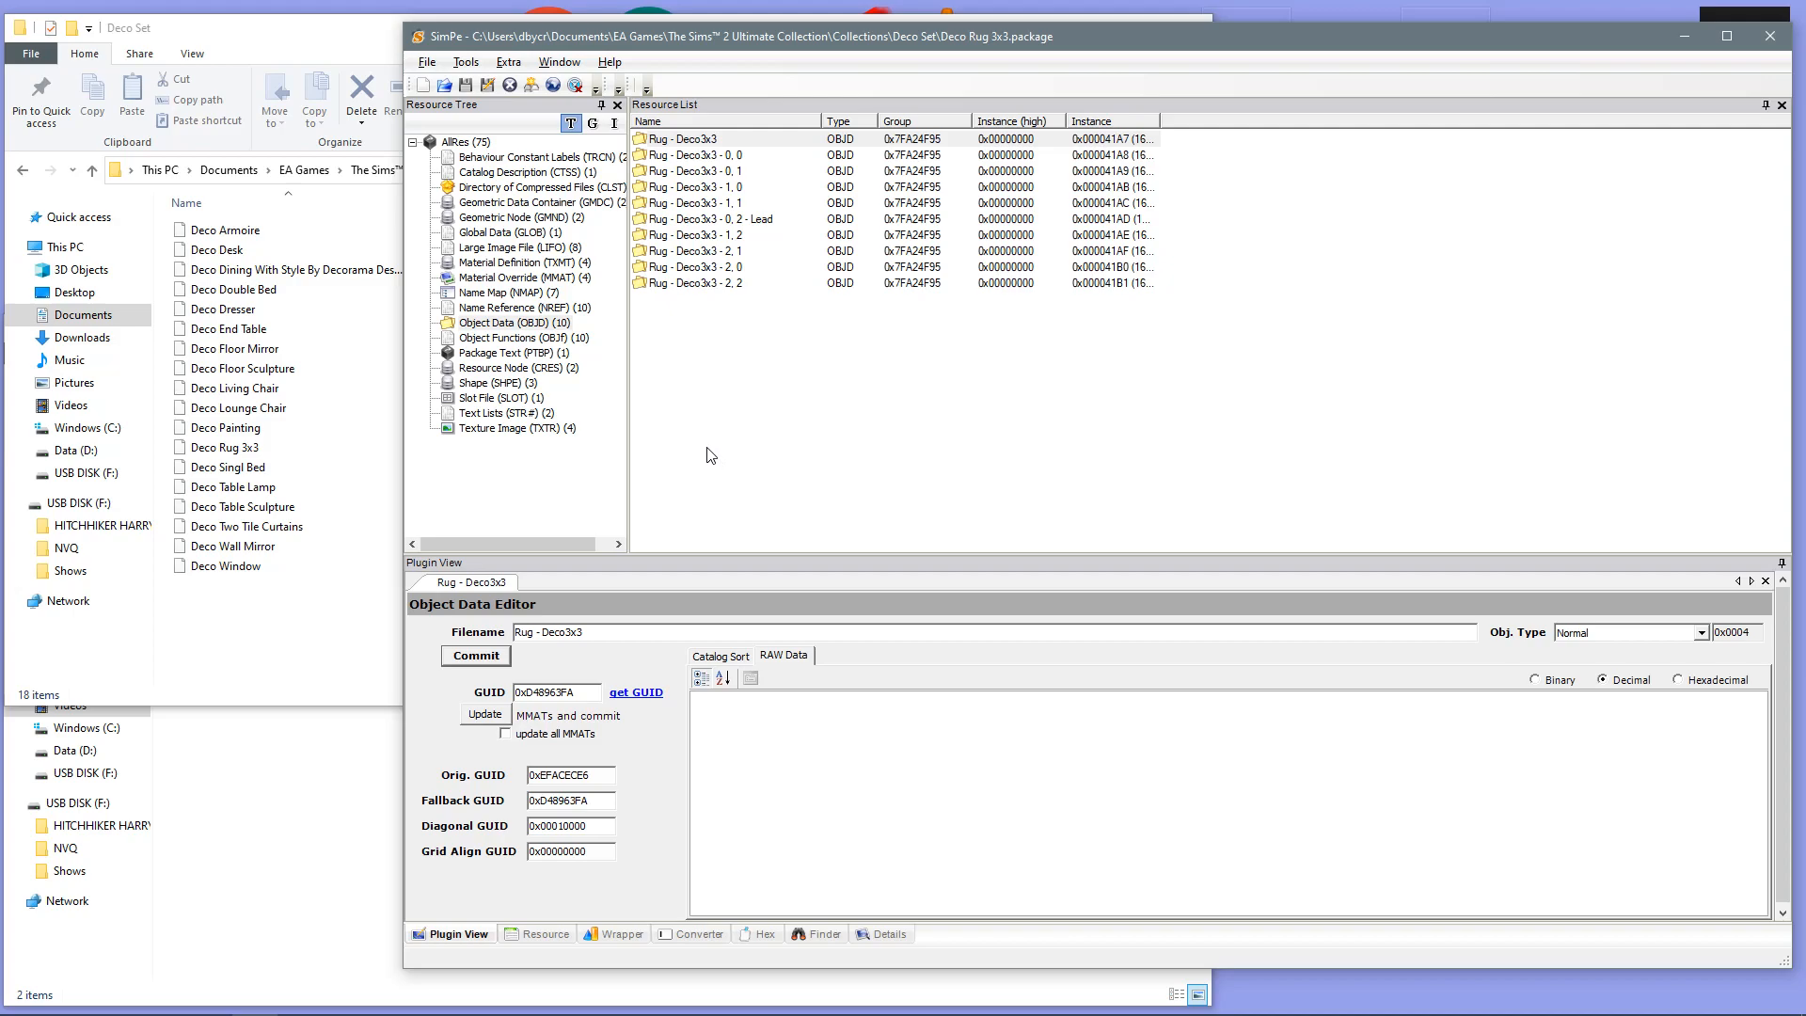
{"action": "mouse_move", "coordinate": [685, 419]}
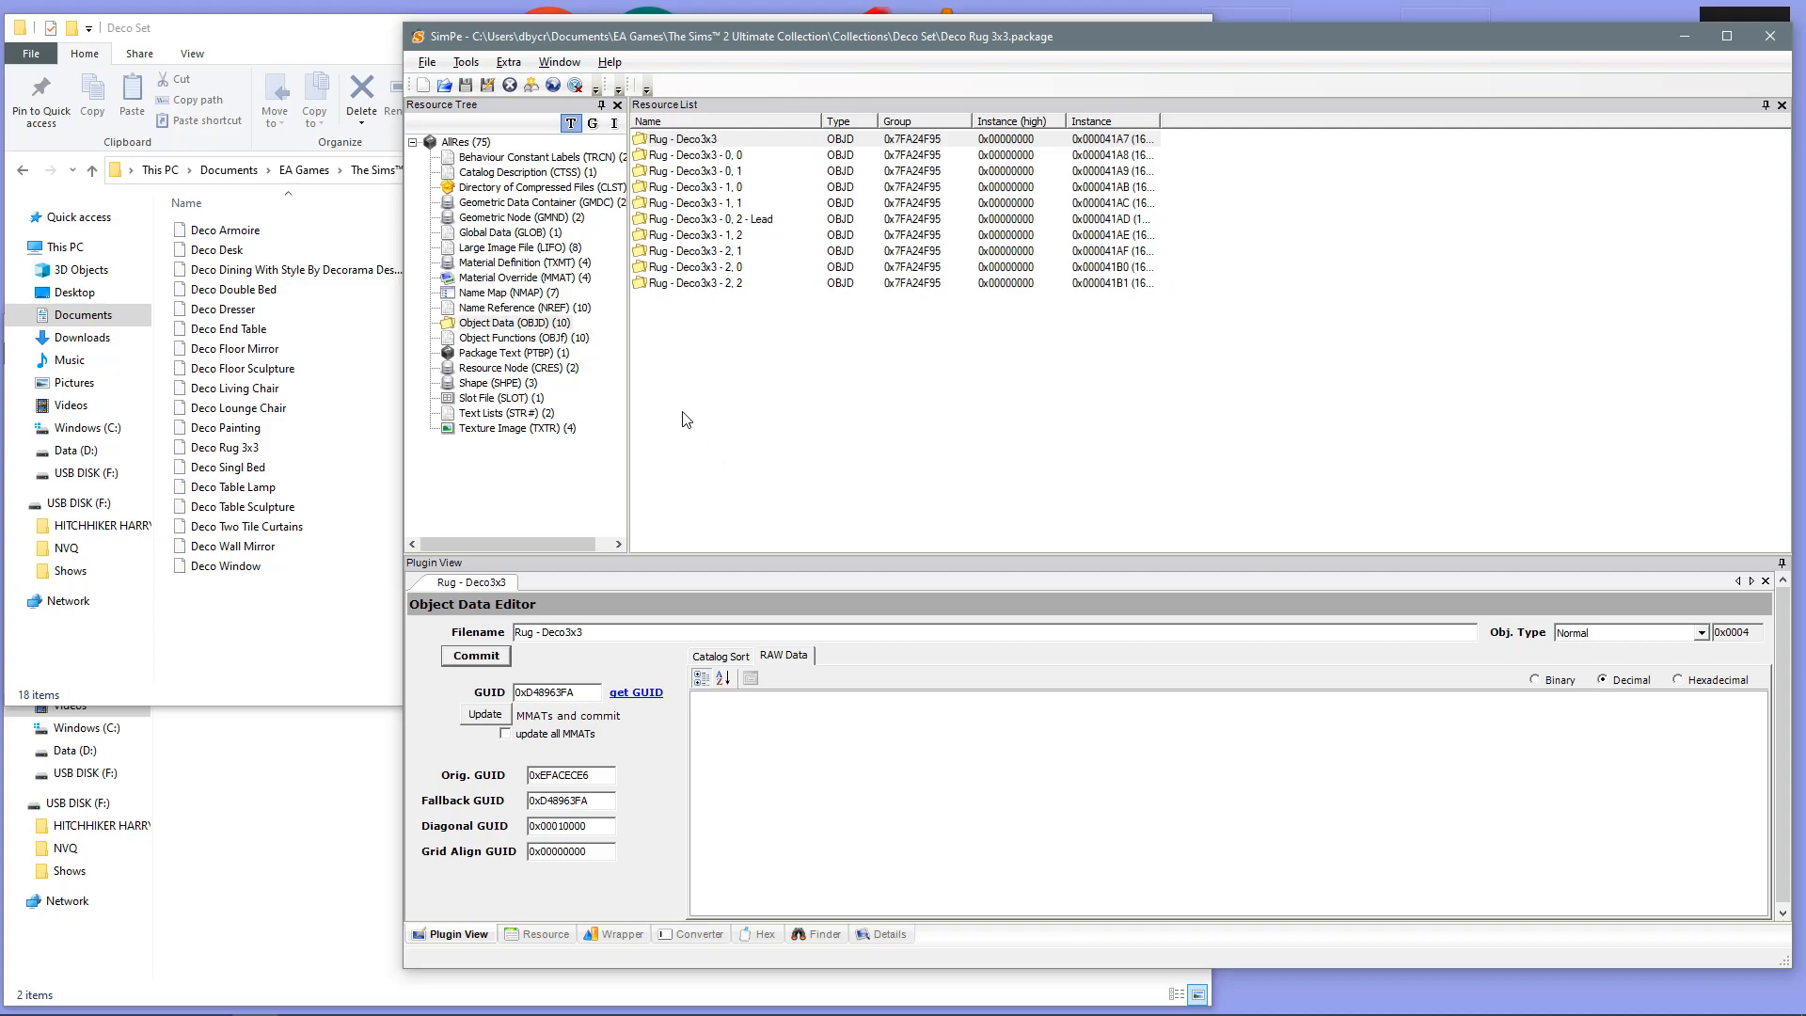
{"action": "mouse_move", "coordinate": [509, 278]}
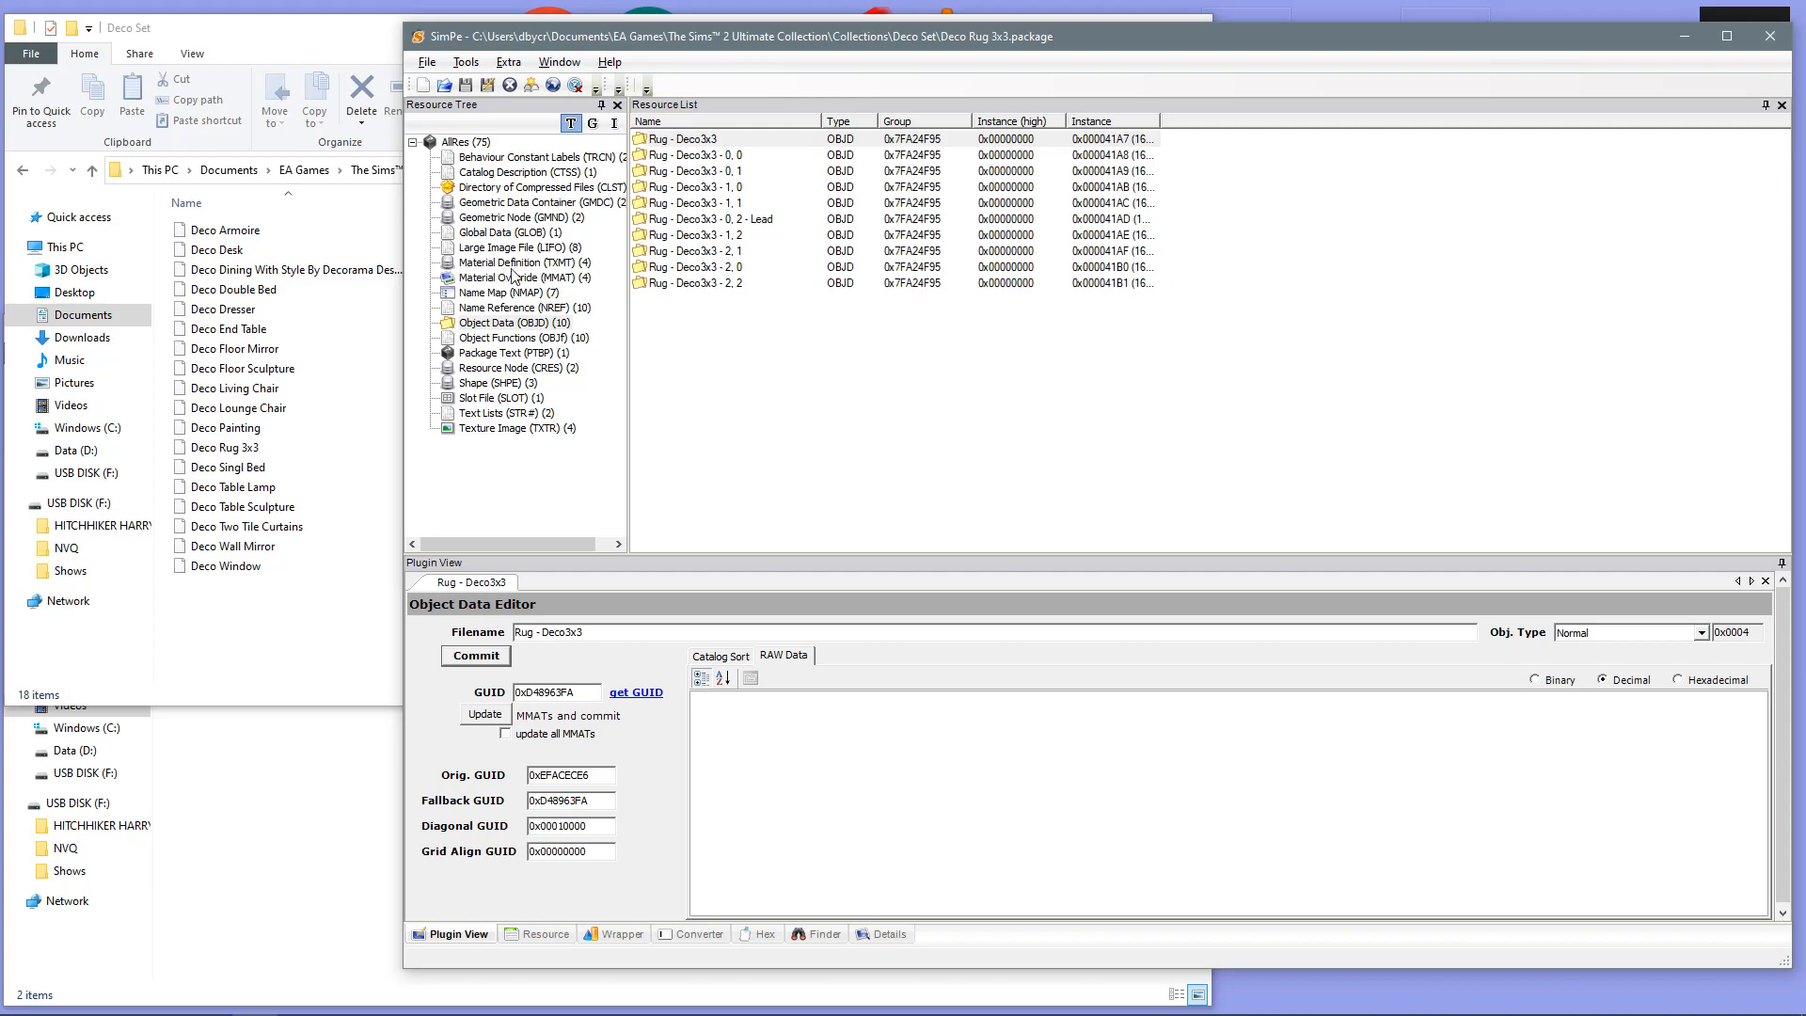
{"action": "mouse_move", "coordinate": [560, 277]}
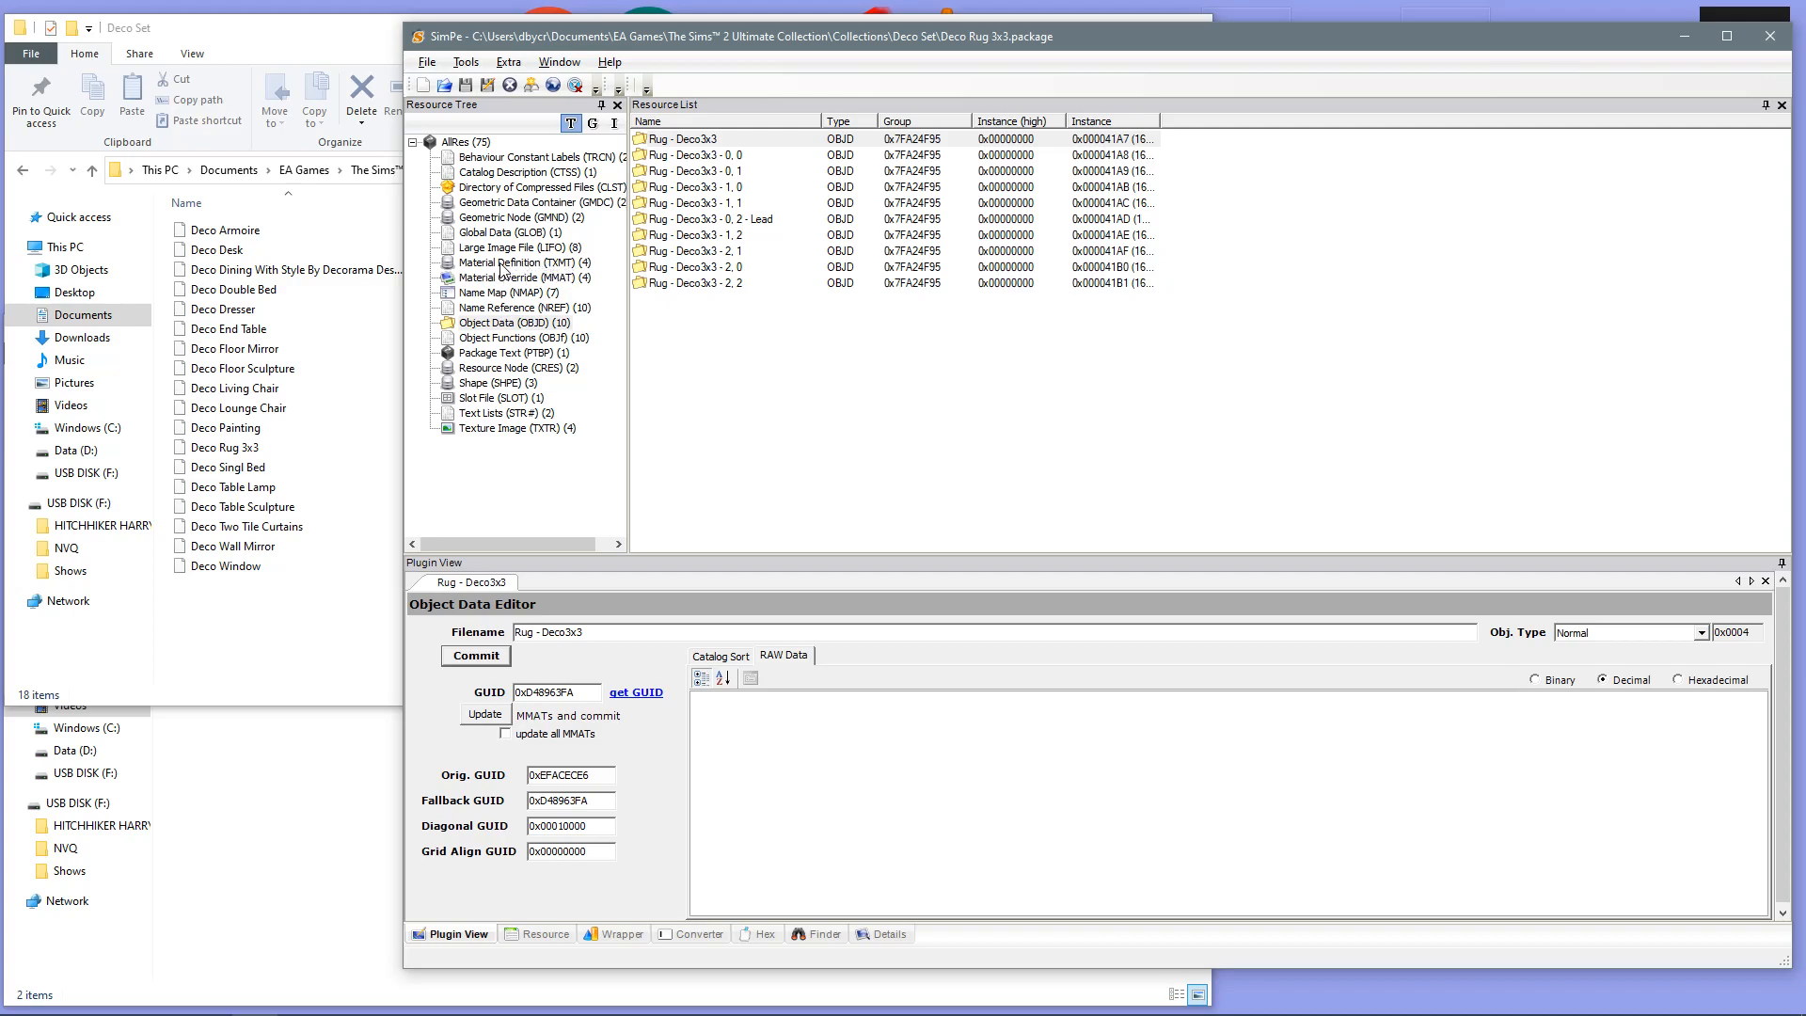
Step: Open rugdeco_rug_green_txmt and set its stdMatLightingEnabled property to 1
{"action": "left_click", "coordinate": [516, 262]}
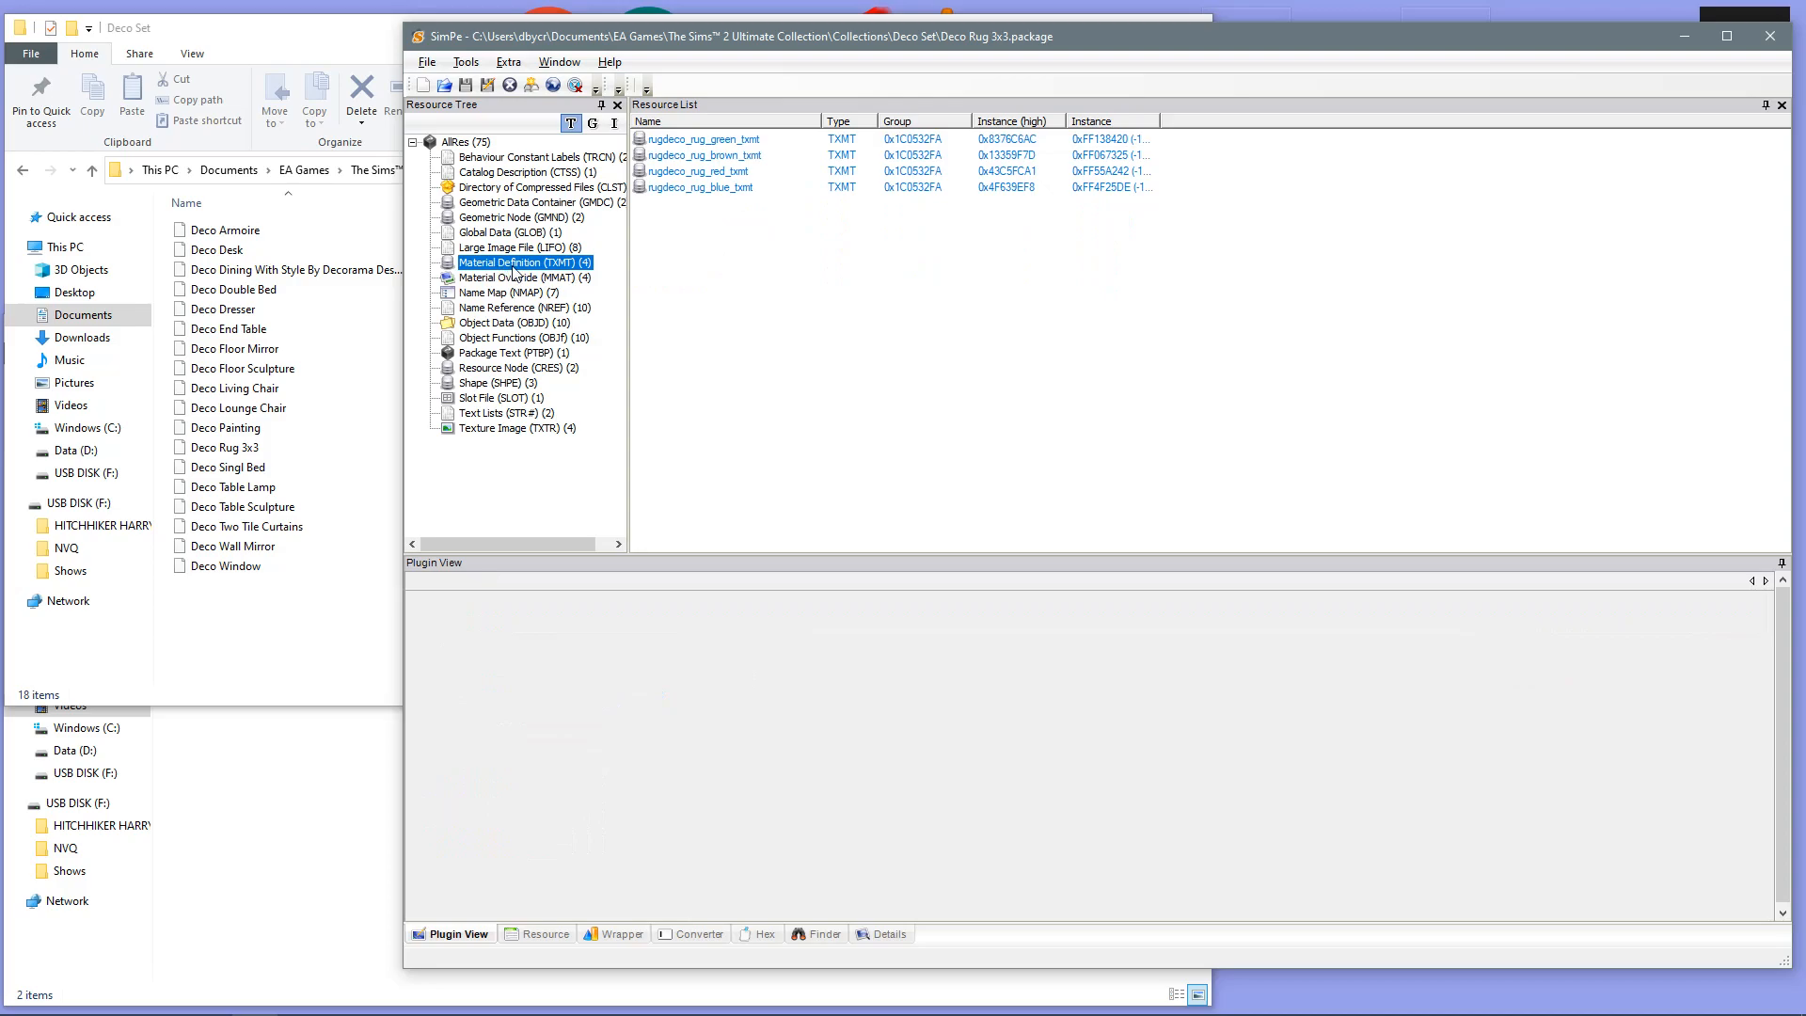
{"action": "mouse_move", "coordinate": [687, 158]}
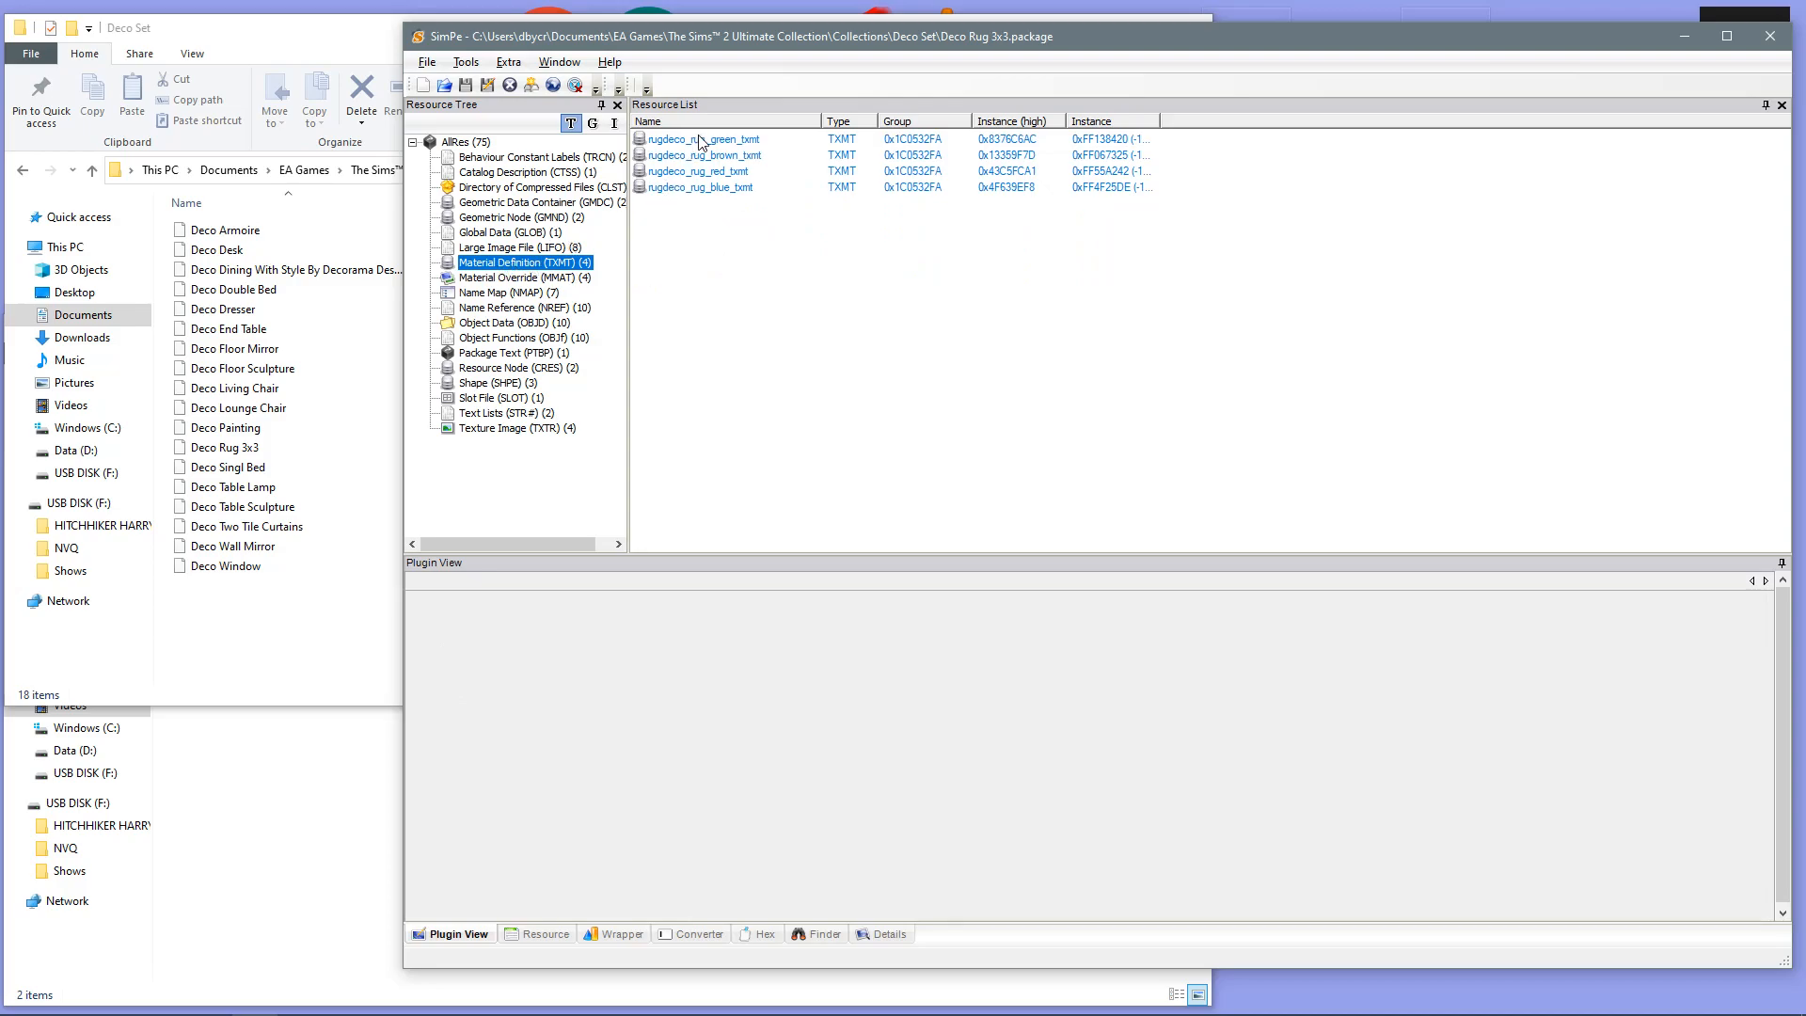
{"action": "mouse_move", "coordinate": [697, 190]}
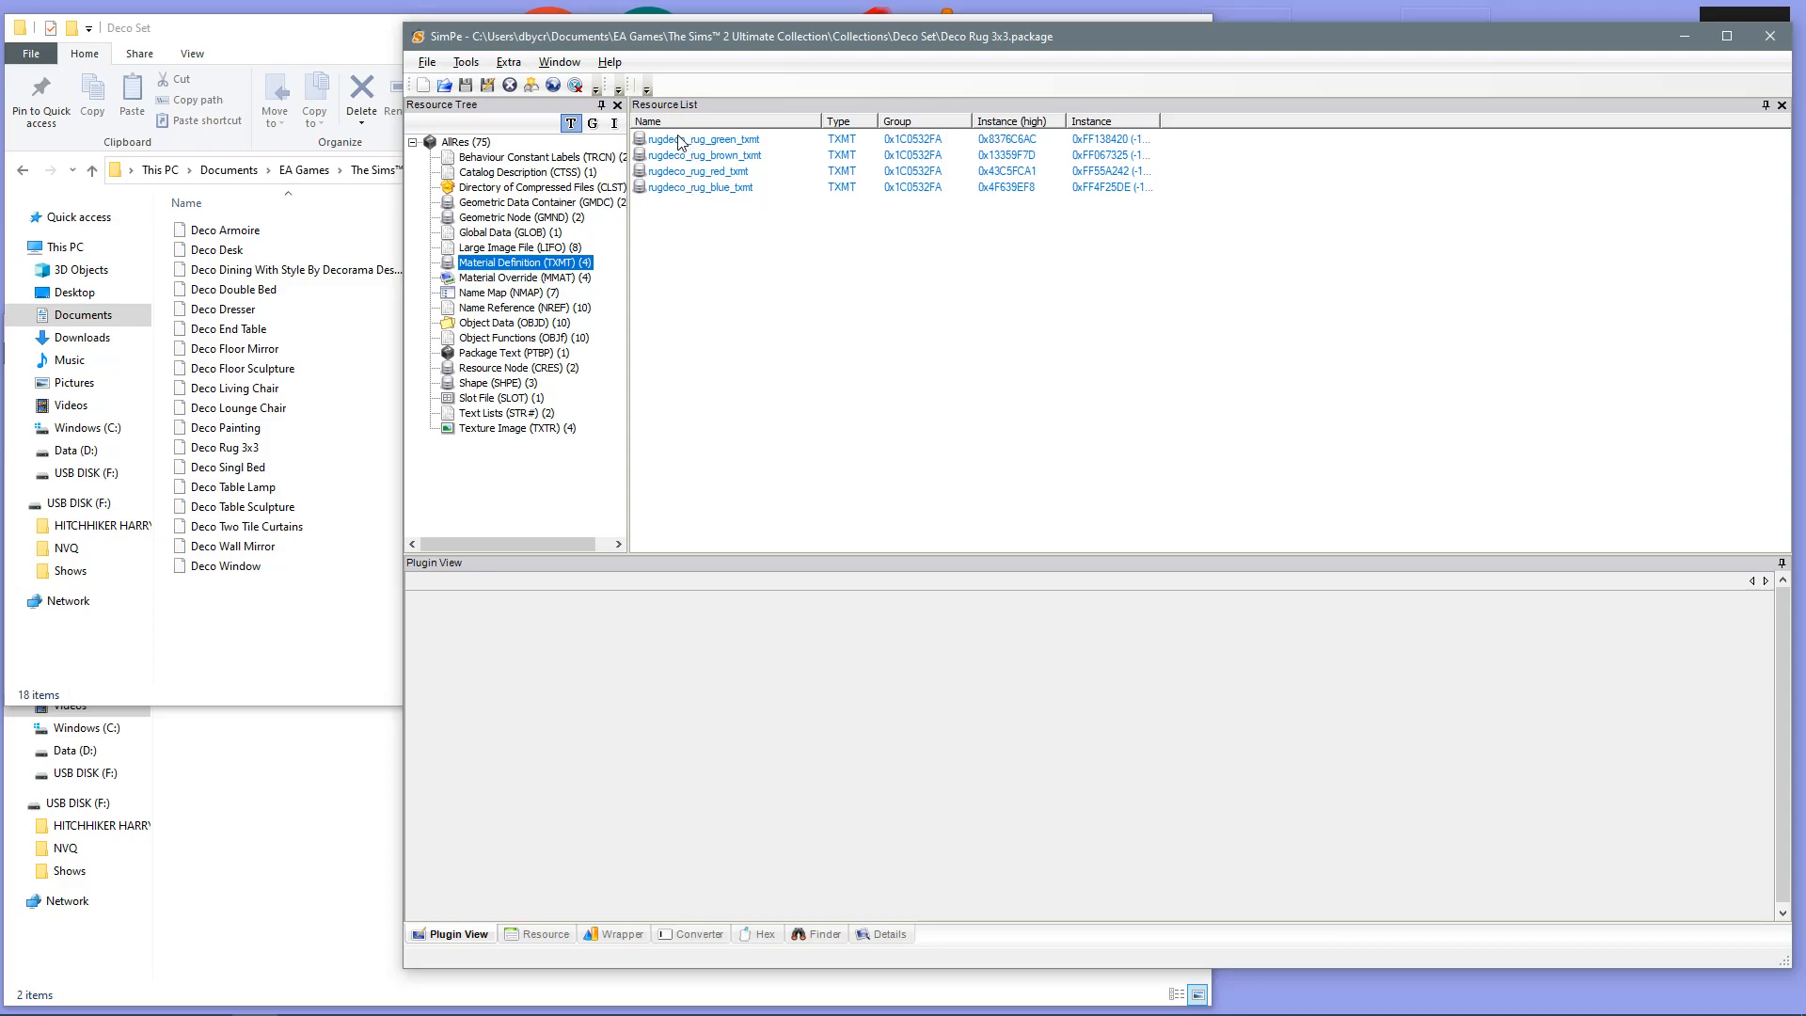
{"action": "left_click", "coordinate": [698, 138]}
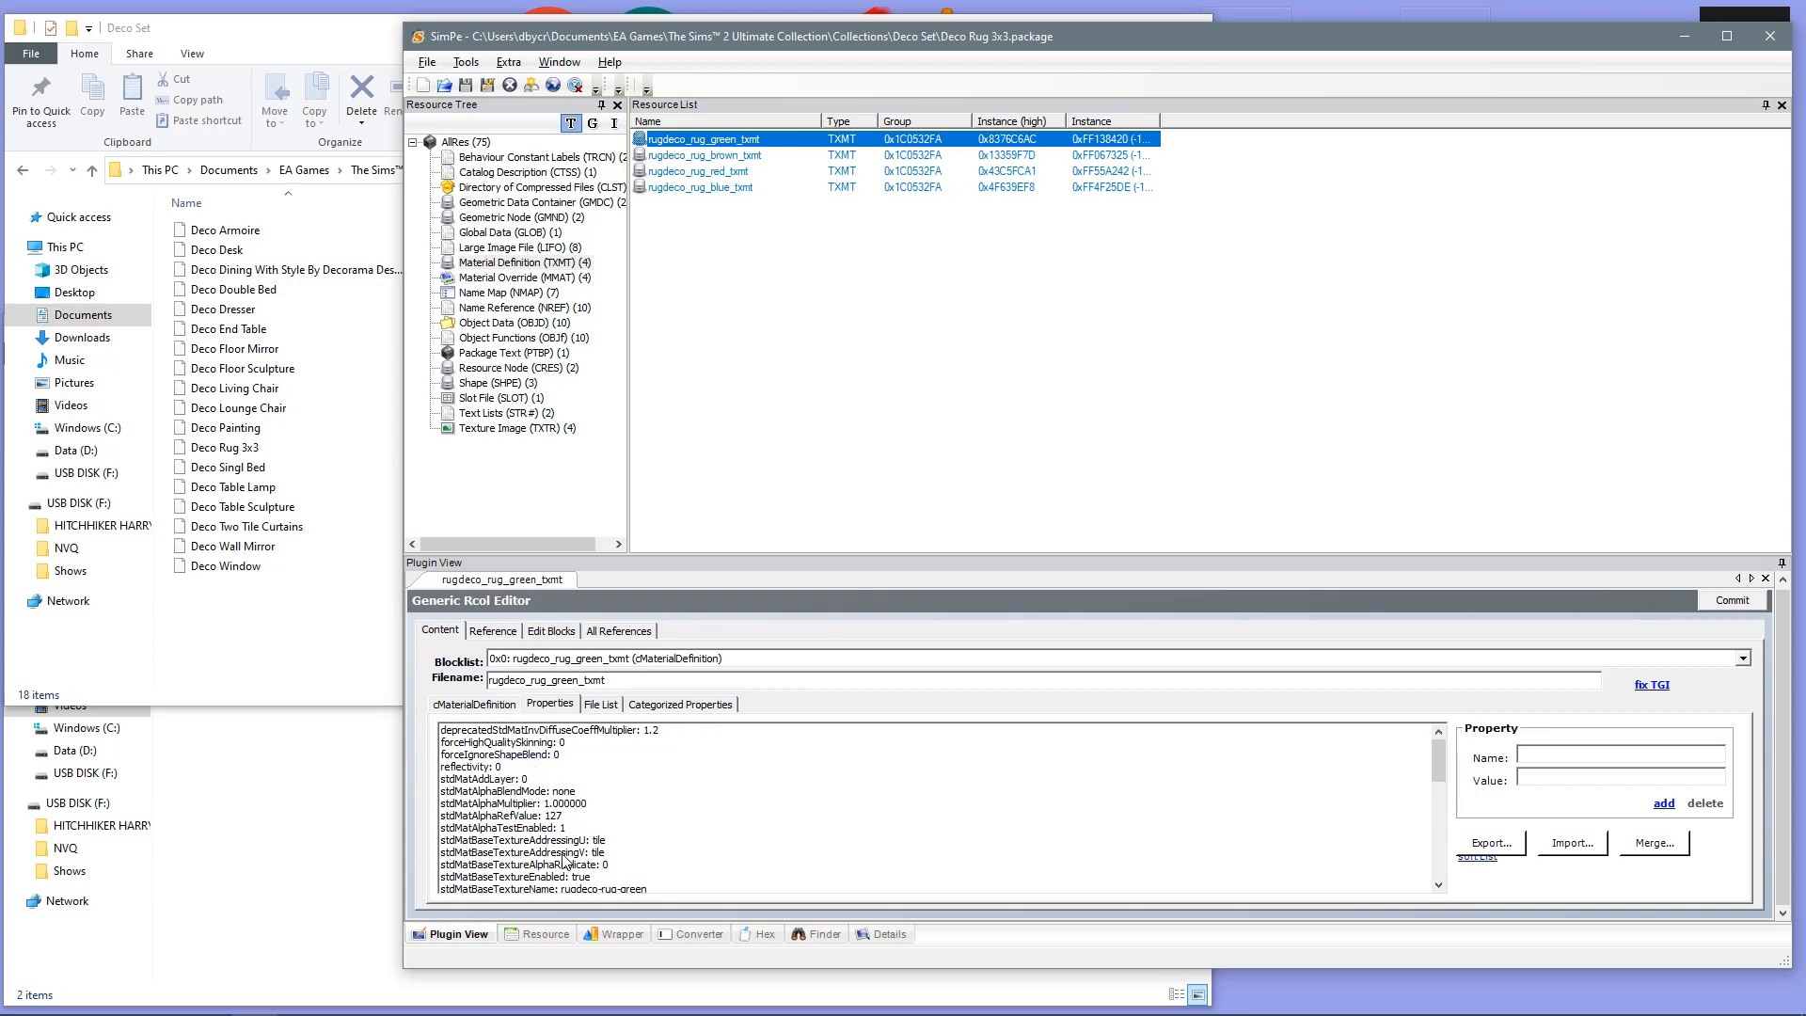
{"action": "scroll", "scroll_direction": "down", "scroll_amount": 3}
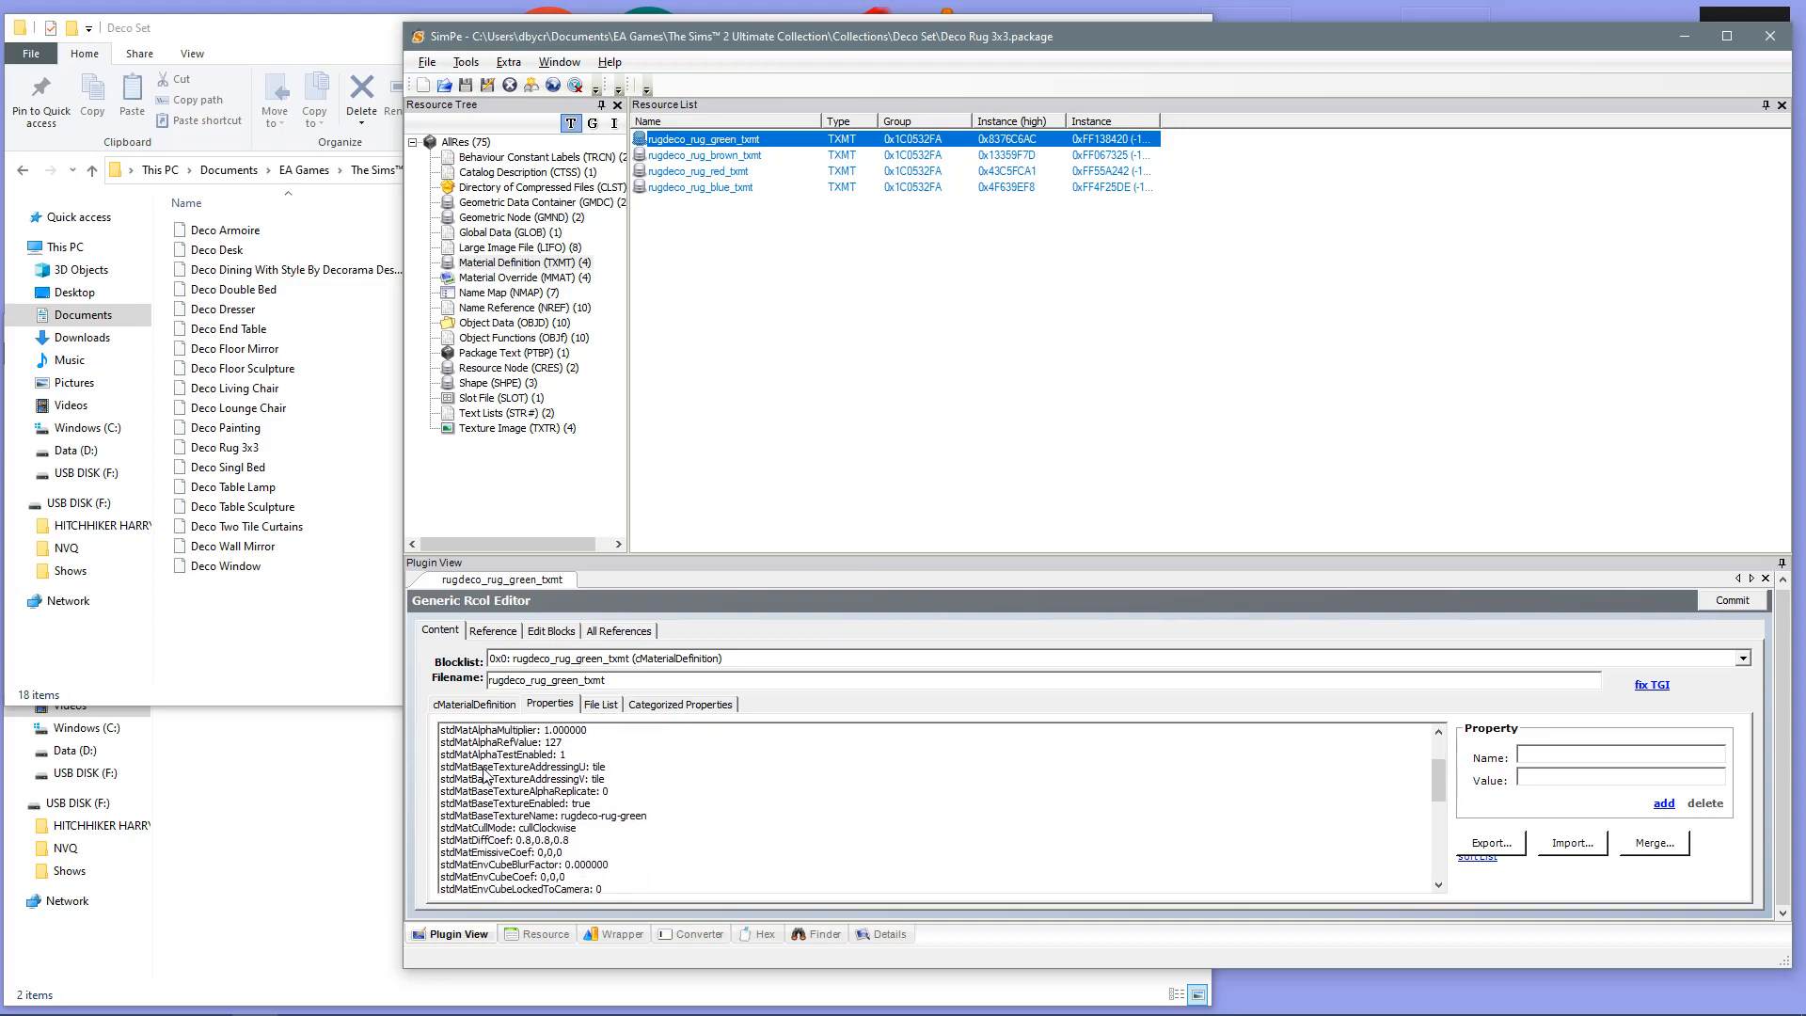
{"action": "scroll", "scroll_direction": "down", "scroll_amount": 3}
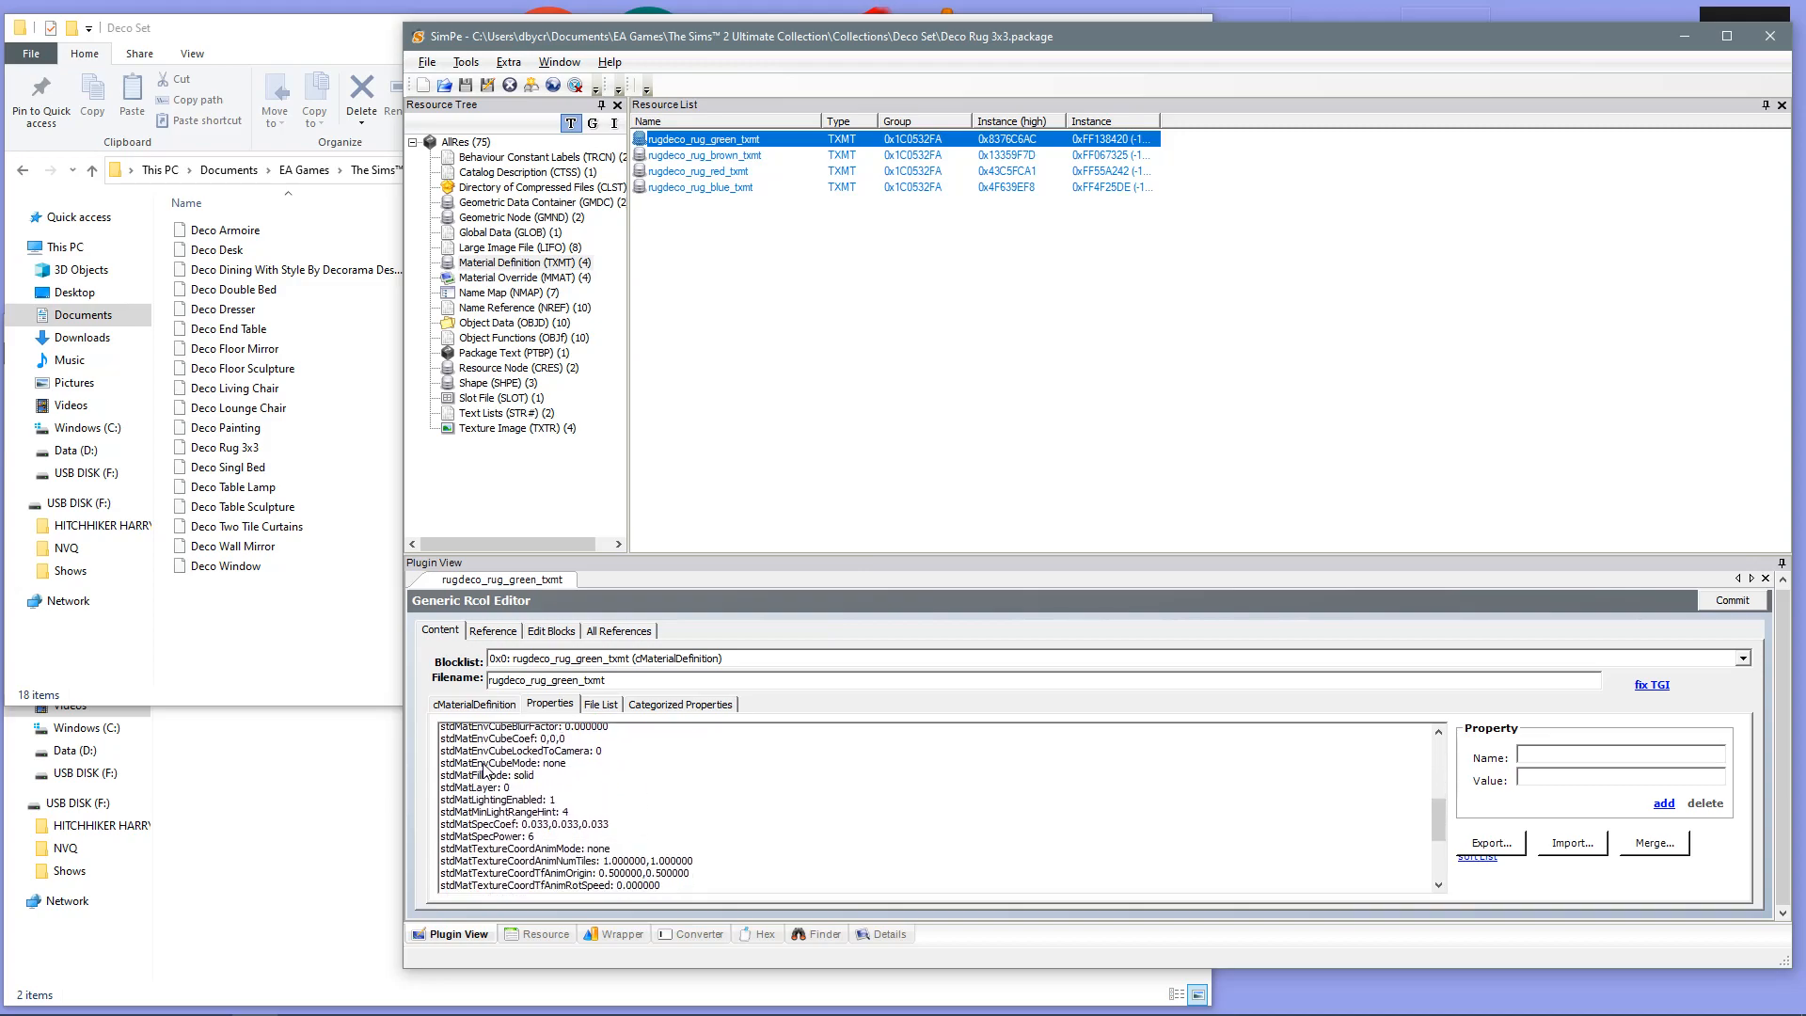
{"action": "scroll", "scroll_direction": "down", "scroll_amount": 3}
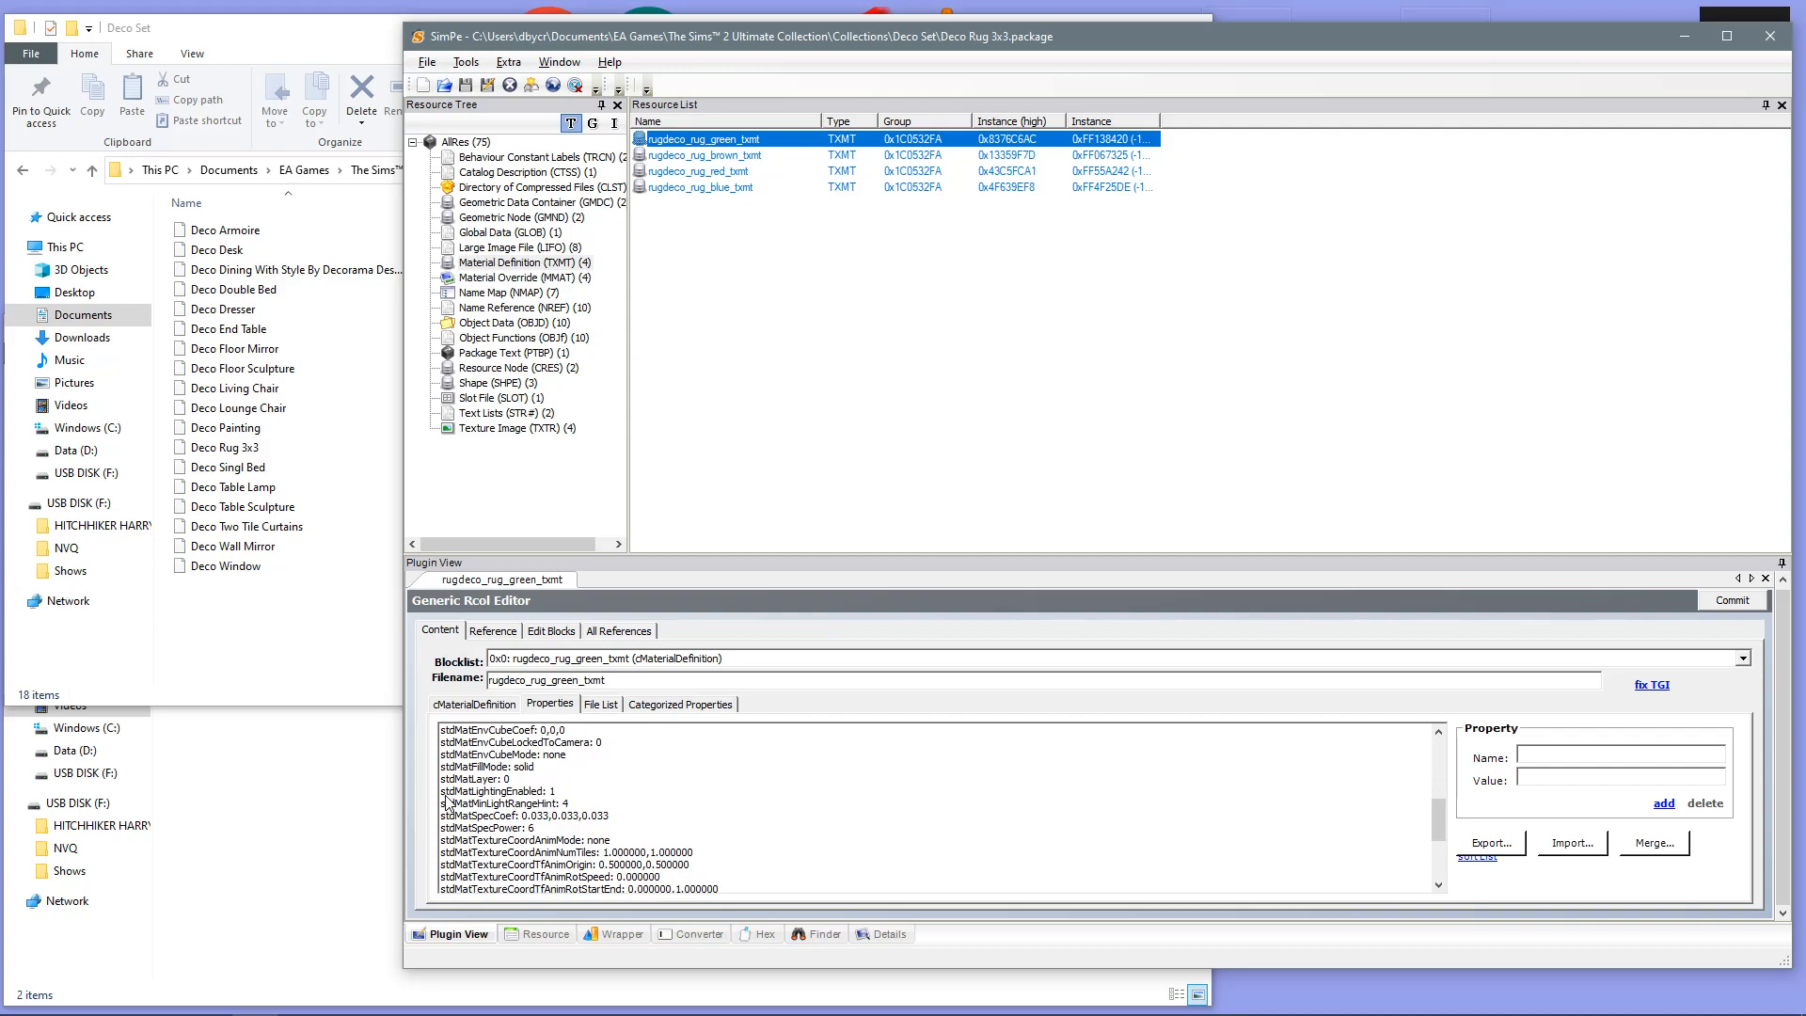
{"action": "left_click", "coordinate": [495, 791]}
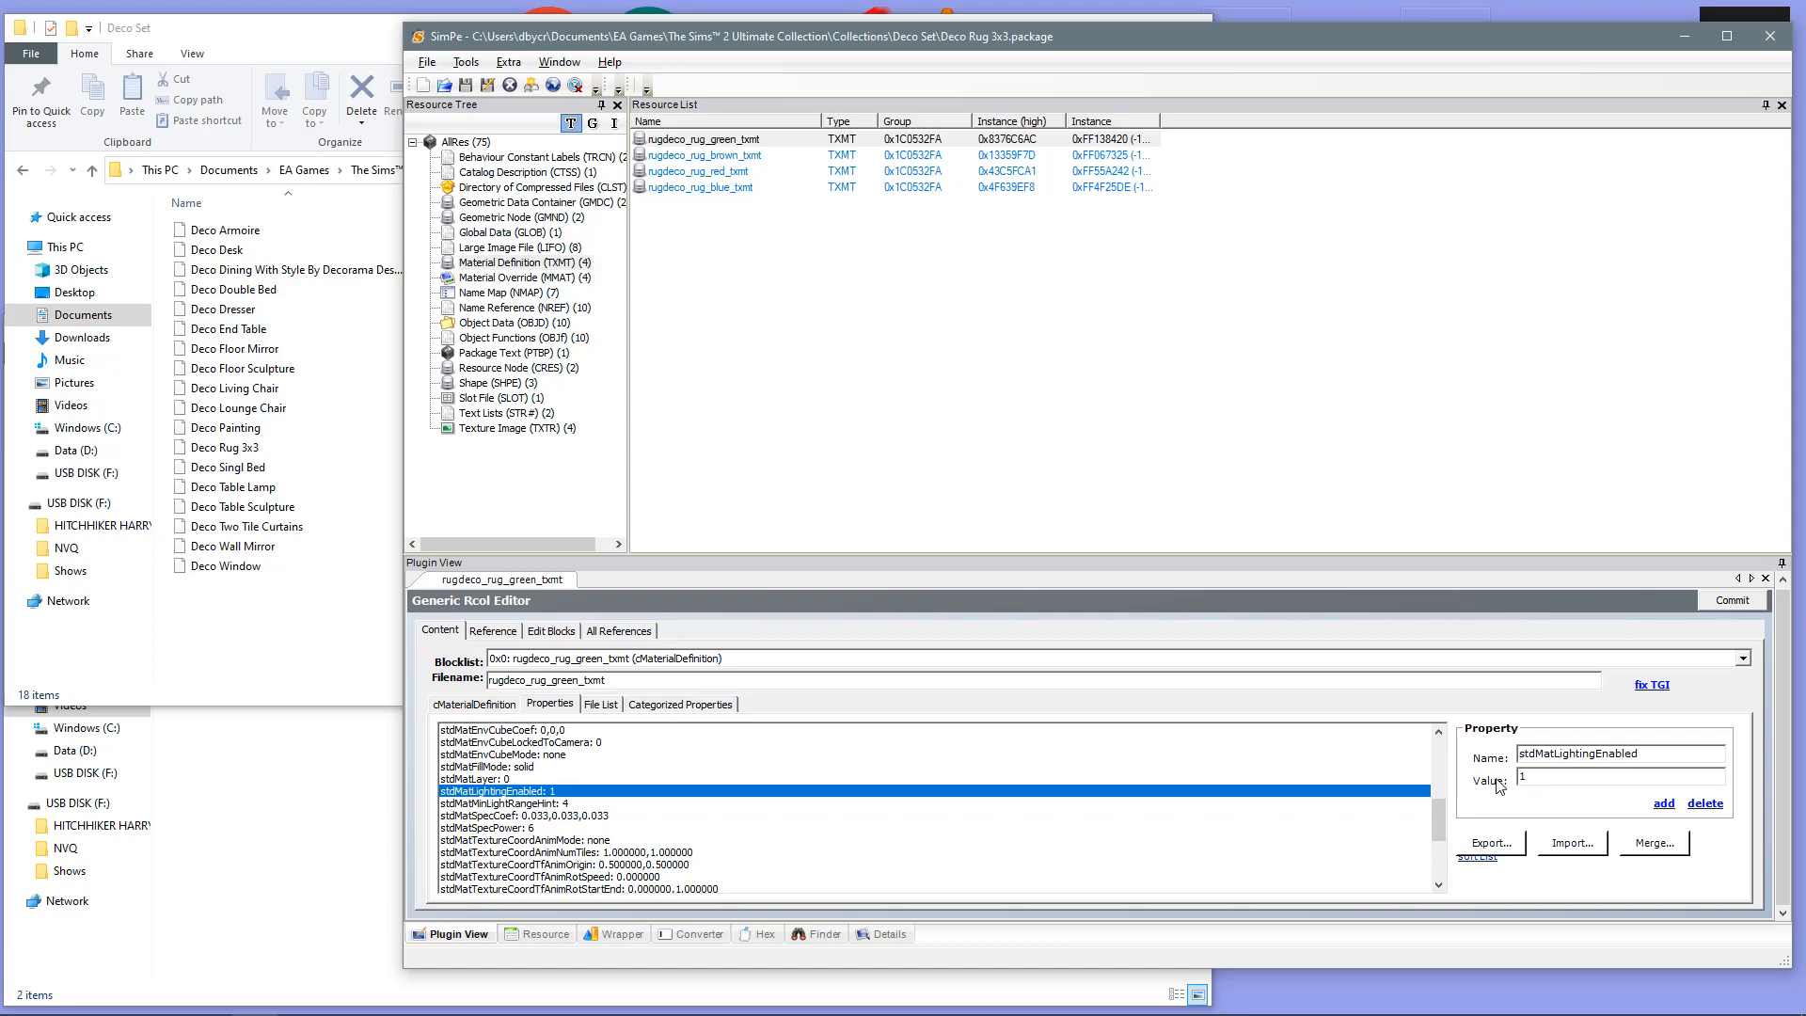
{"action": "left_click", "coordinate": [1533, 778]}
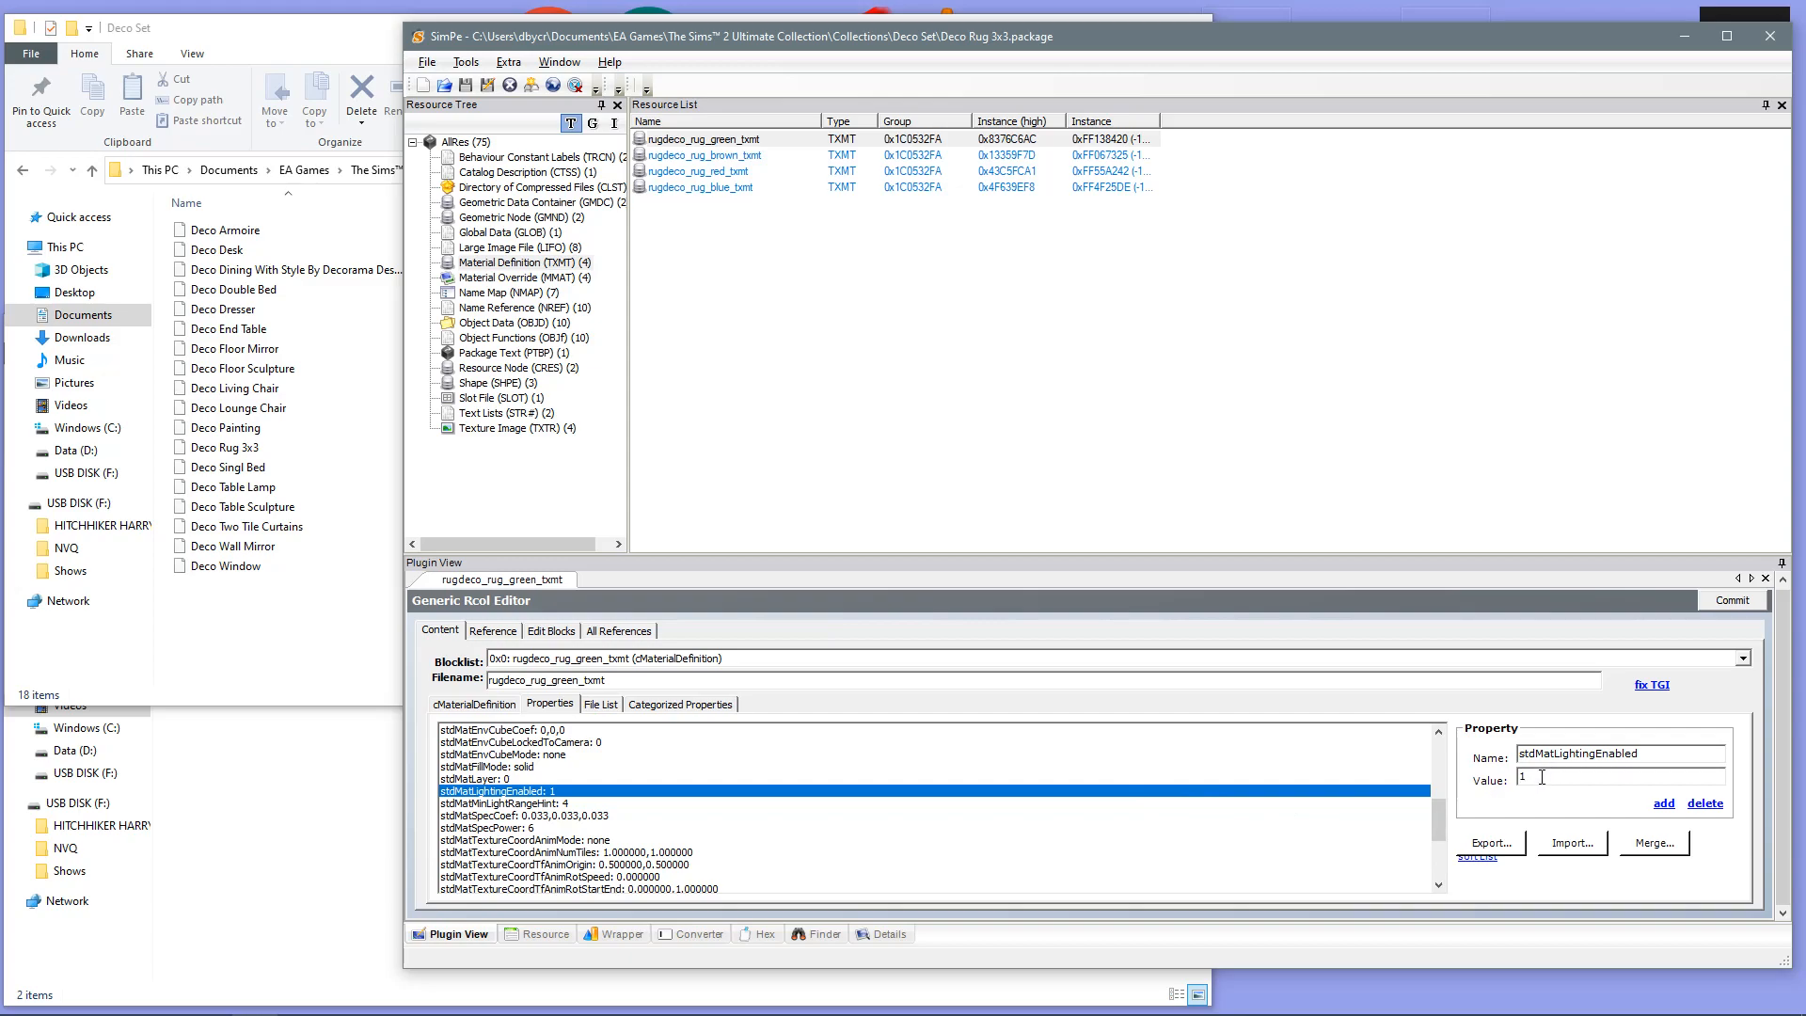
{"action": "mouse_move", "coordinate": [1651, 772]}
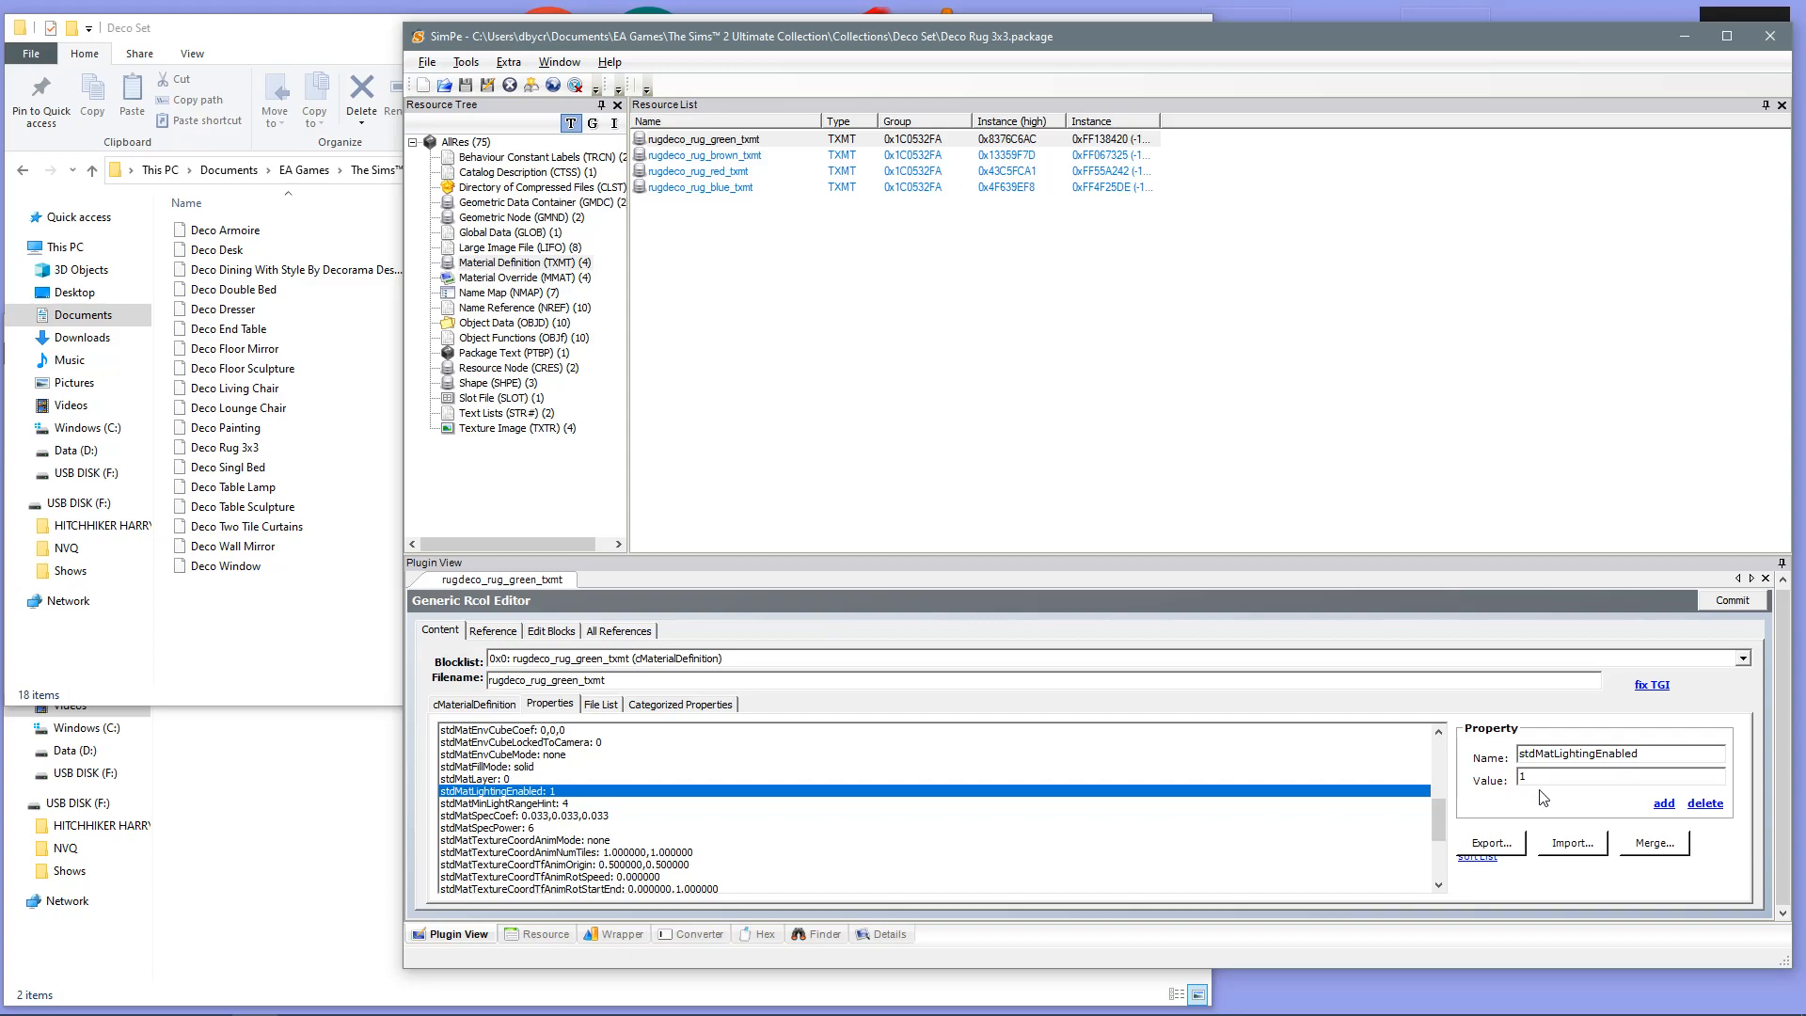
{"action": "mouse_move", "coordinate": [1621, 600]}
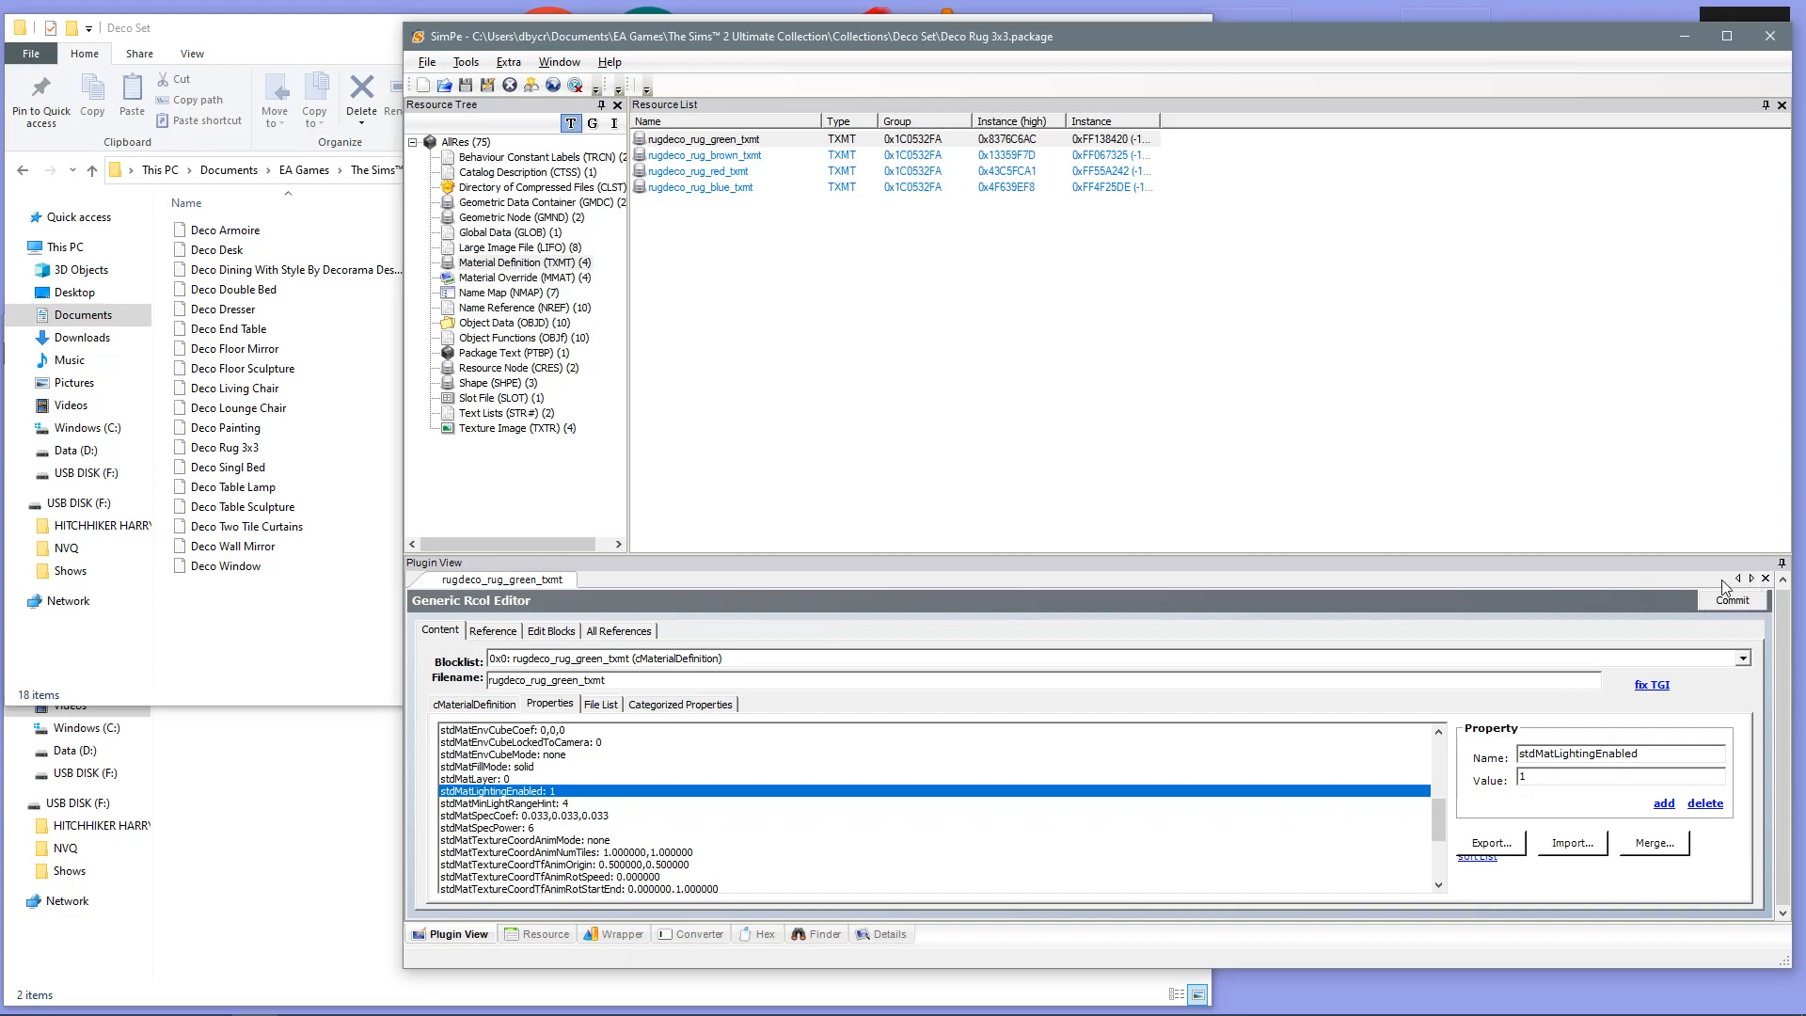
{"action": "mouse_move", "coordinate": [954, 279]}
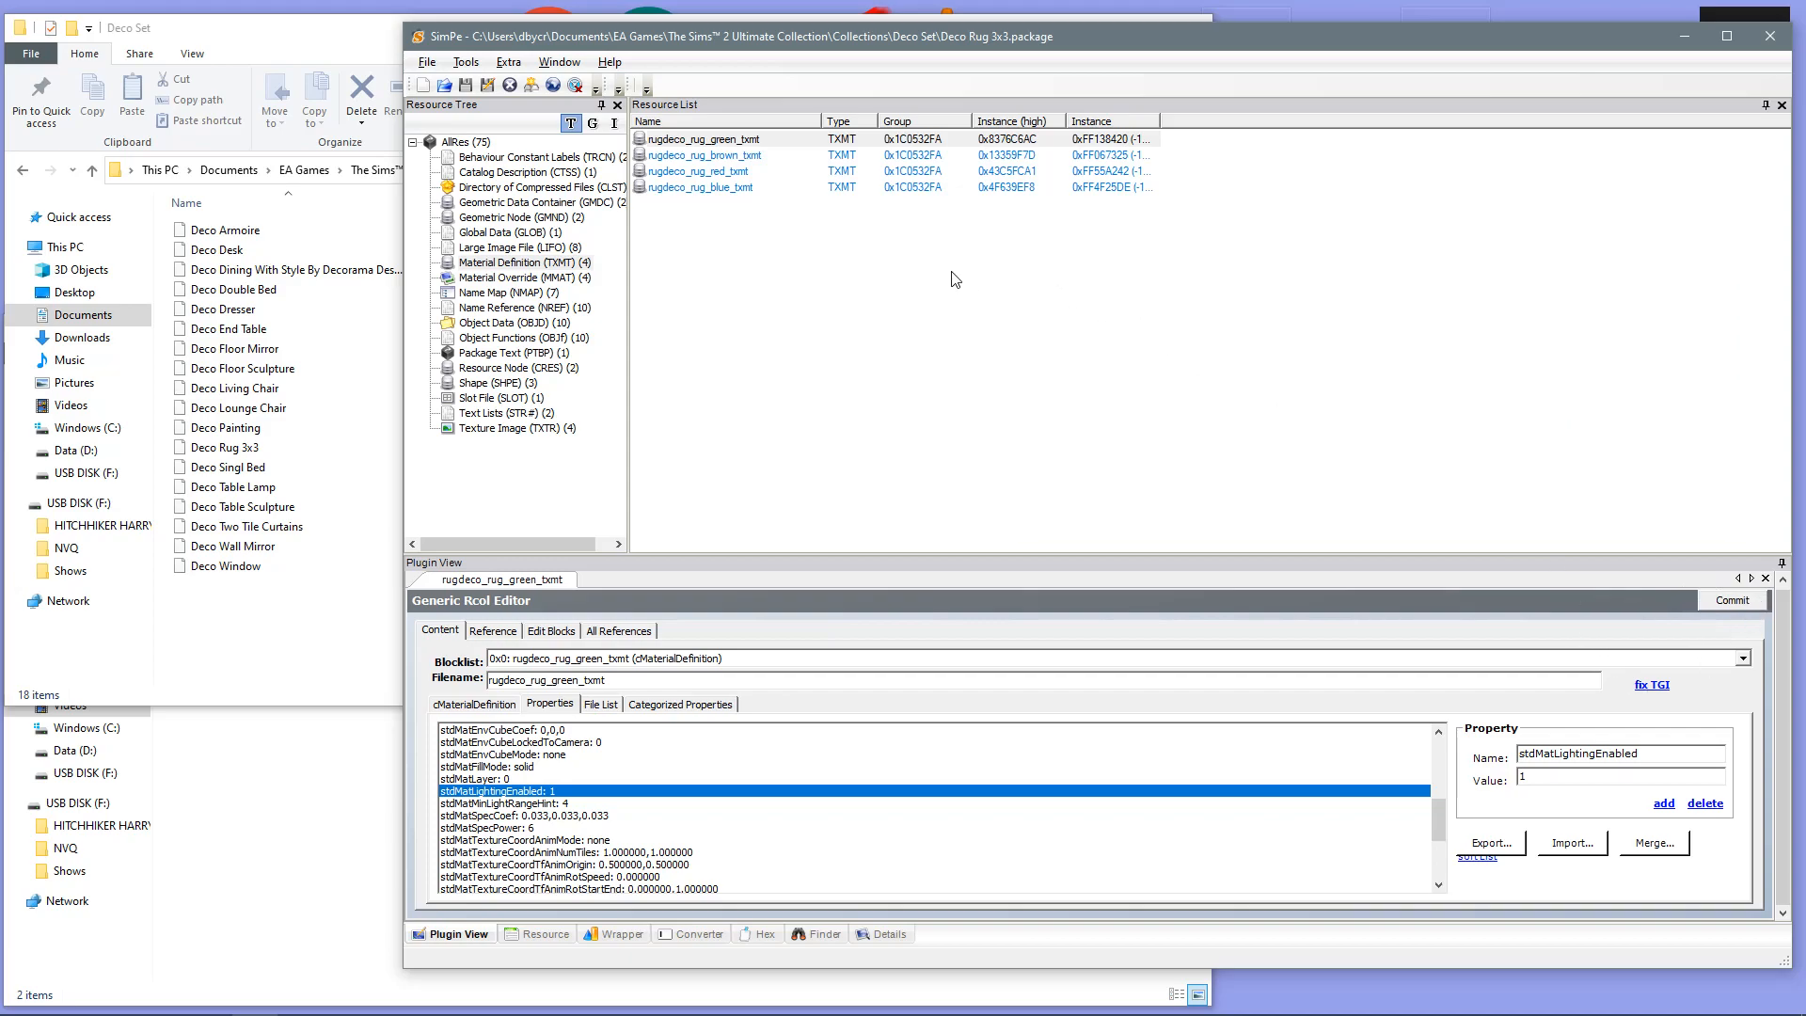
Step: Commit the green TXMT change, then confirm stdMatLightingEnabled is 1 on the brown and red materials
{"action": "left_click", "coordinate": [702, 155]}
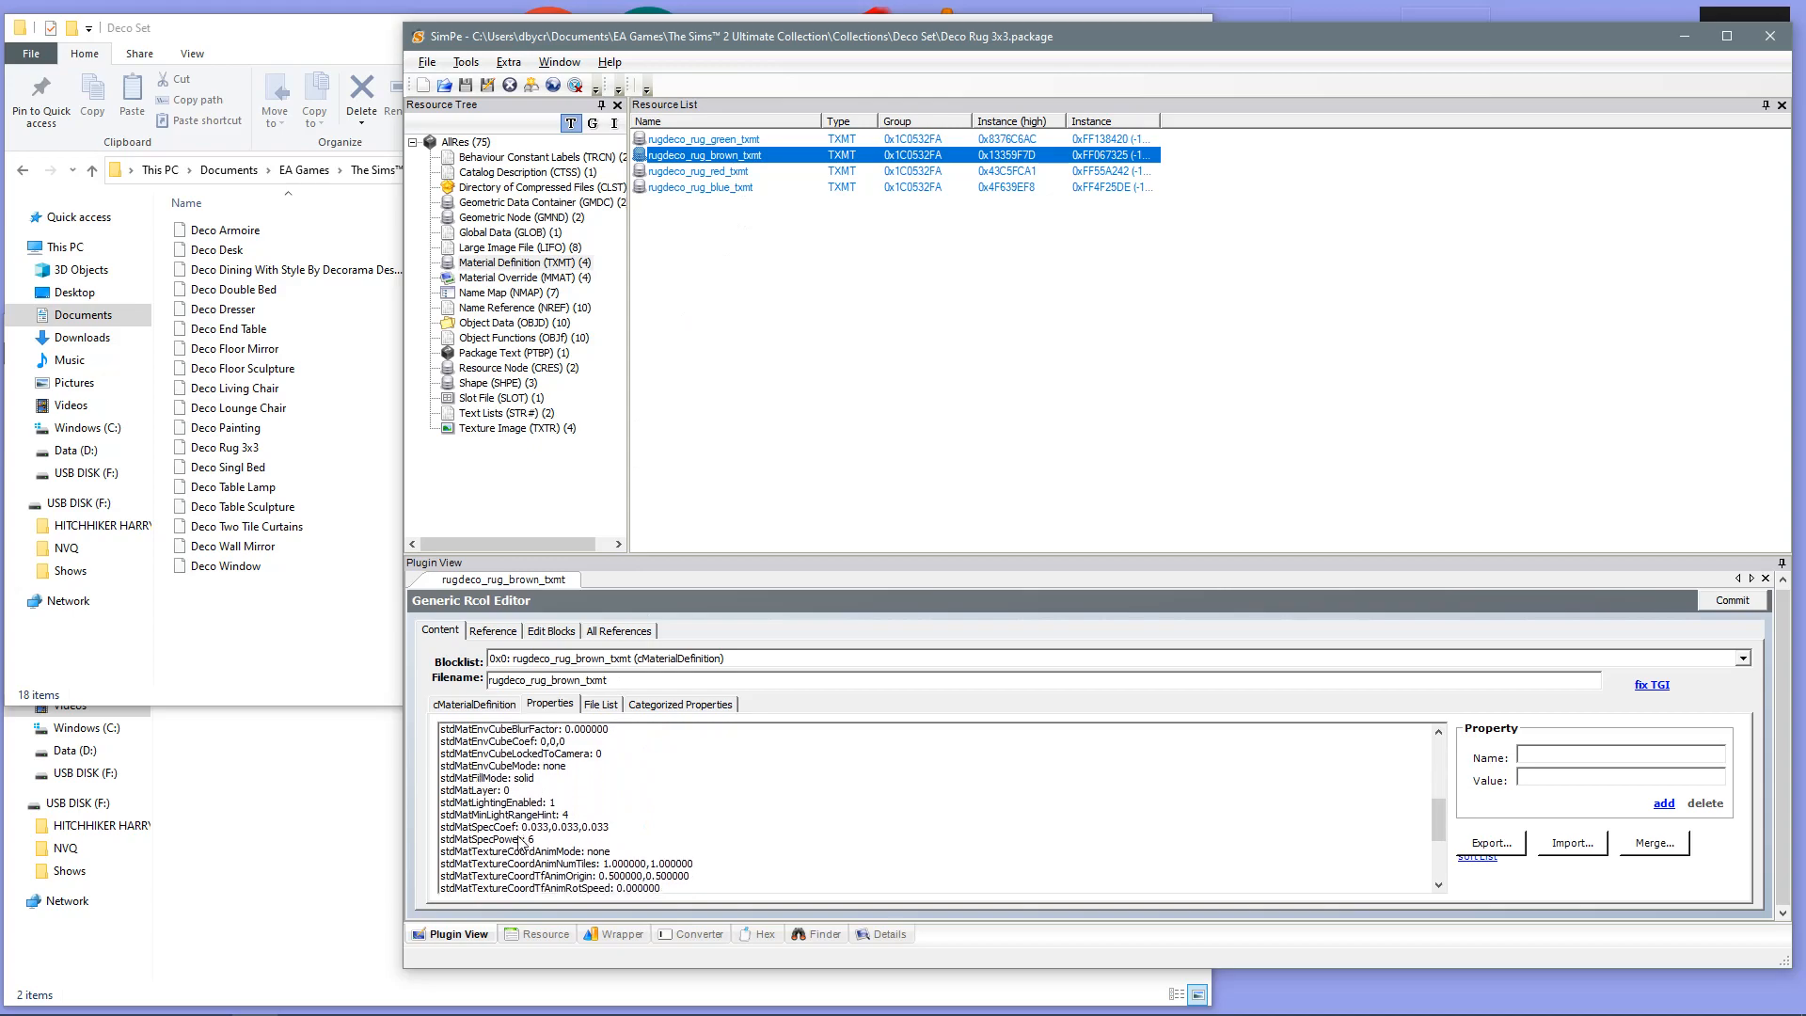
{"action": "left_click", "coordinate": [511, 802]}
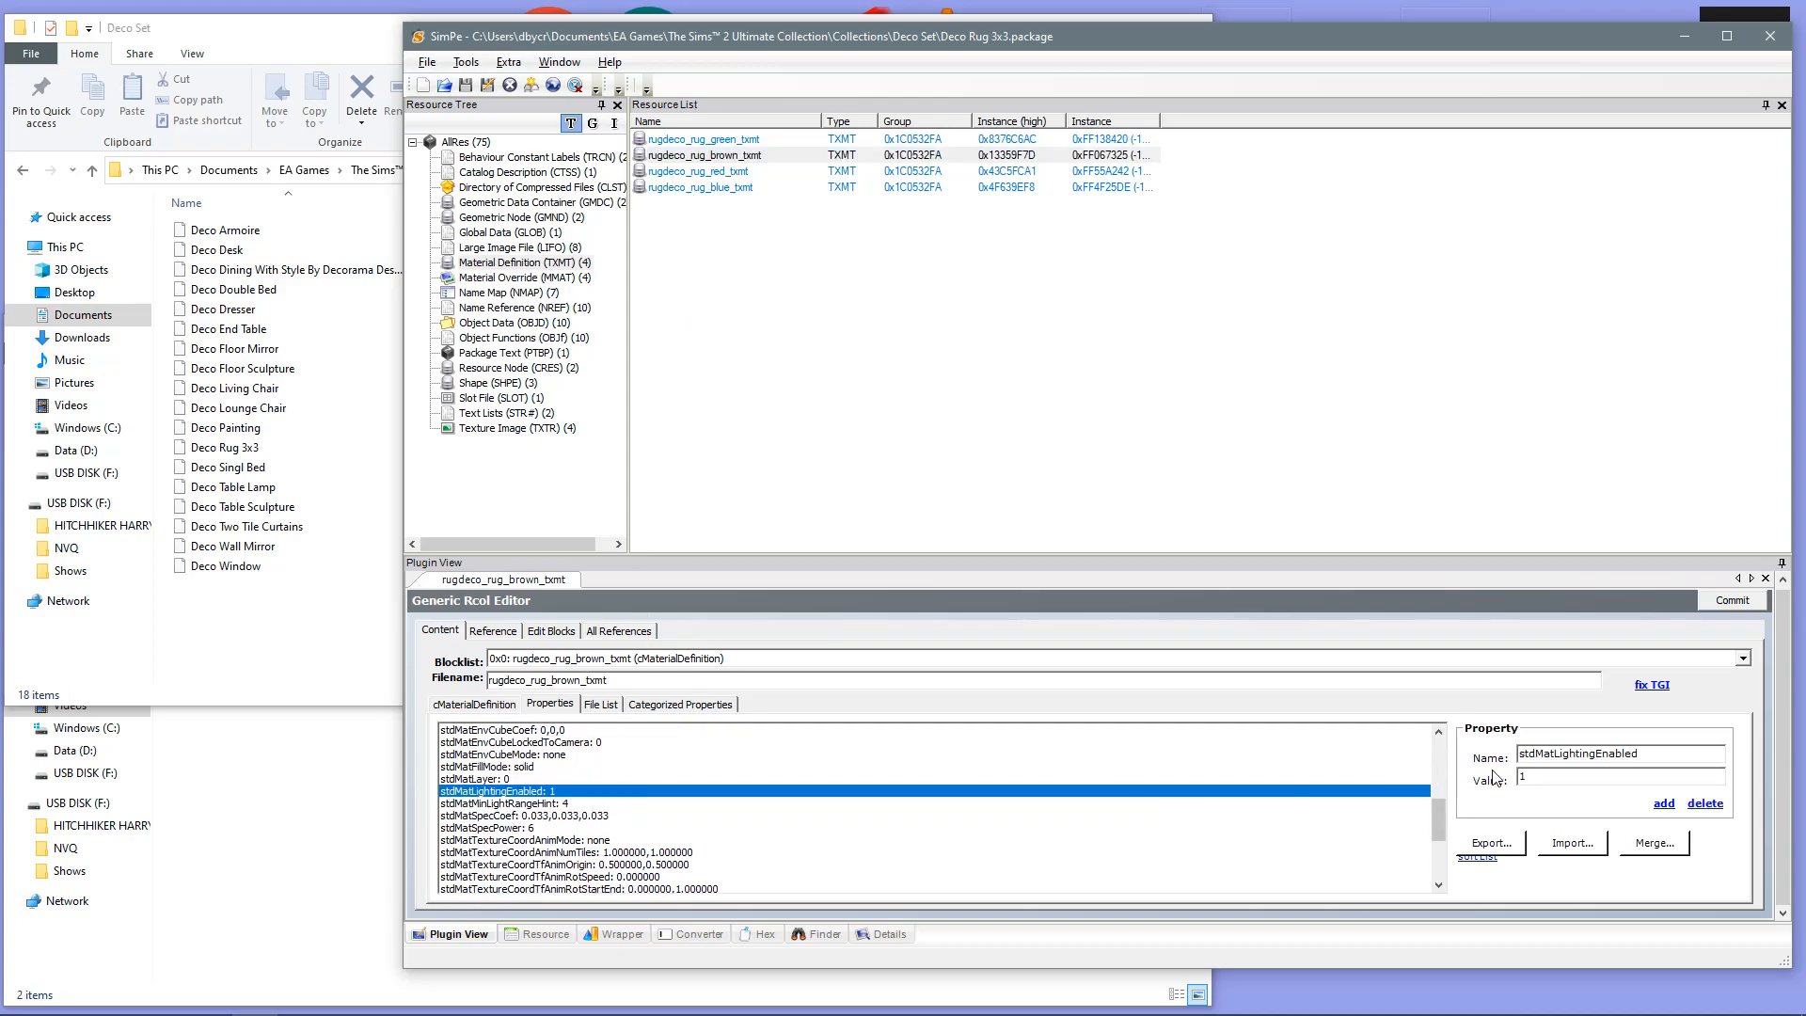
{"action": "left_click", "coordinate": [702, 170]}
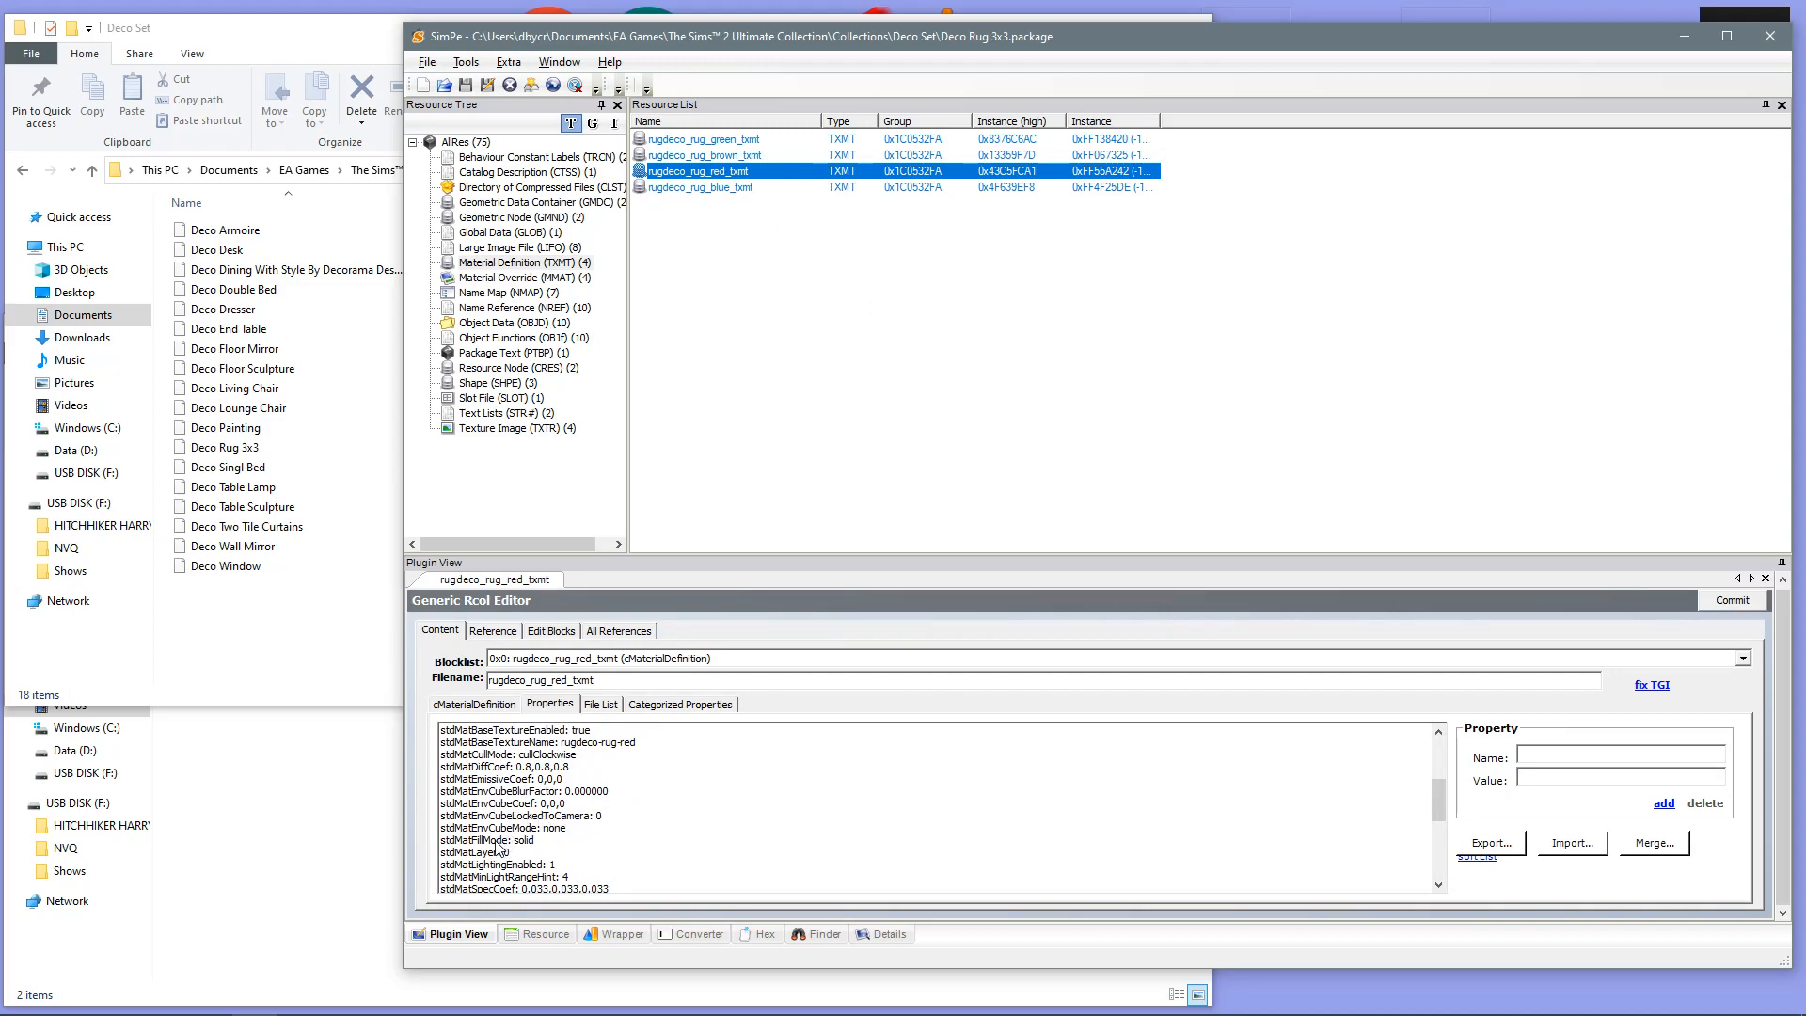
{"action": "left_click", "coordinate": [498, 864]}
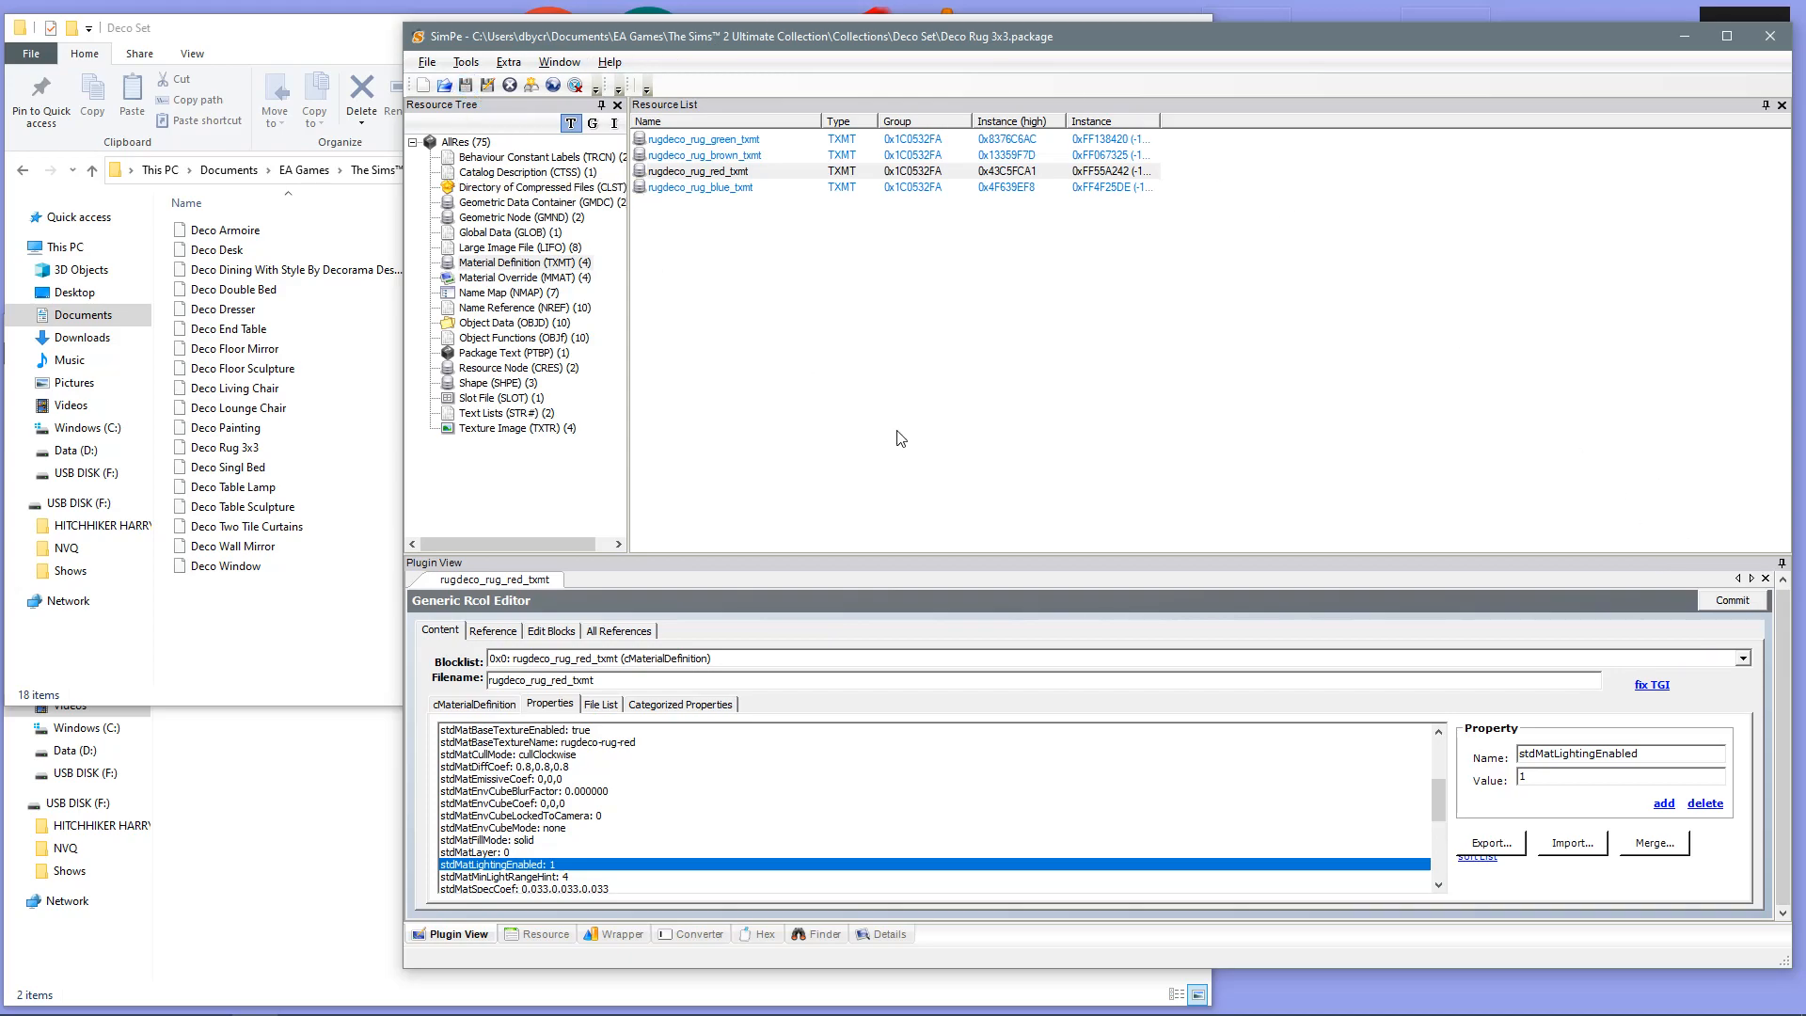
{"action": "mouse_move", "coordinate": [892, 432]}
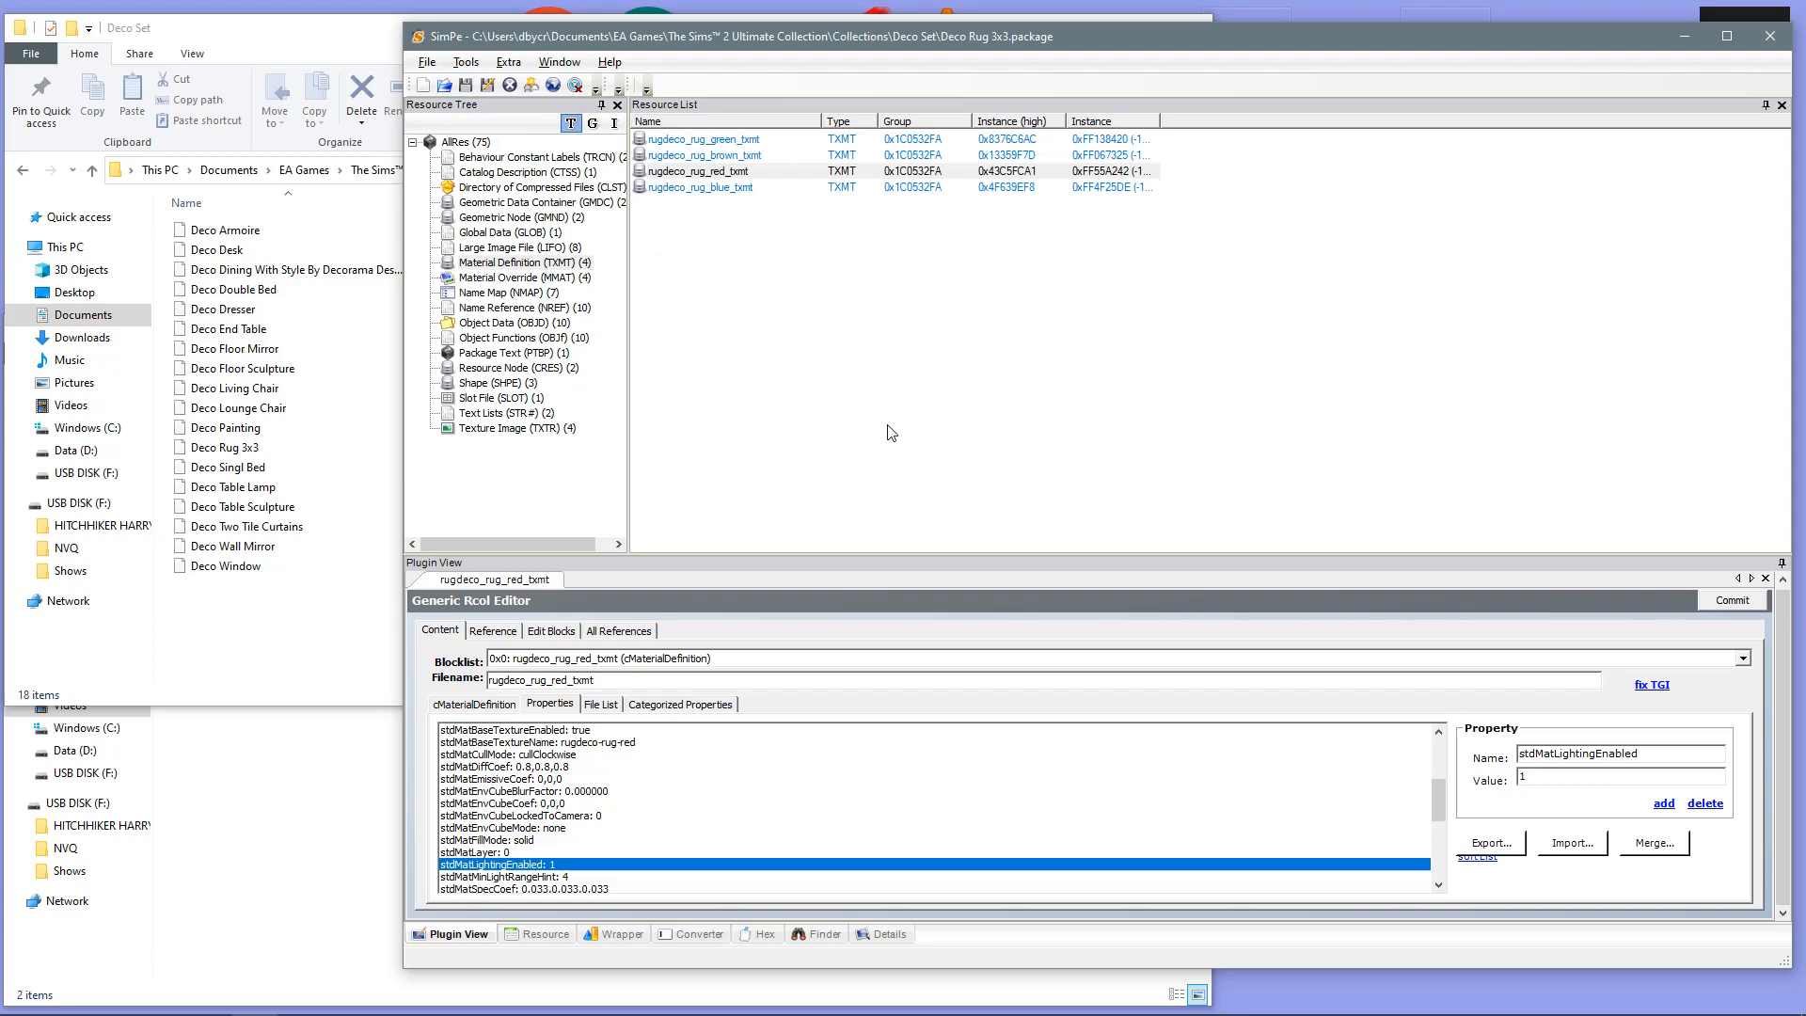
{"action": "mouse_move", "coordinate": [1769, 36]}
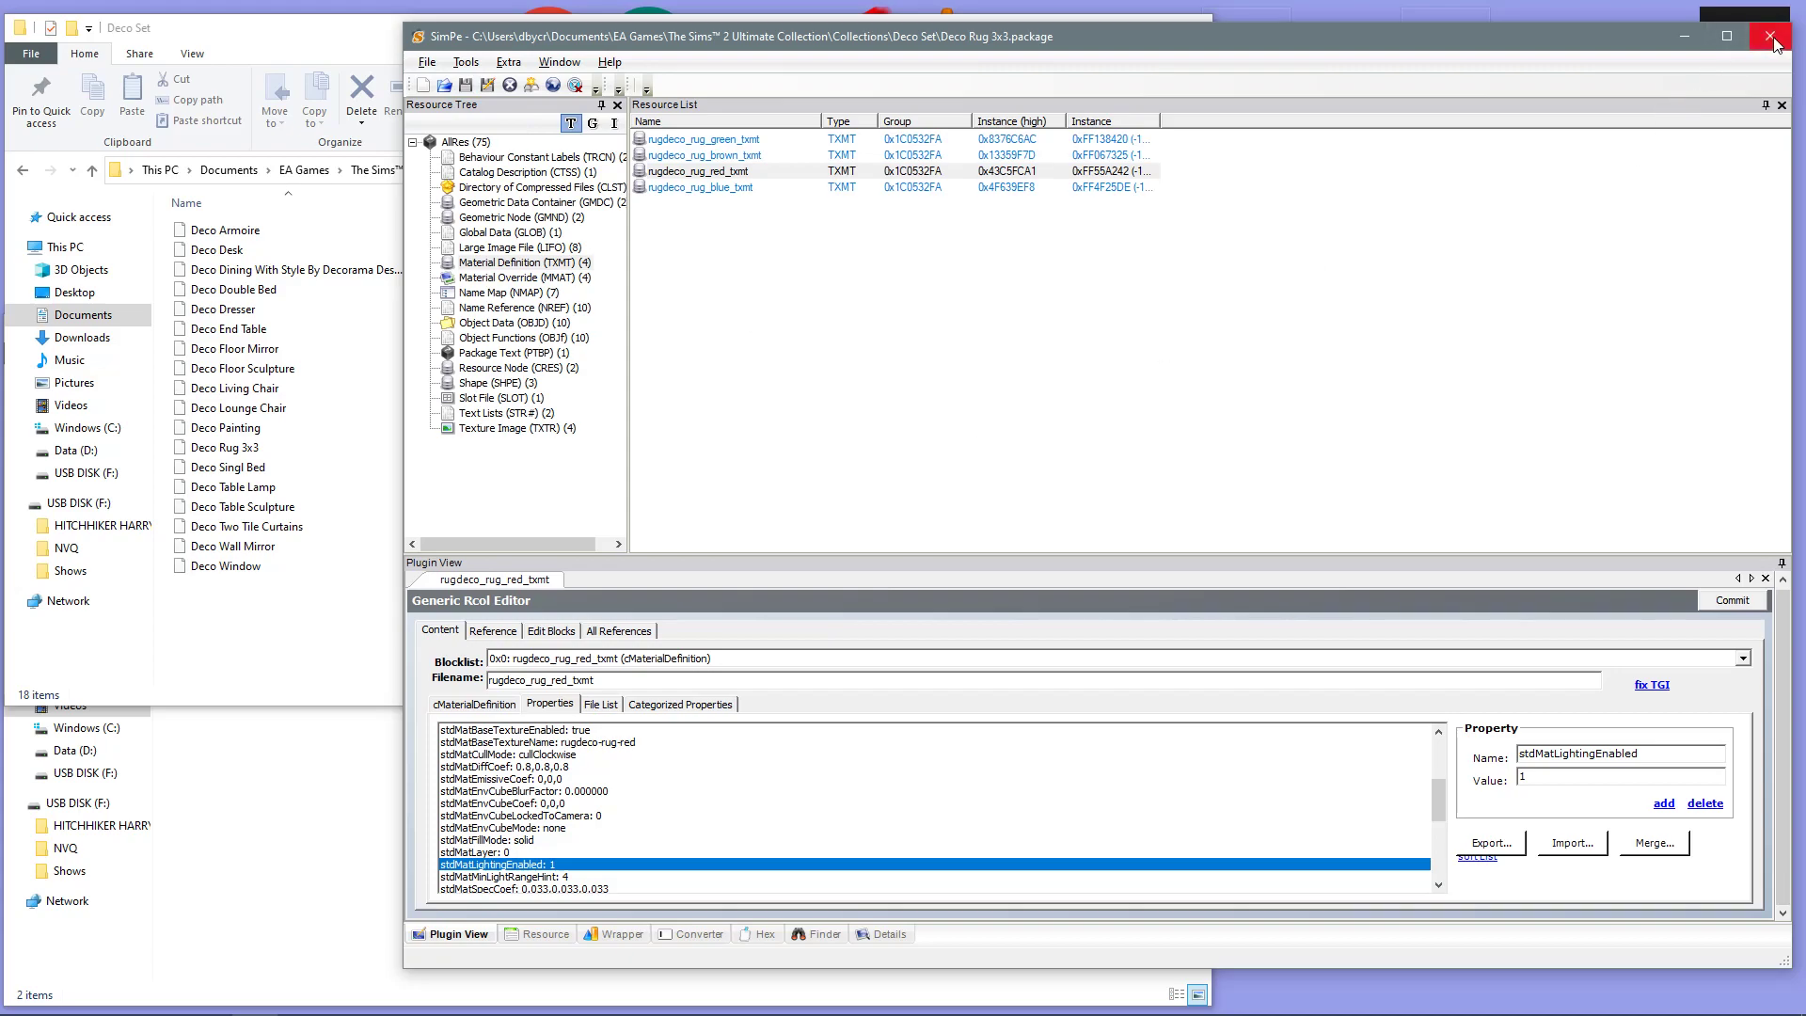
{"action": "mouse_move", "coordinate": [1378, 330]}
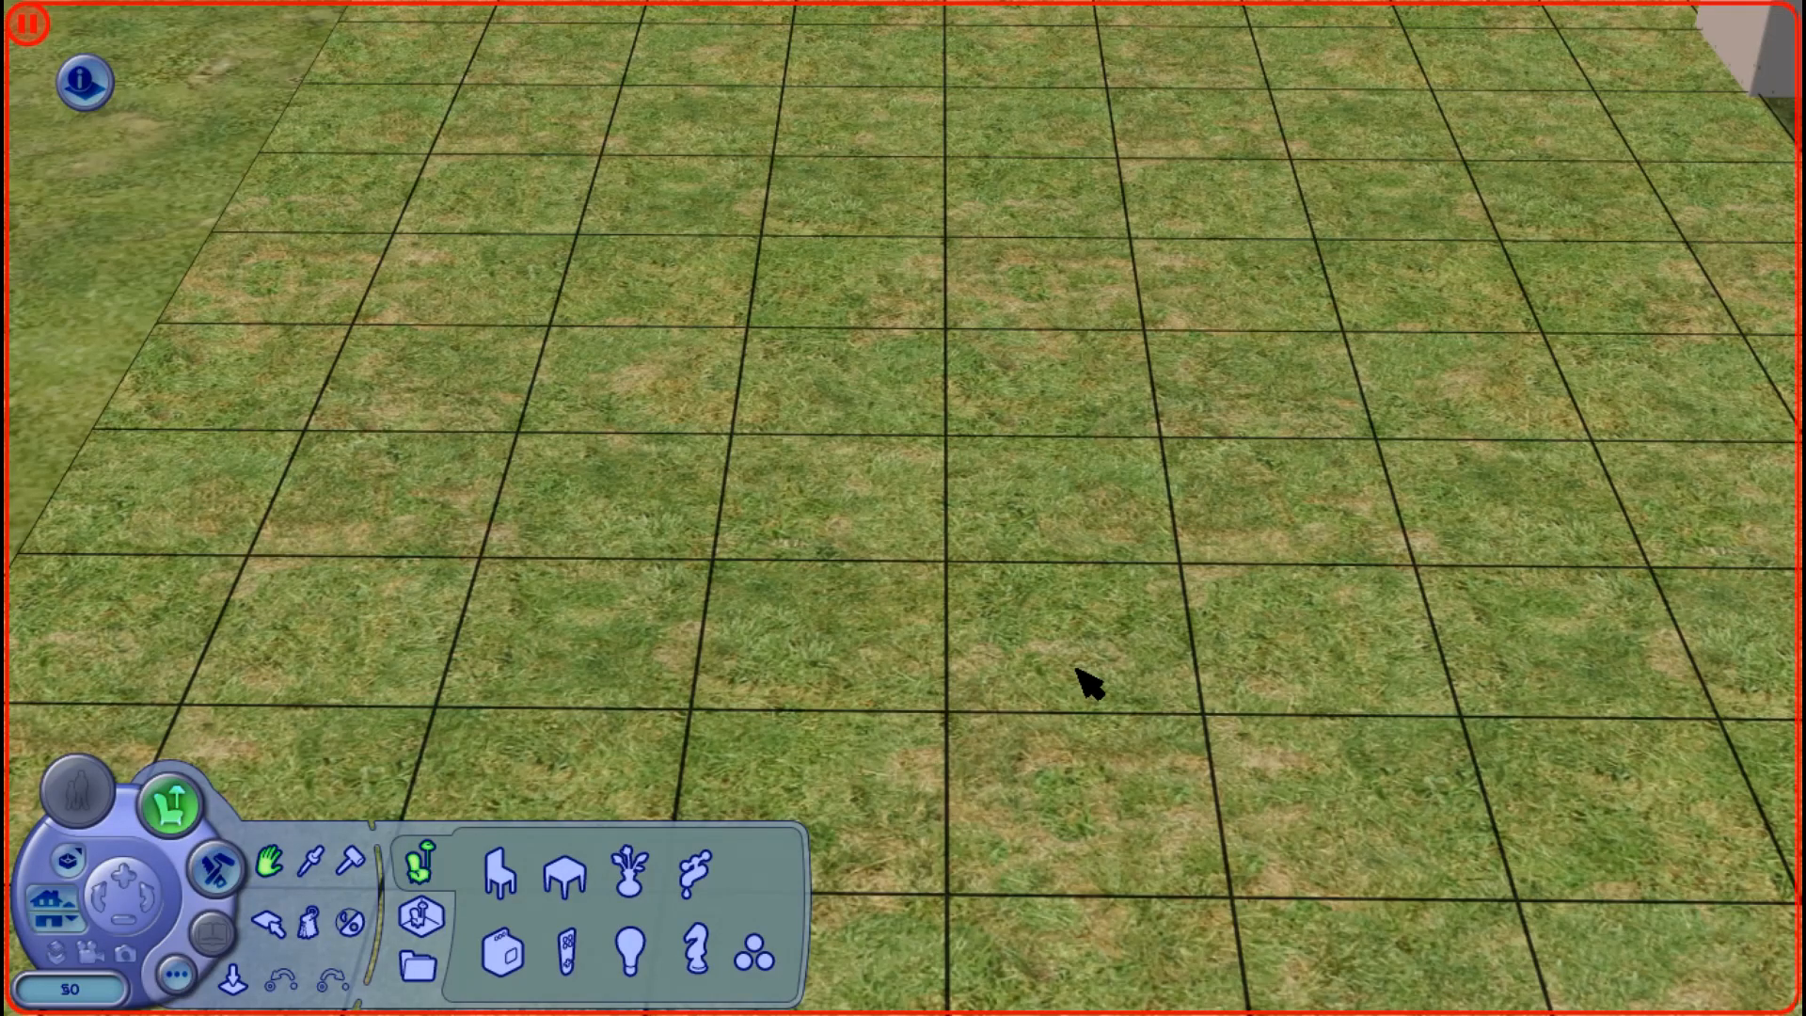
{"action": "mouse_move", "coordinate": [641, 916]}
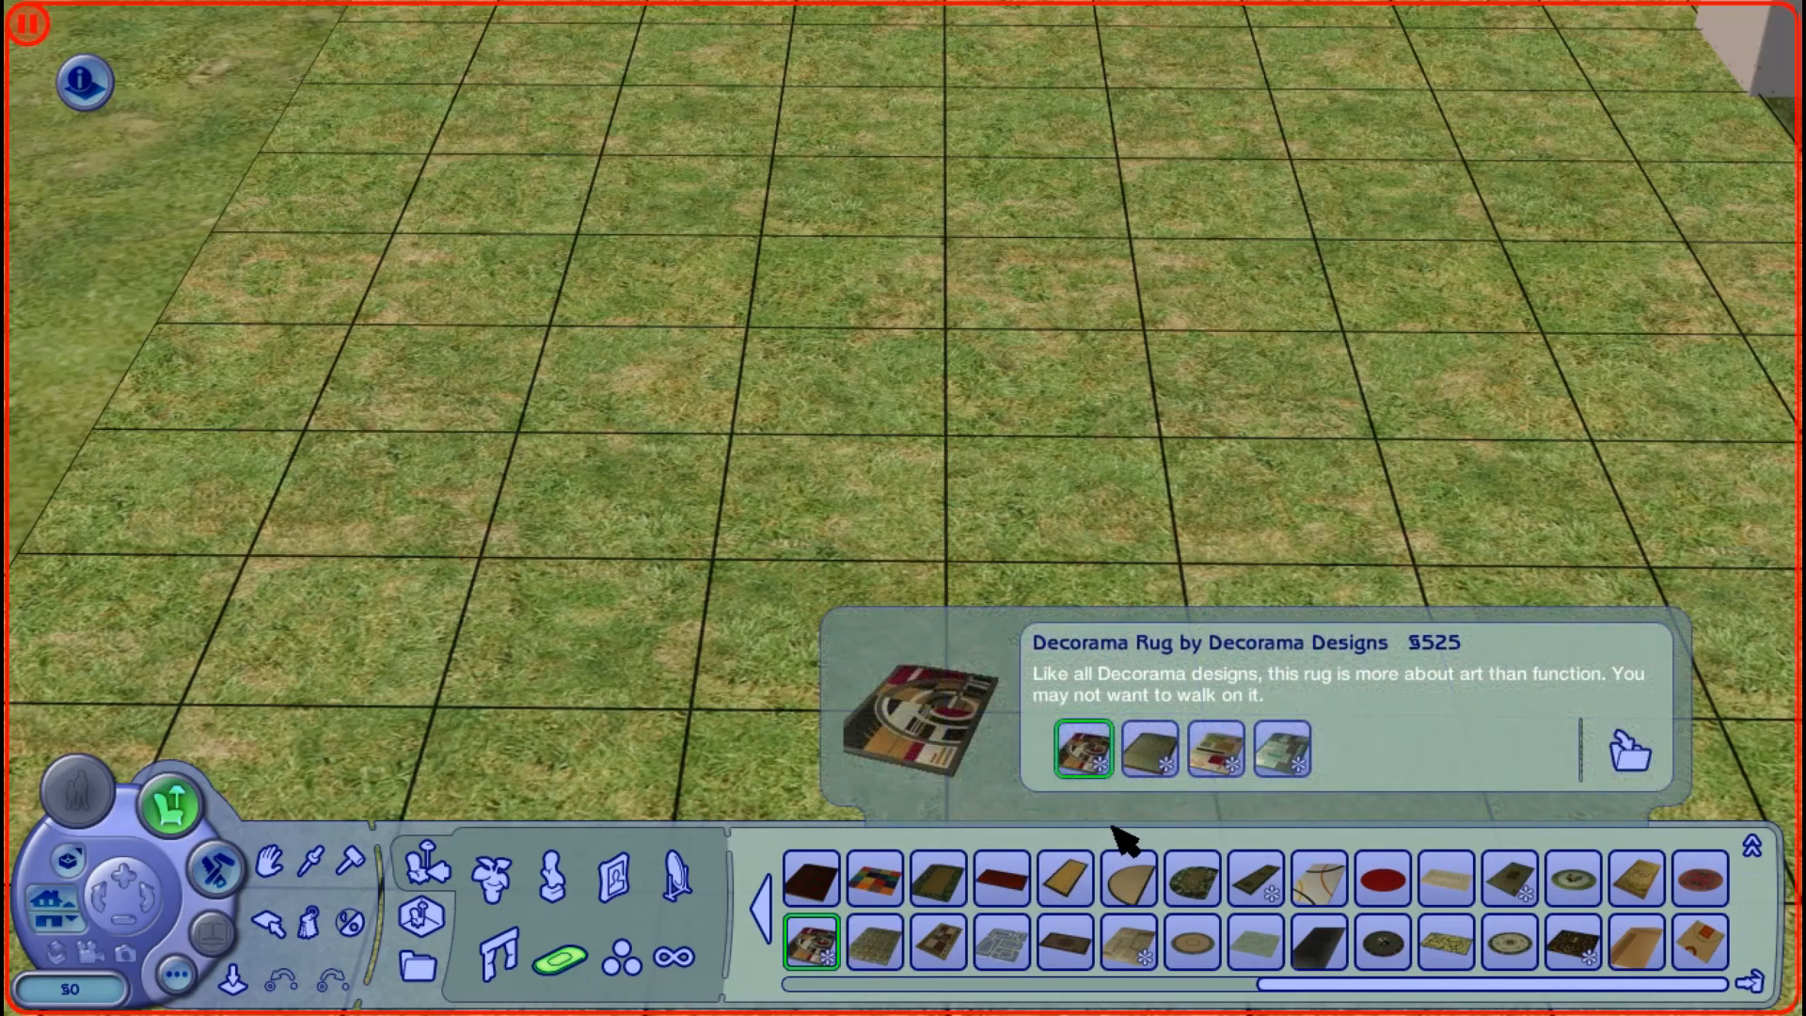
Step: Select the $525 Decorama Rug by Decorama Designs from the Rugs catalog
{"action": "left_click", "coordinate": [1218, 755]}
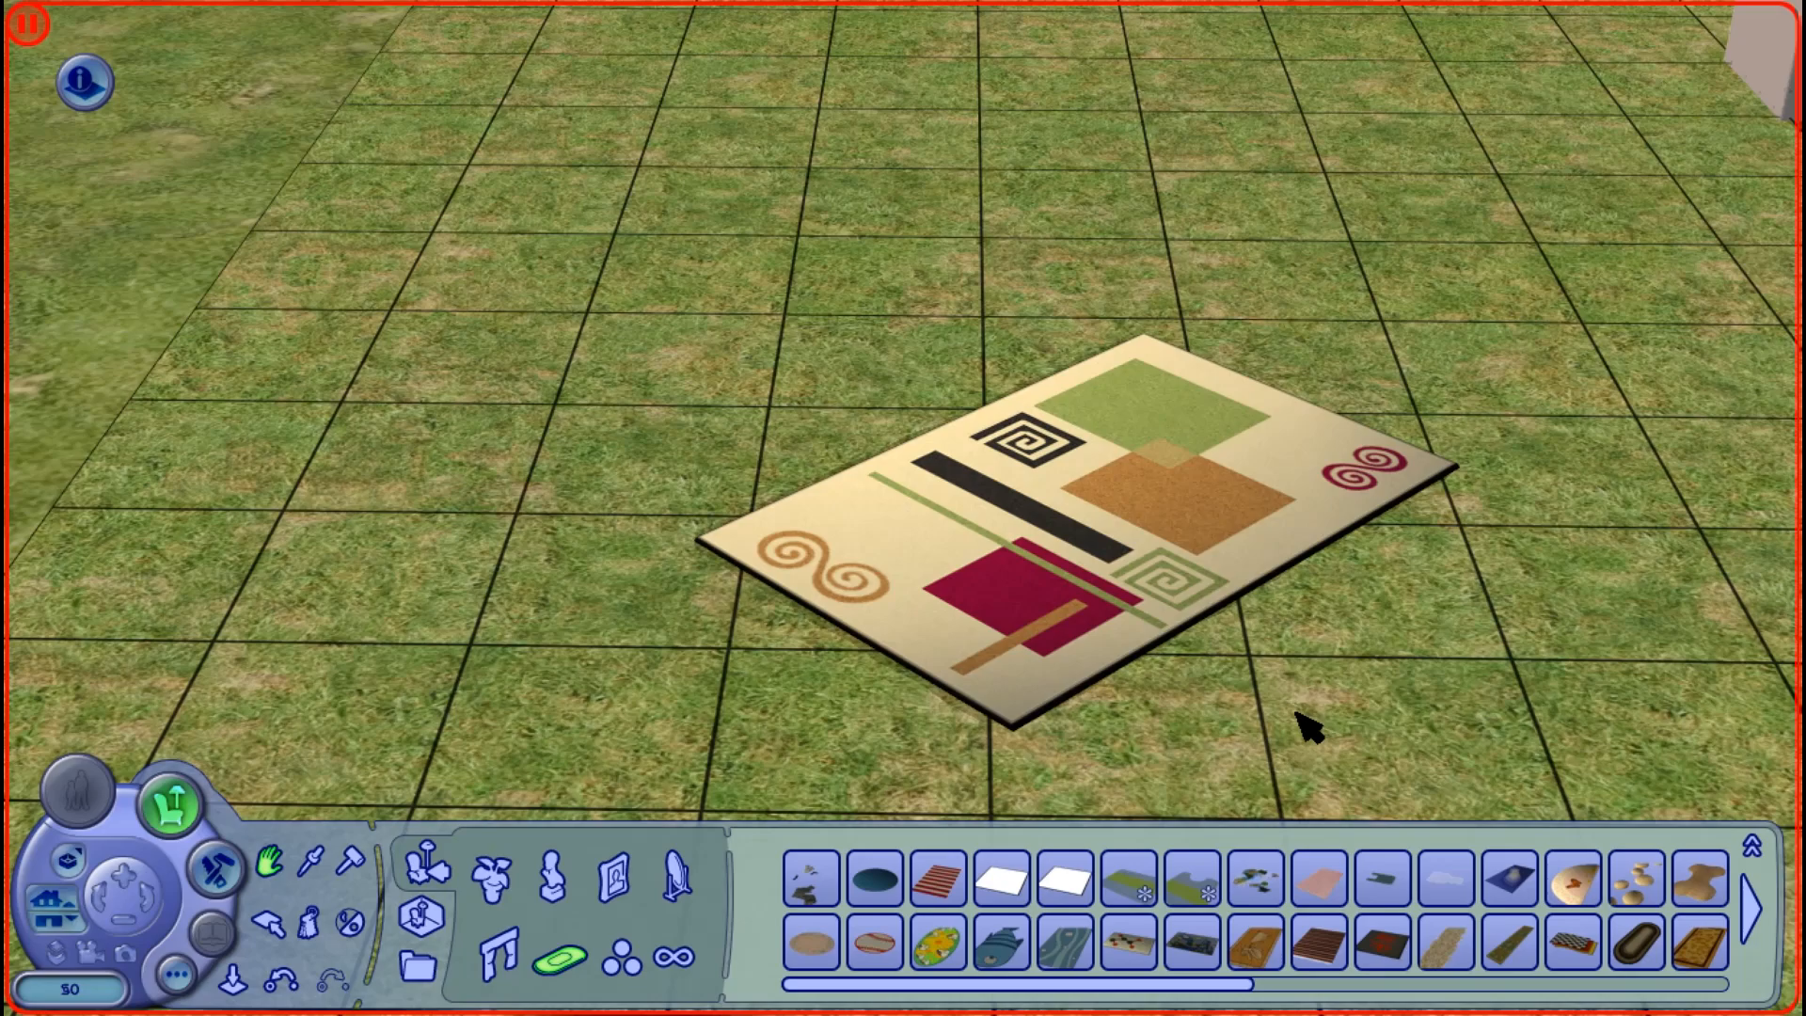
Step: Click the placed Decorama rug on the grass lot to check it
{"action": "left_click", "coordinate": [832, 567]}
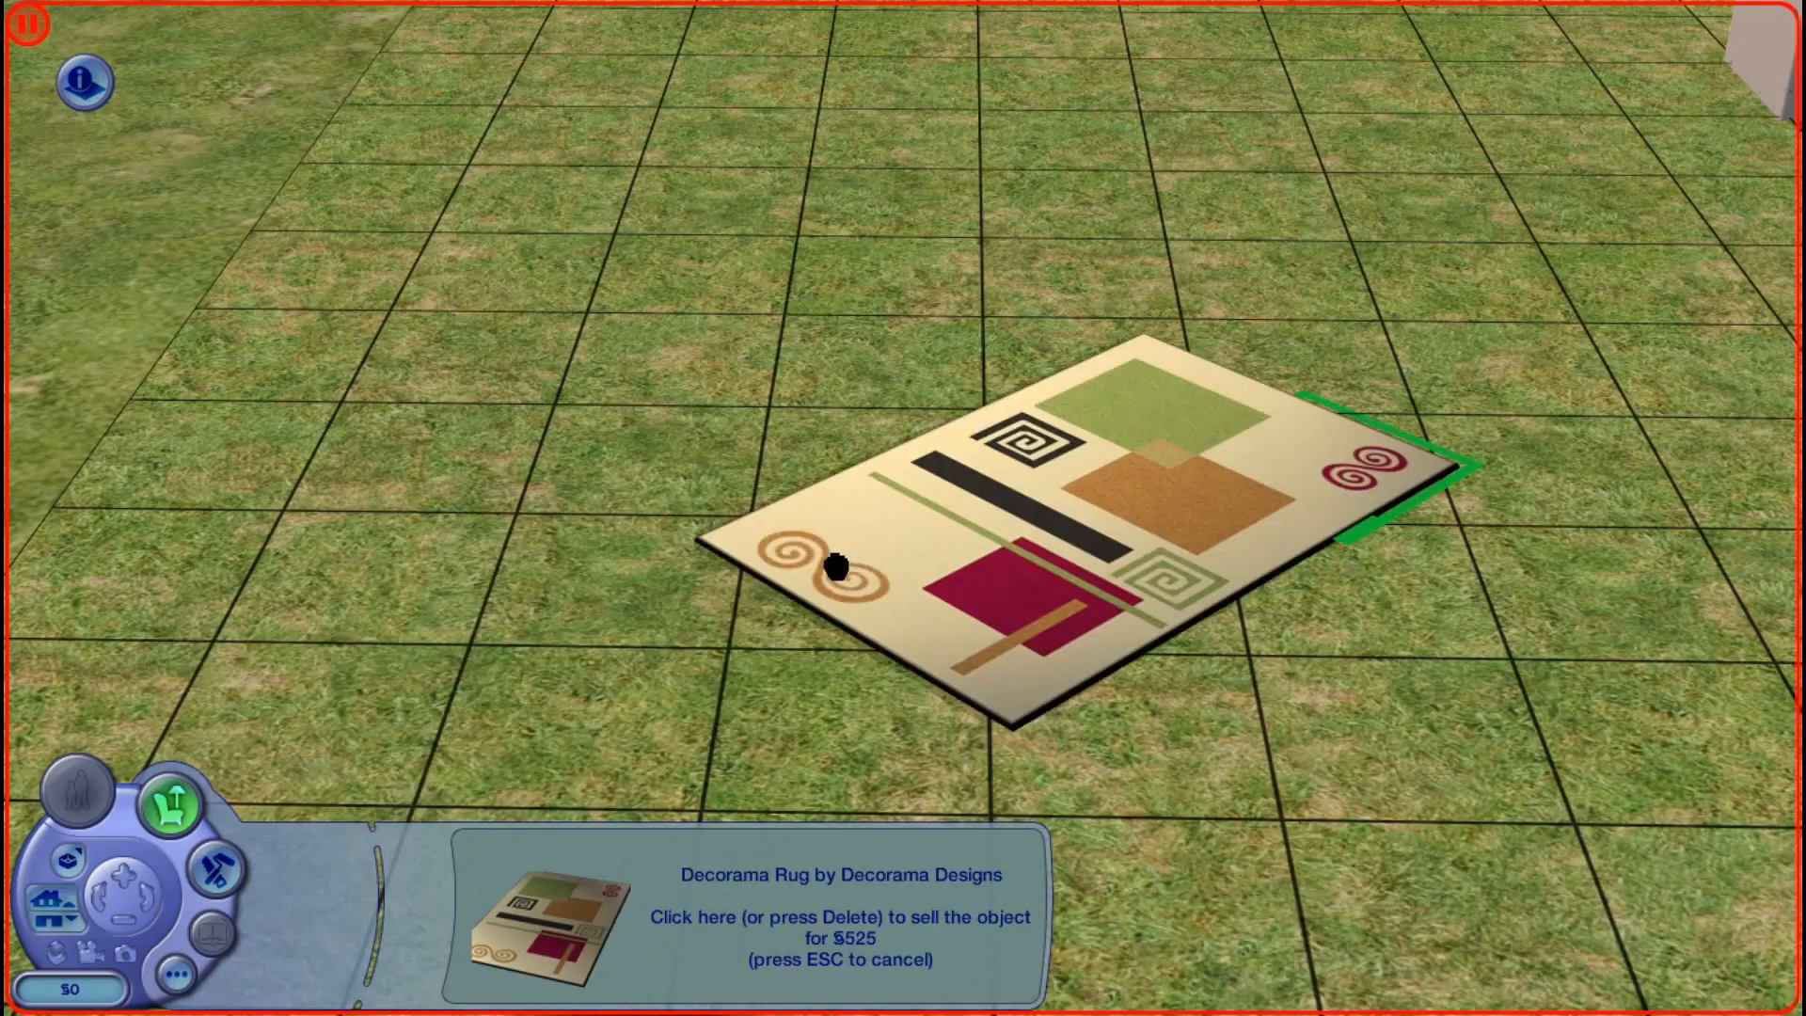